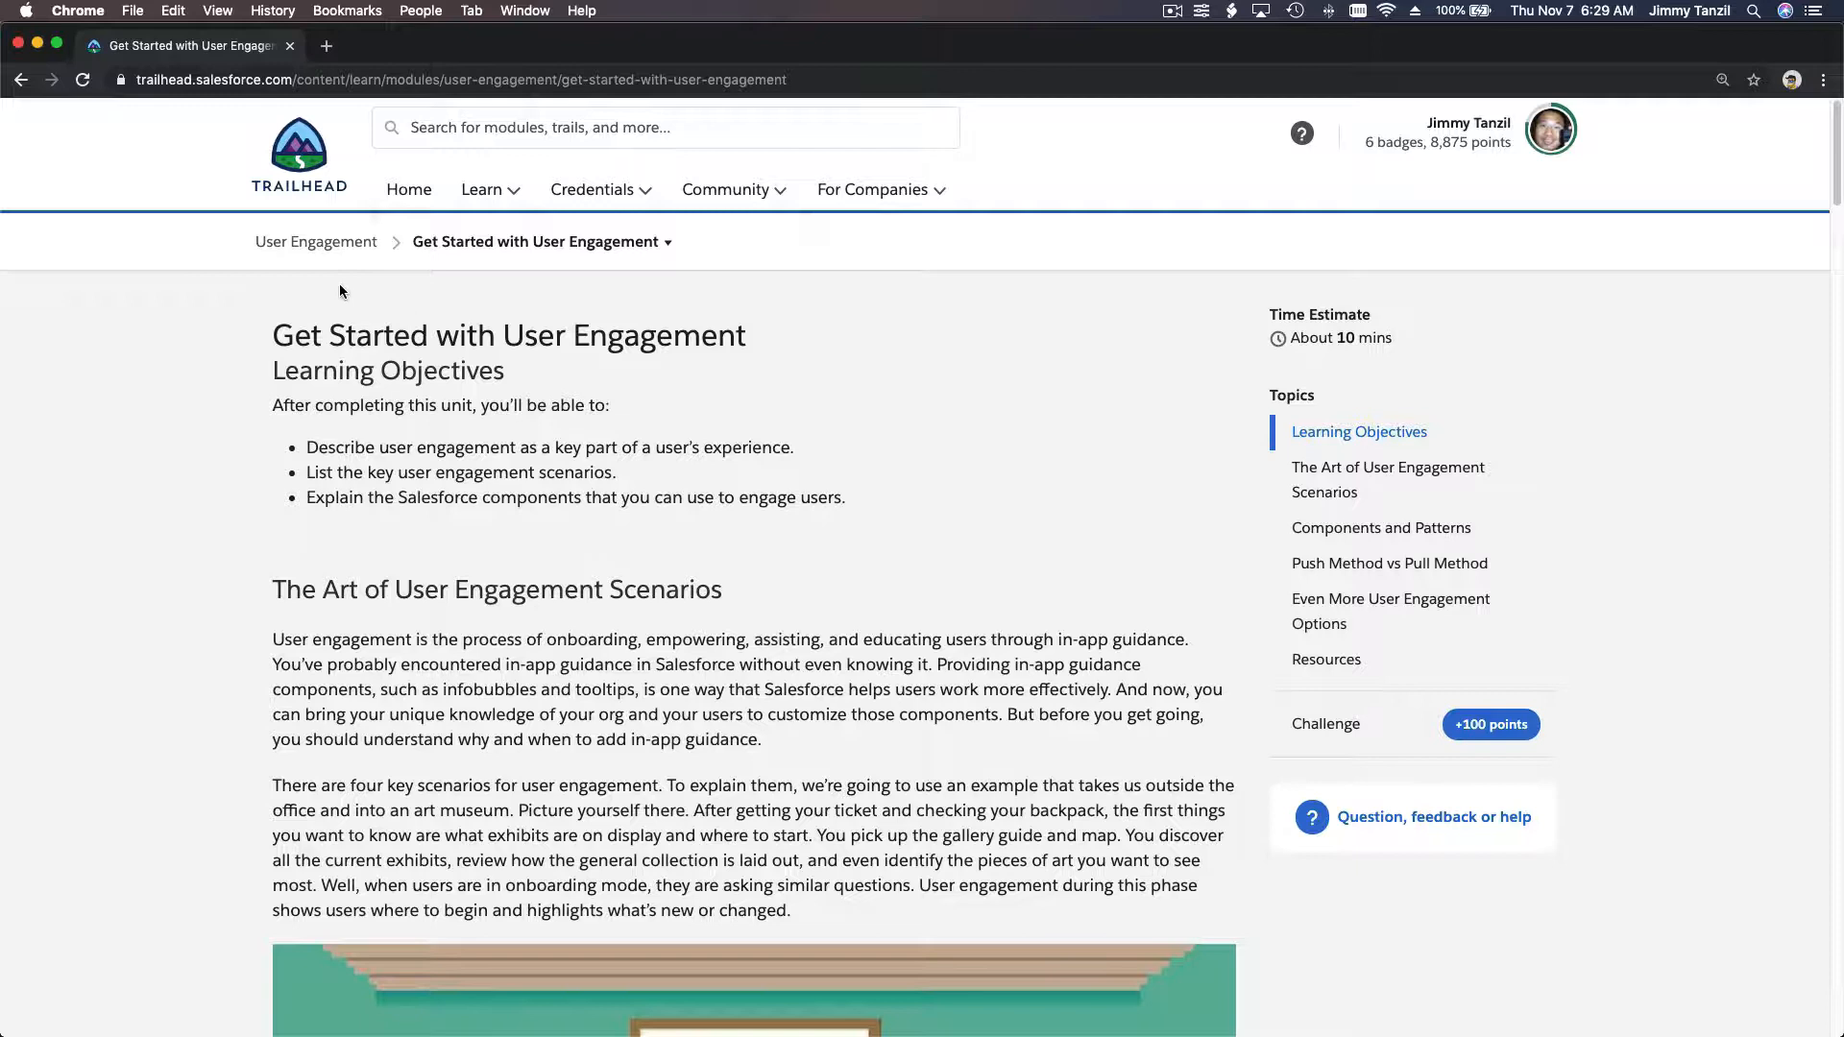
mouse_move(609, 319)
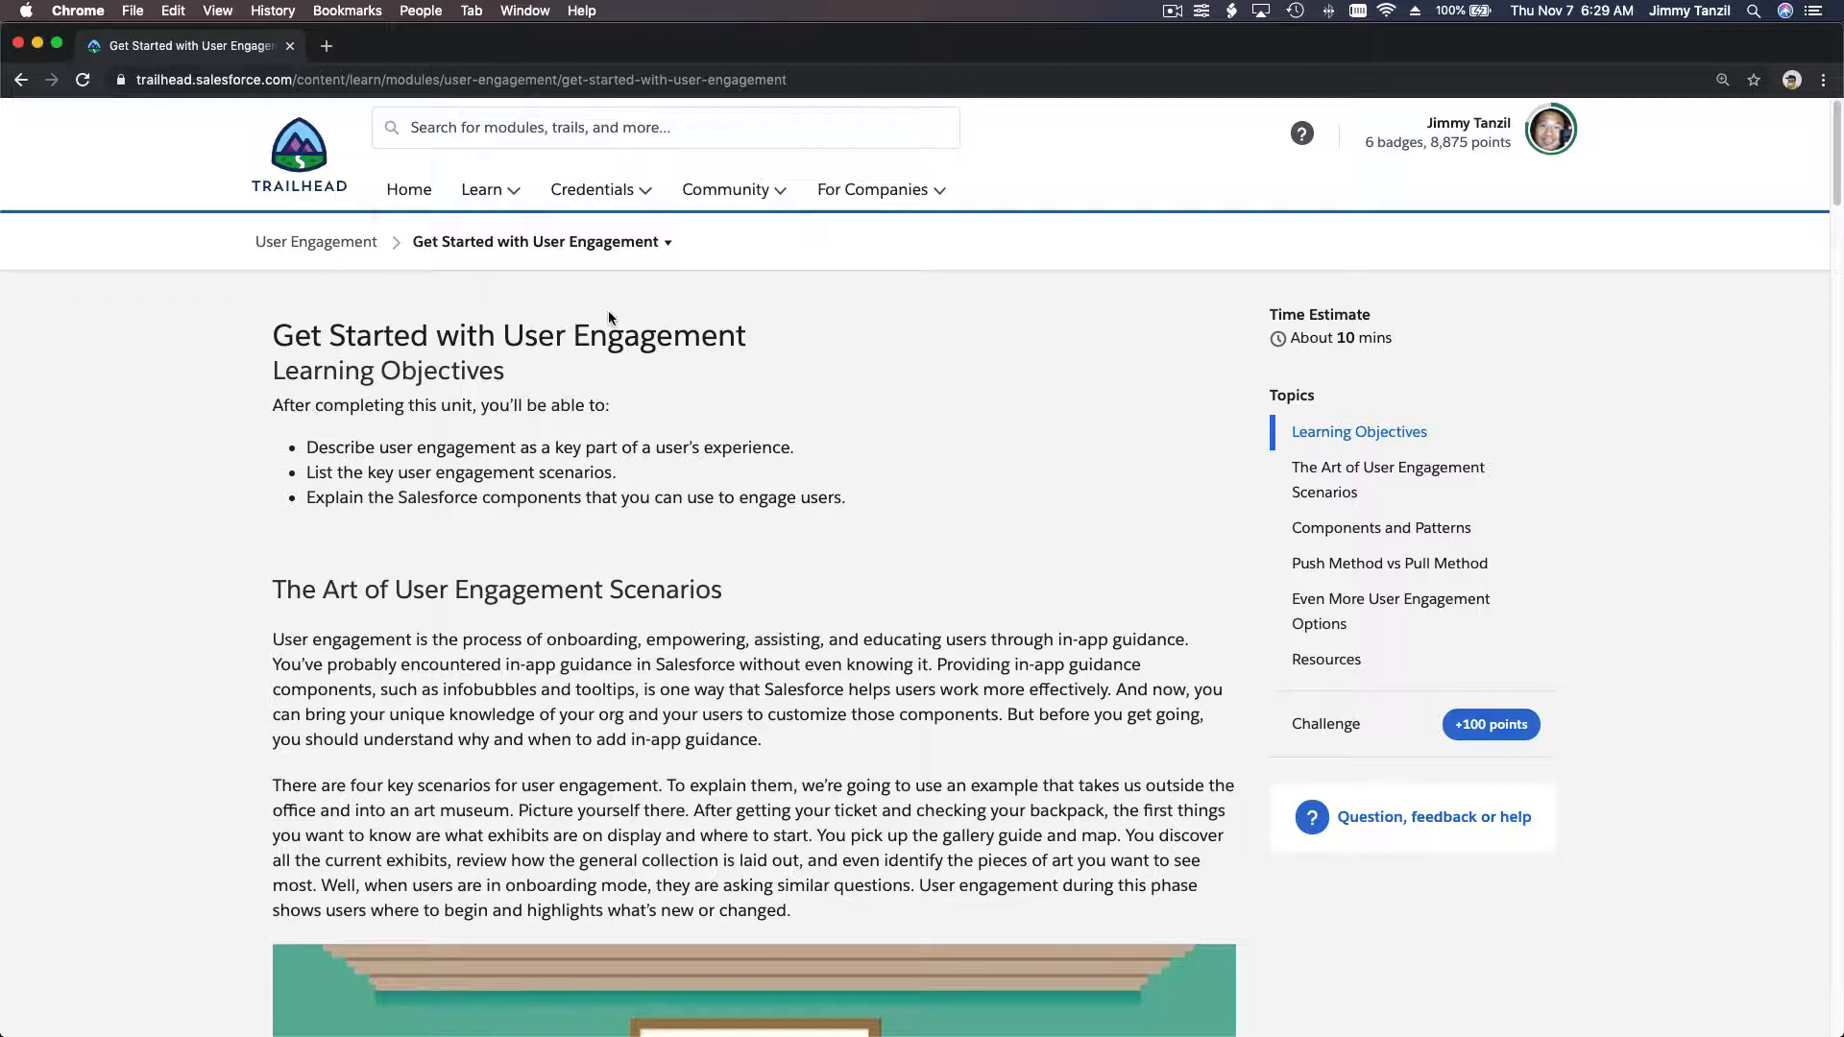
mouse_move(566, 393)
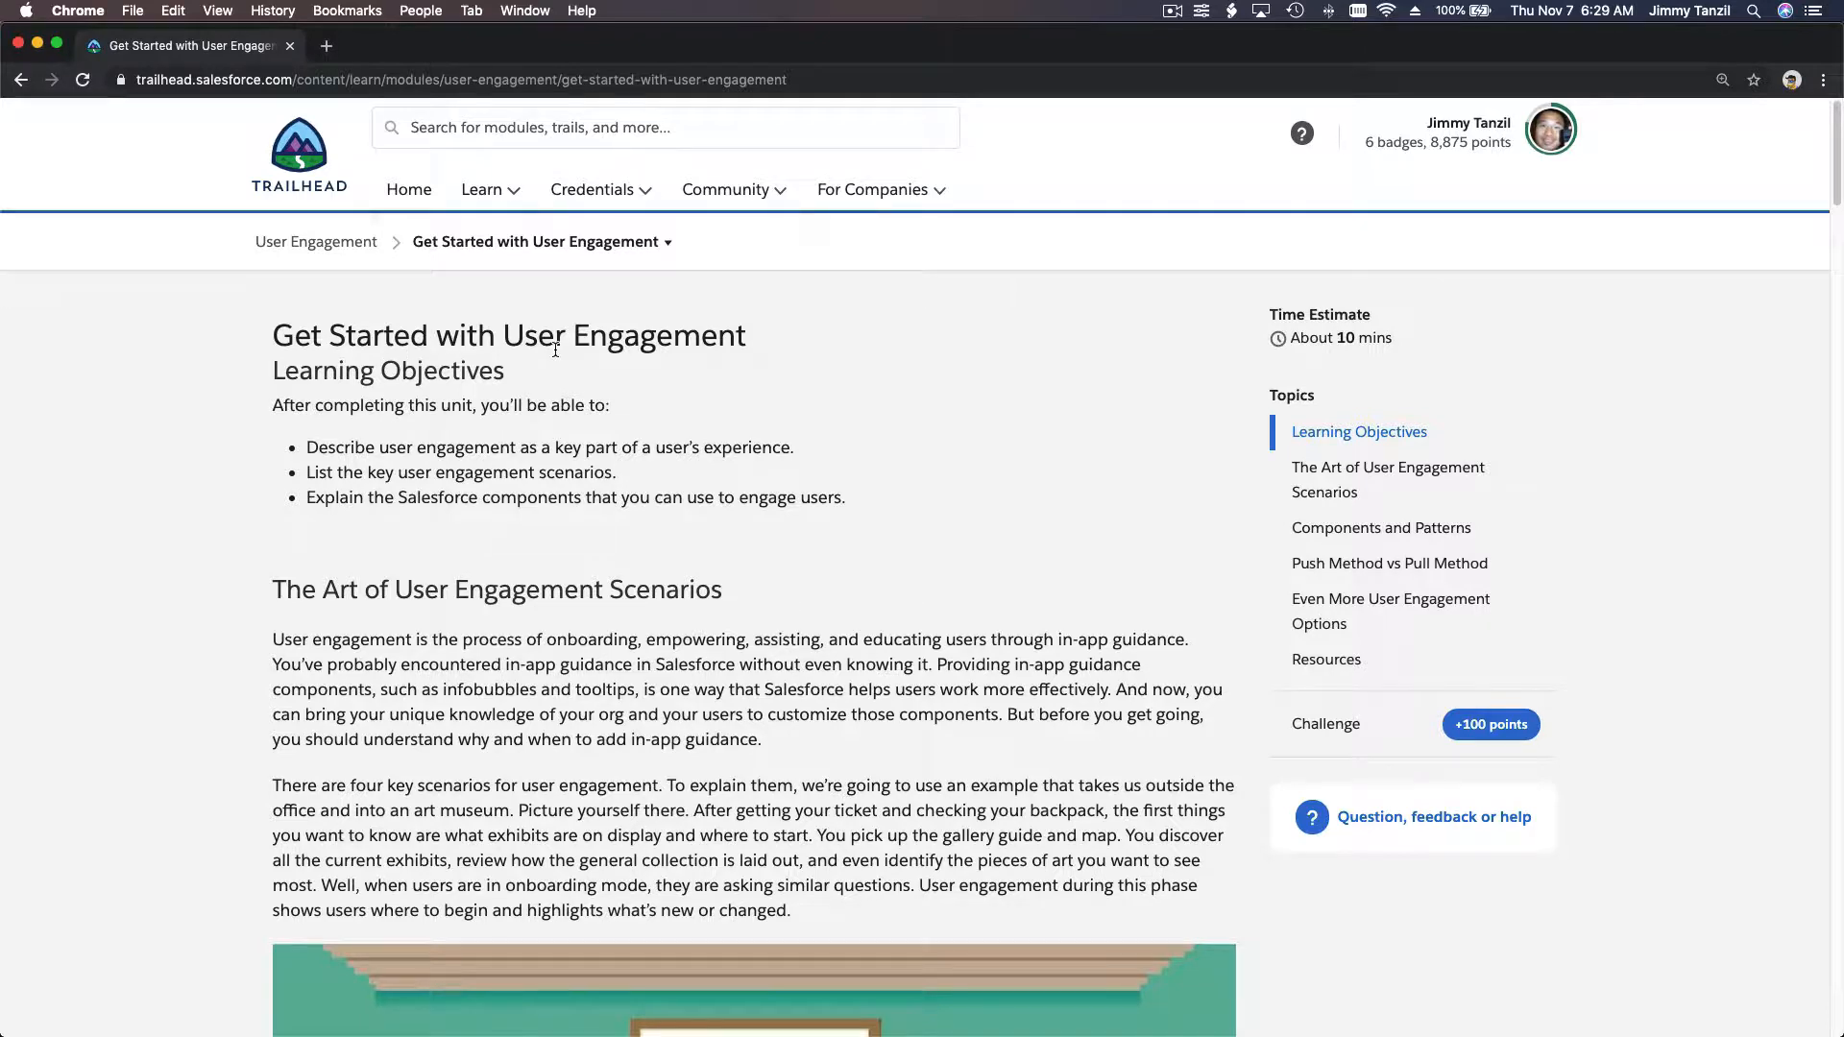
mouse_move(903, 397)
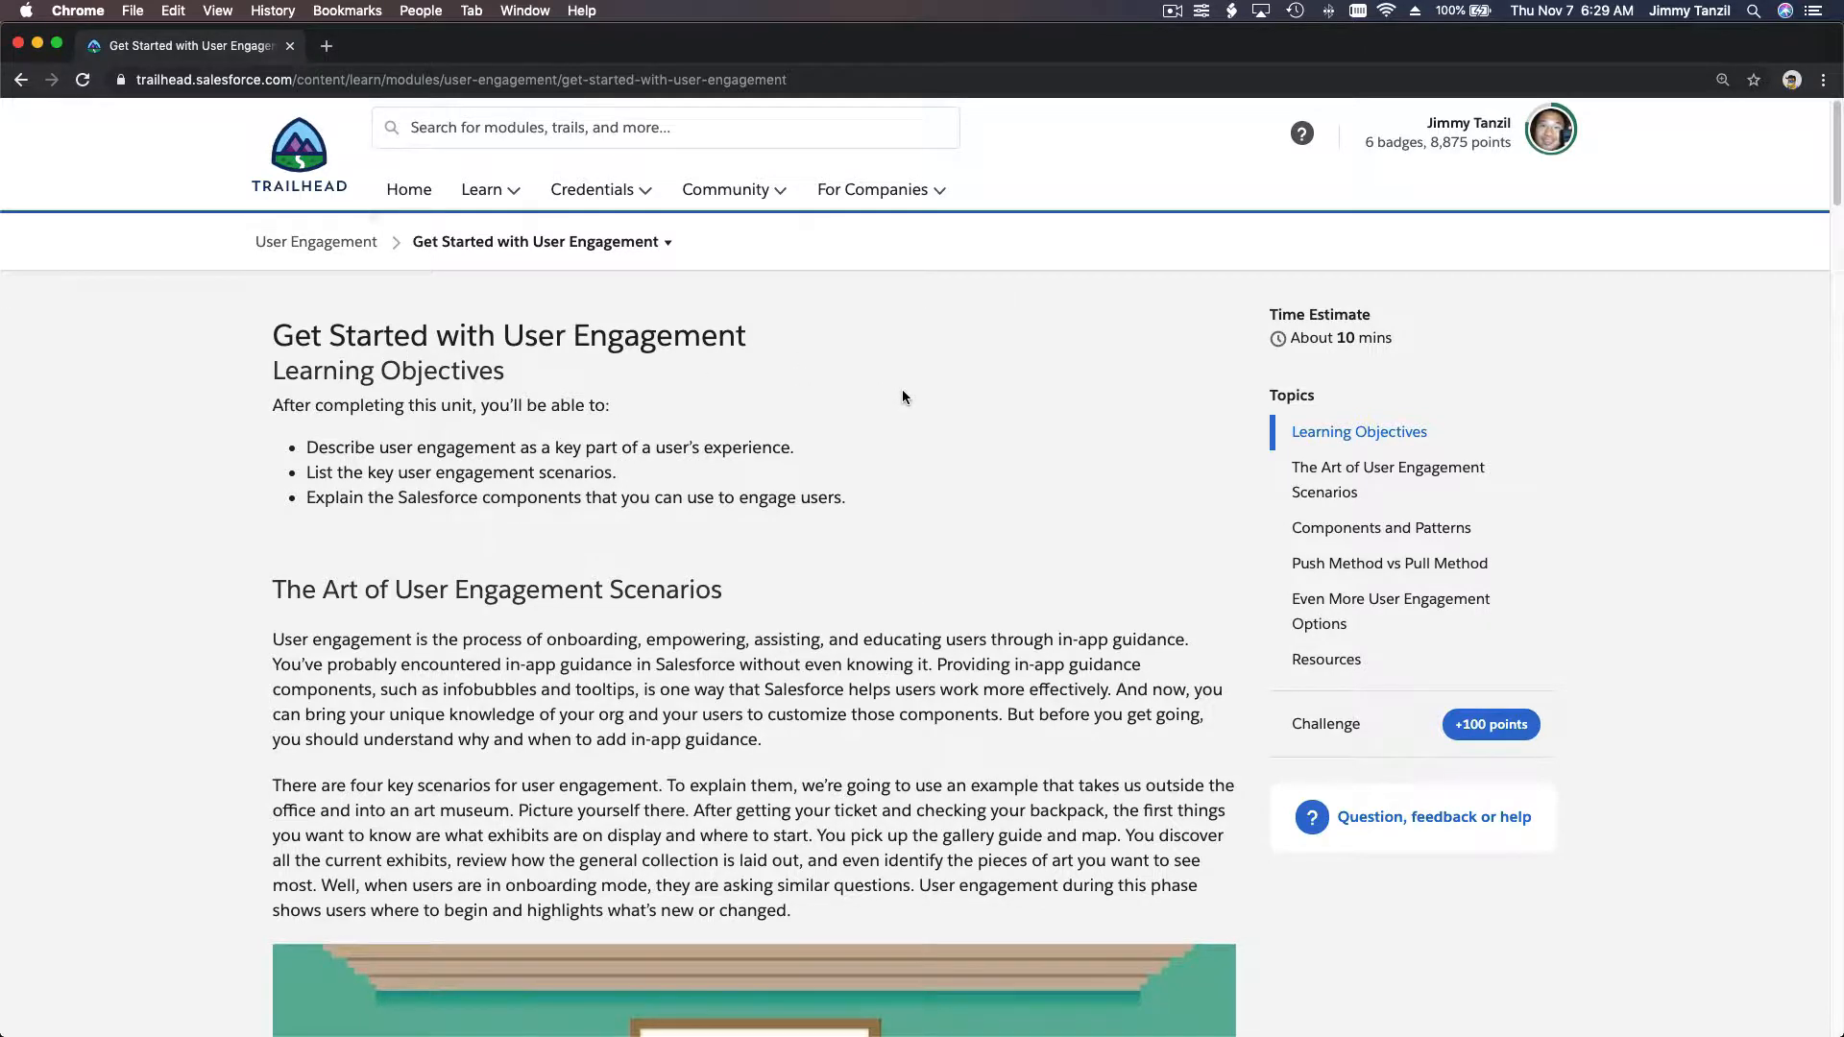
Scroll through the art-museum story and illustration to the user engagement scenarios table
scroll("down", 3)
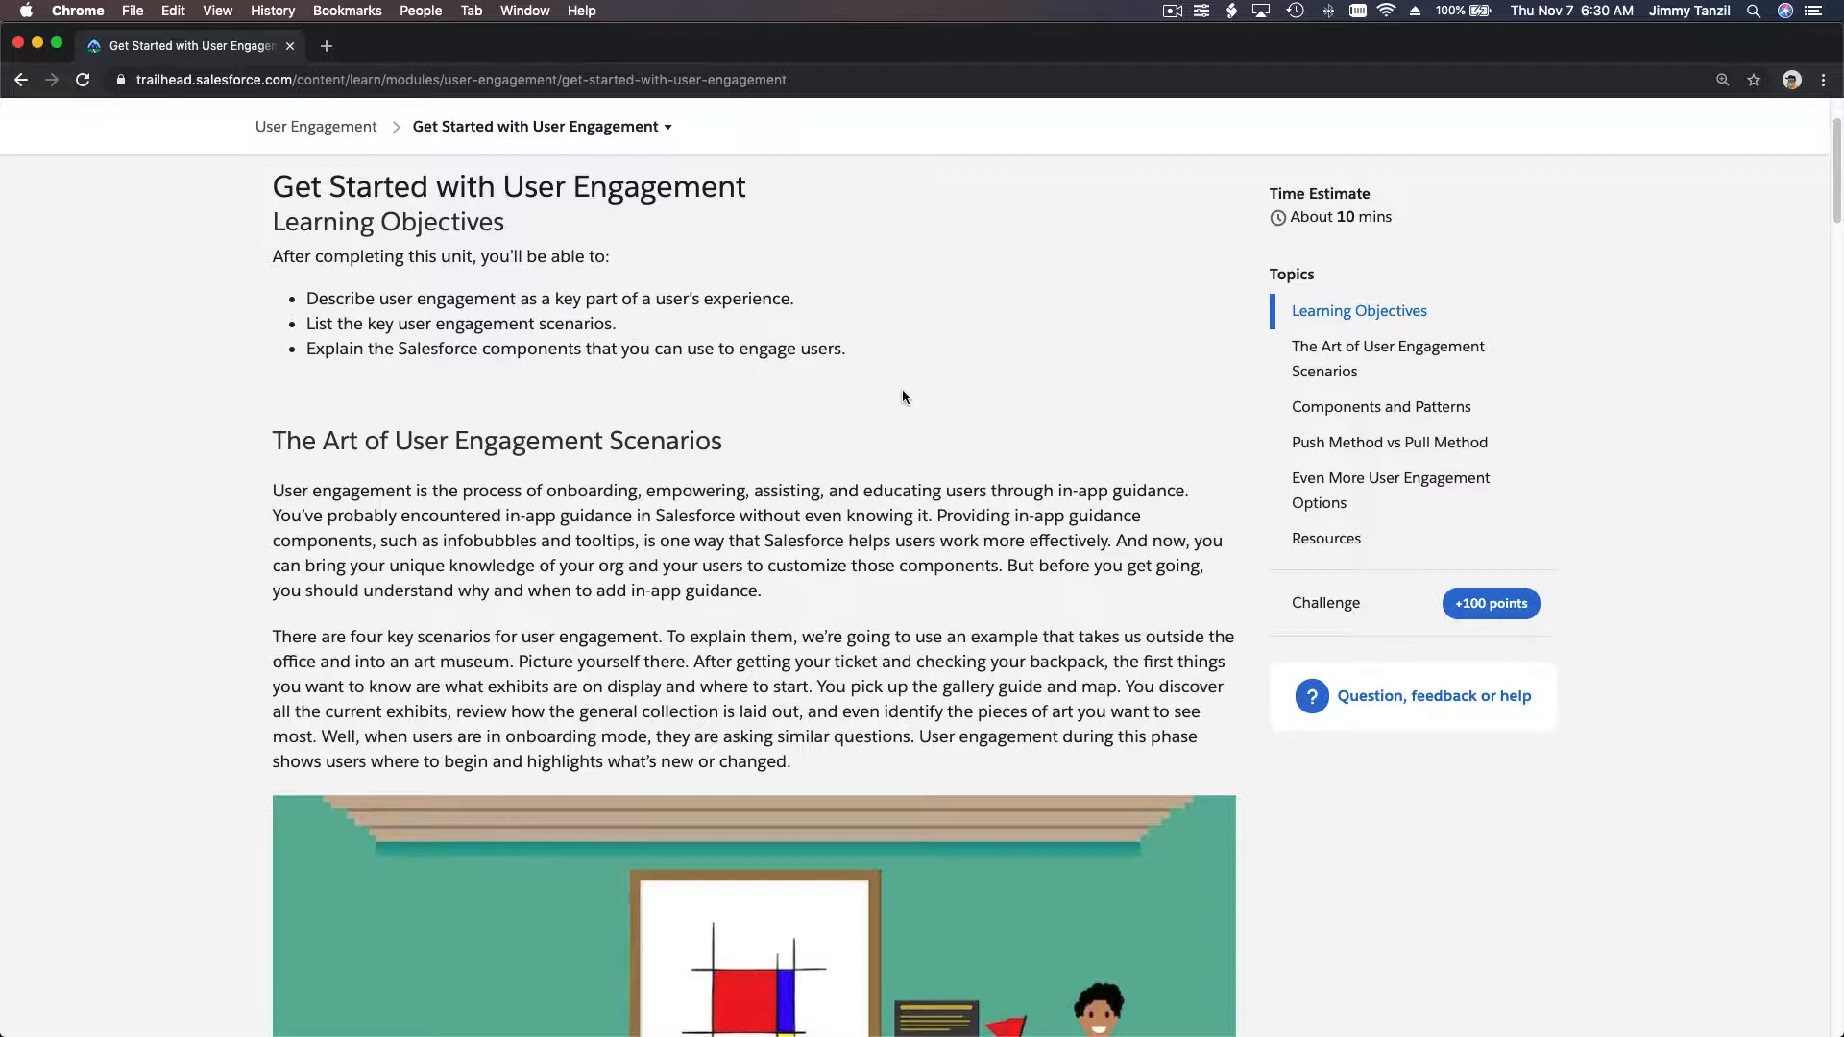
scroll("down", 3)
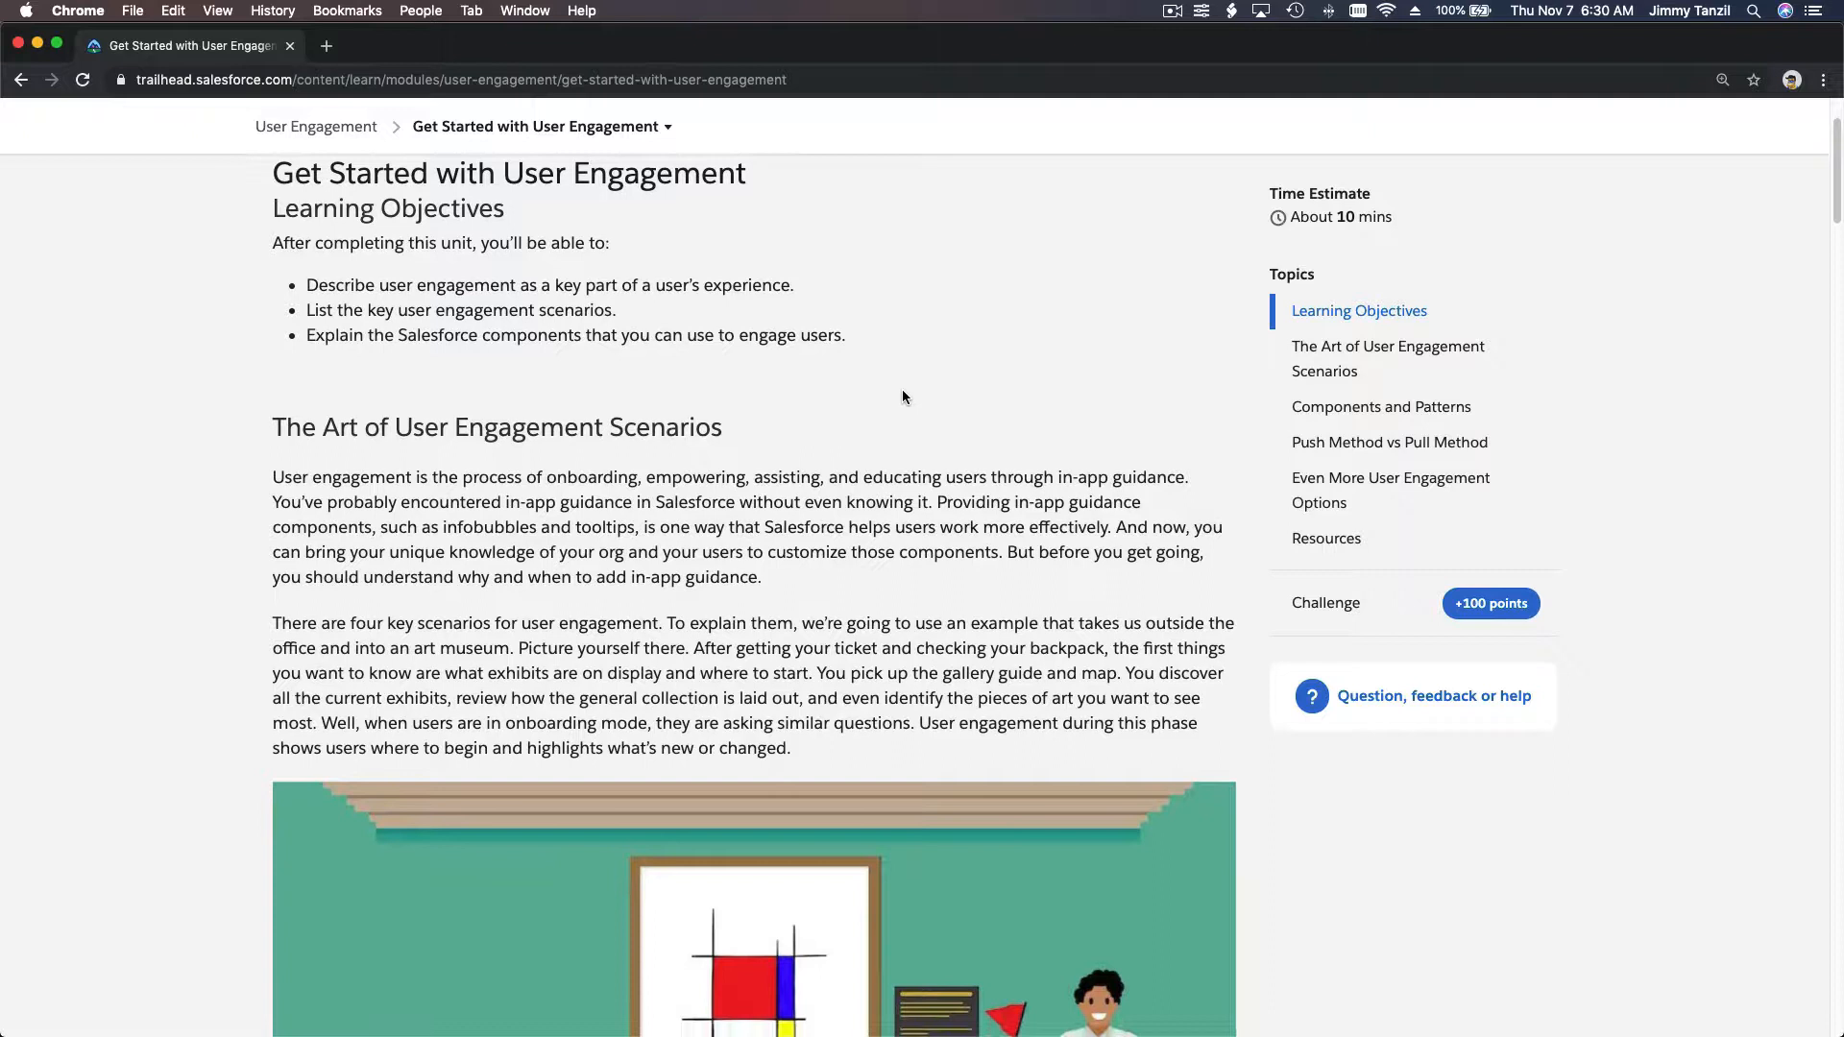
scroll("down", 3)
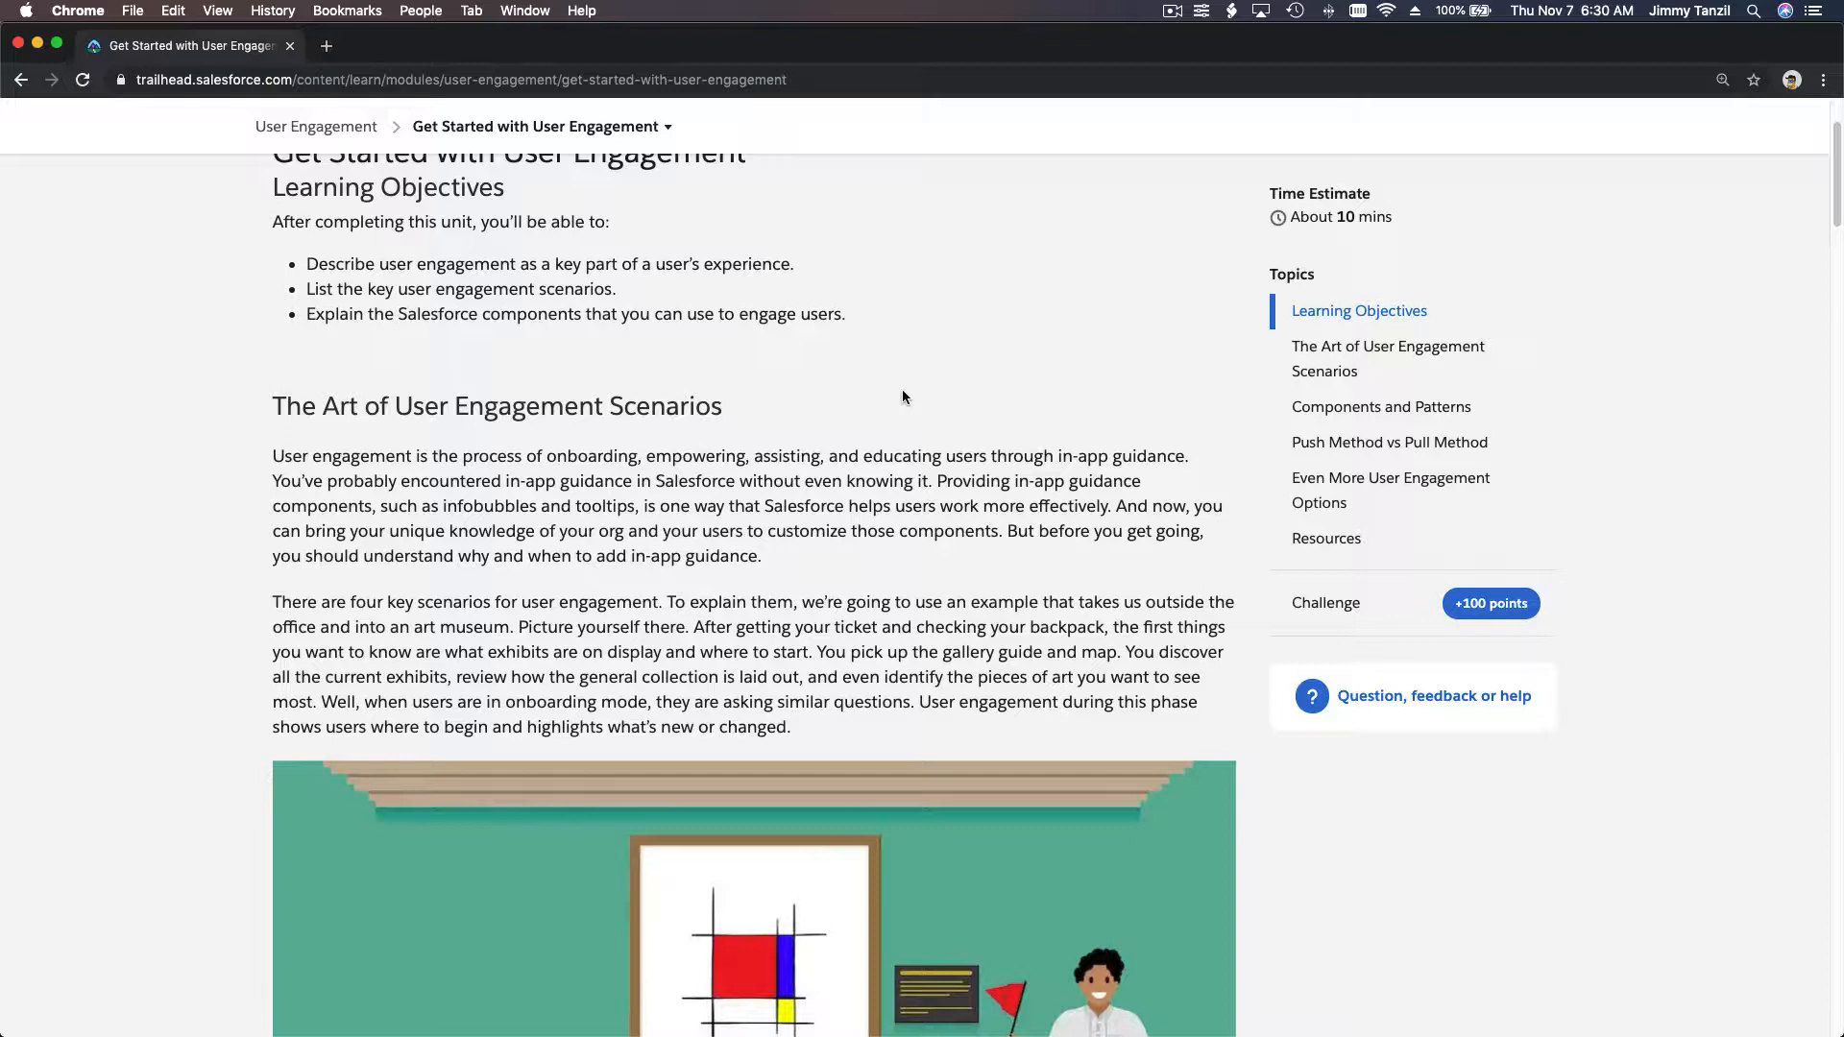
mouse_move(574, 446)
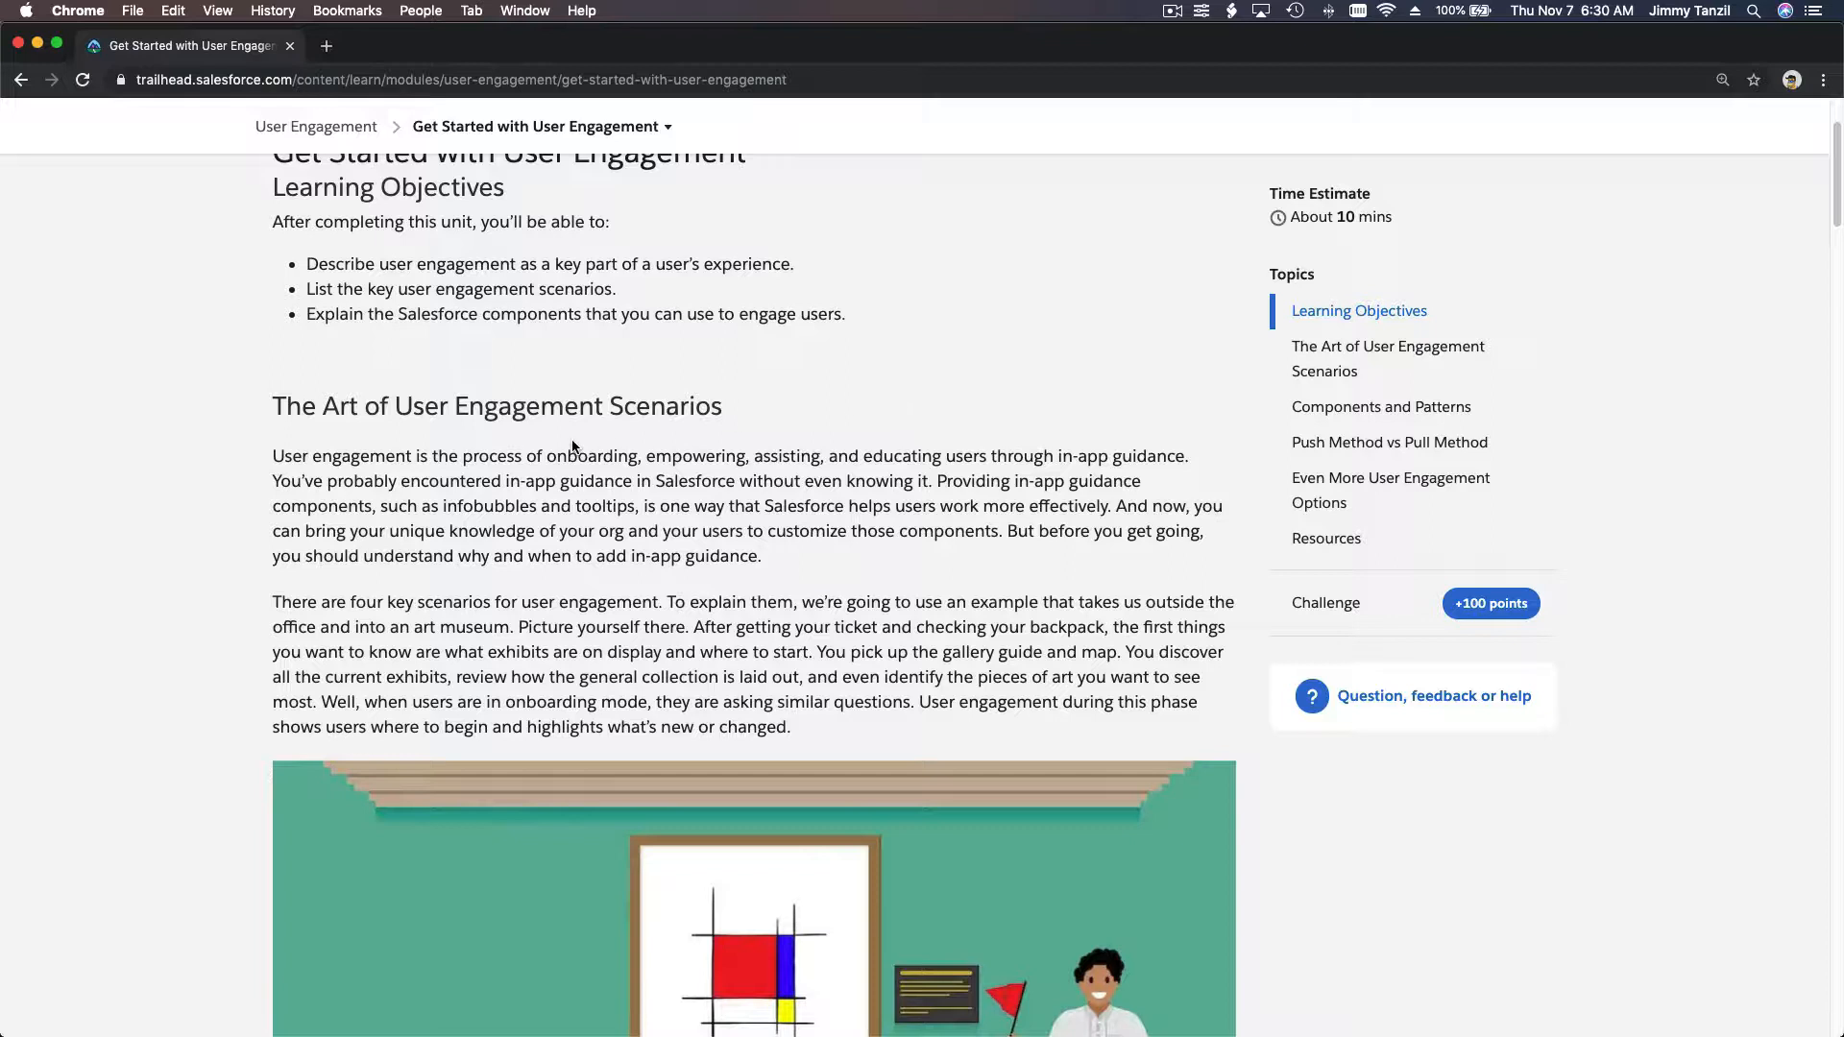
scroll("down", 3)
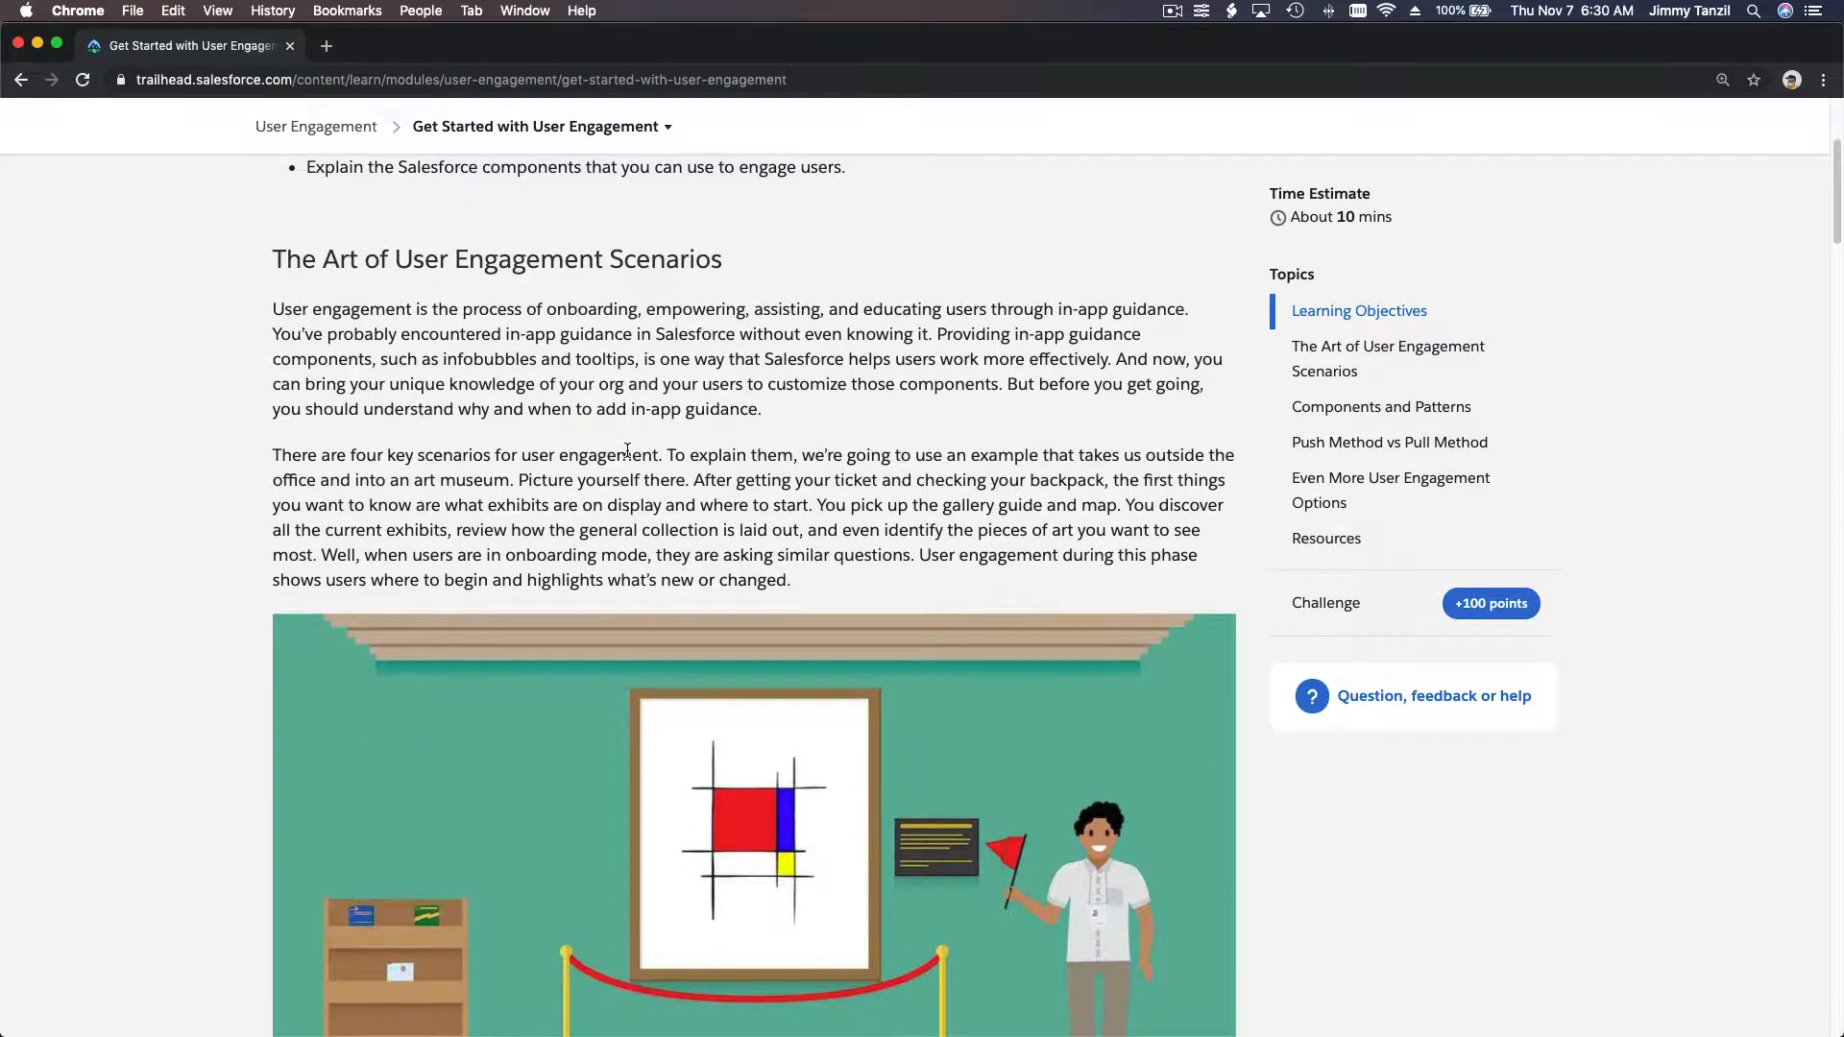
scroll("down", 3)
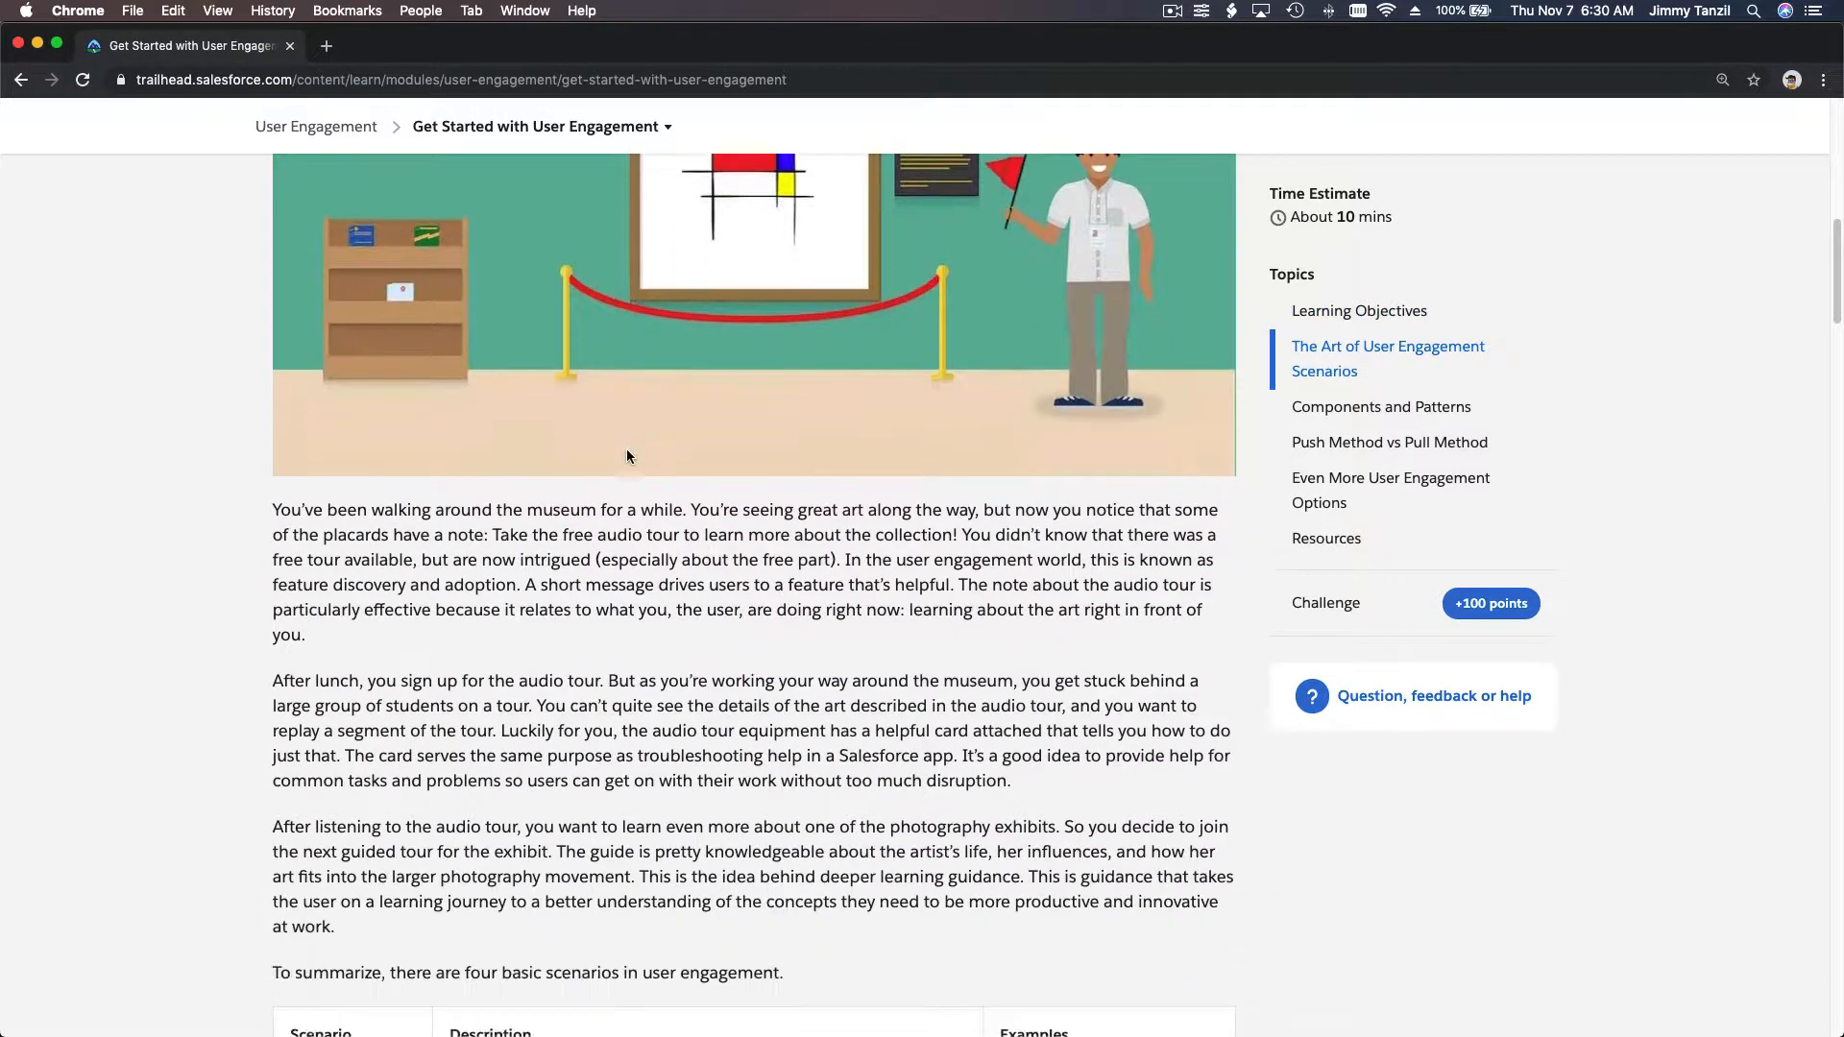
scroll("down", 3)
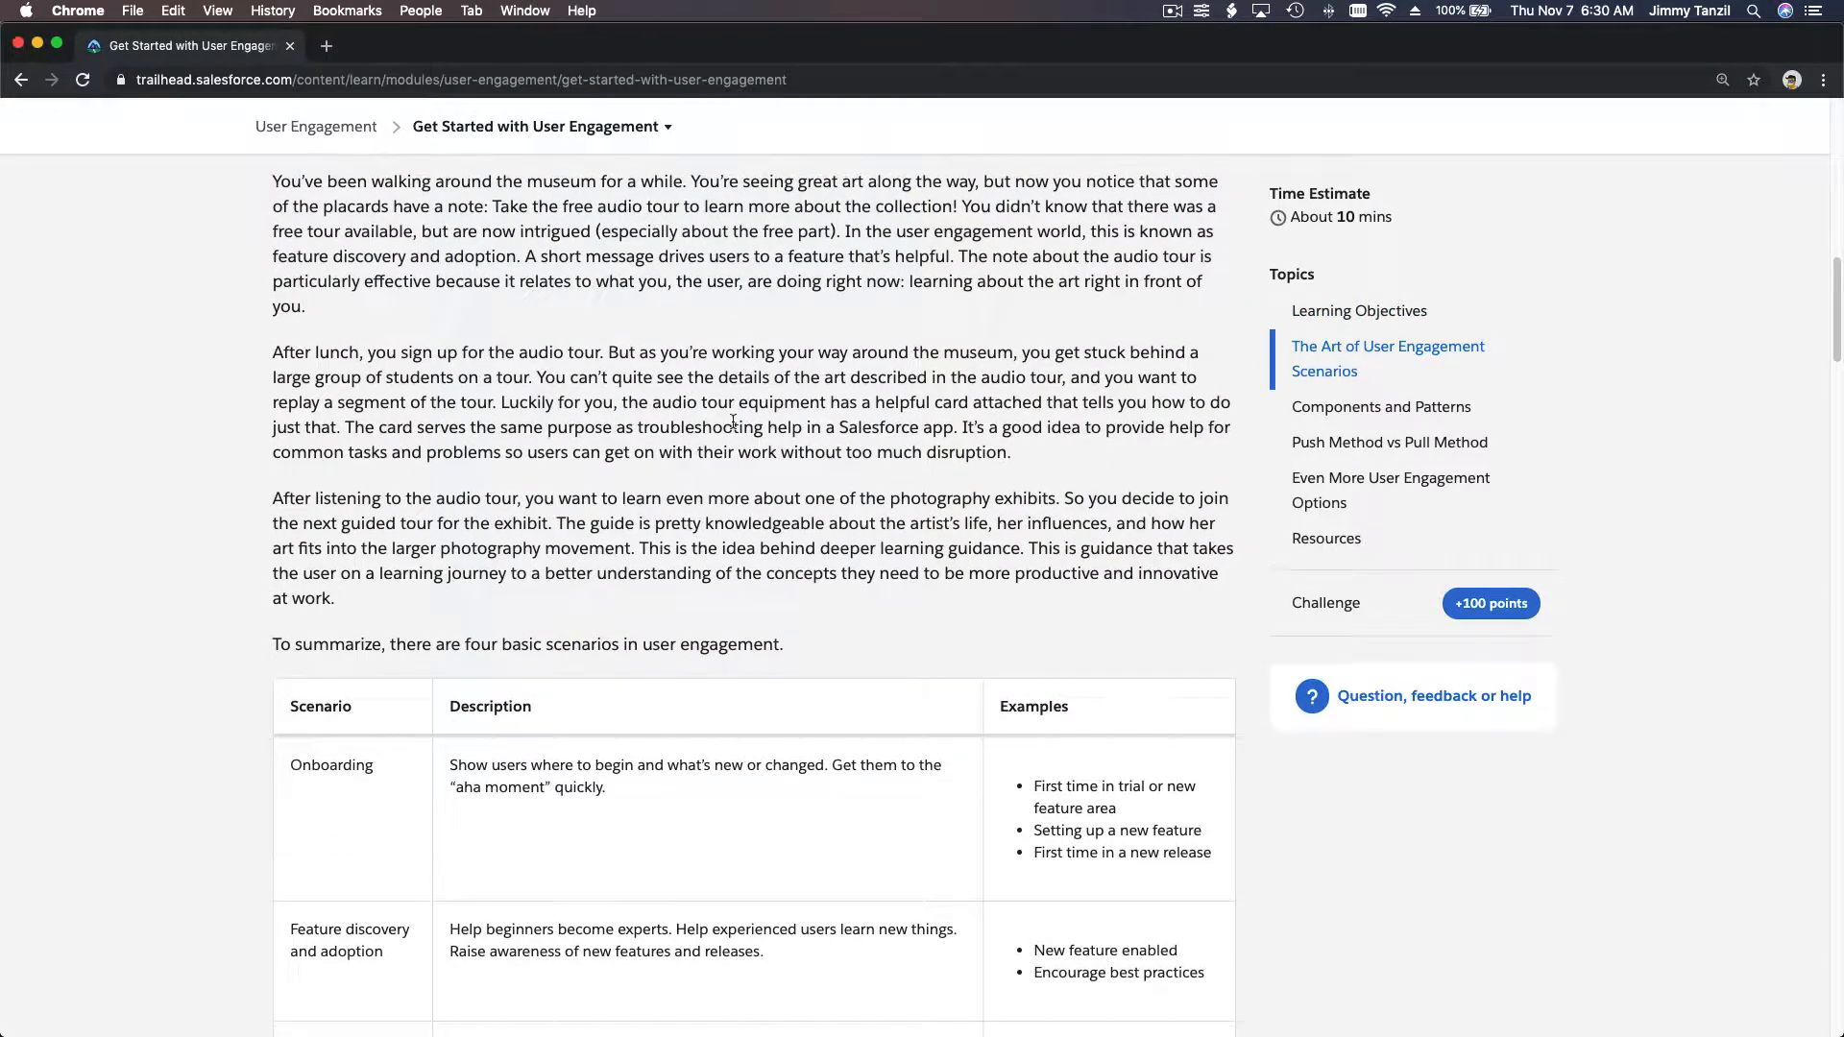
scroll("down", 3)
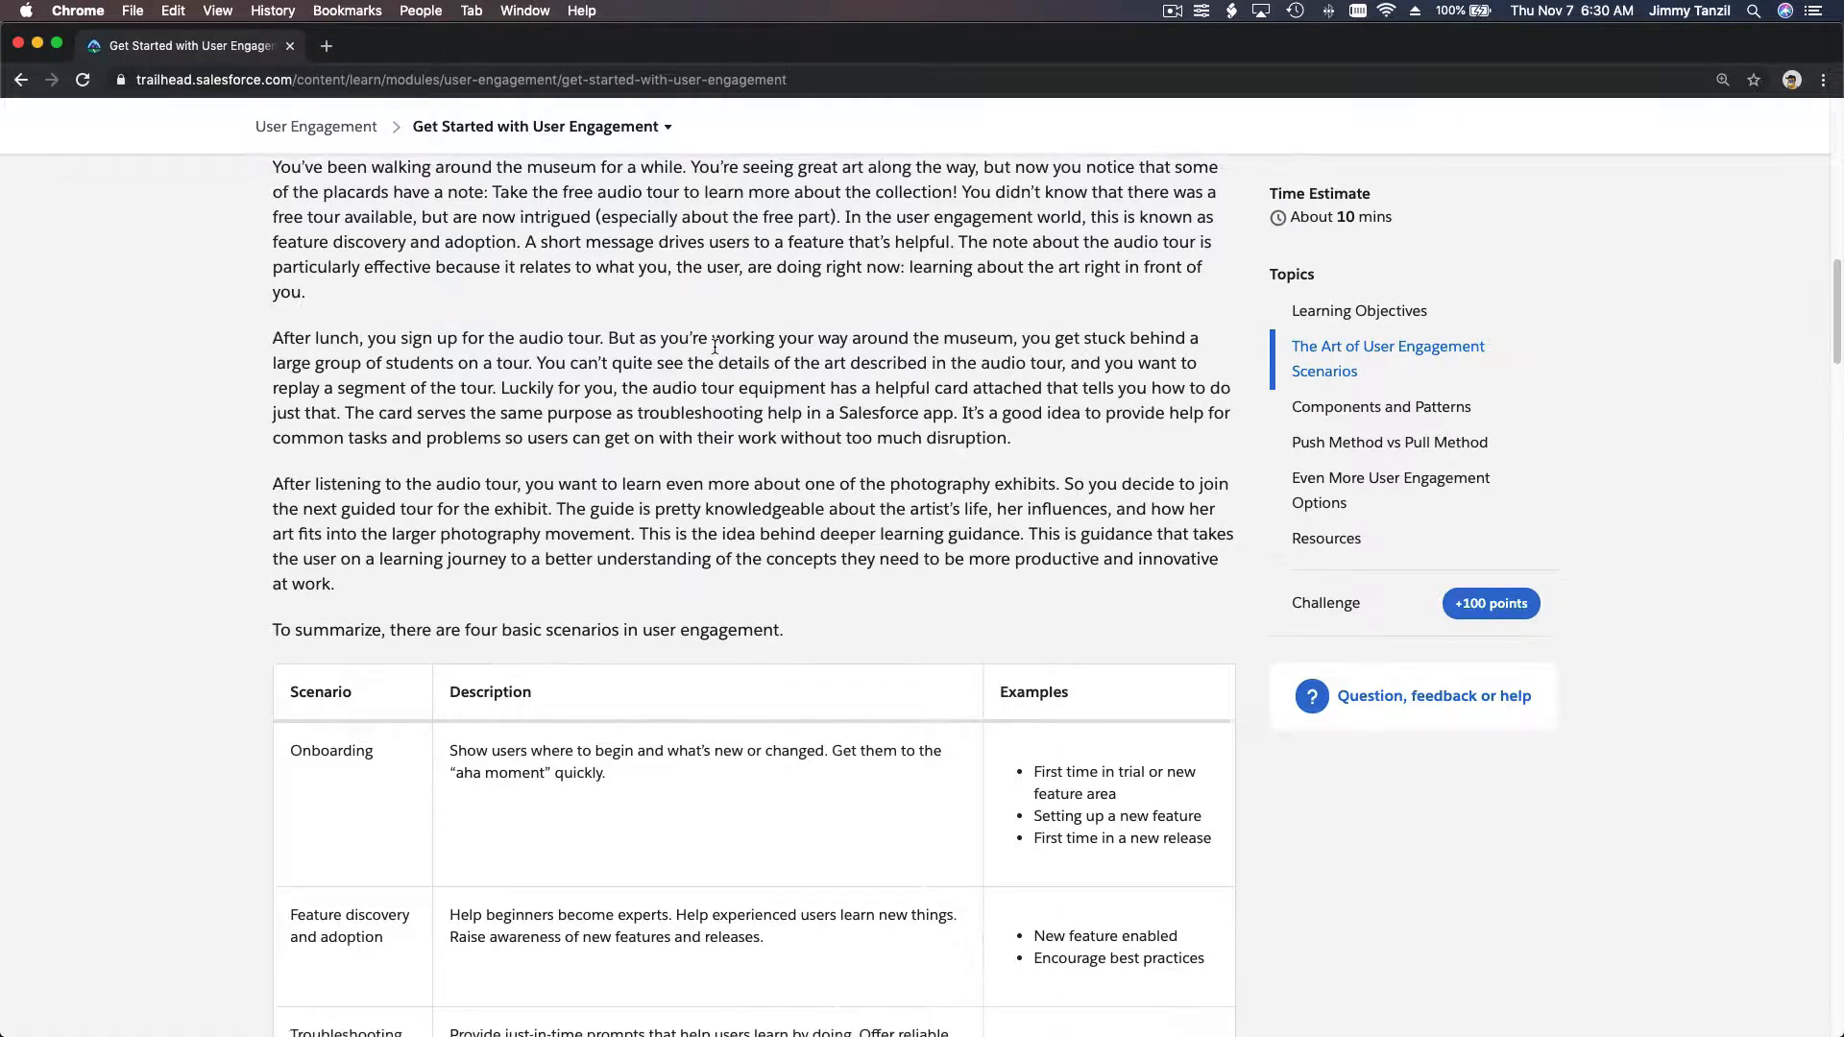
Bring the four-scenario table into full view and highlight words in the Onboarding row
scroll("down", 3)
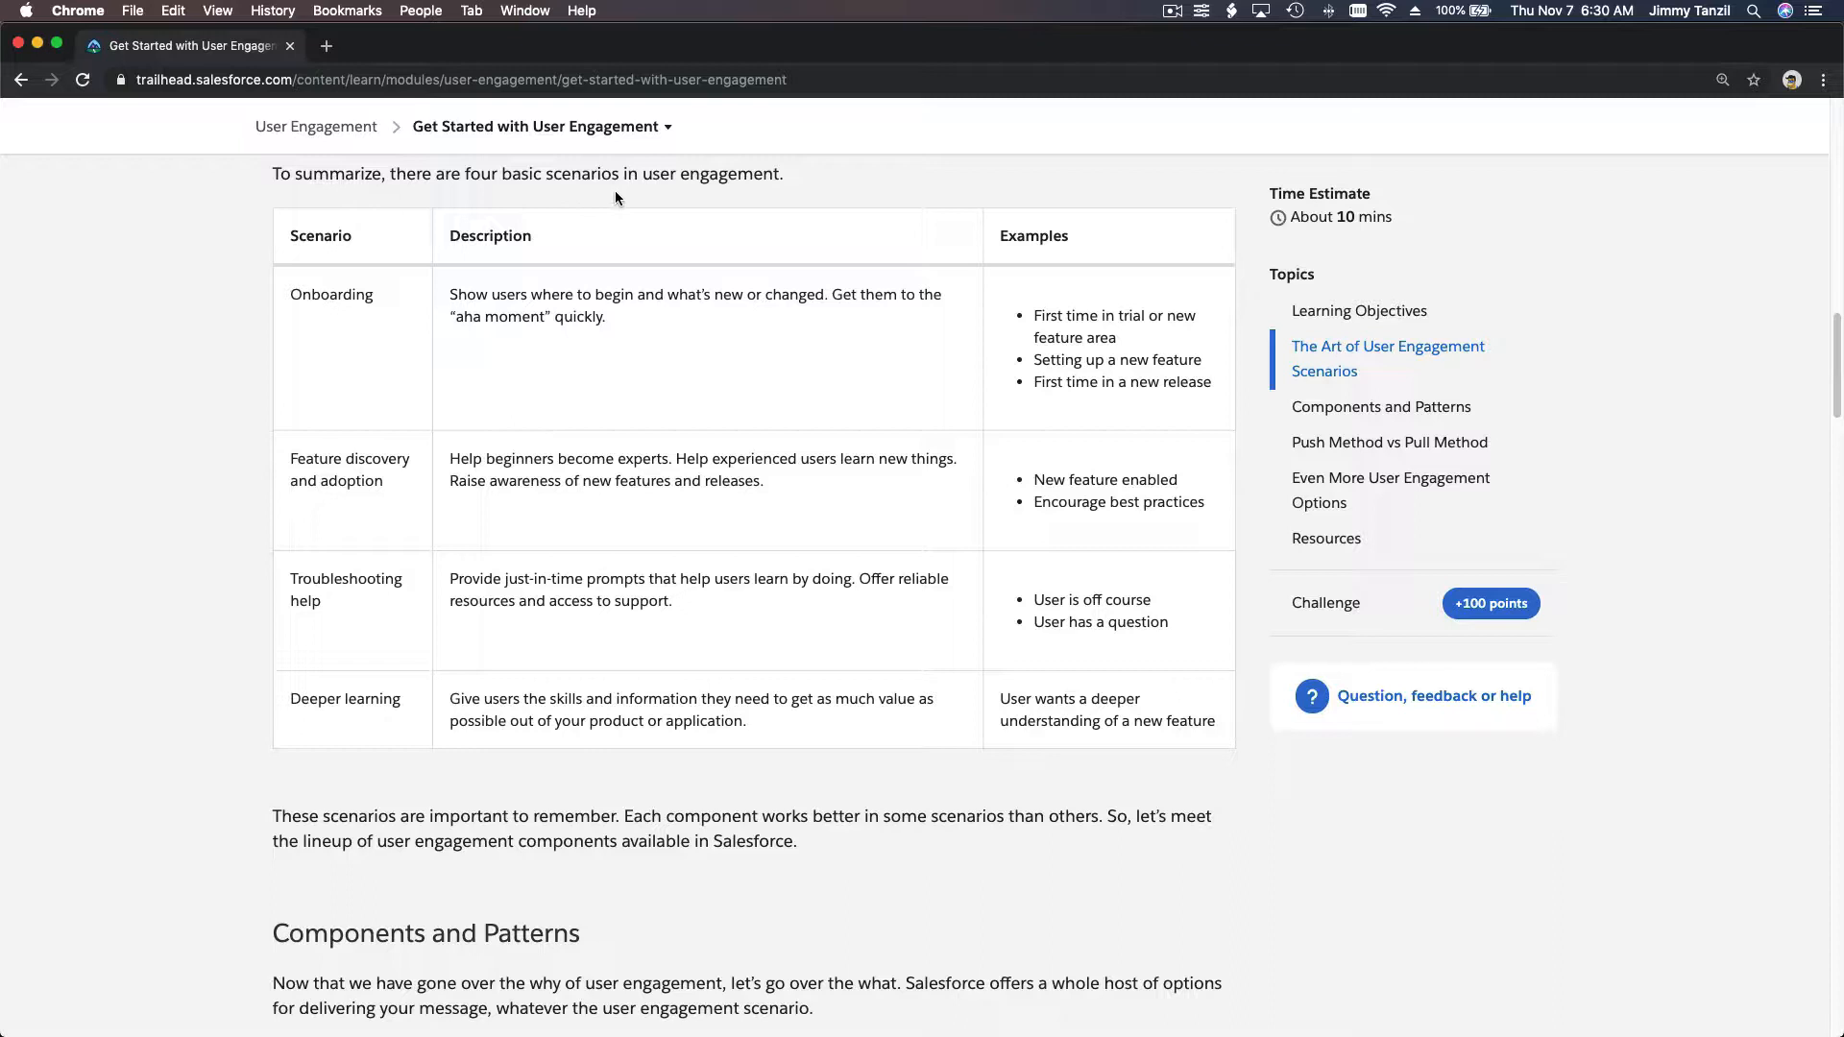
mouse_move(697, 198)
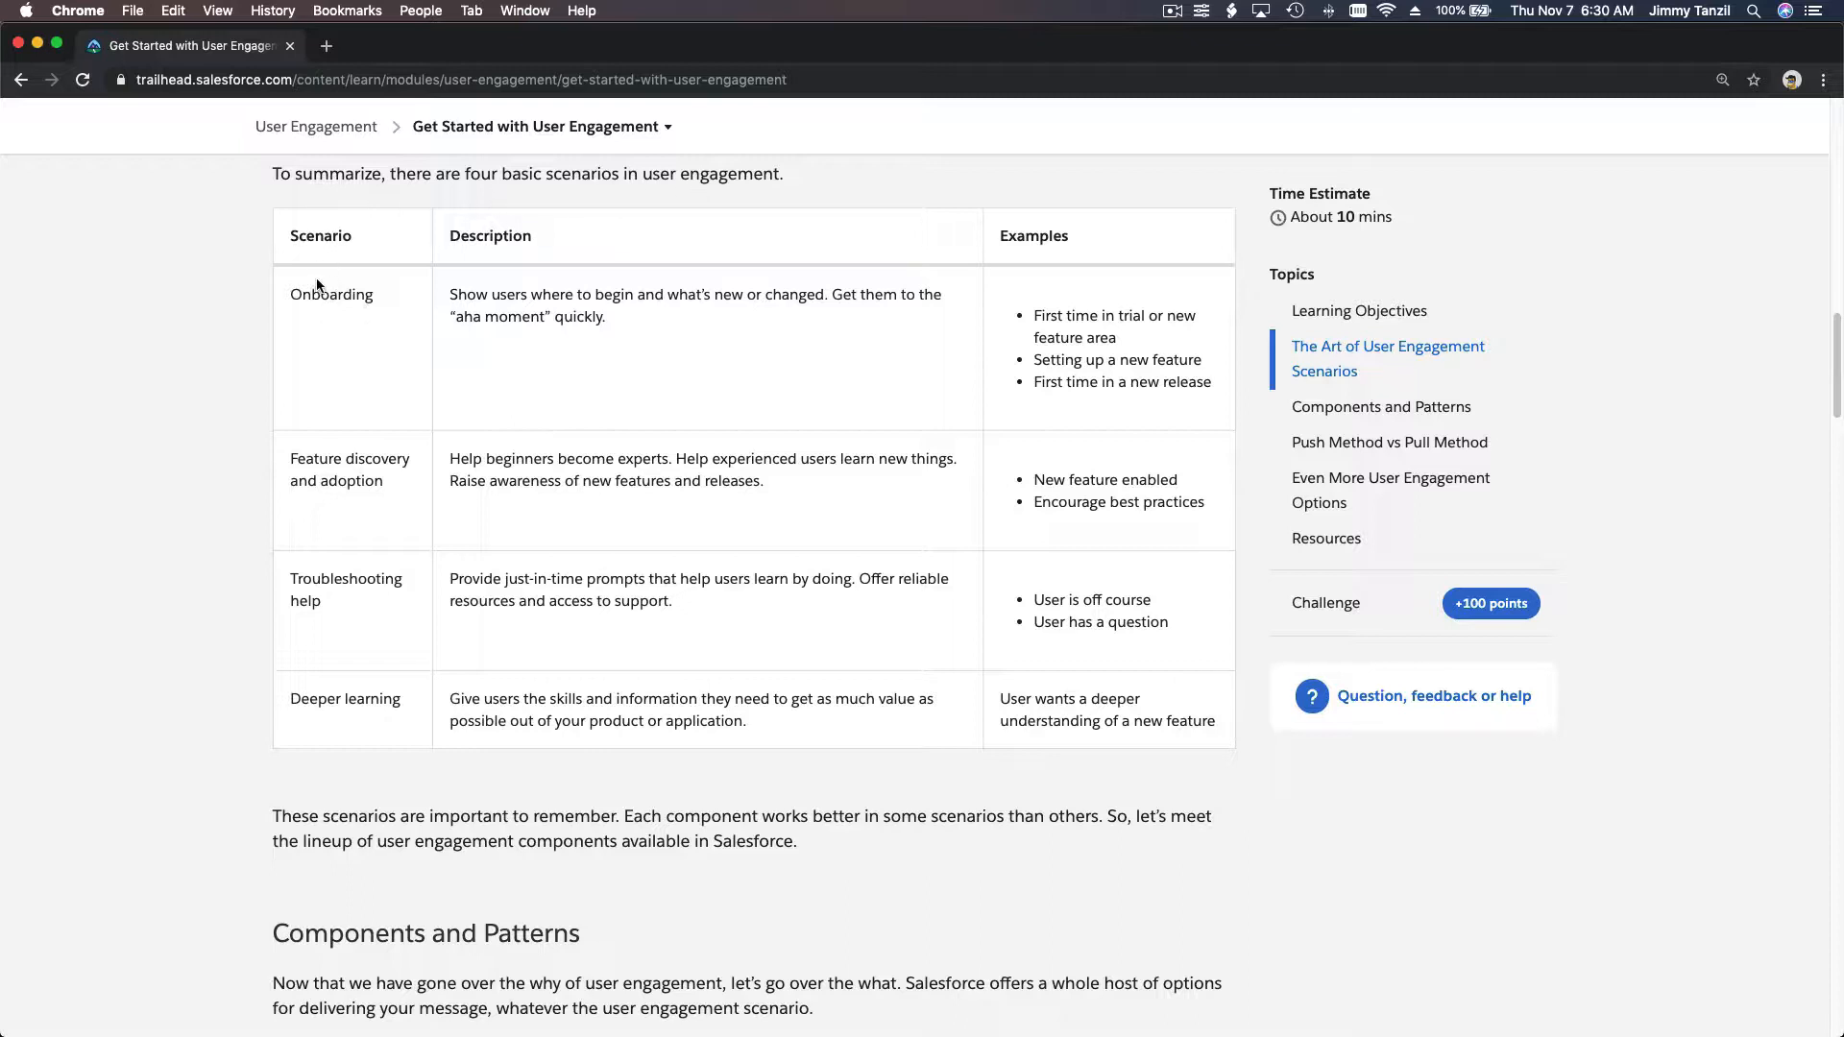
mouse_move(360, 334)
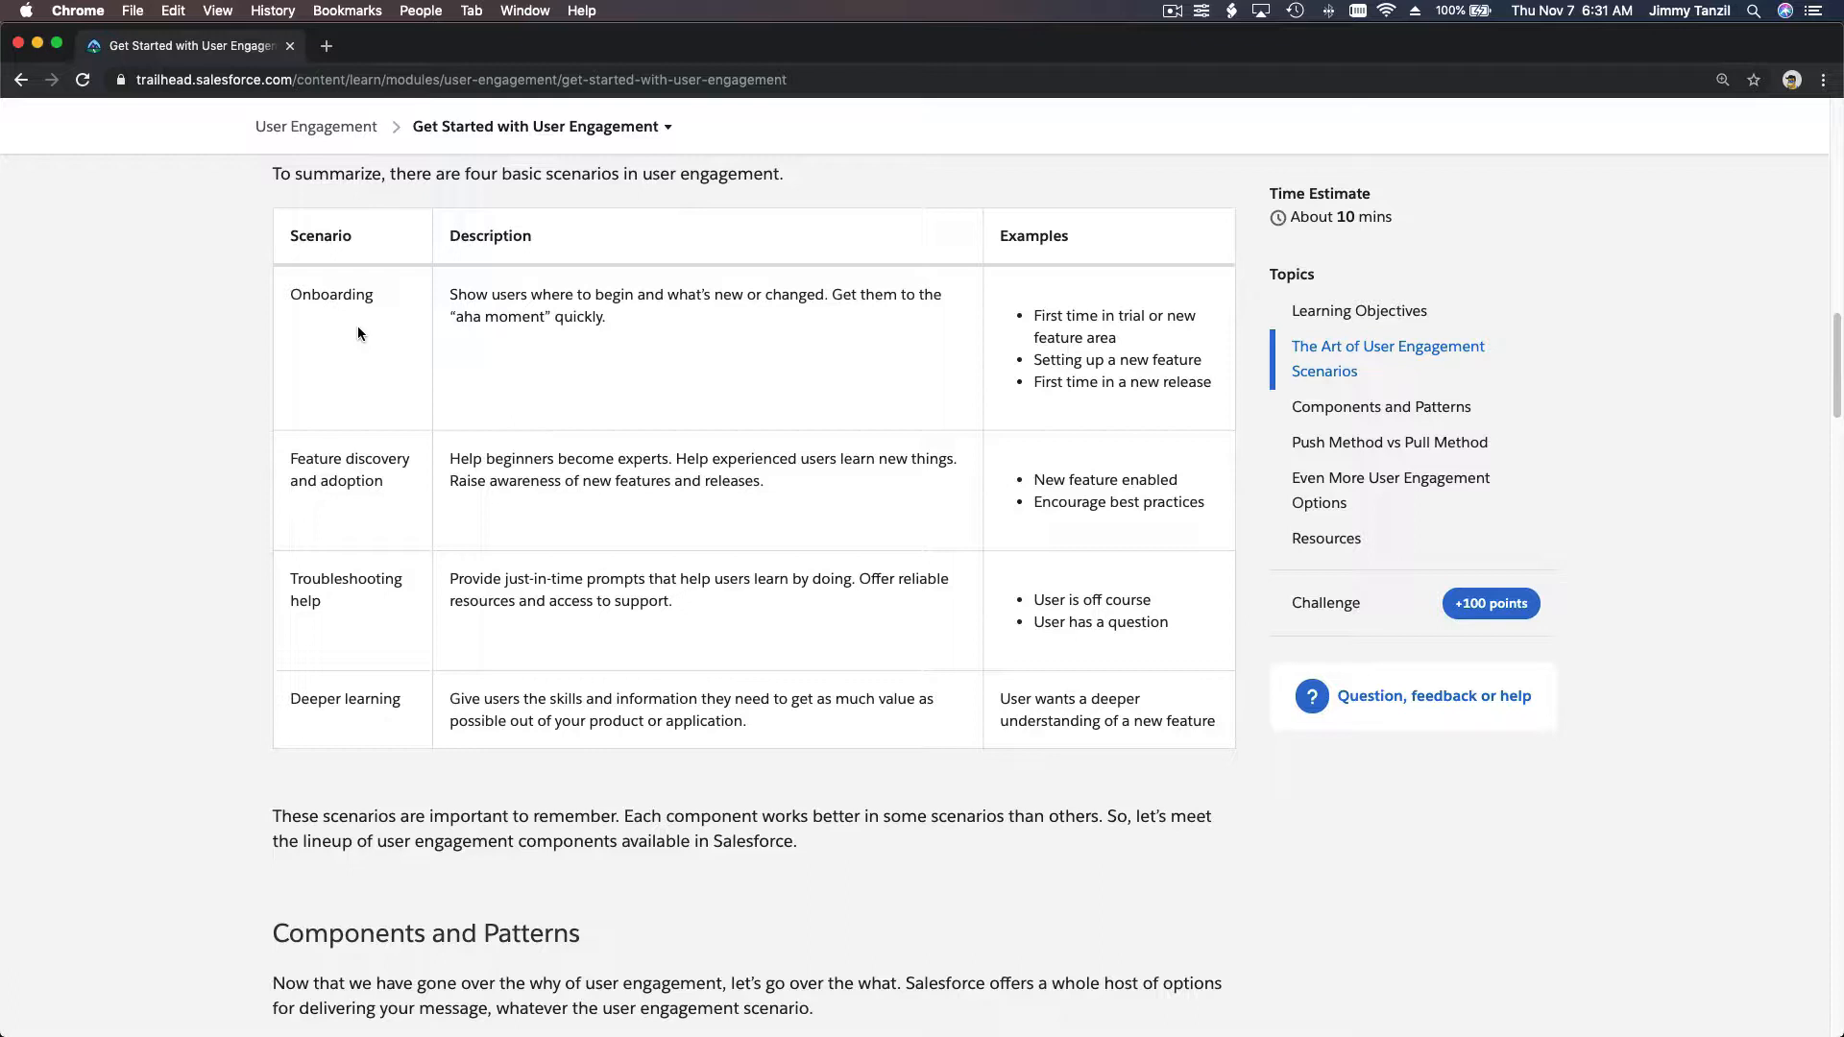
double_click(330, 294)
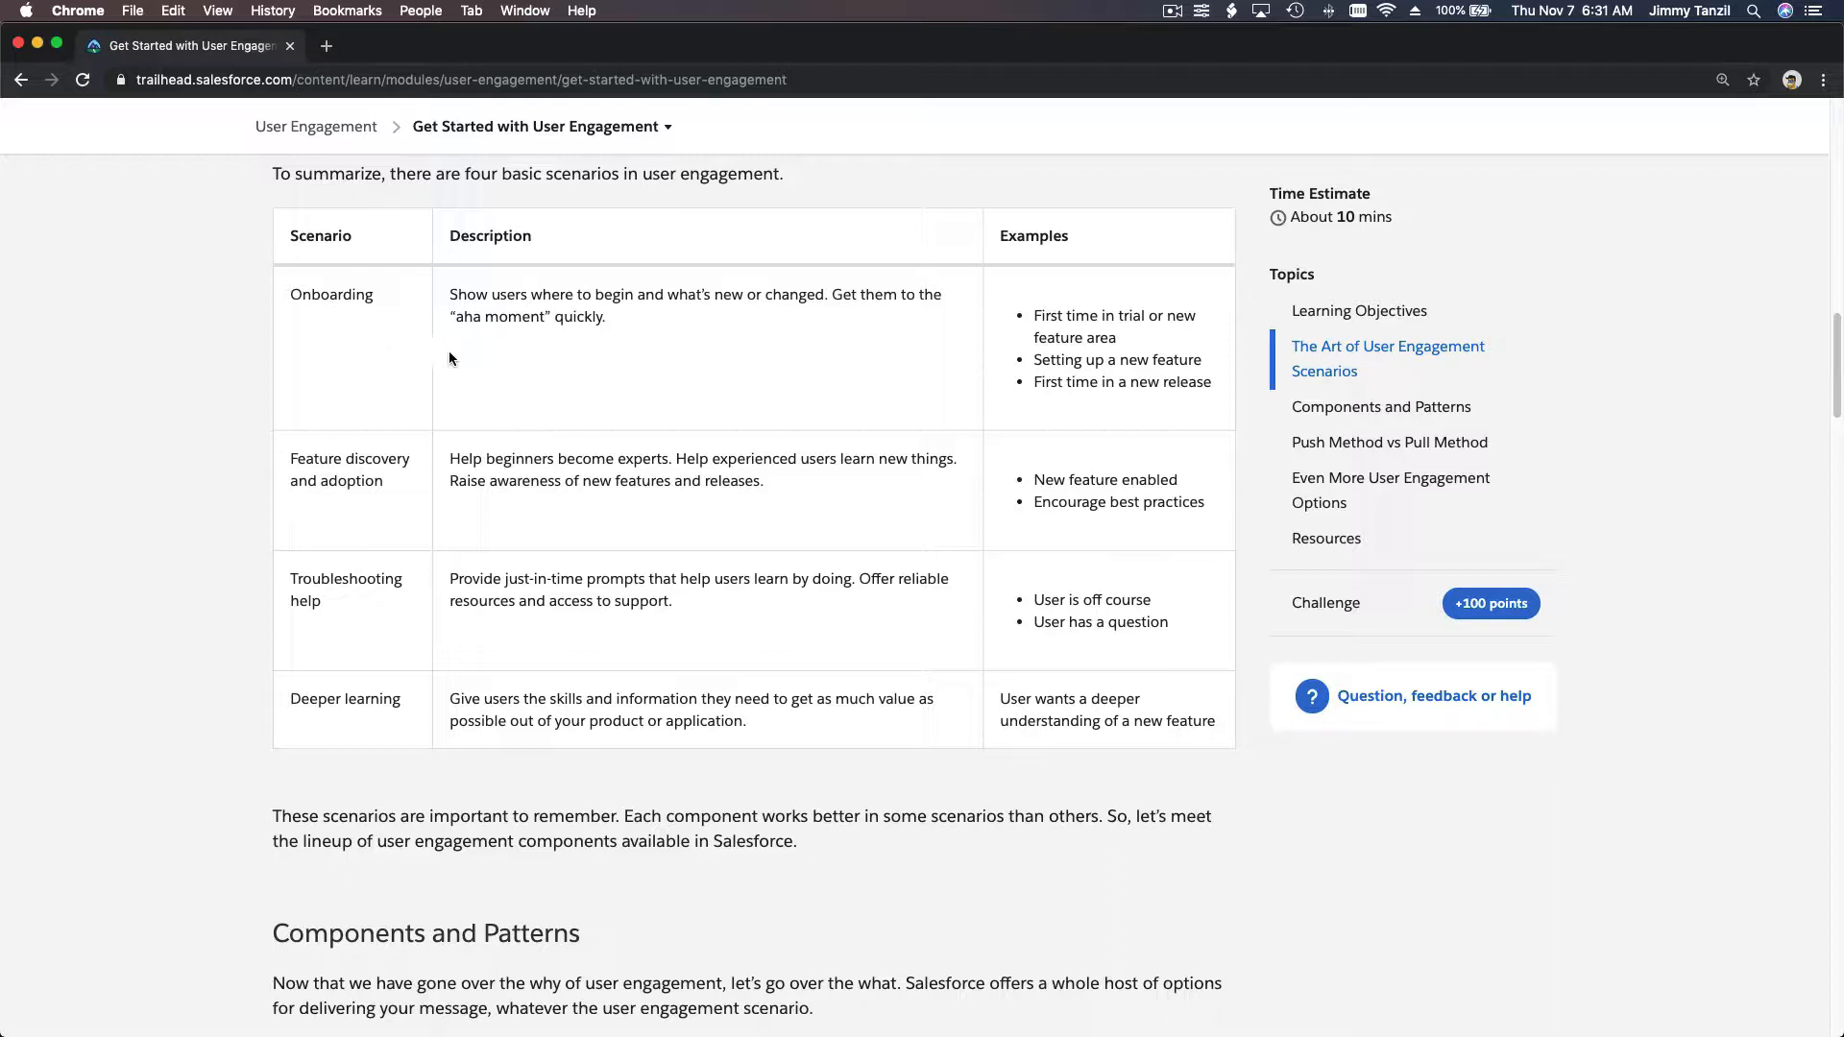
mouse_move(695, 310)
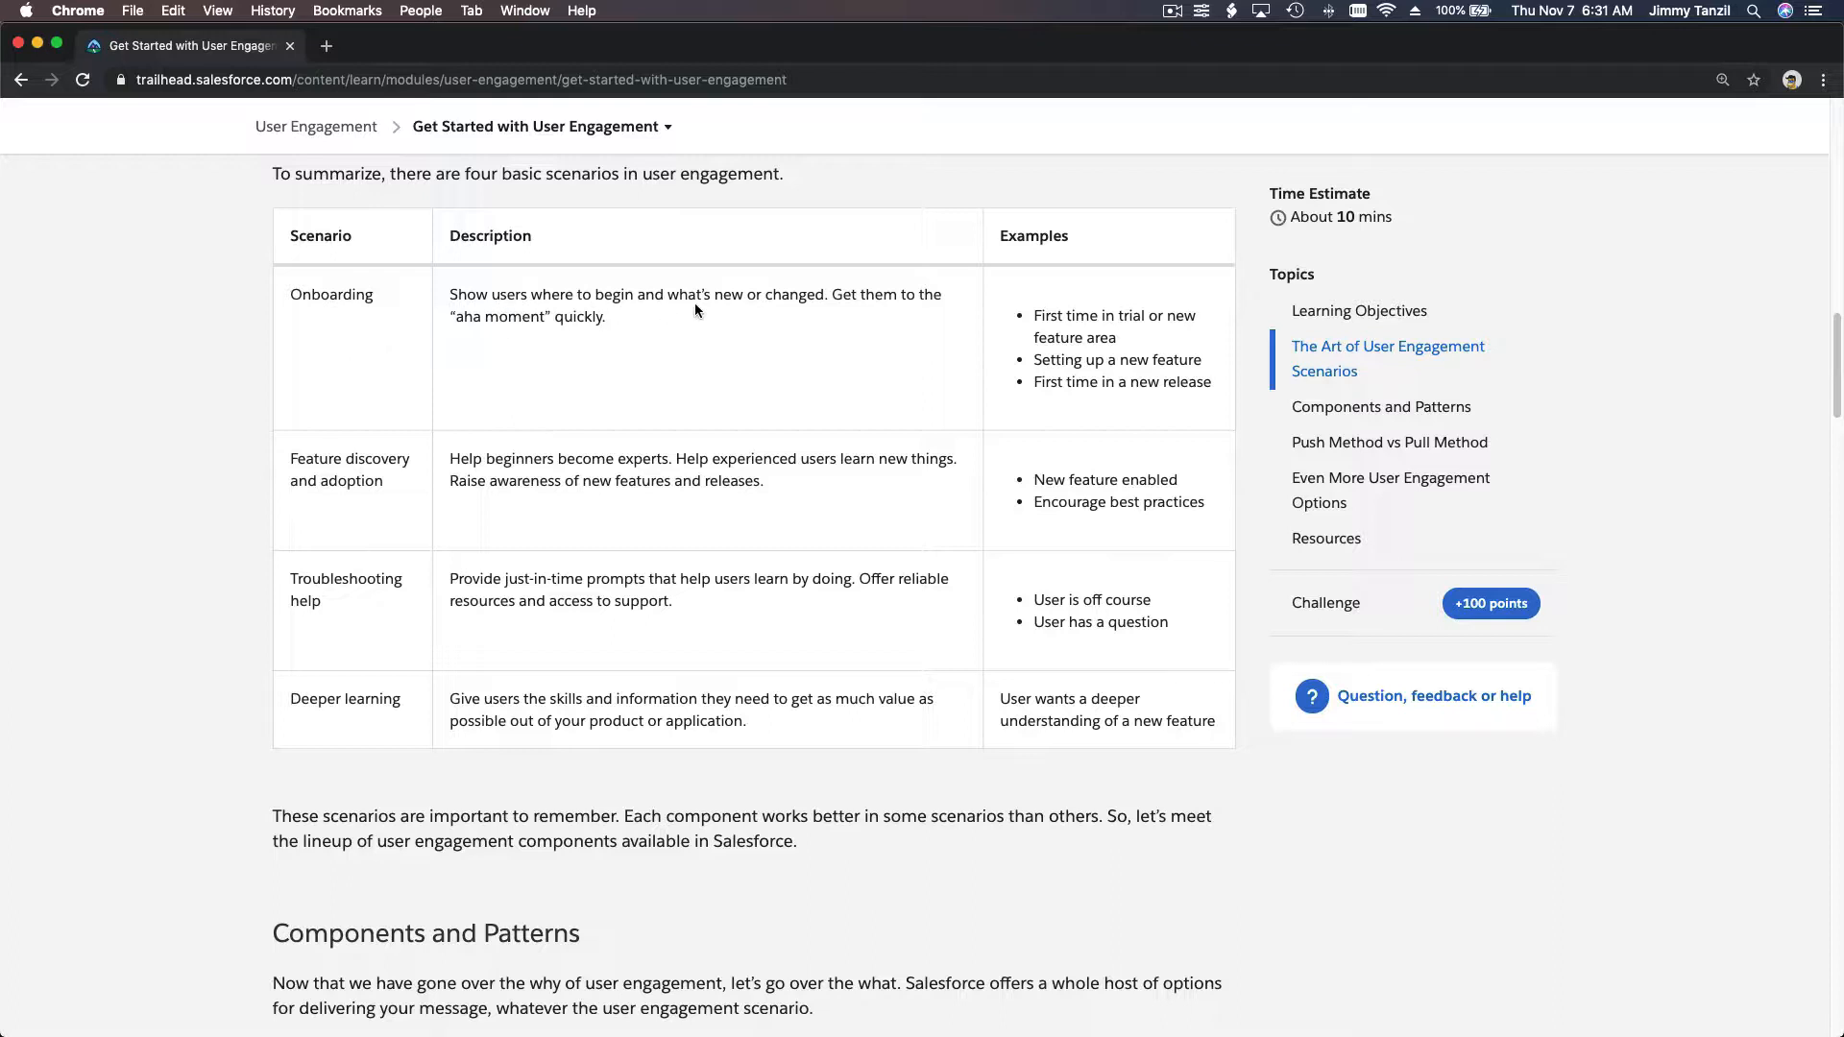
mouse_move(835, 321)
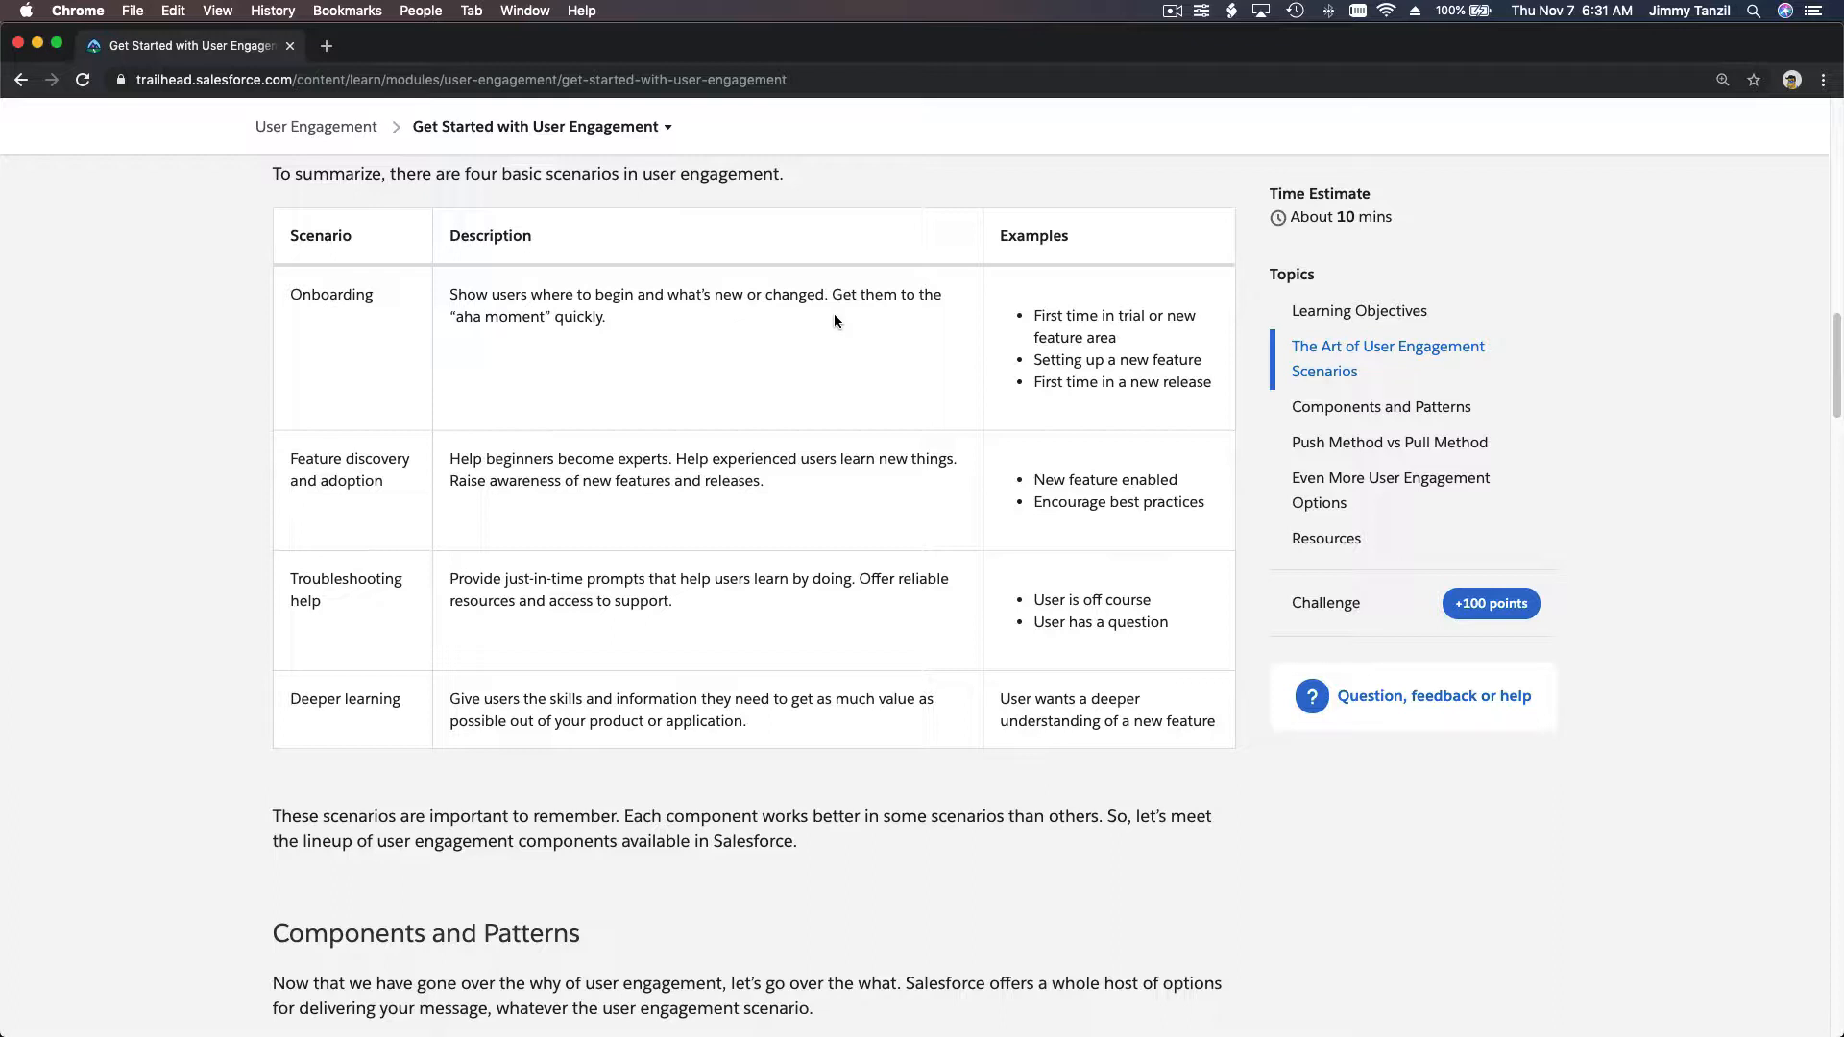
mouse_move(542, 295)
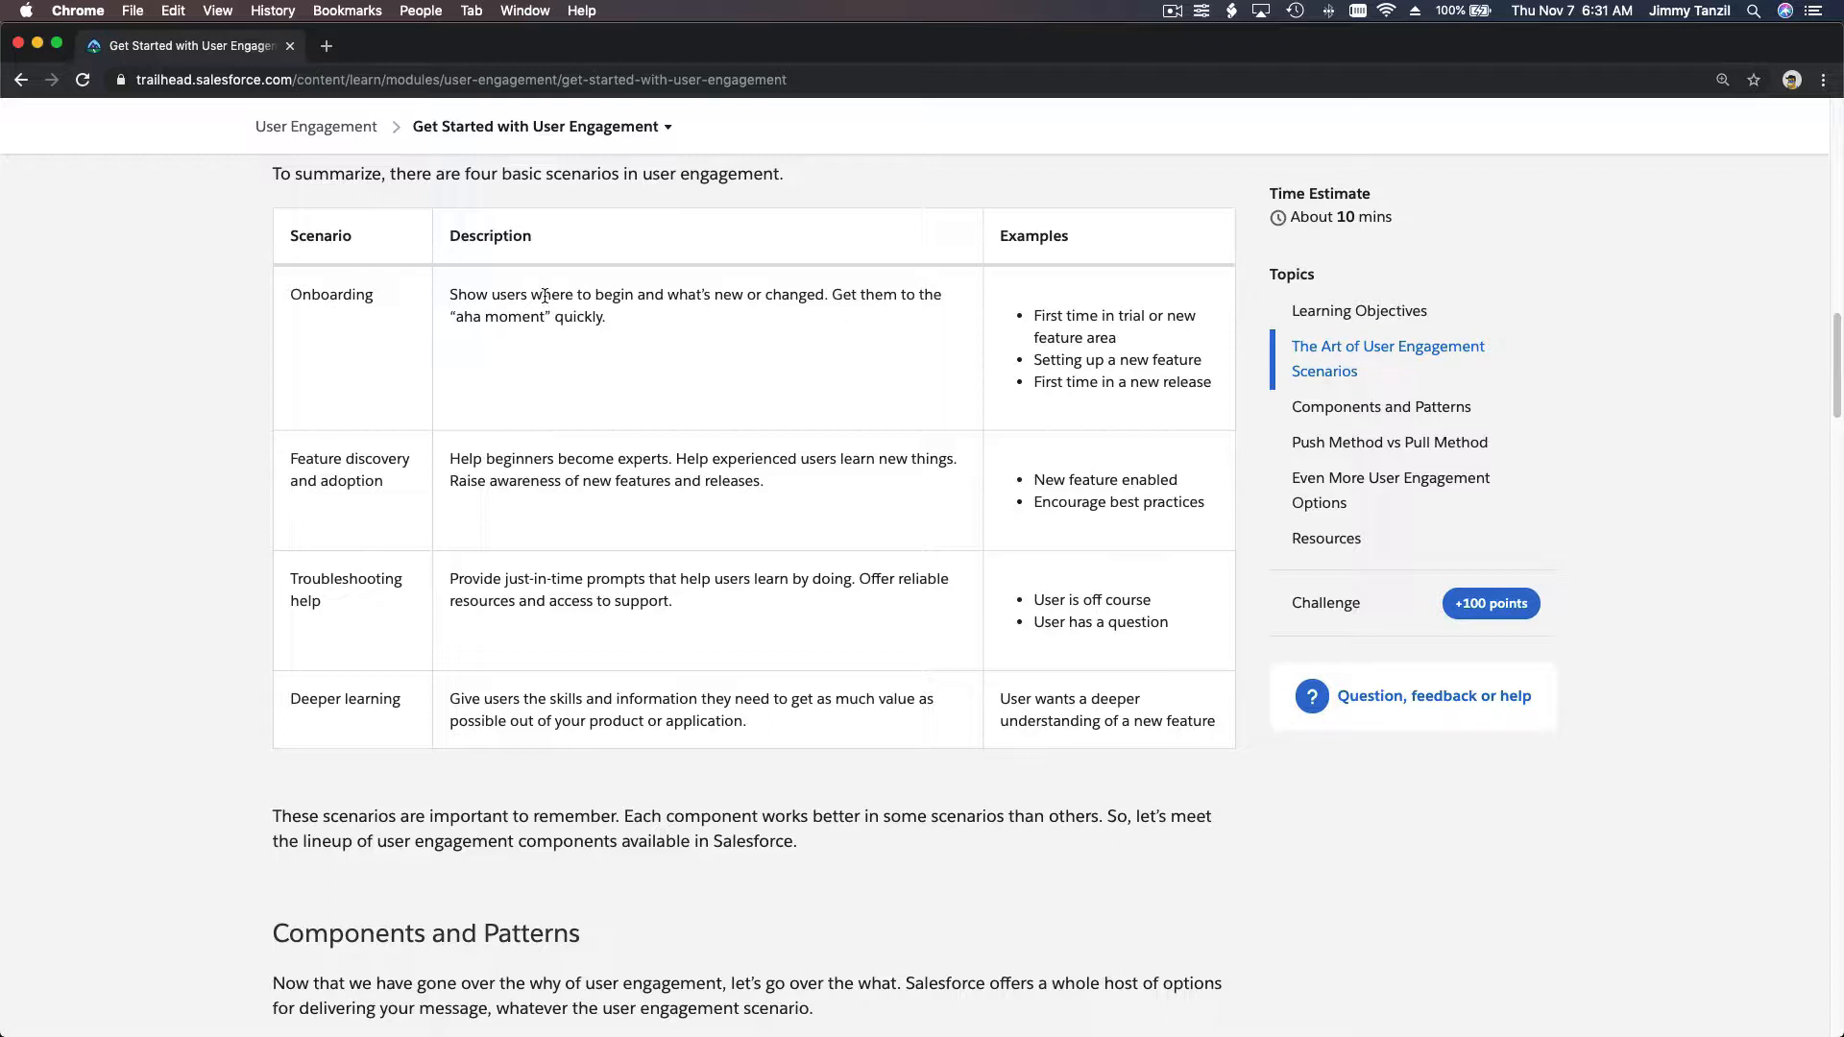
double_click(572, 294)
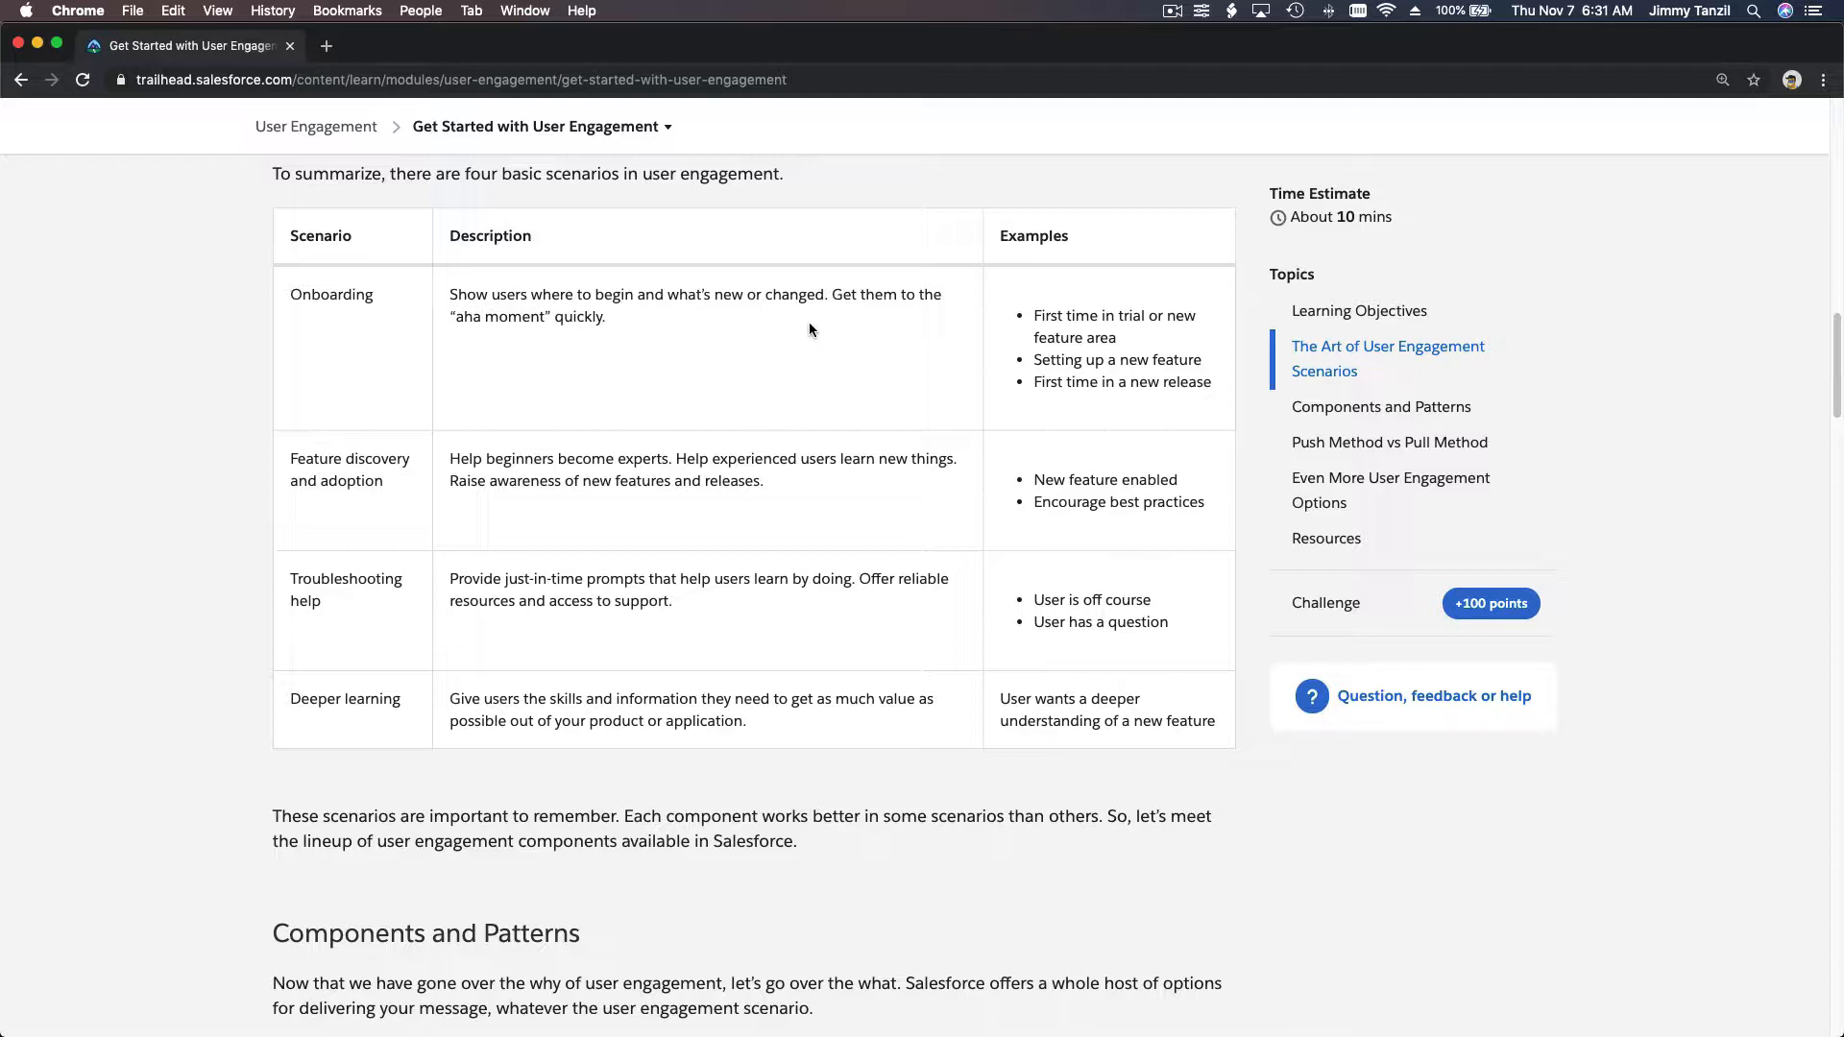
mouse_move(1035, 261)
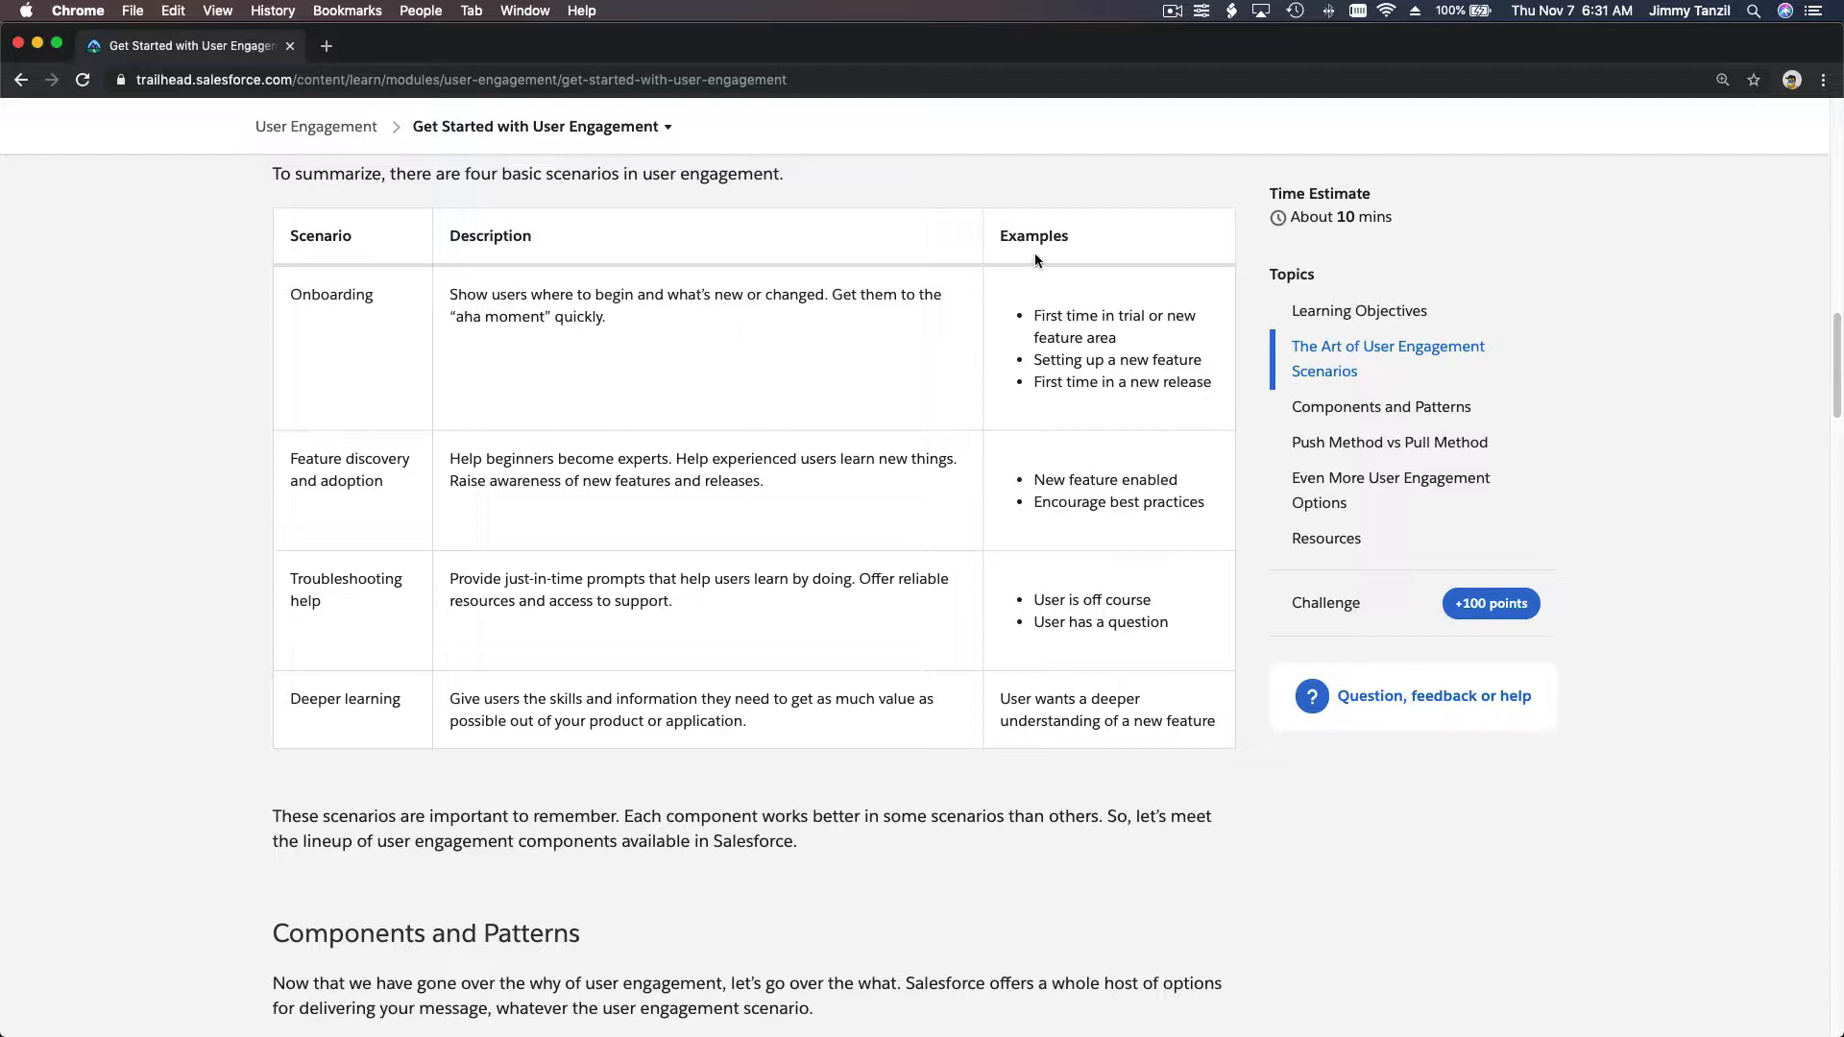
mouse_move(1144, 335)
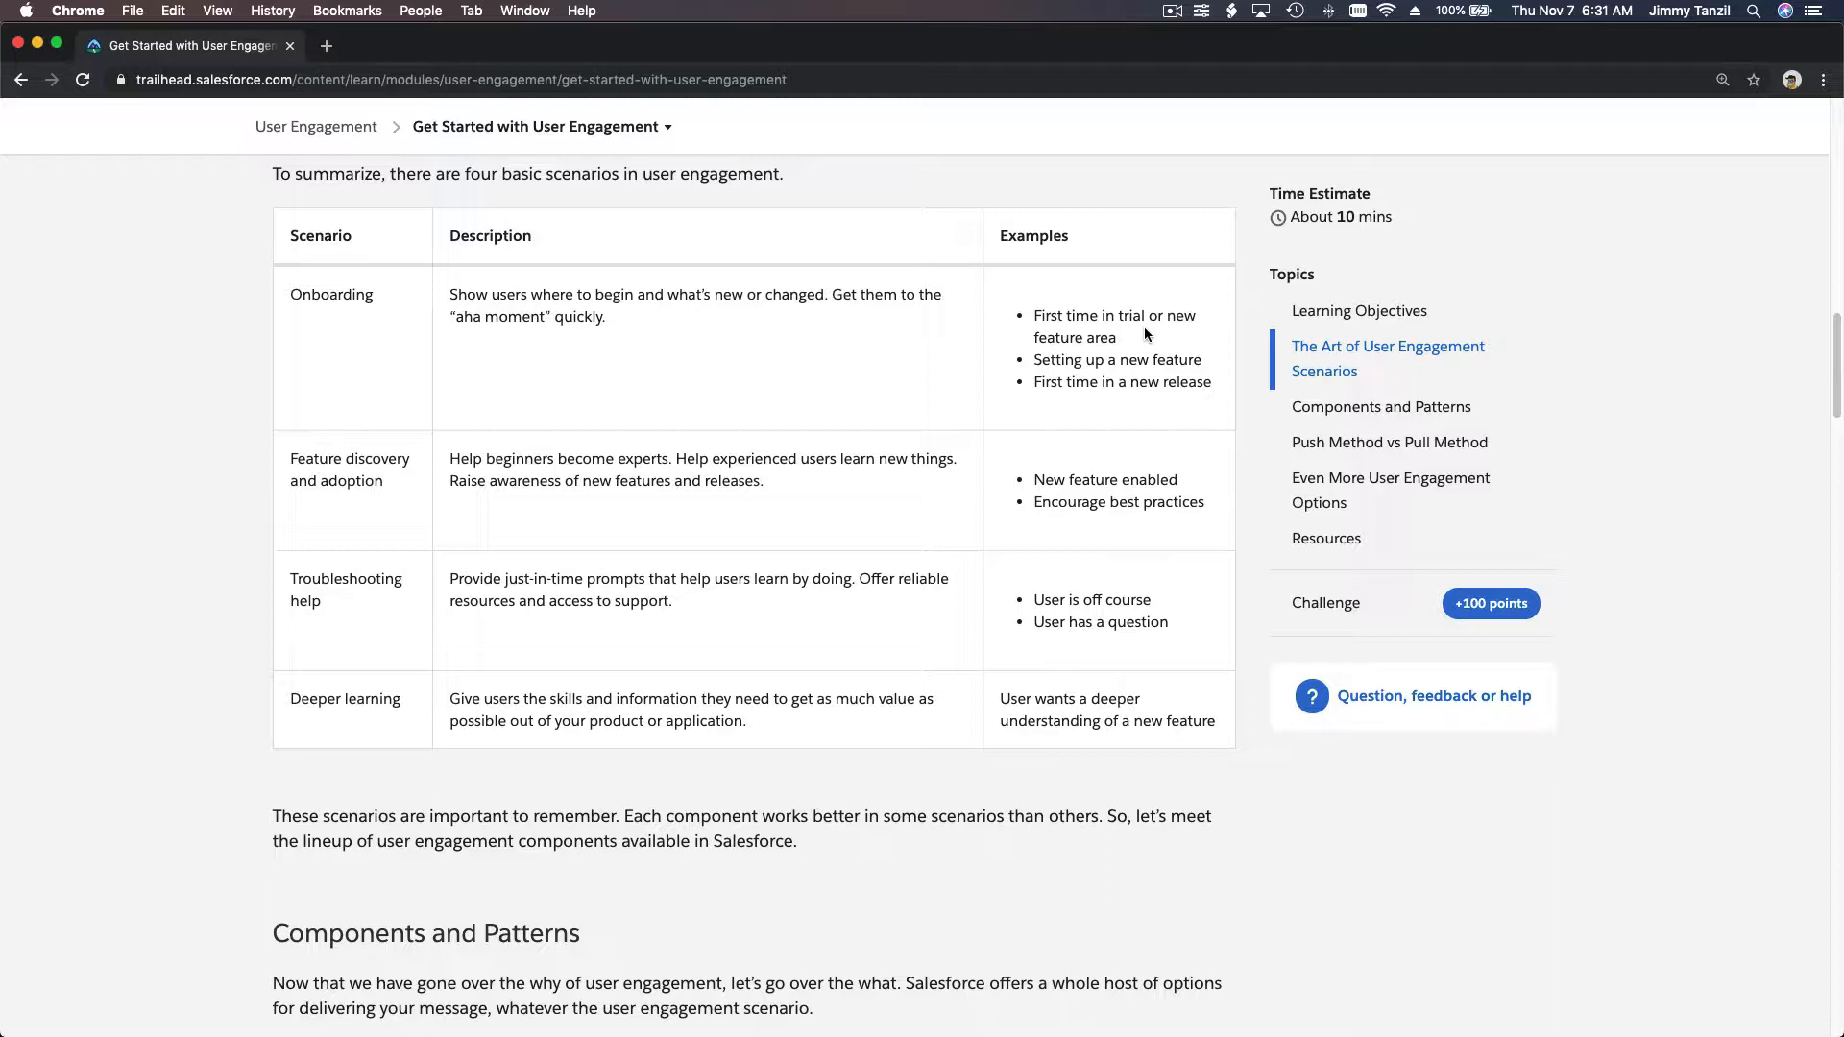
mouse_move(1047, 378)
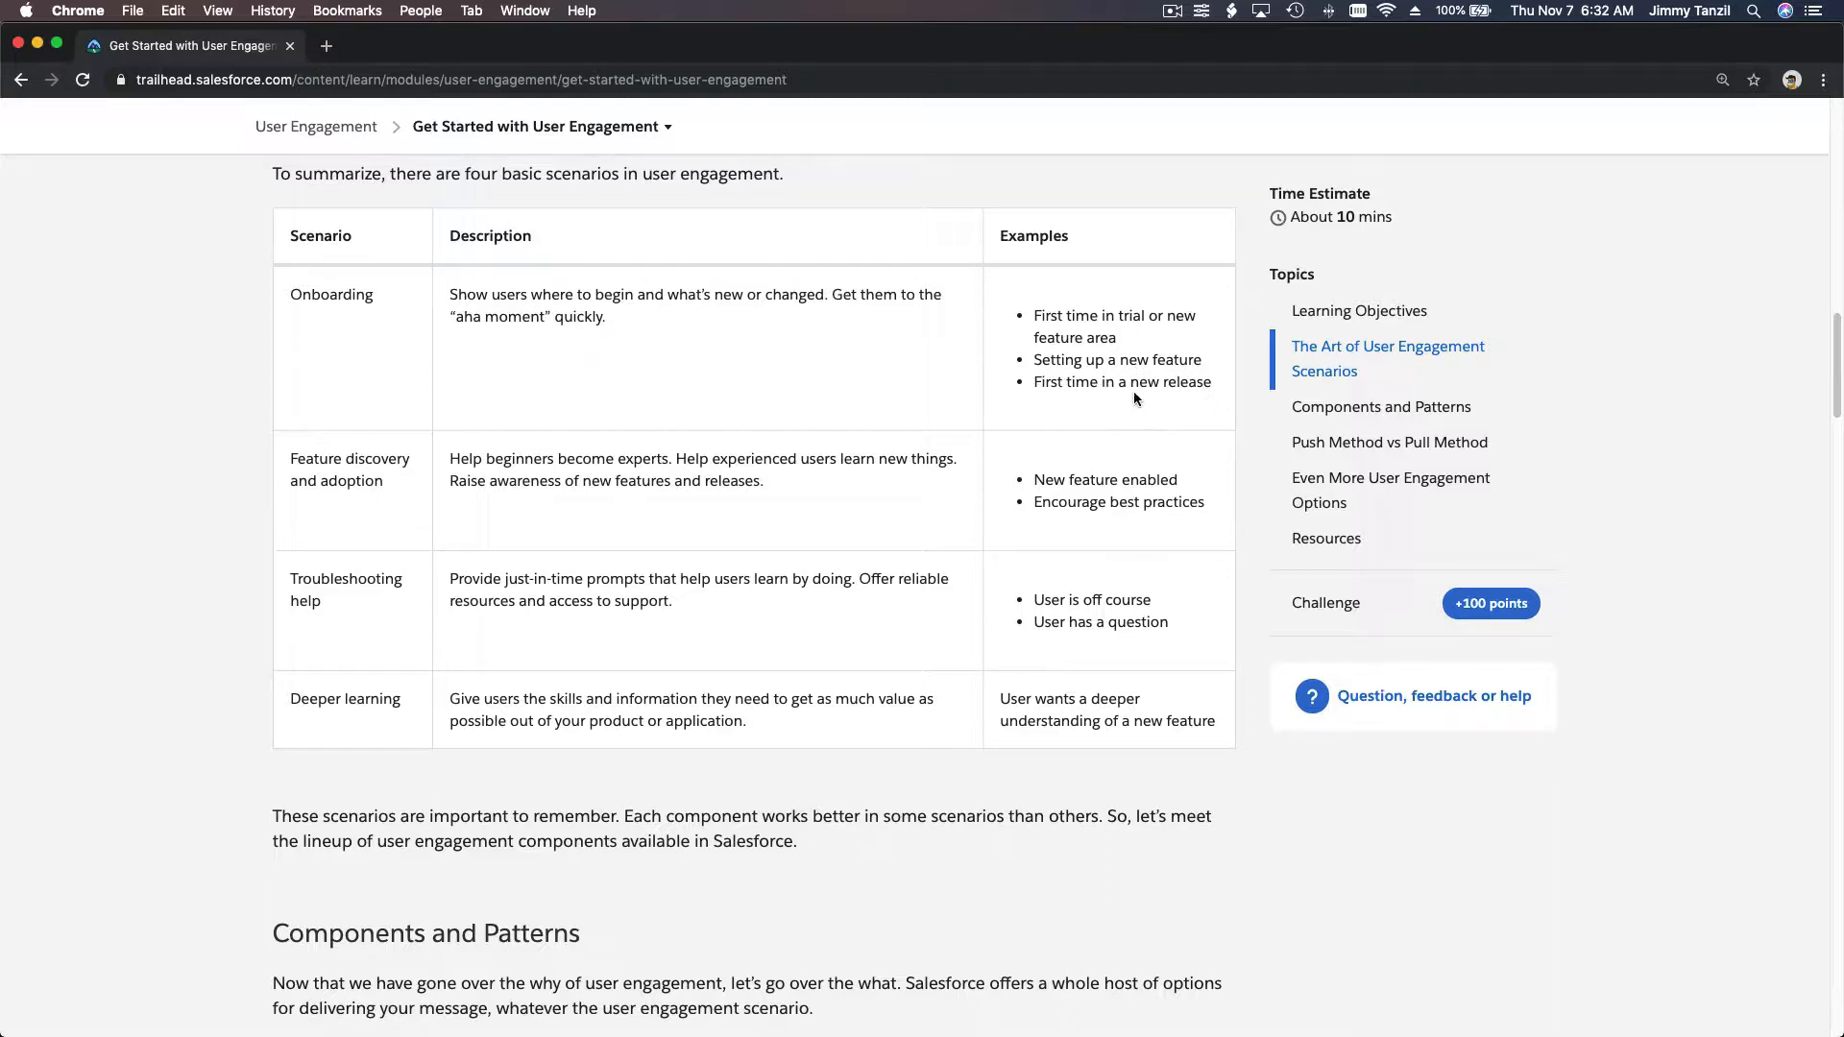
Read down the Feature discovery and Troubleshooting help rows to Deeper learning
scroll("down", 3)
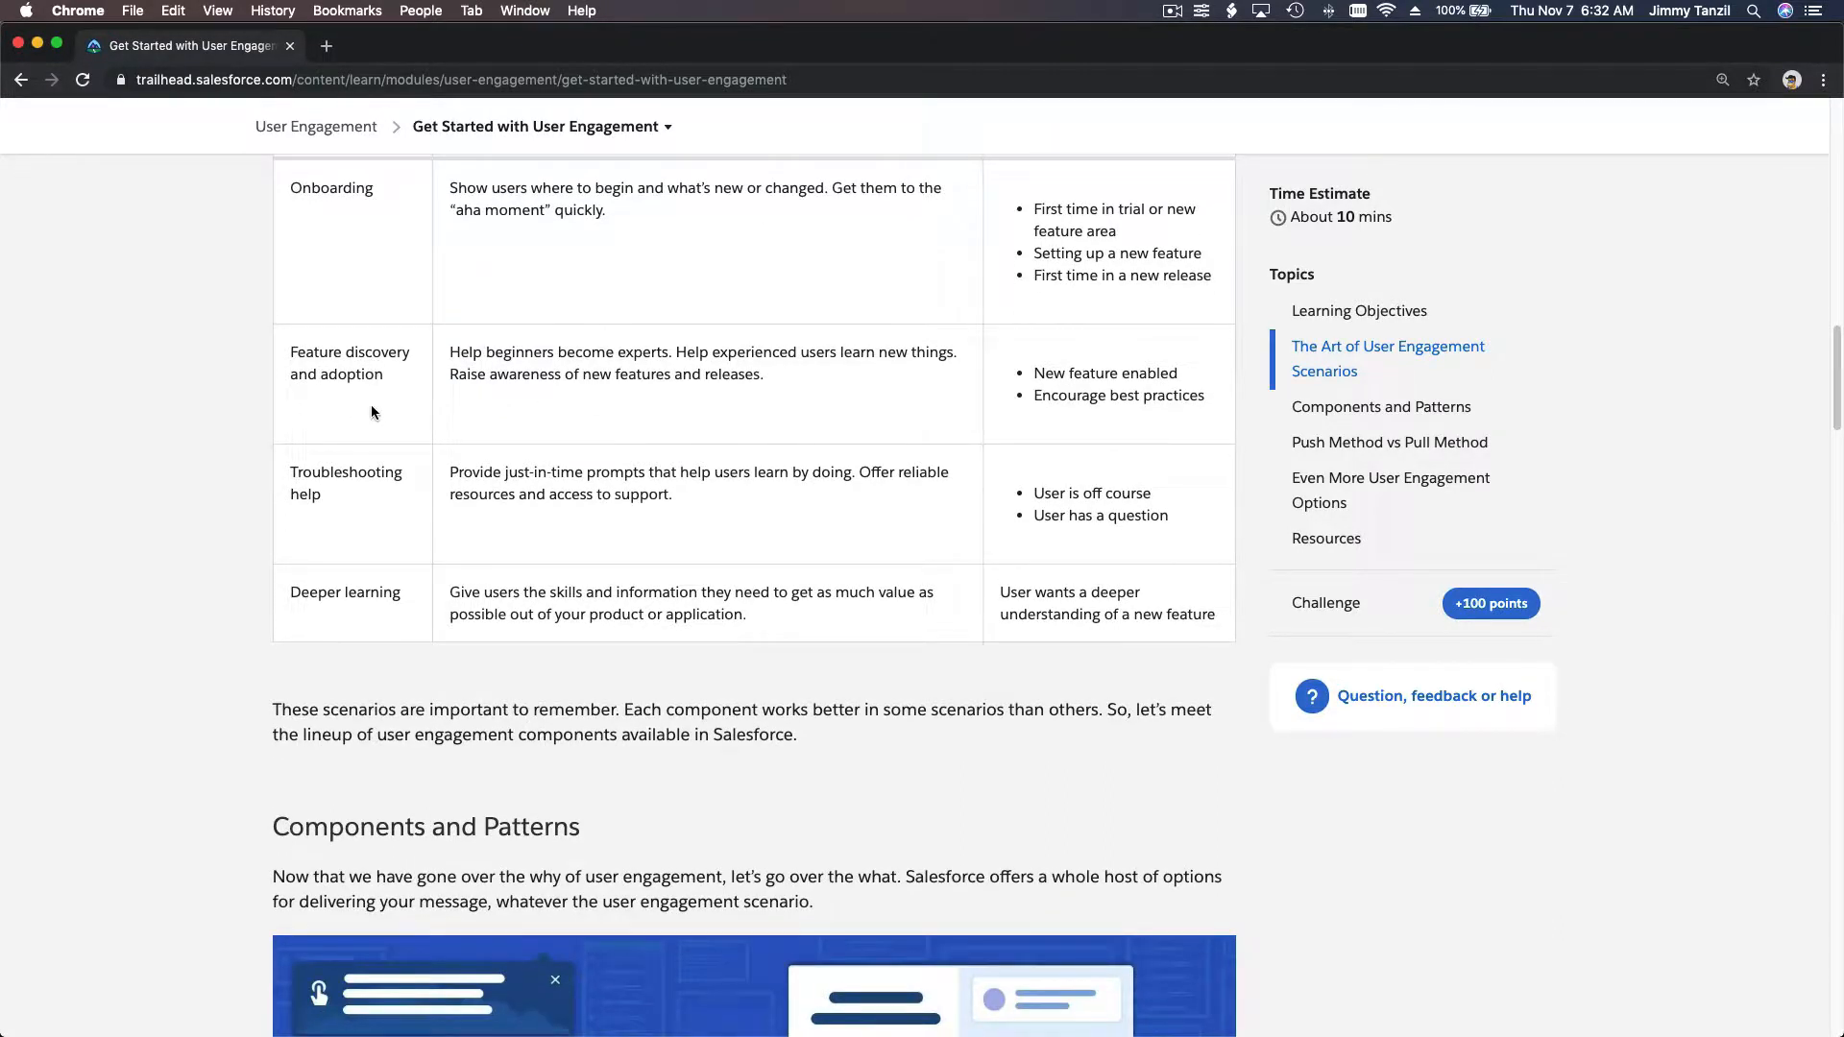
mouse_move(484, 358)
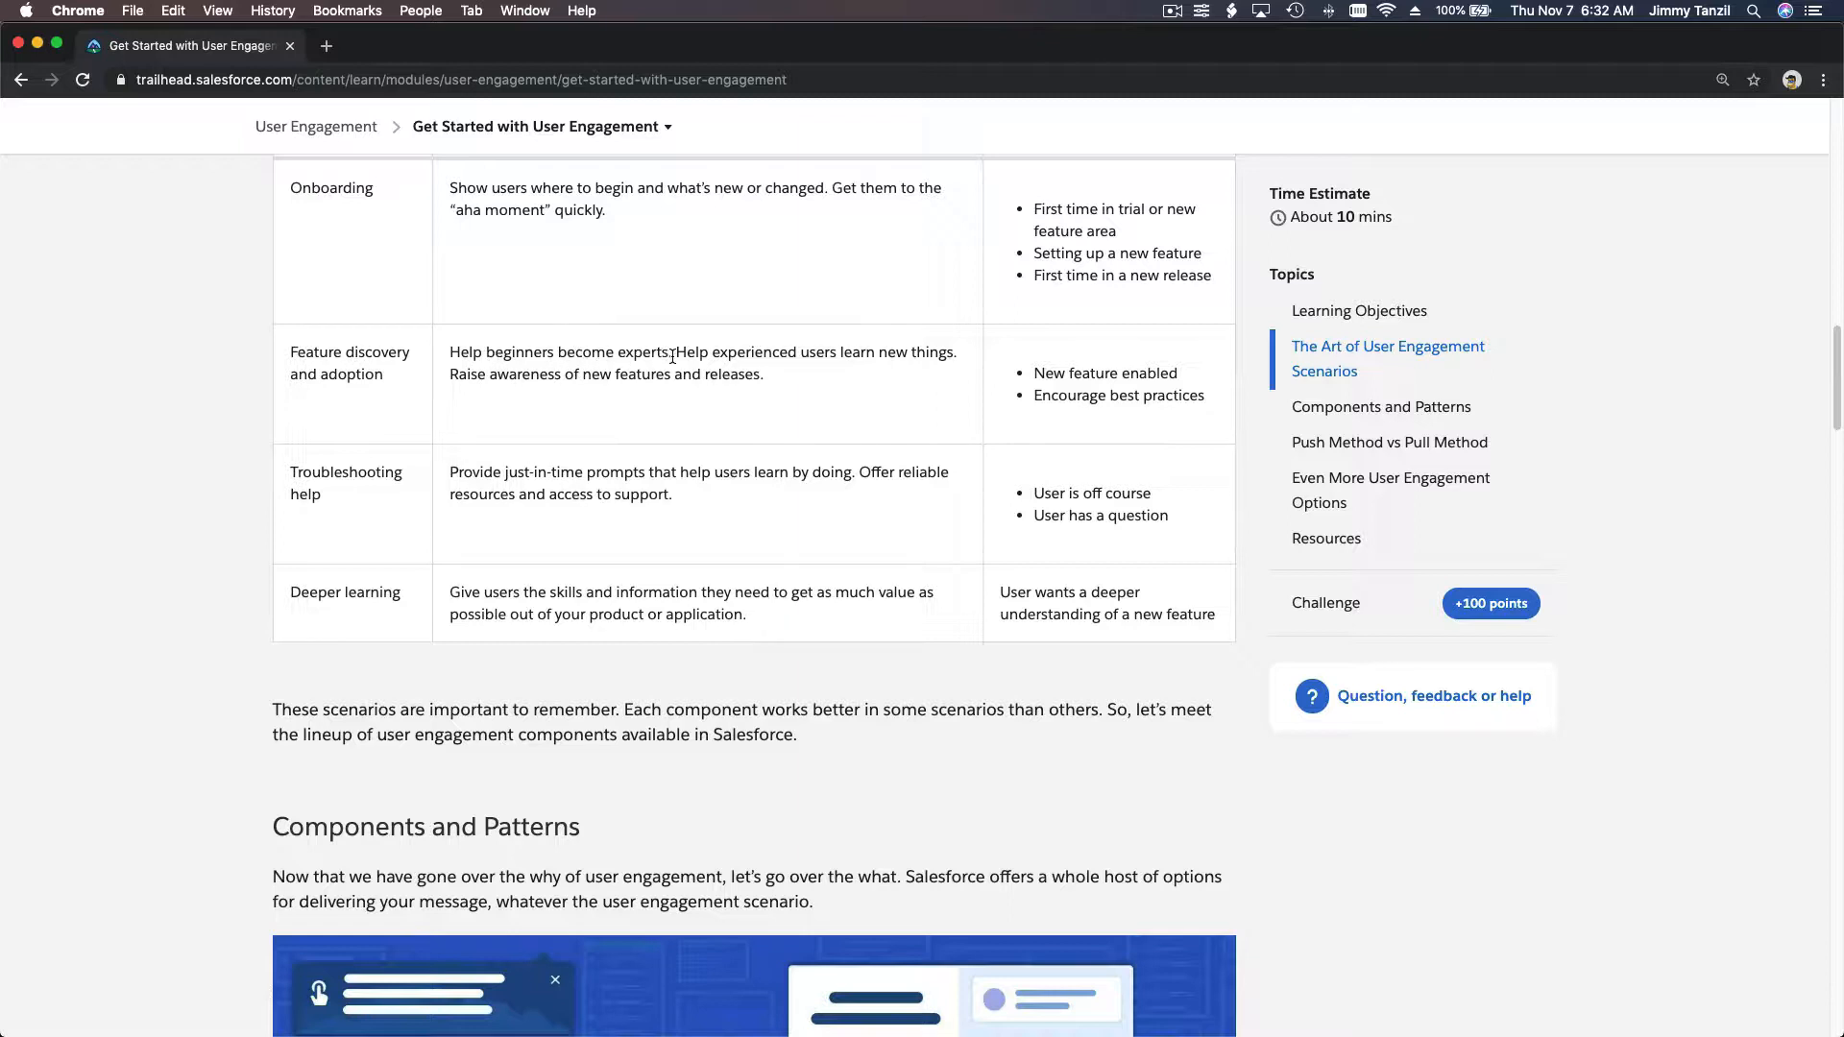
mouse_move(908, 371)
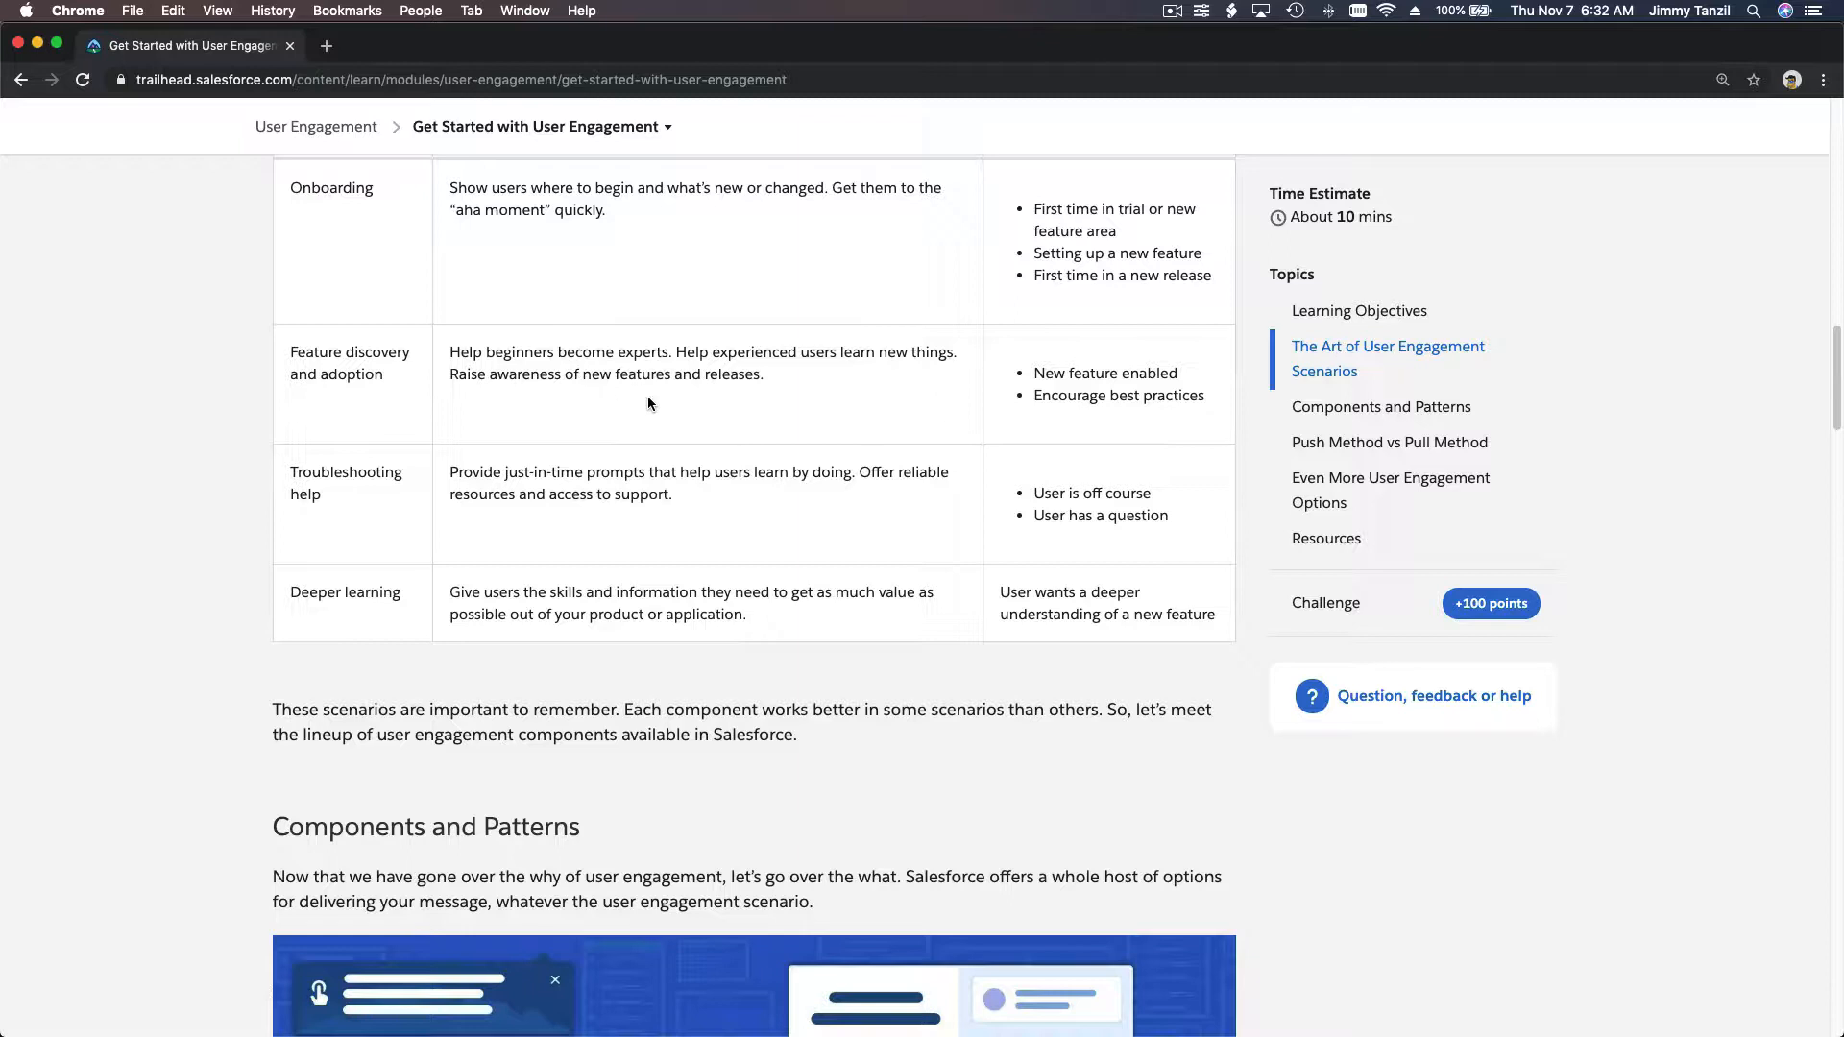
mouse_move(801, 395)
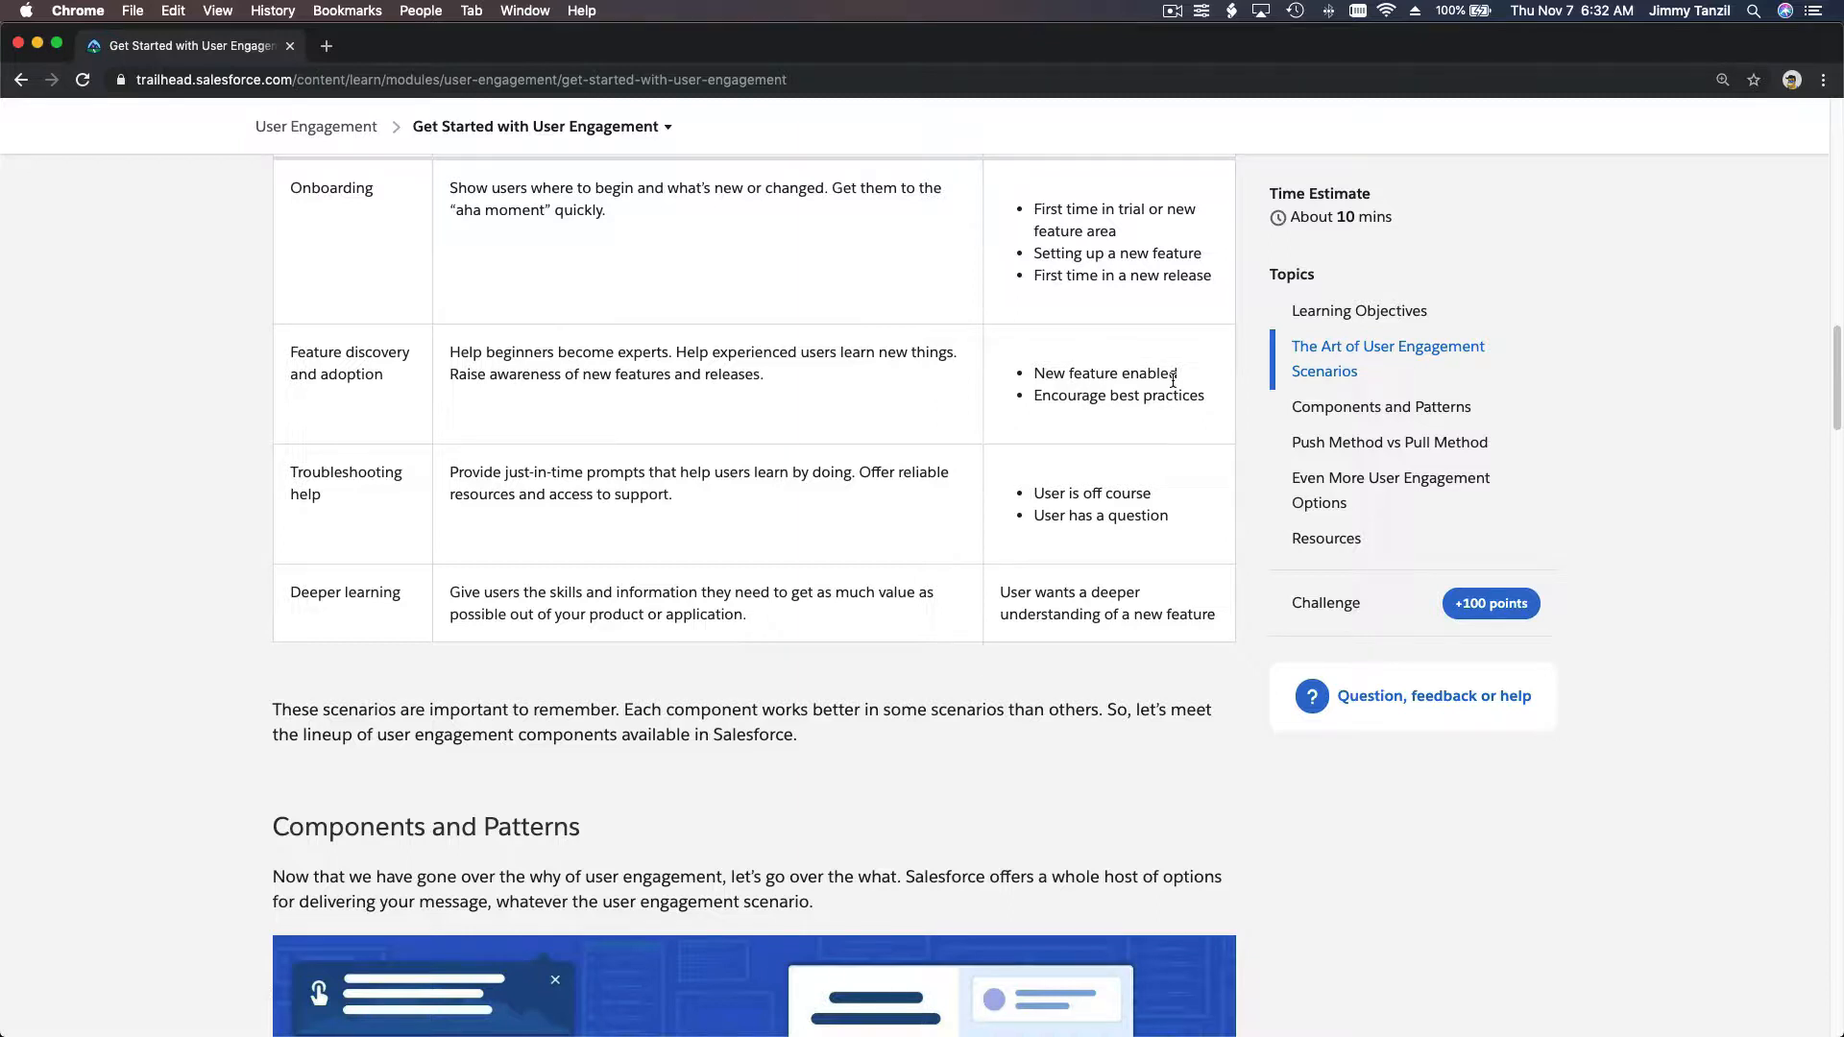
scroll("down", 3)
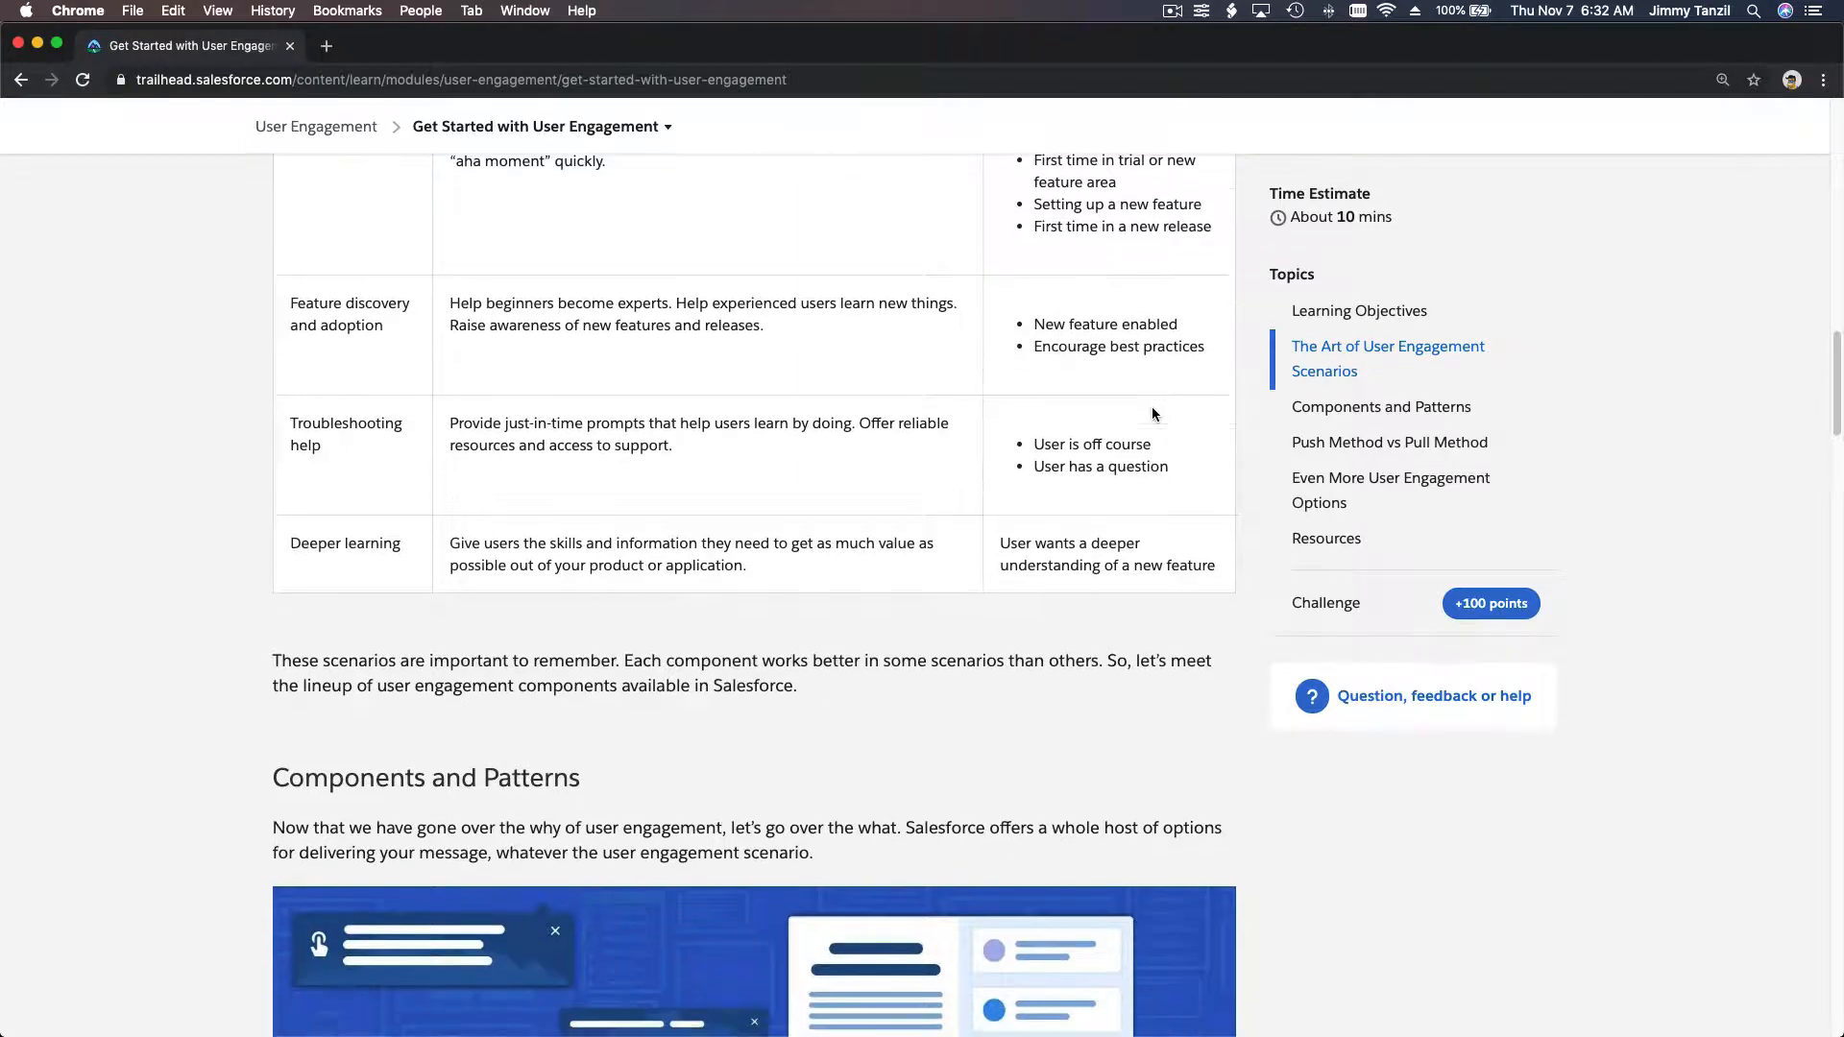
scroll("down", 3)
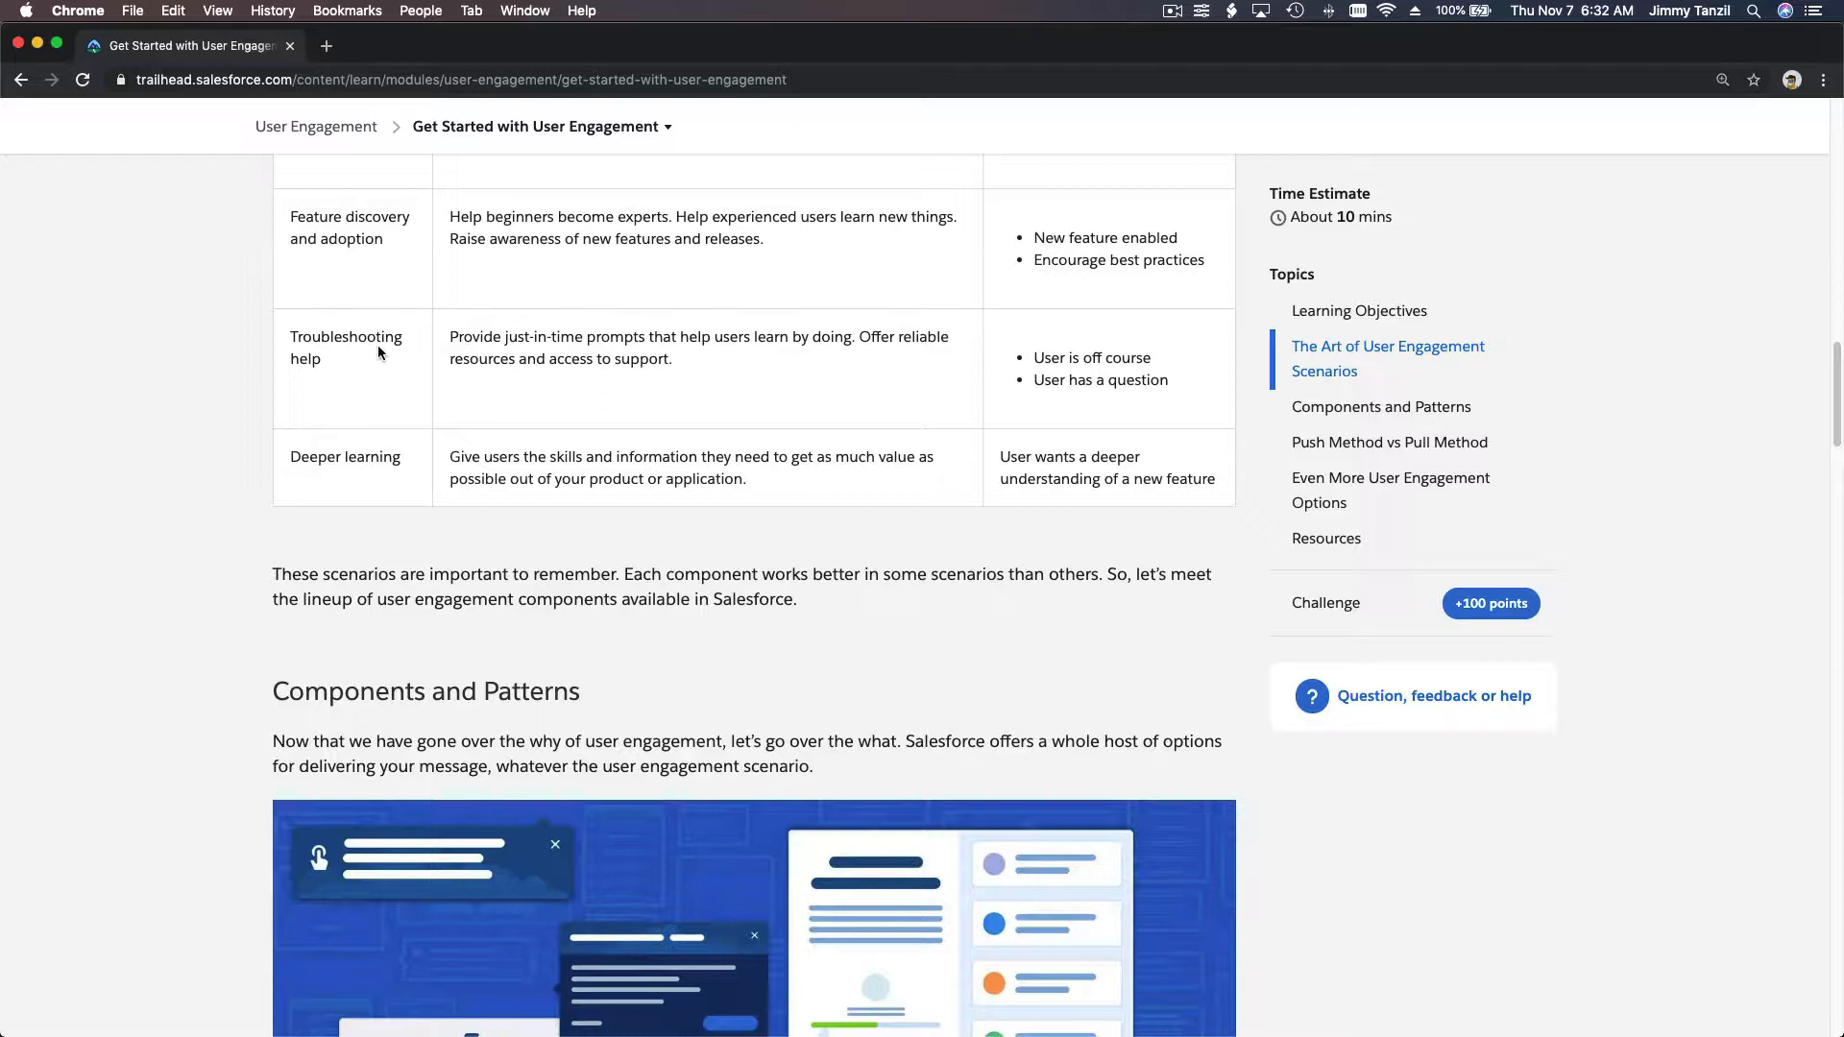
mouse_move(440, 358)
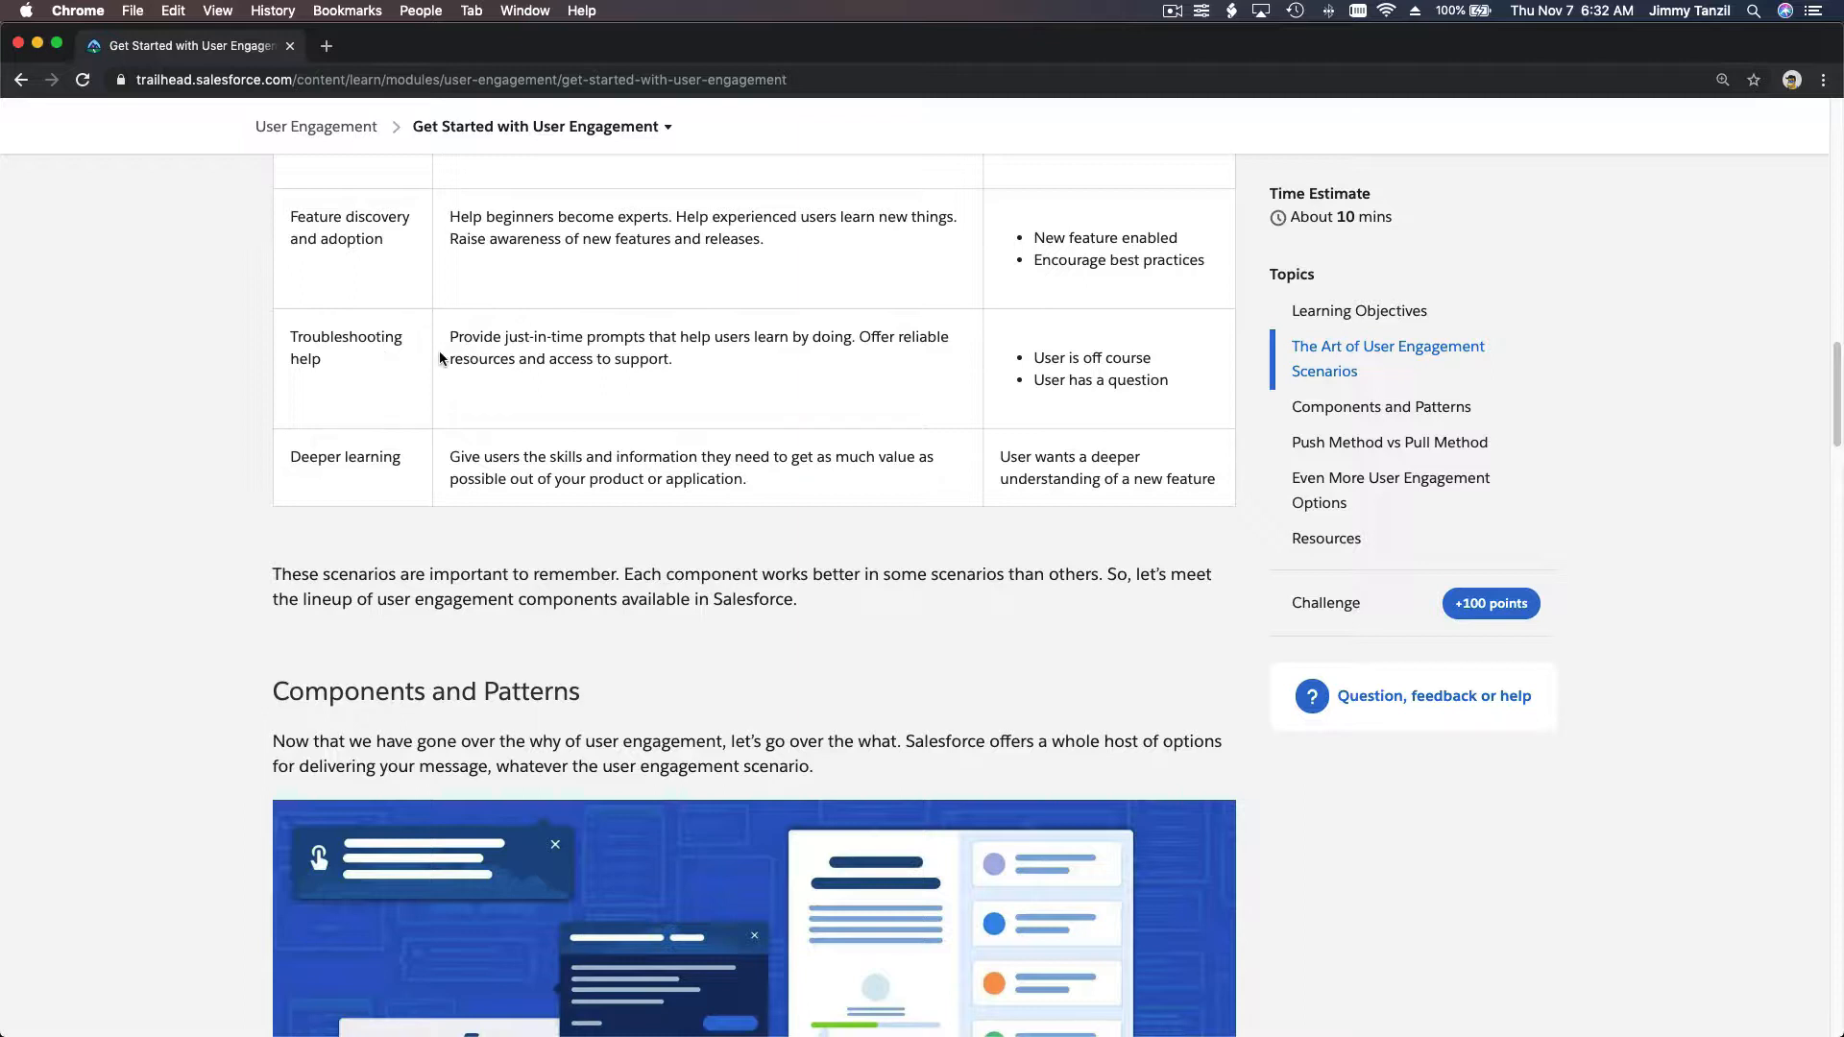
mouse_move(481, 357)
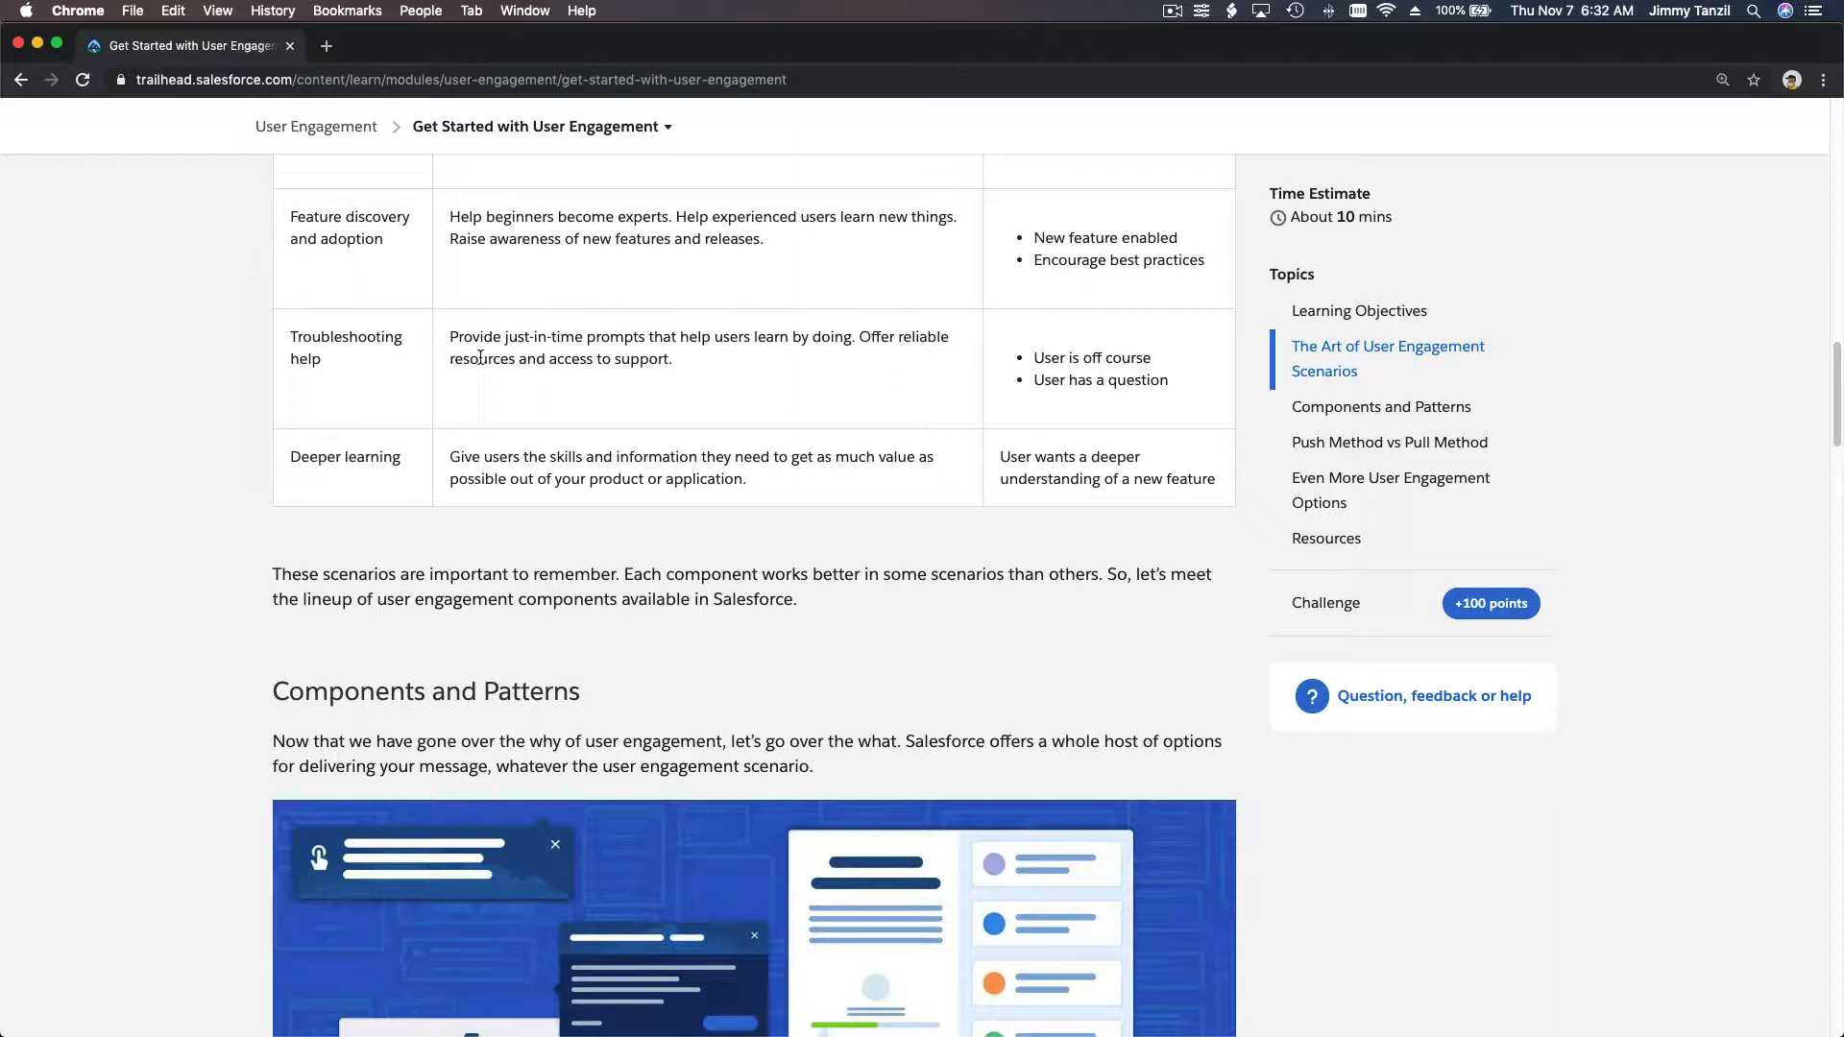
mouse_move(1169, 374)
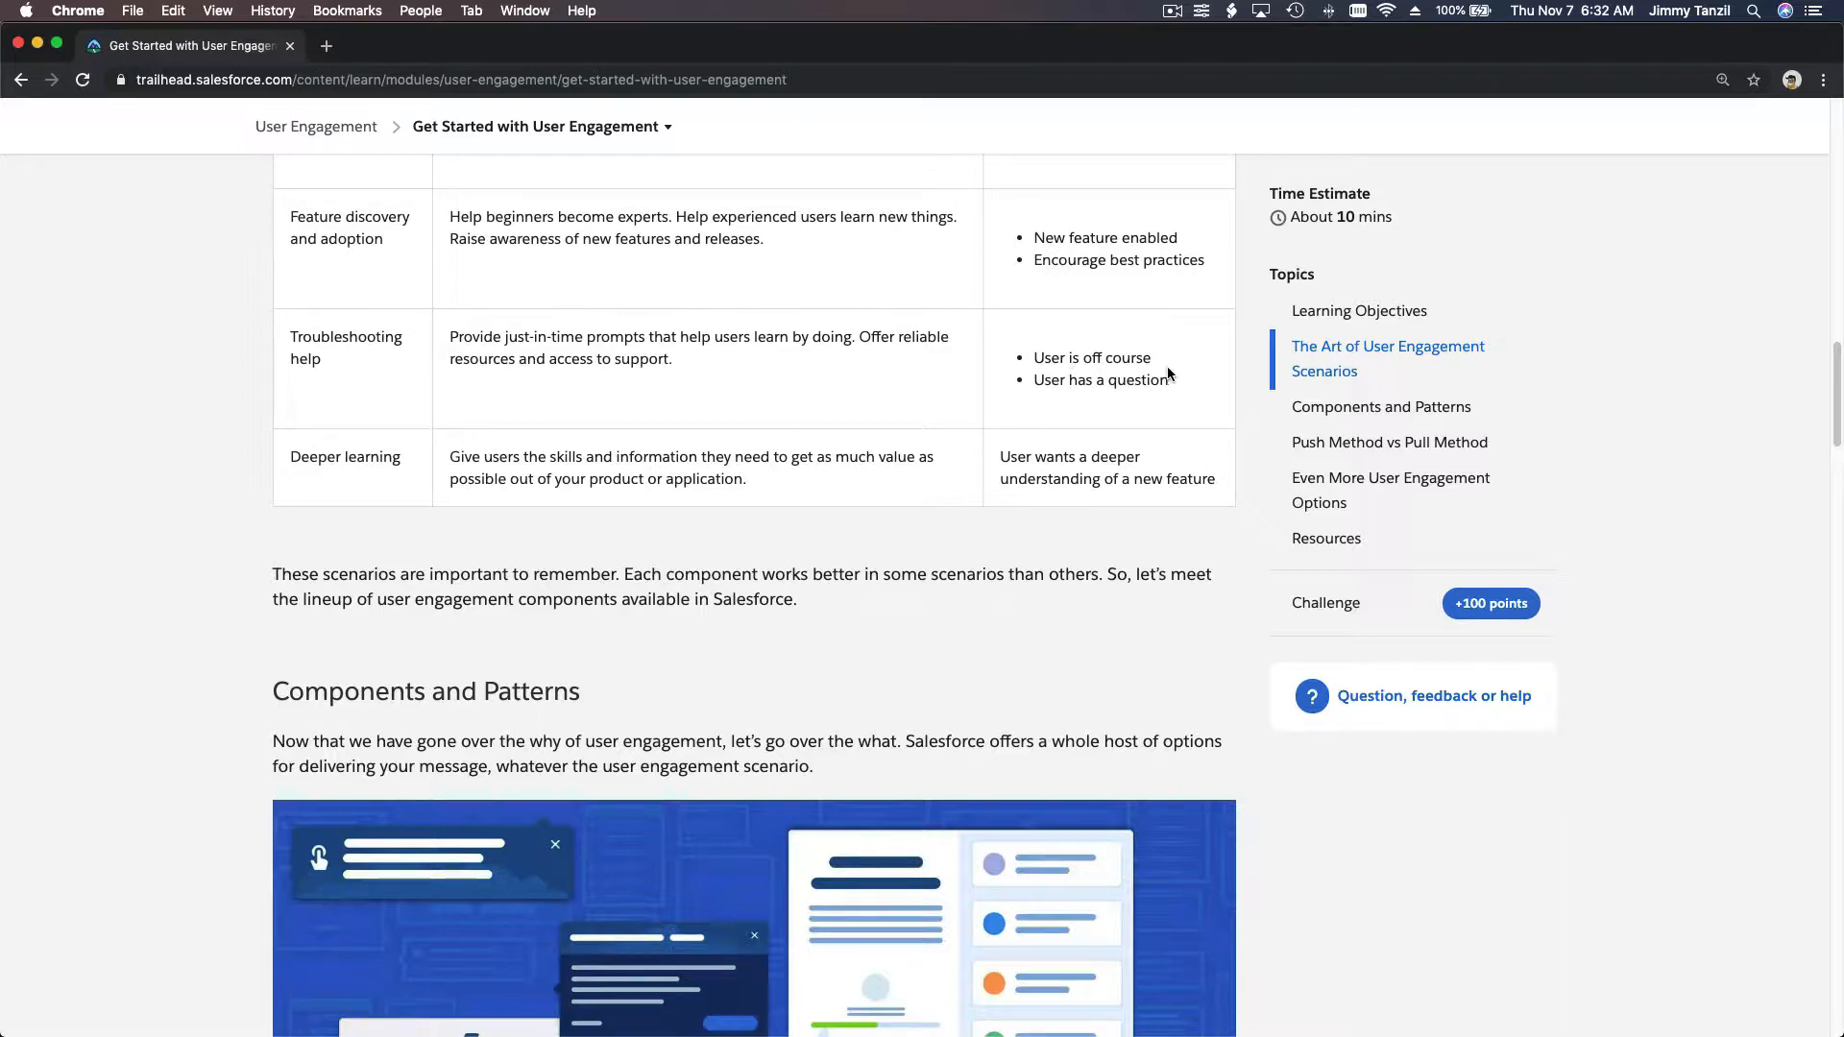
Scroll down to the Components and Patterns heading and its illustration
scroll("down", 3)
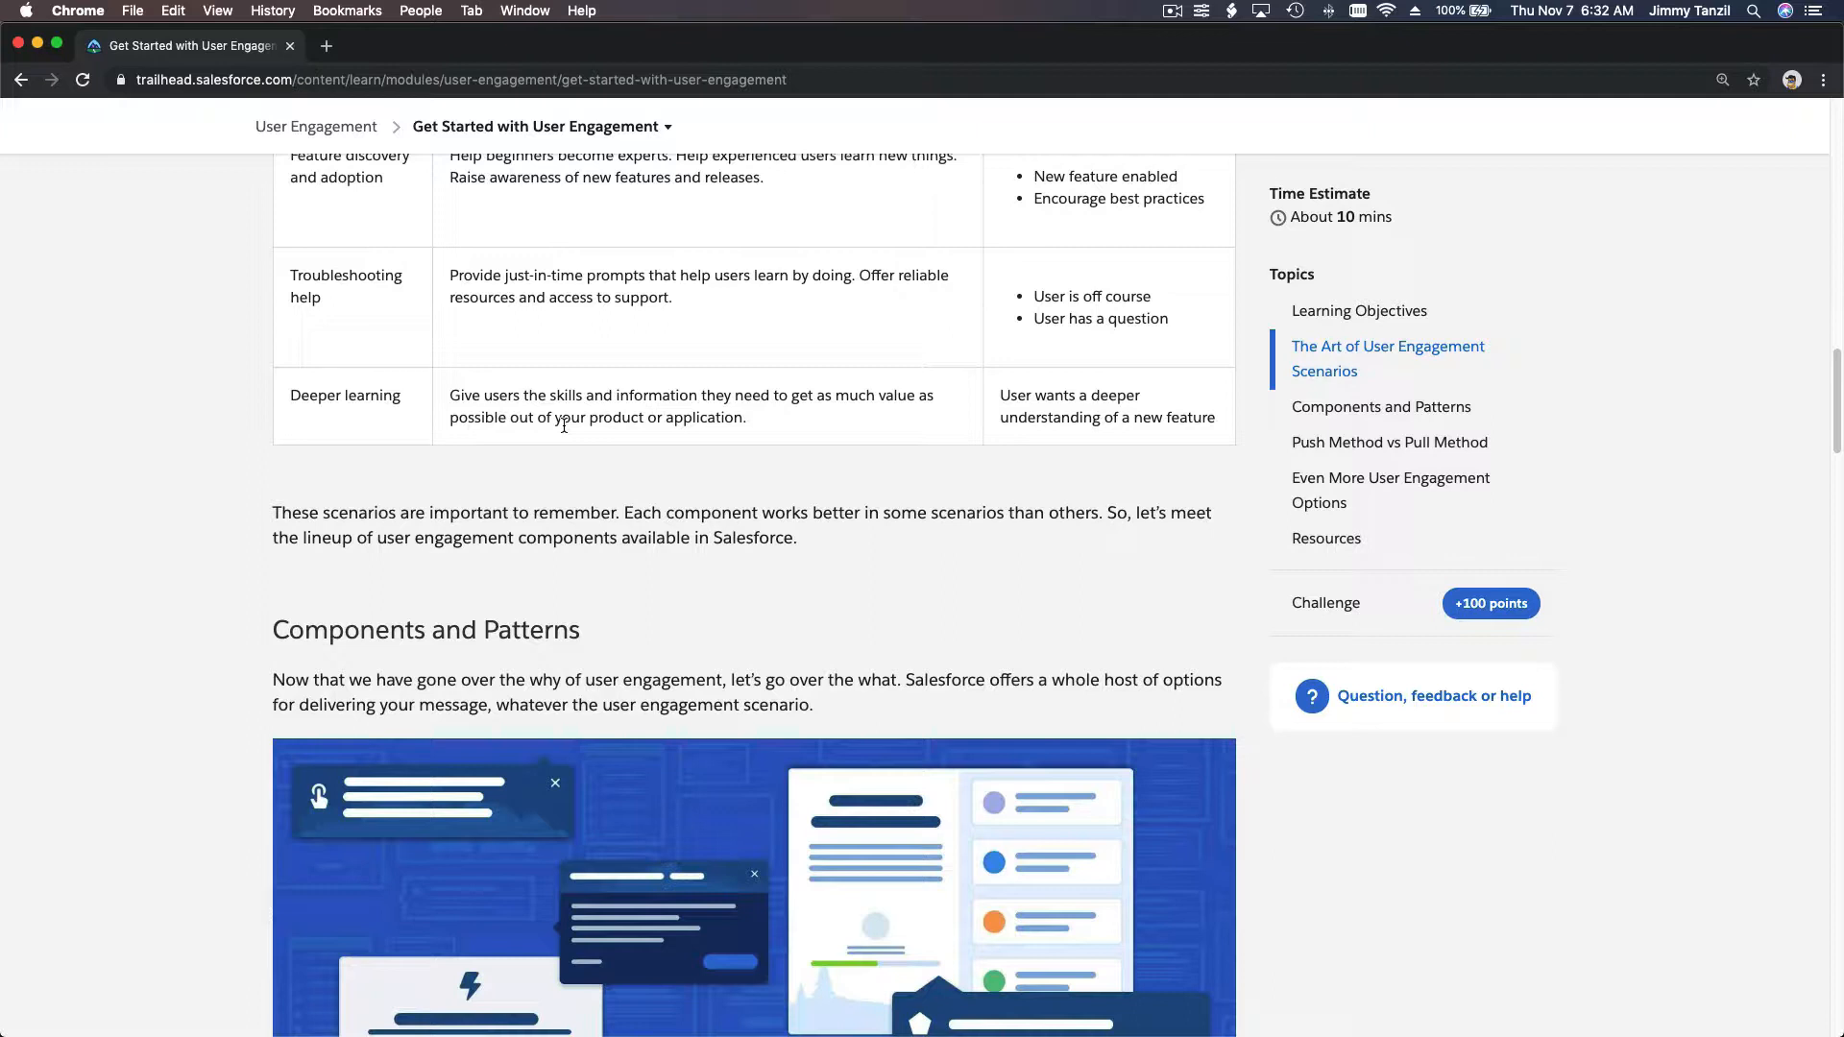
mouse_move(657, 442)
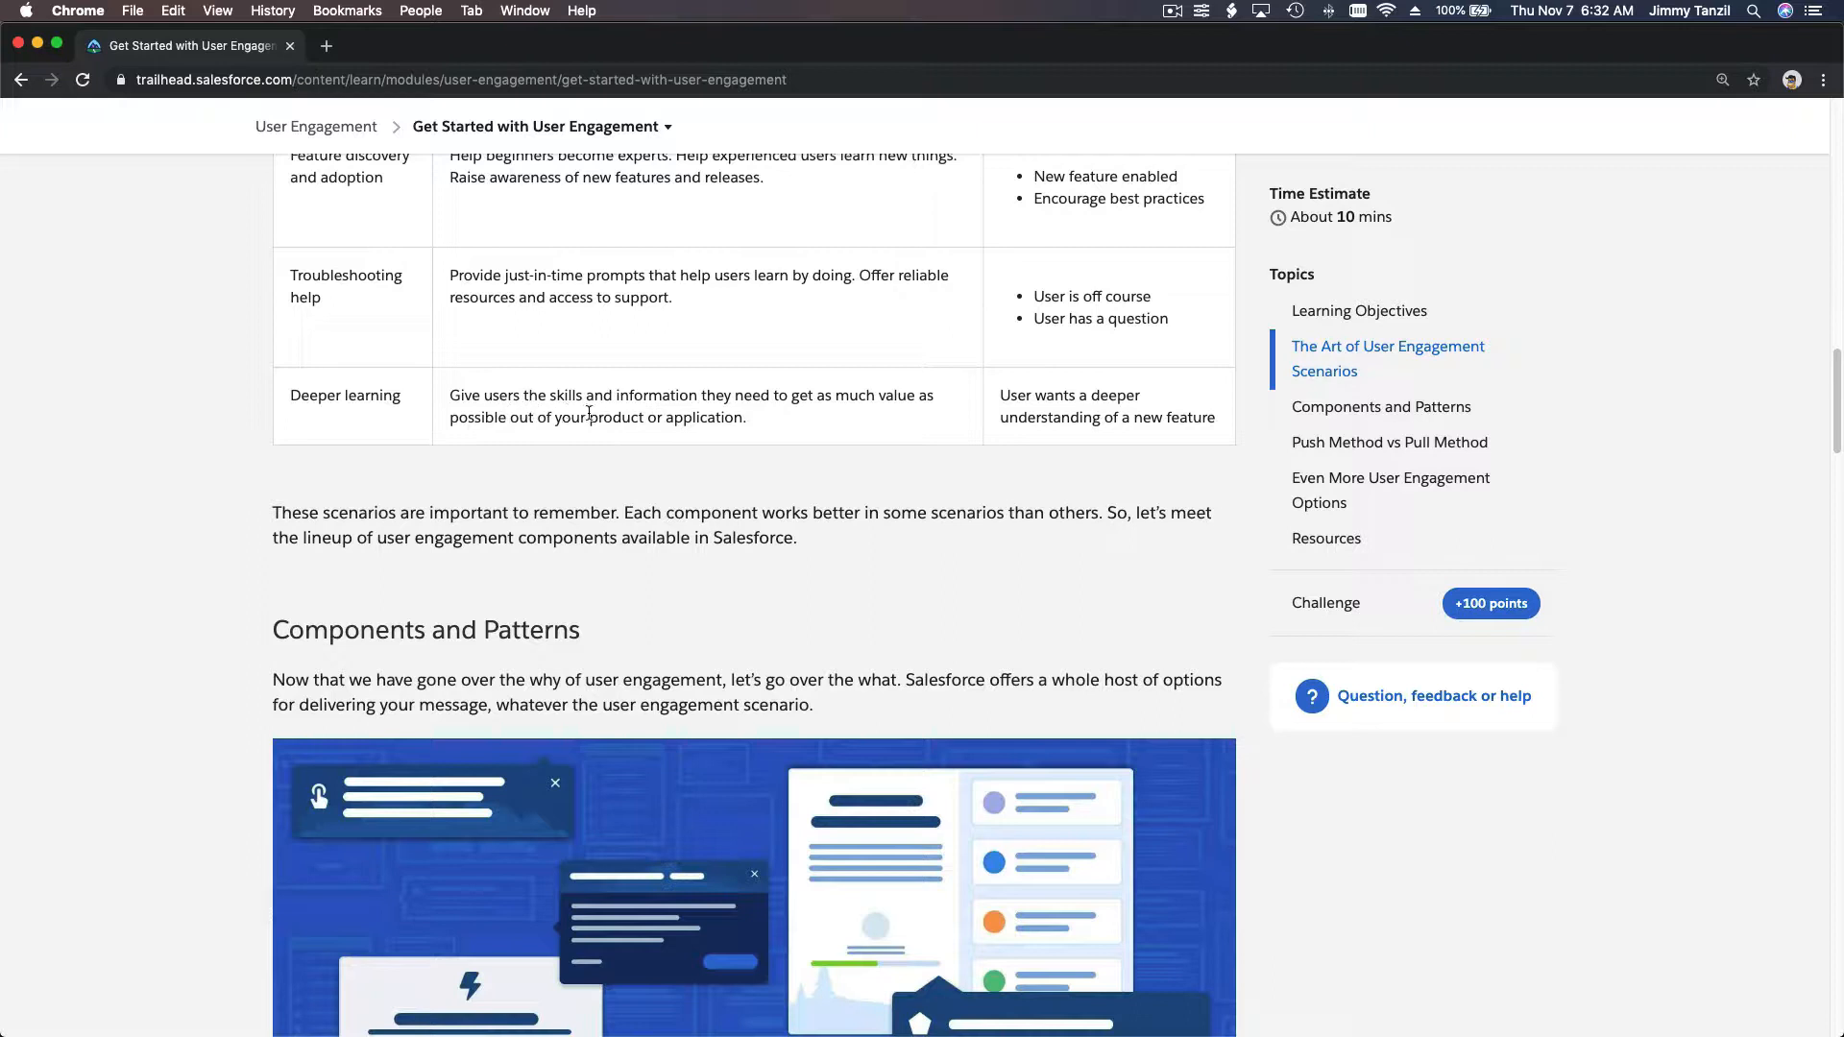
mouse_move(609, 413)
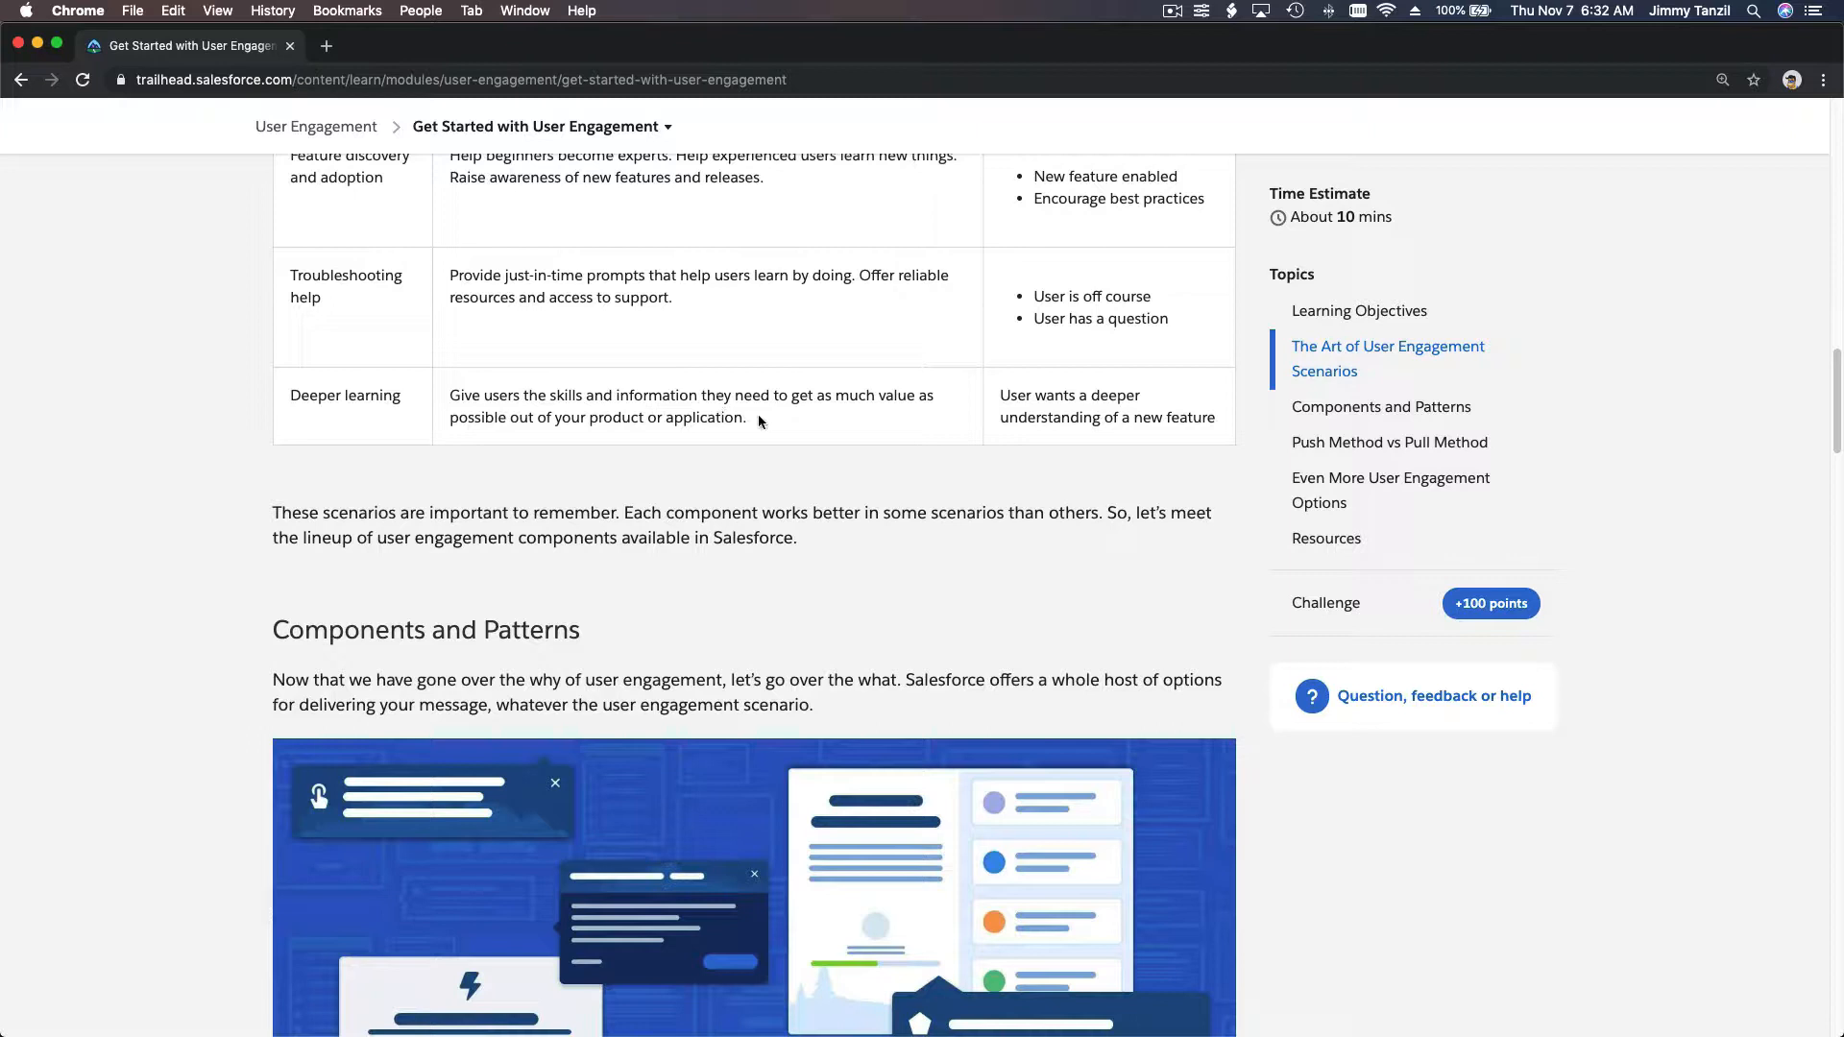
mouse_move(828, 419)
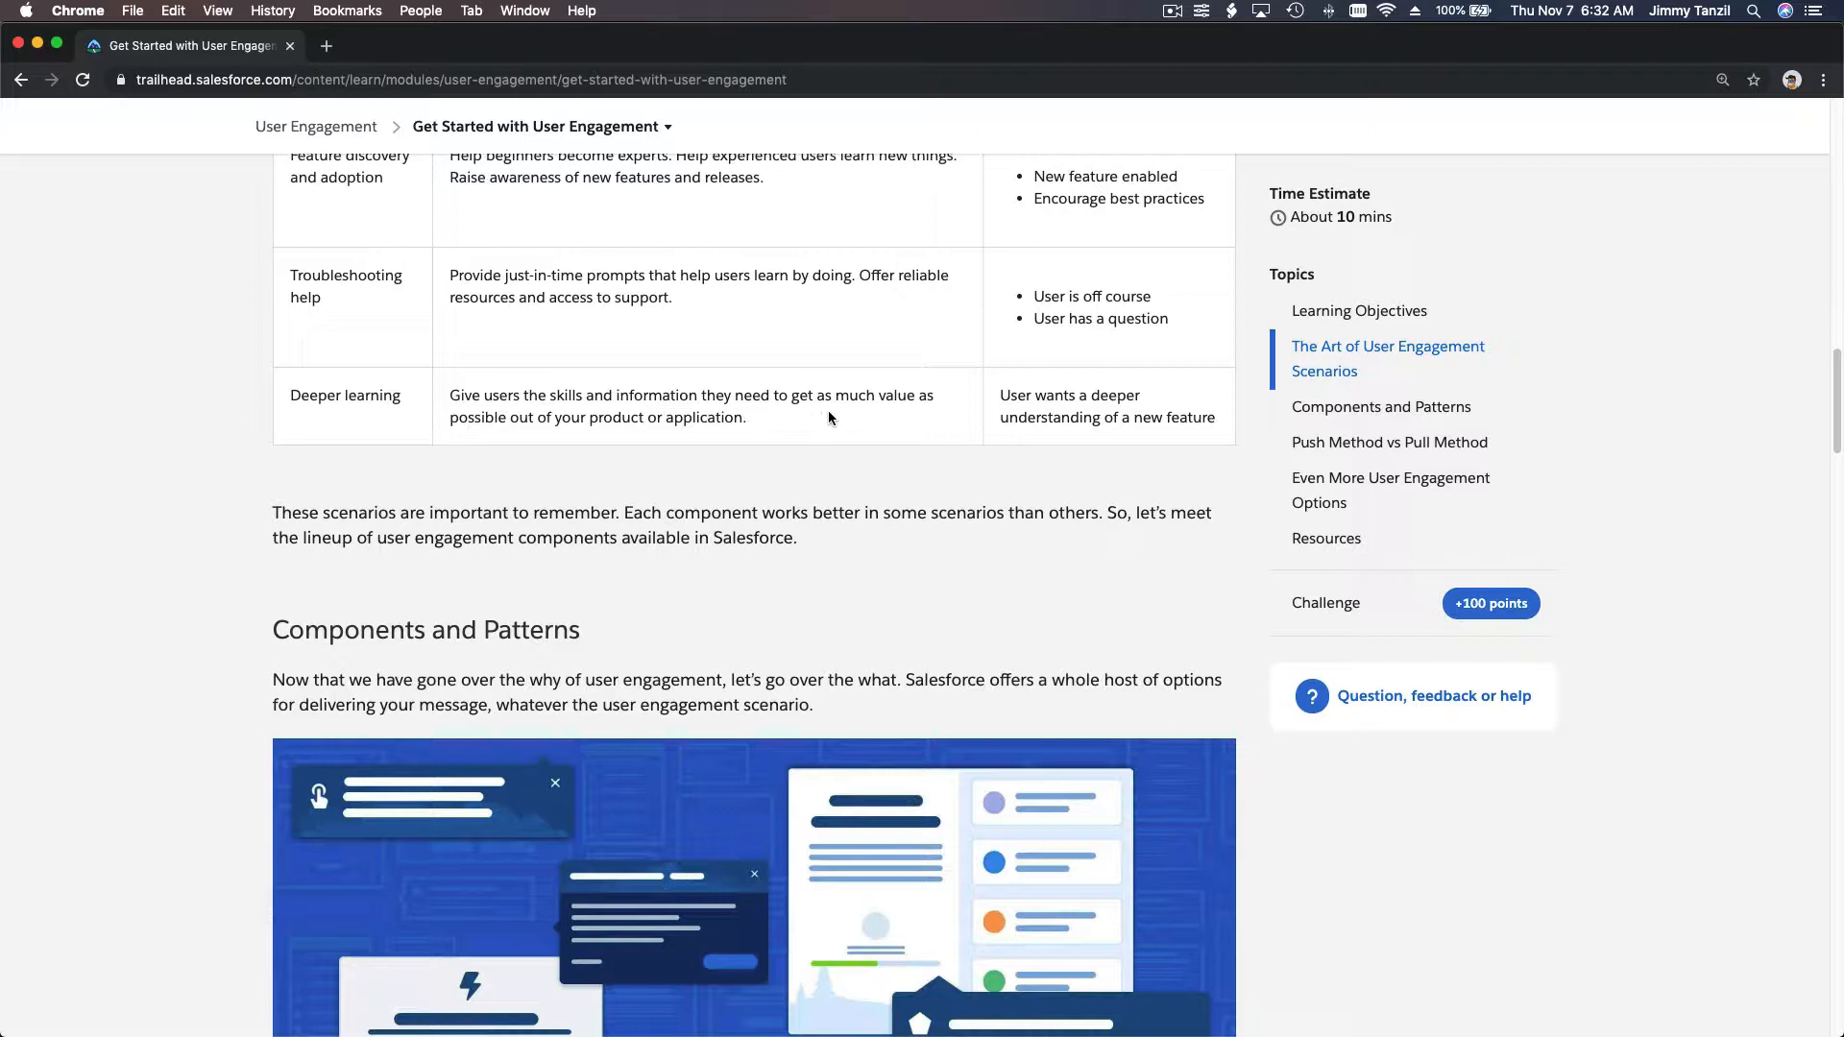
mouse_move(588, 445)
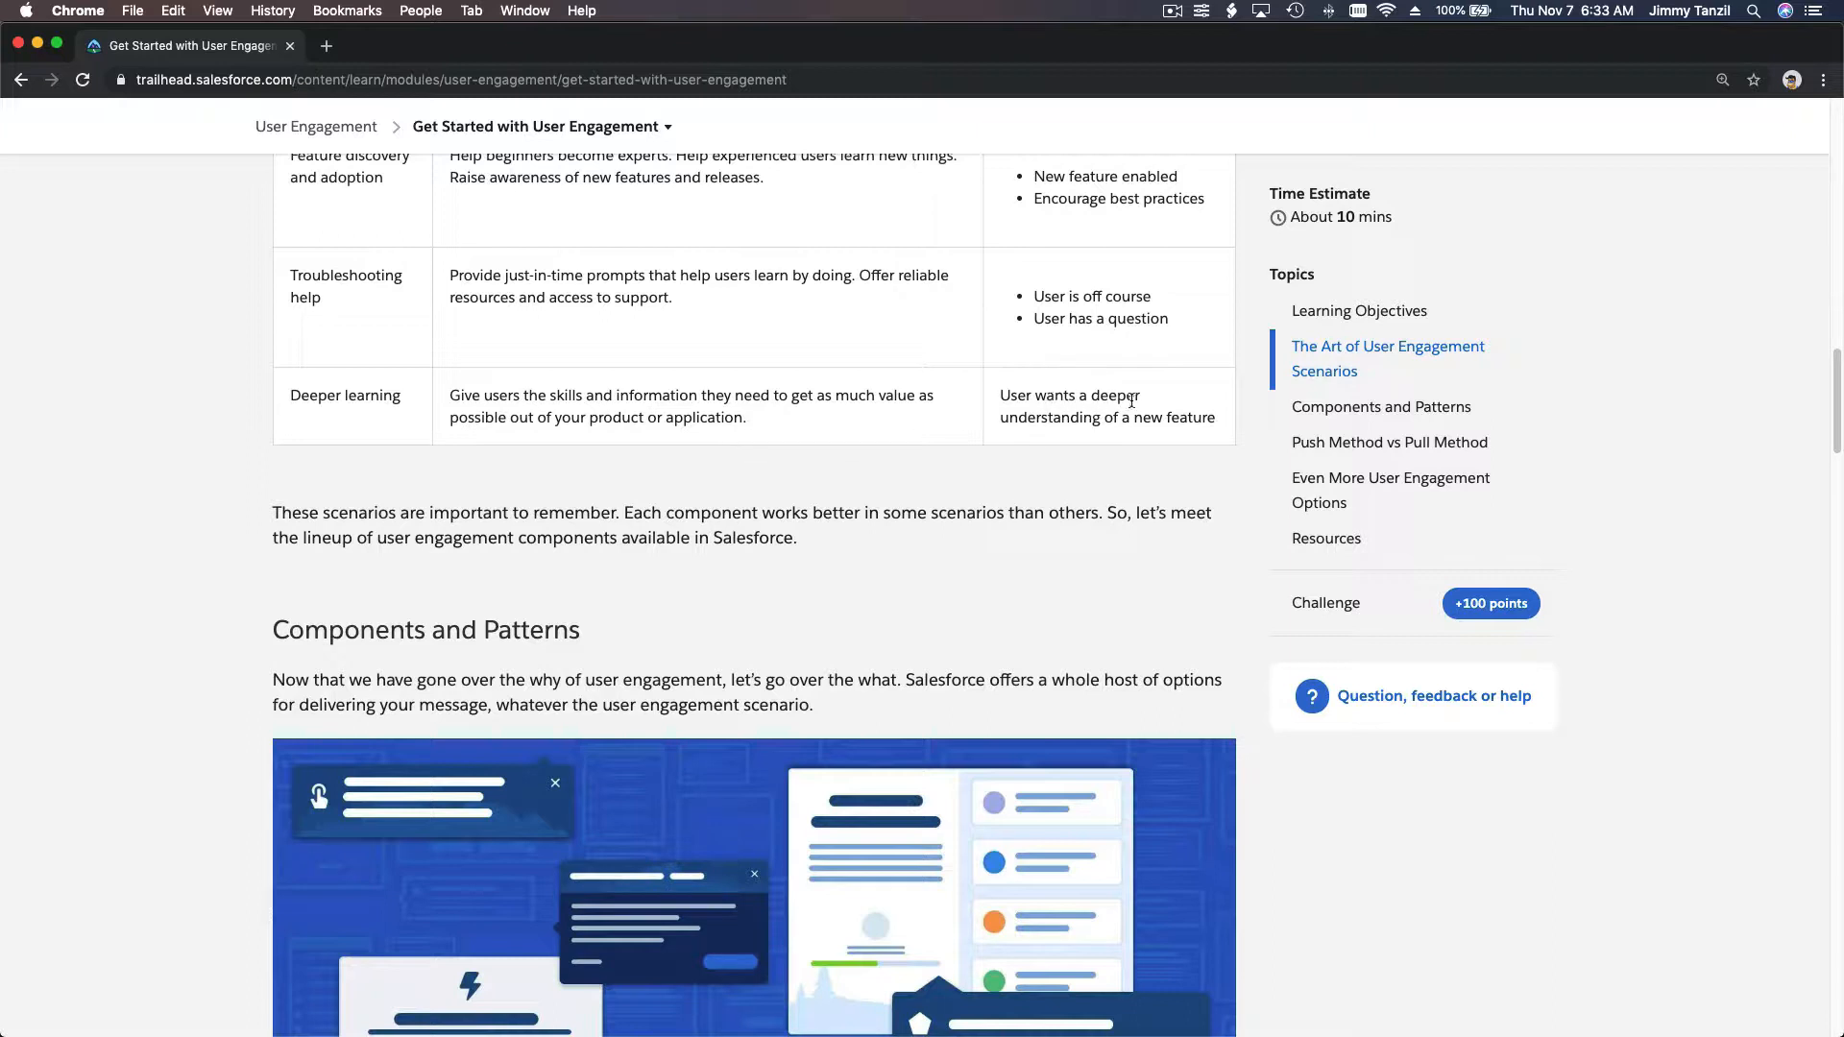
mouse_move(1105, 436)
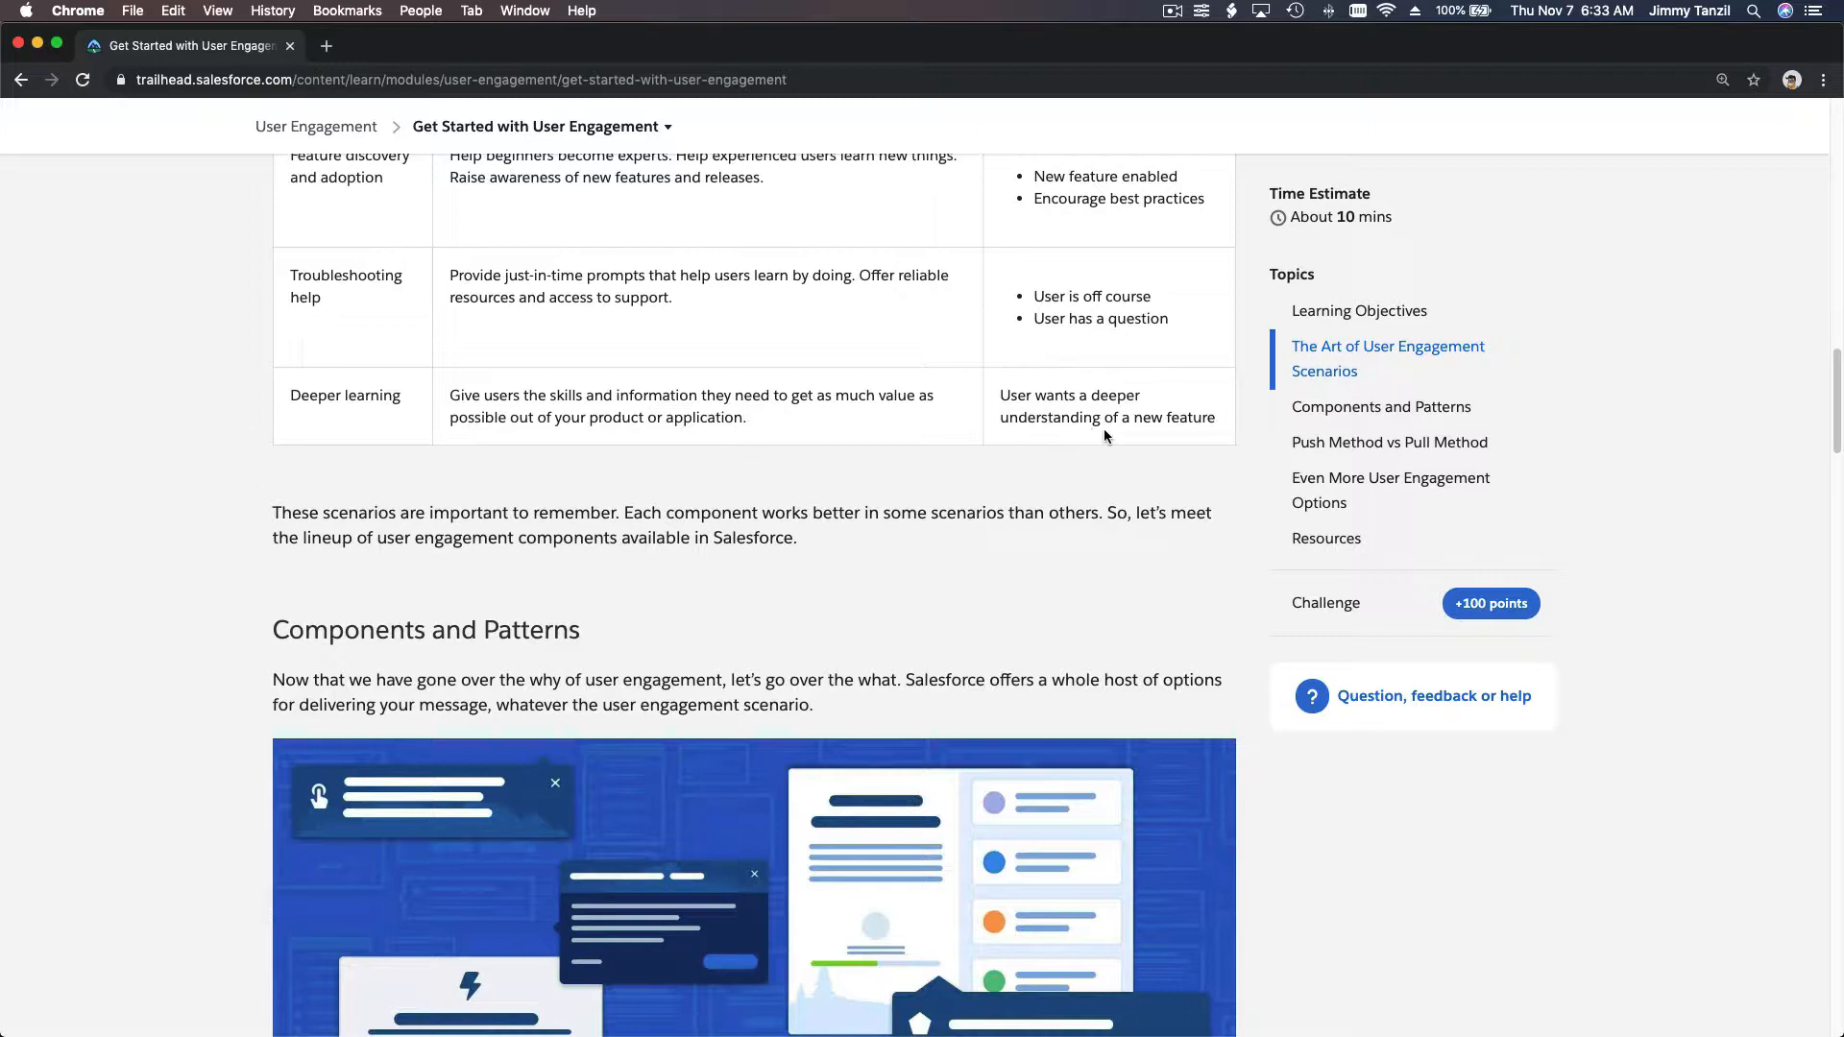
scroll("down", 3)
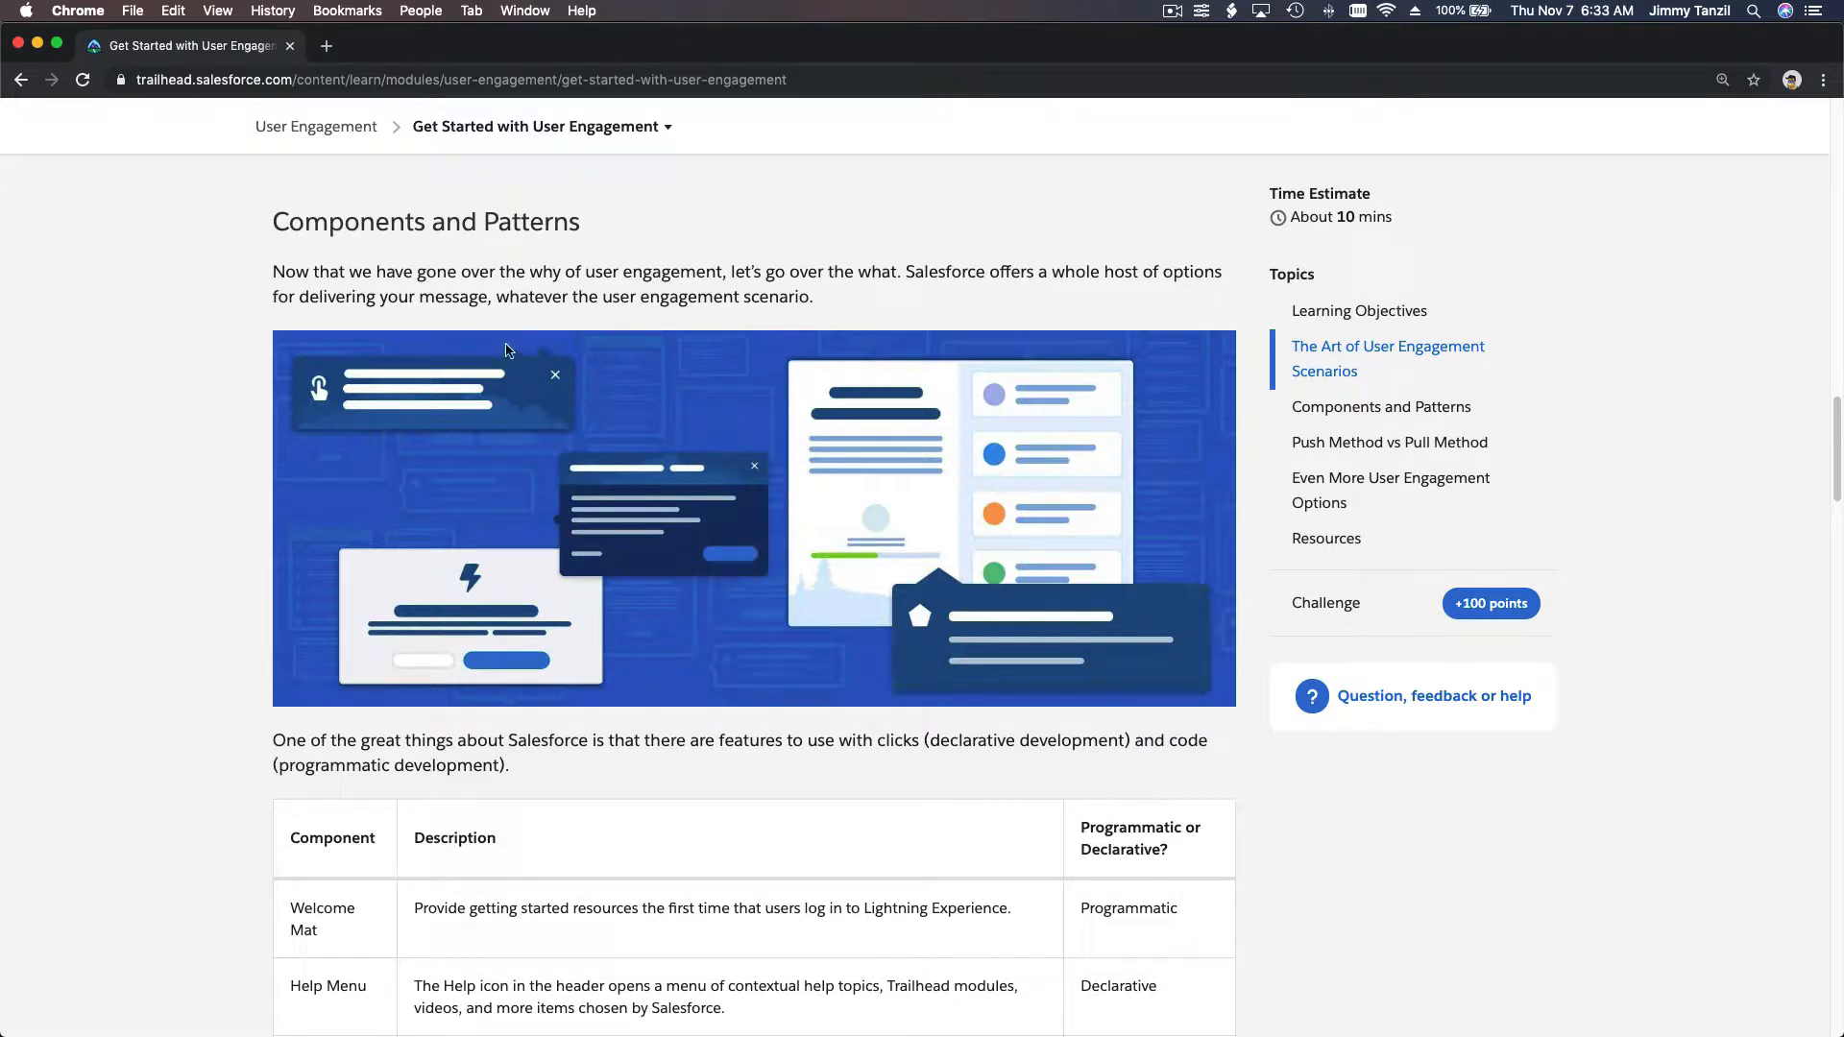
mouse_move(465, 230)
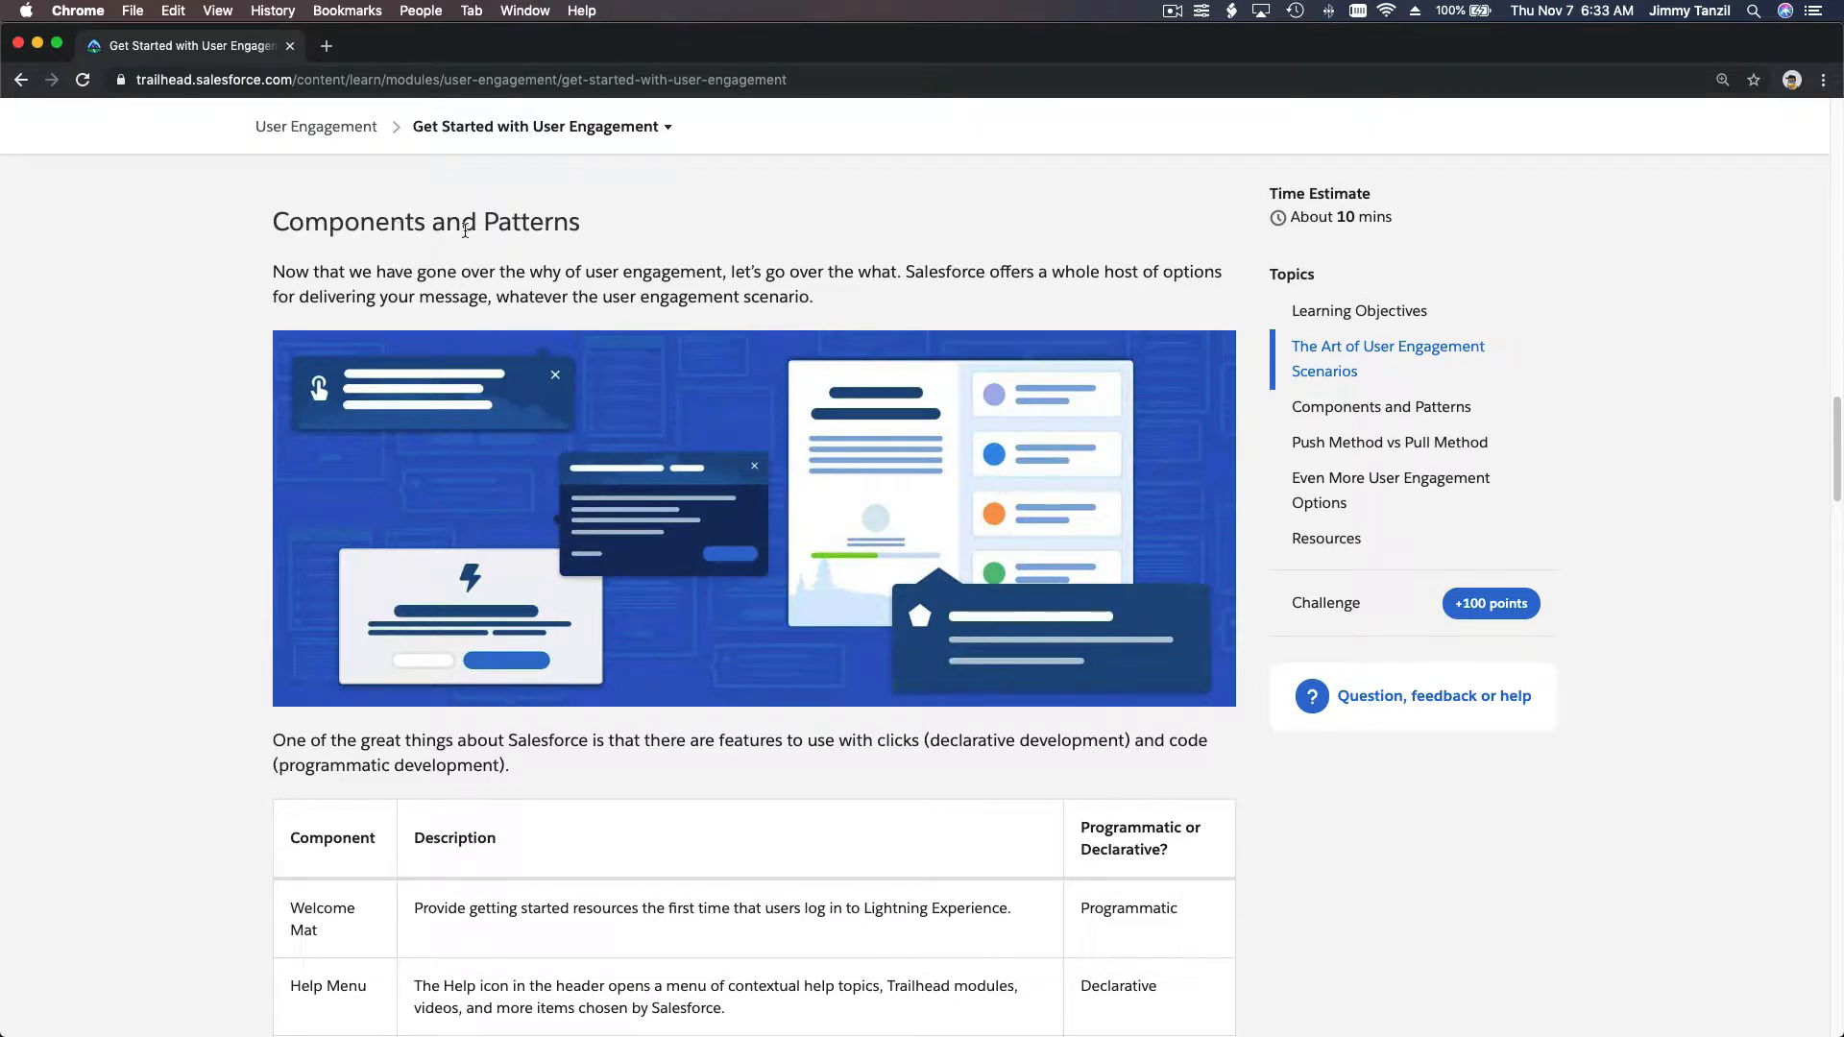
Scroll through the components table from Welcome Mat through Walkthrough
scroll("down", 3)
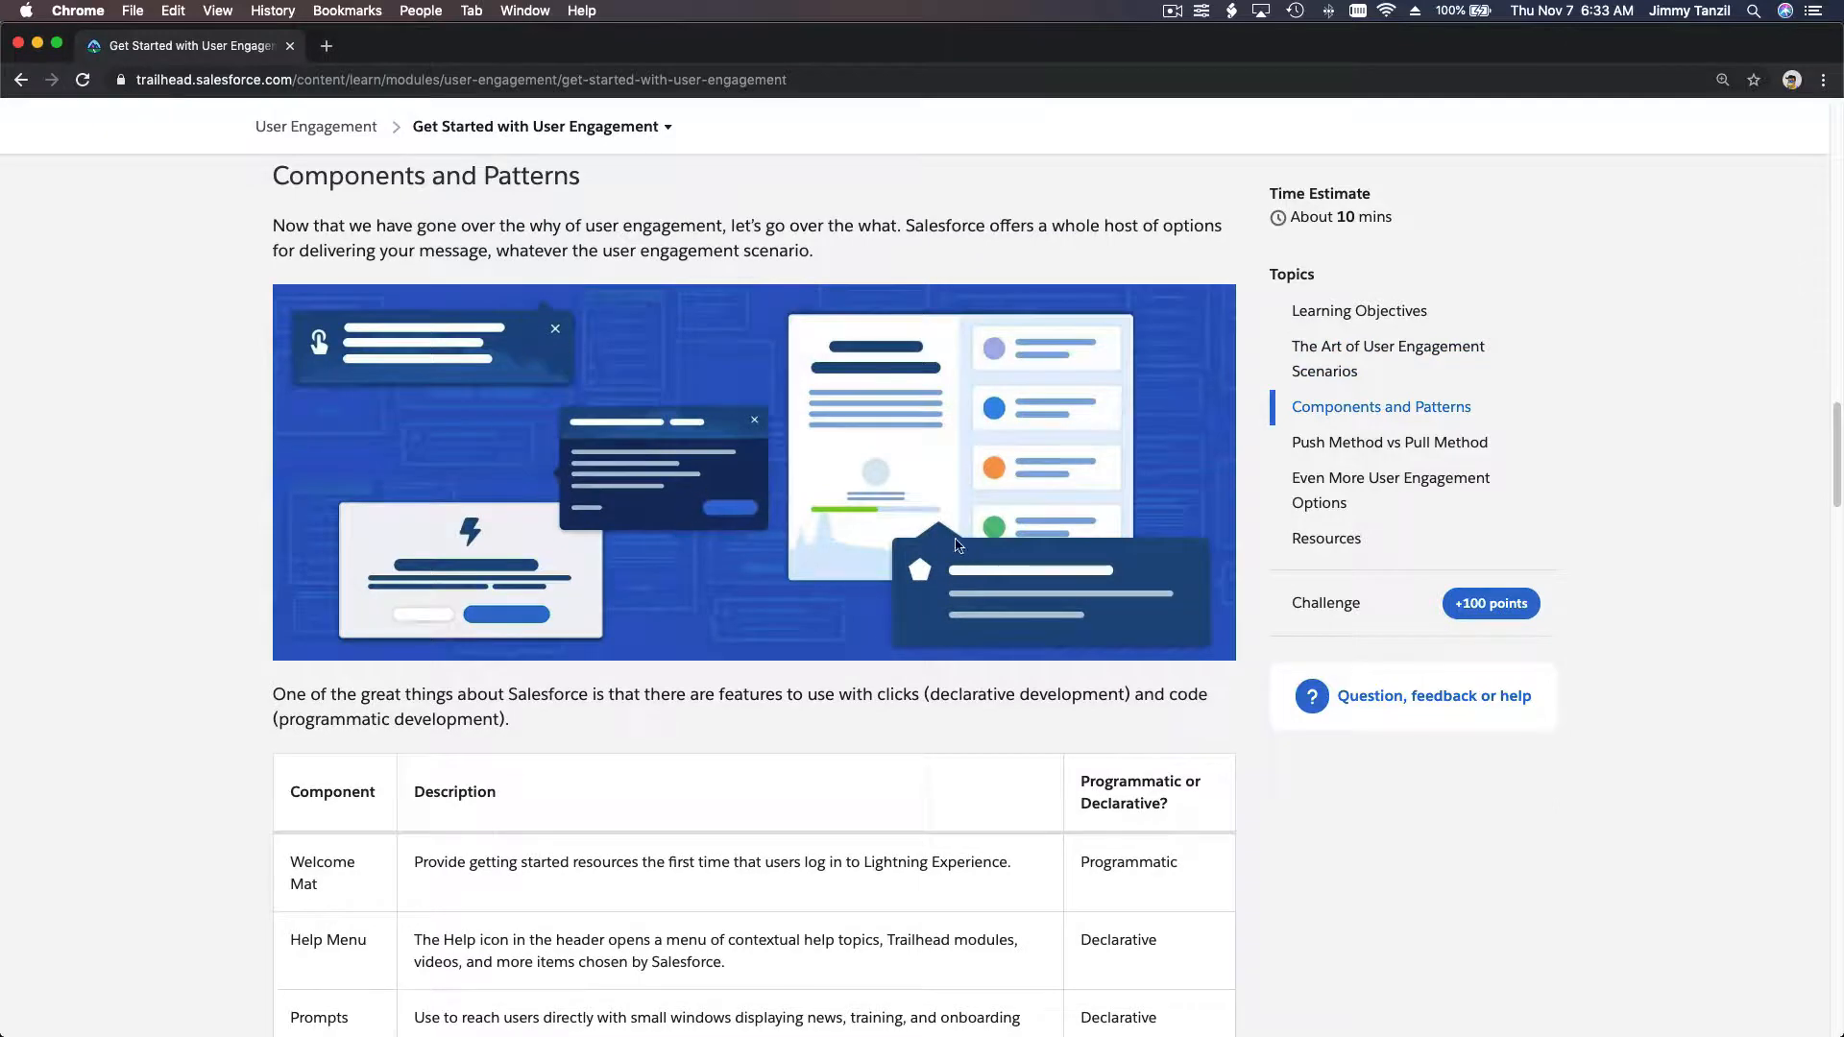
mouse_move(876, 331)
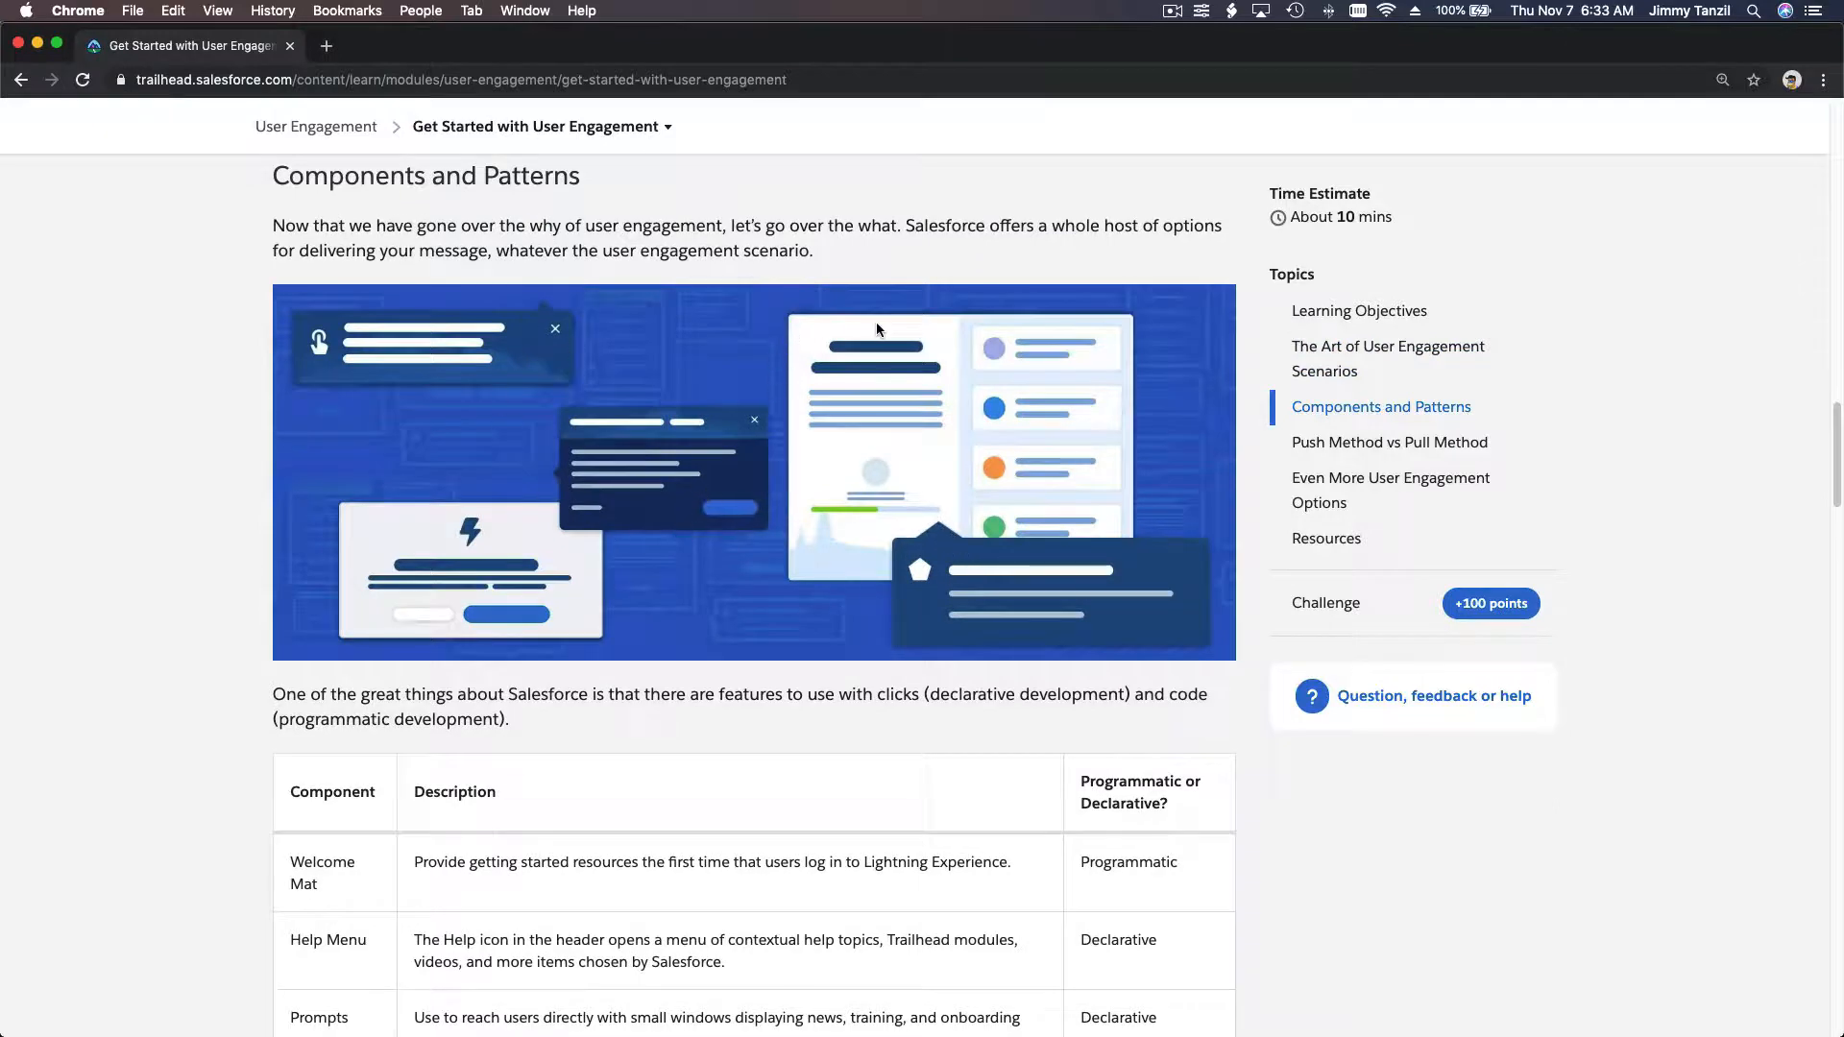
scroll("down", 3)
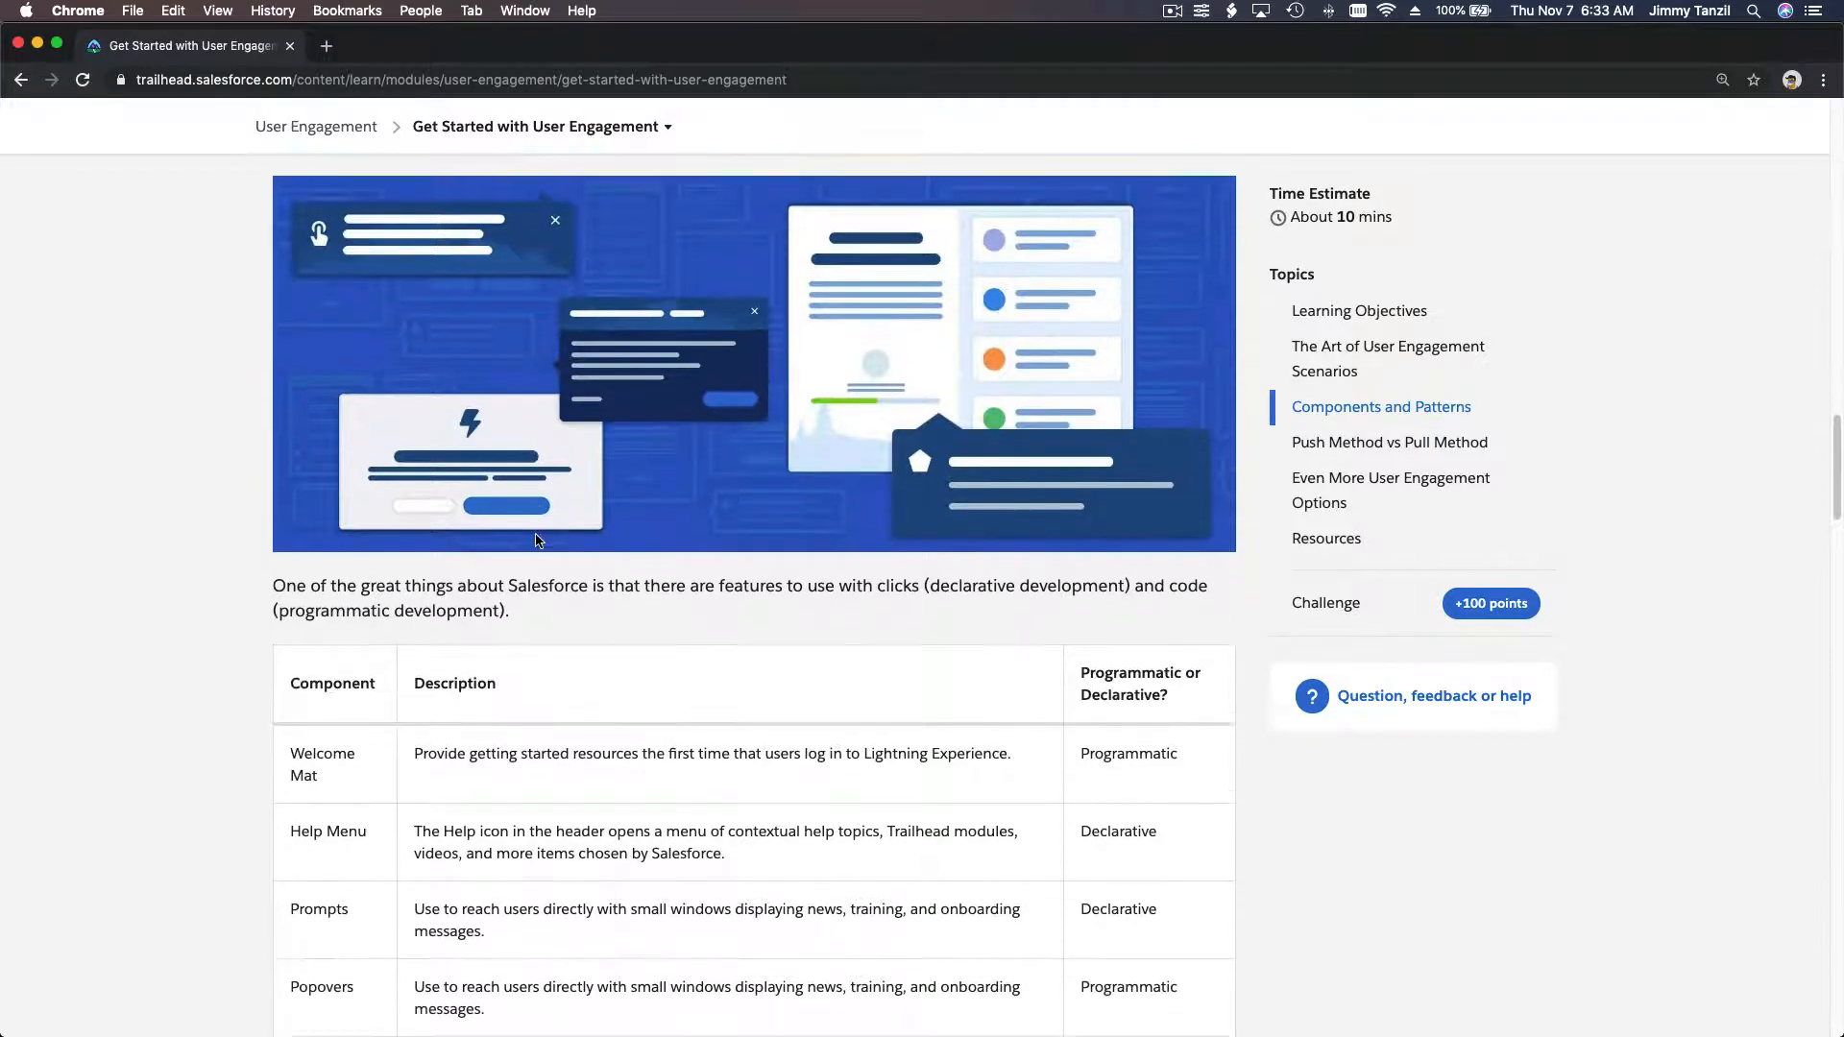
scroll("down", 3)
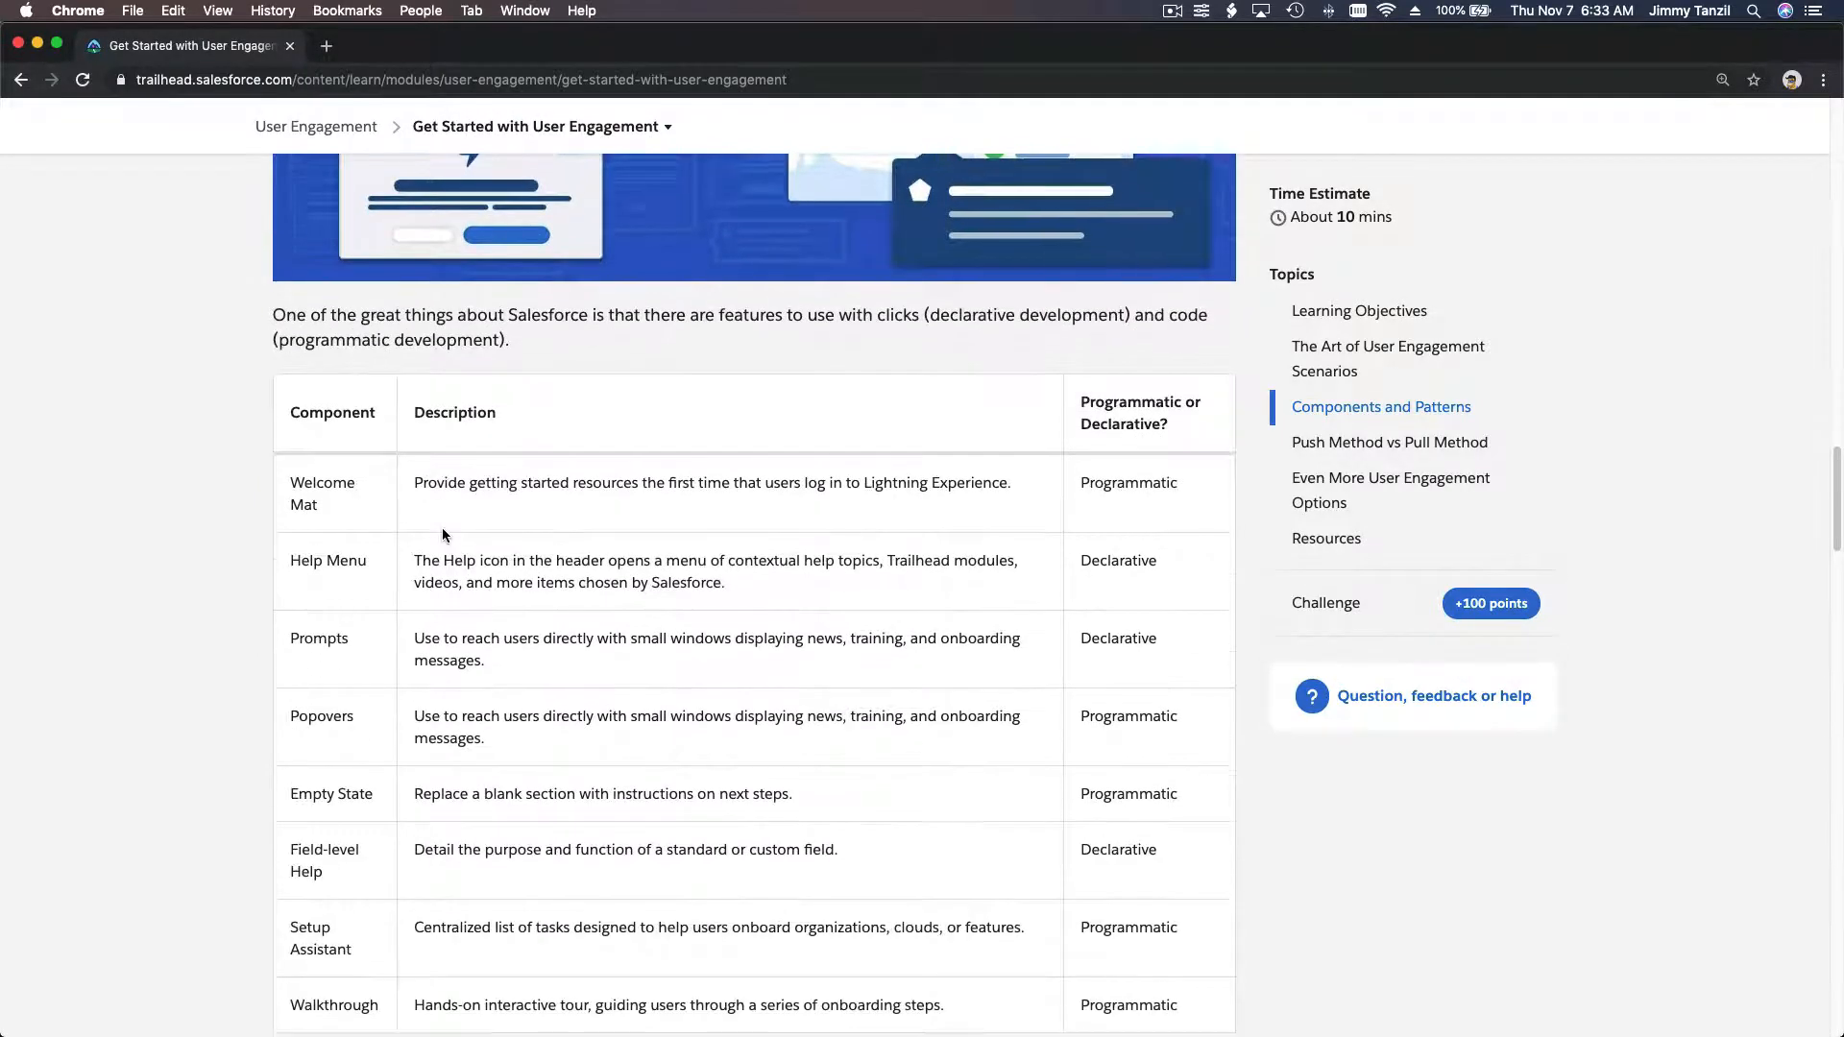
scroll("down", 3)
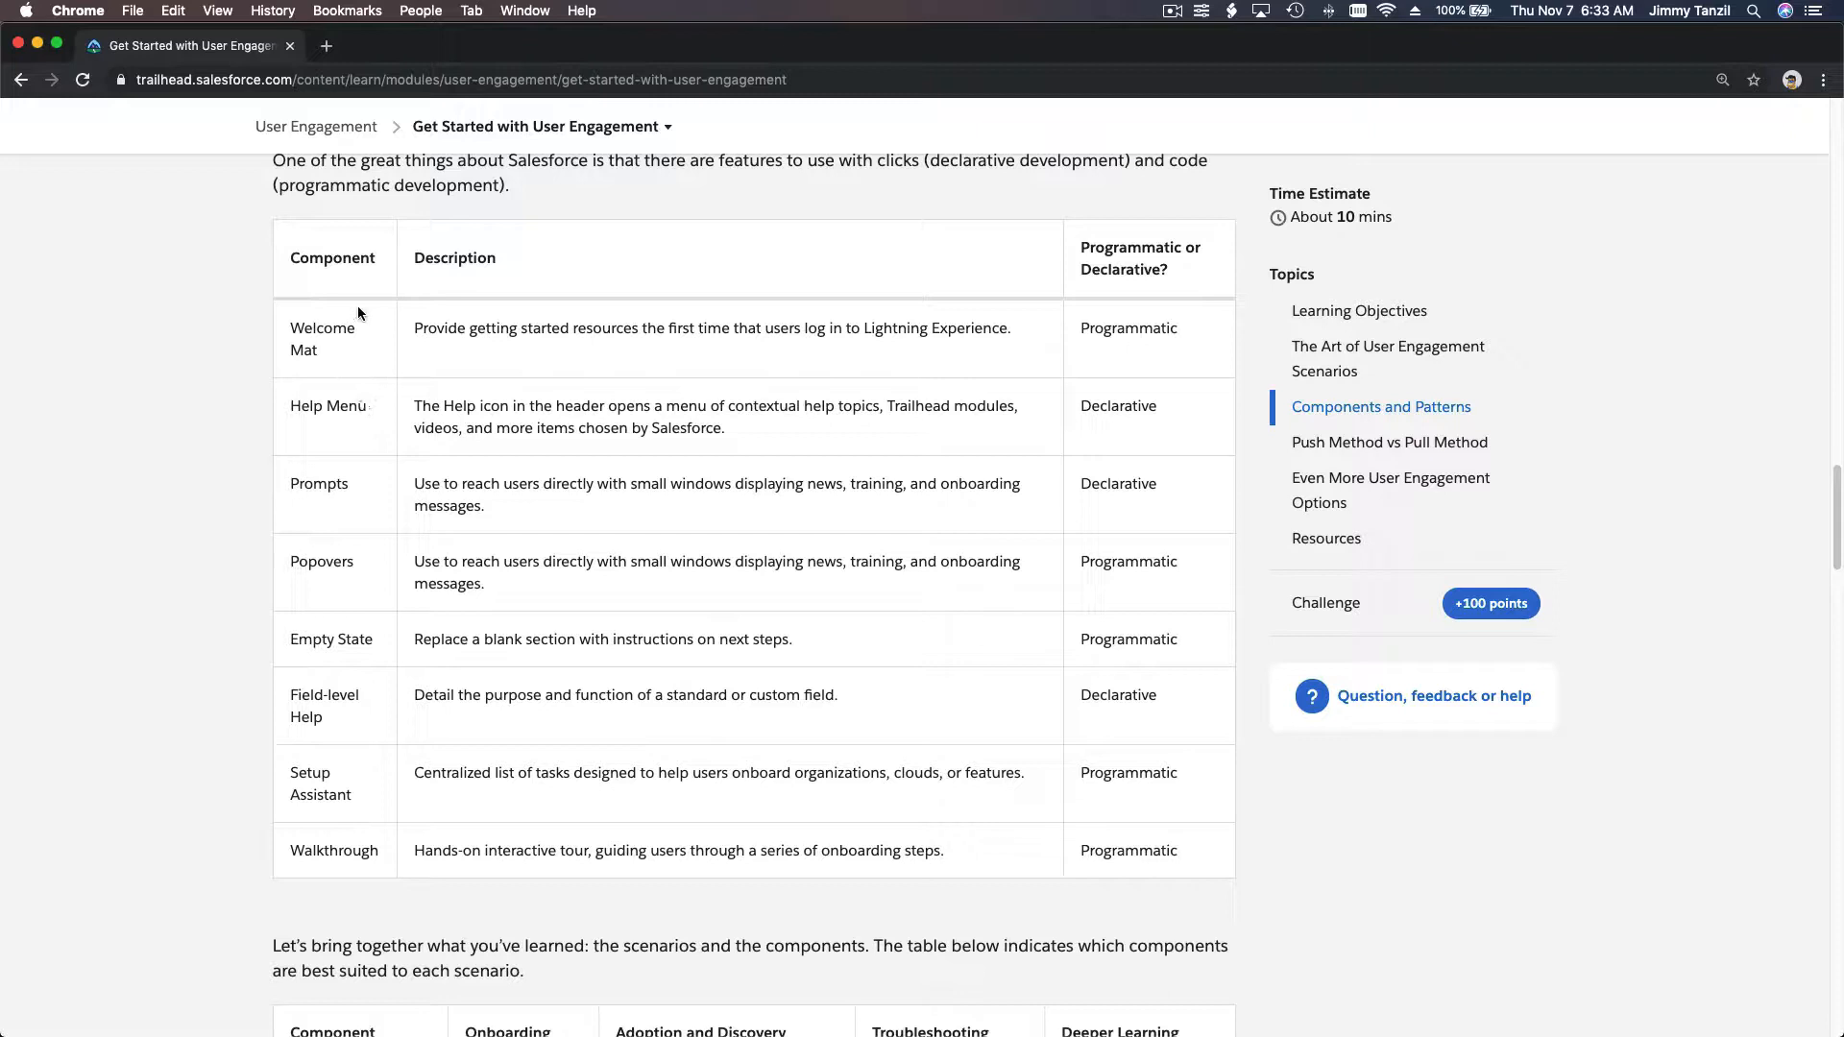
mouse_move(335, 333)
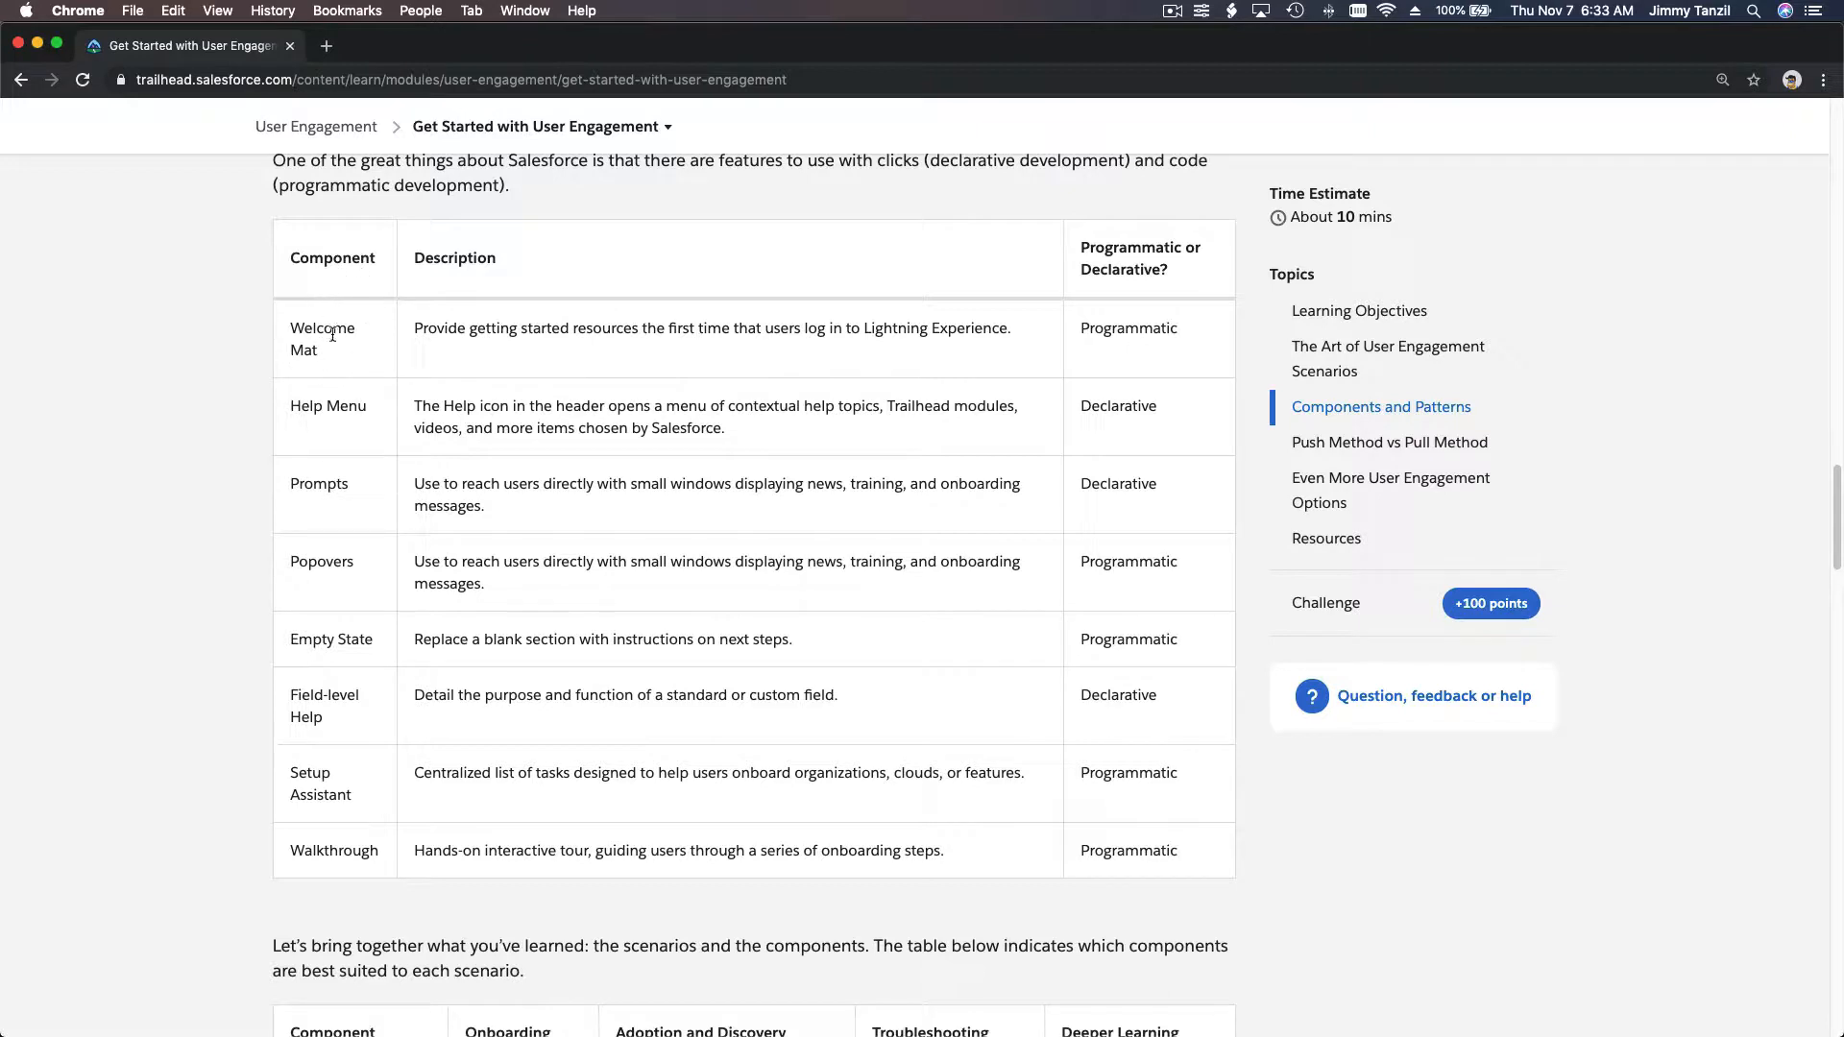
mouse_move(313, 405)
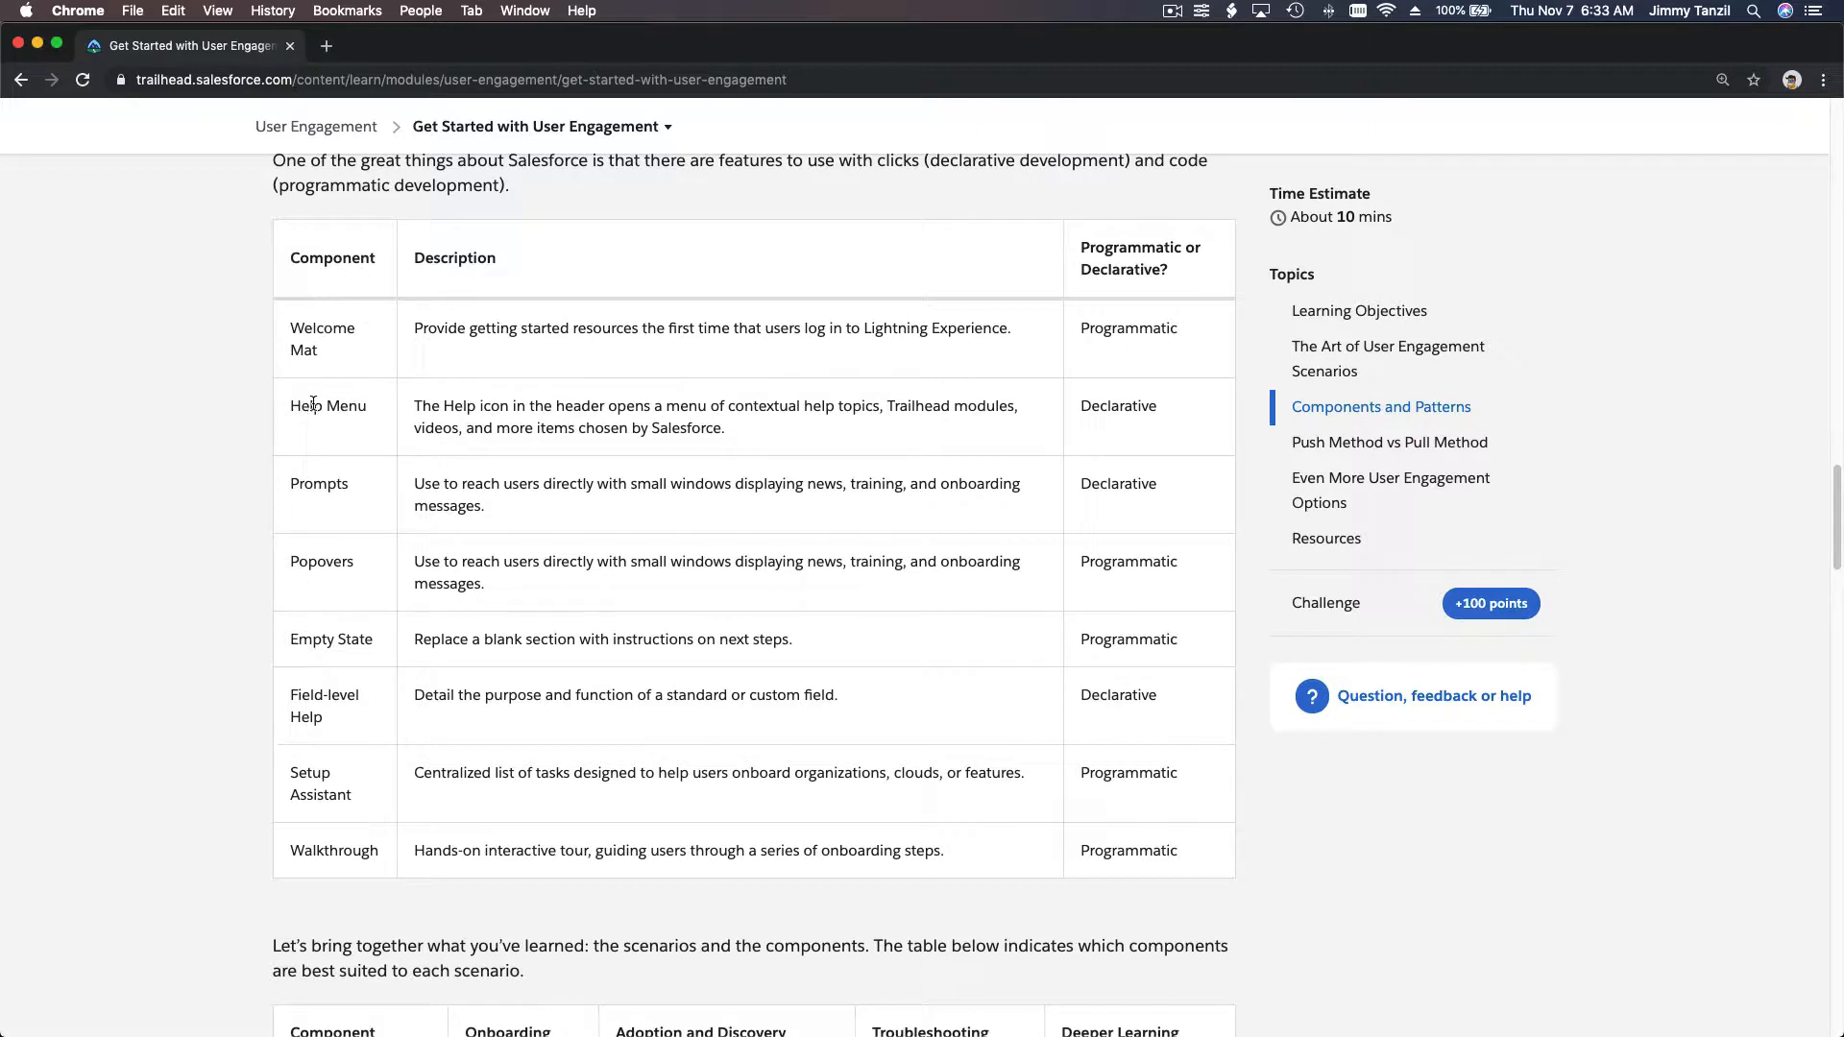
mouse_move(324, 561)
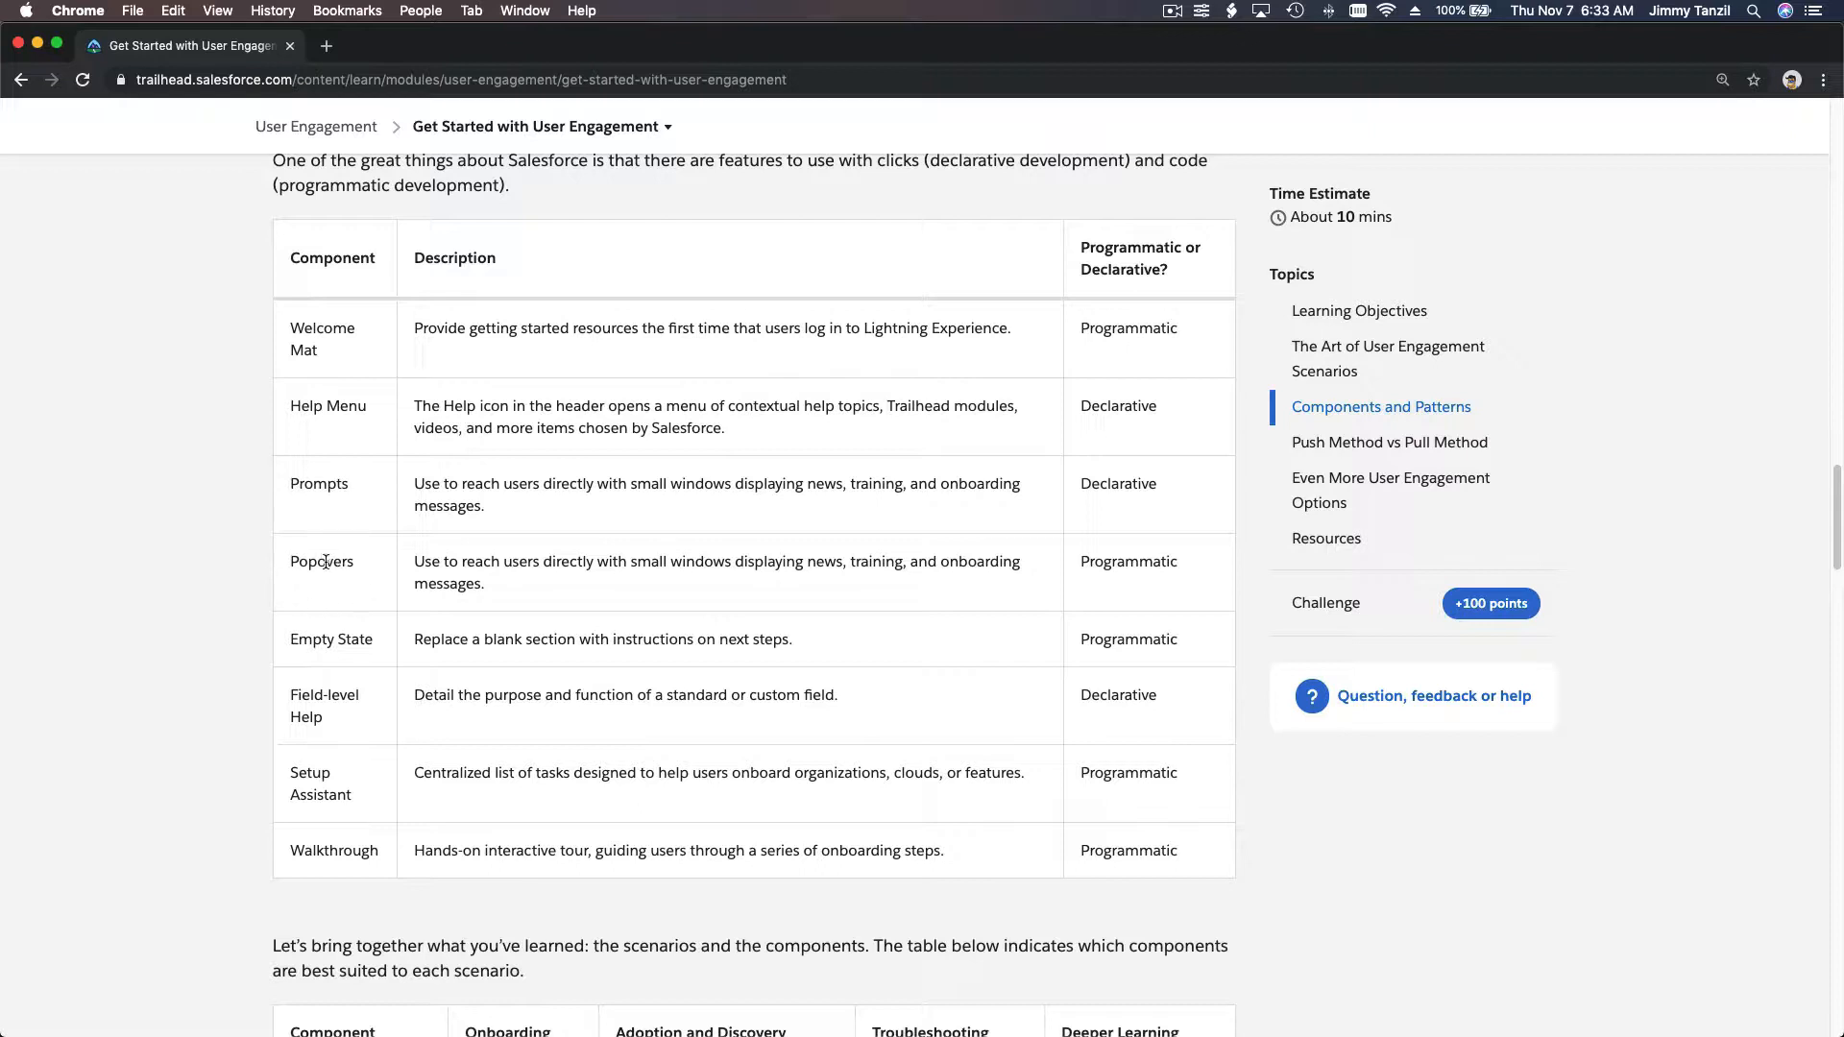
mouse_move(330, 687)
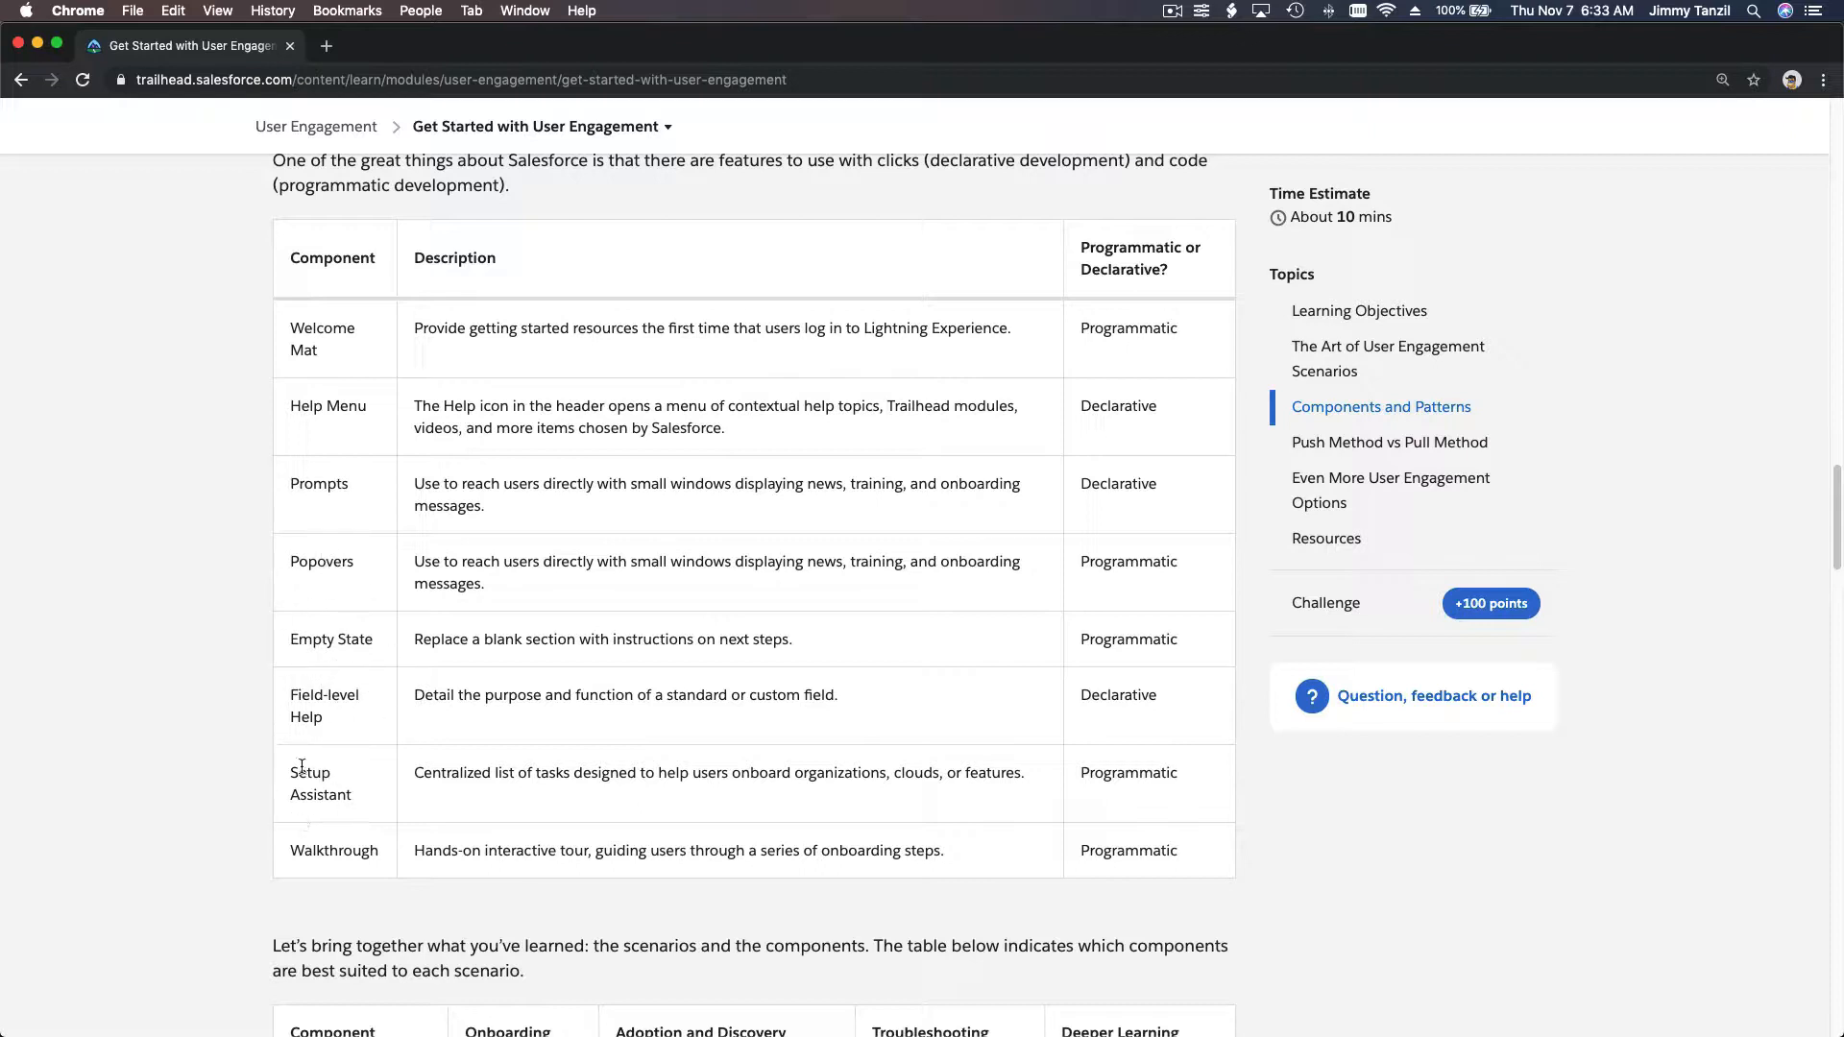
mouse_move(357, 832)
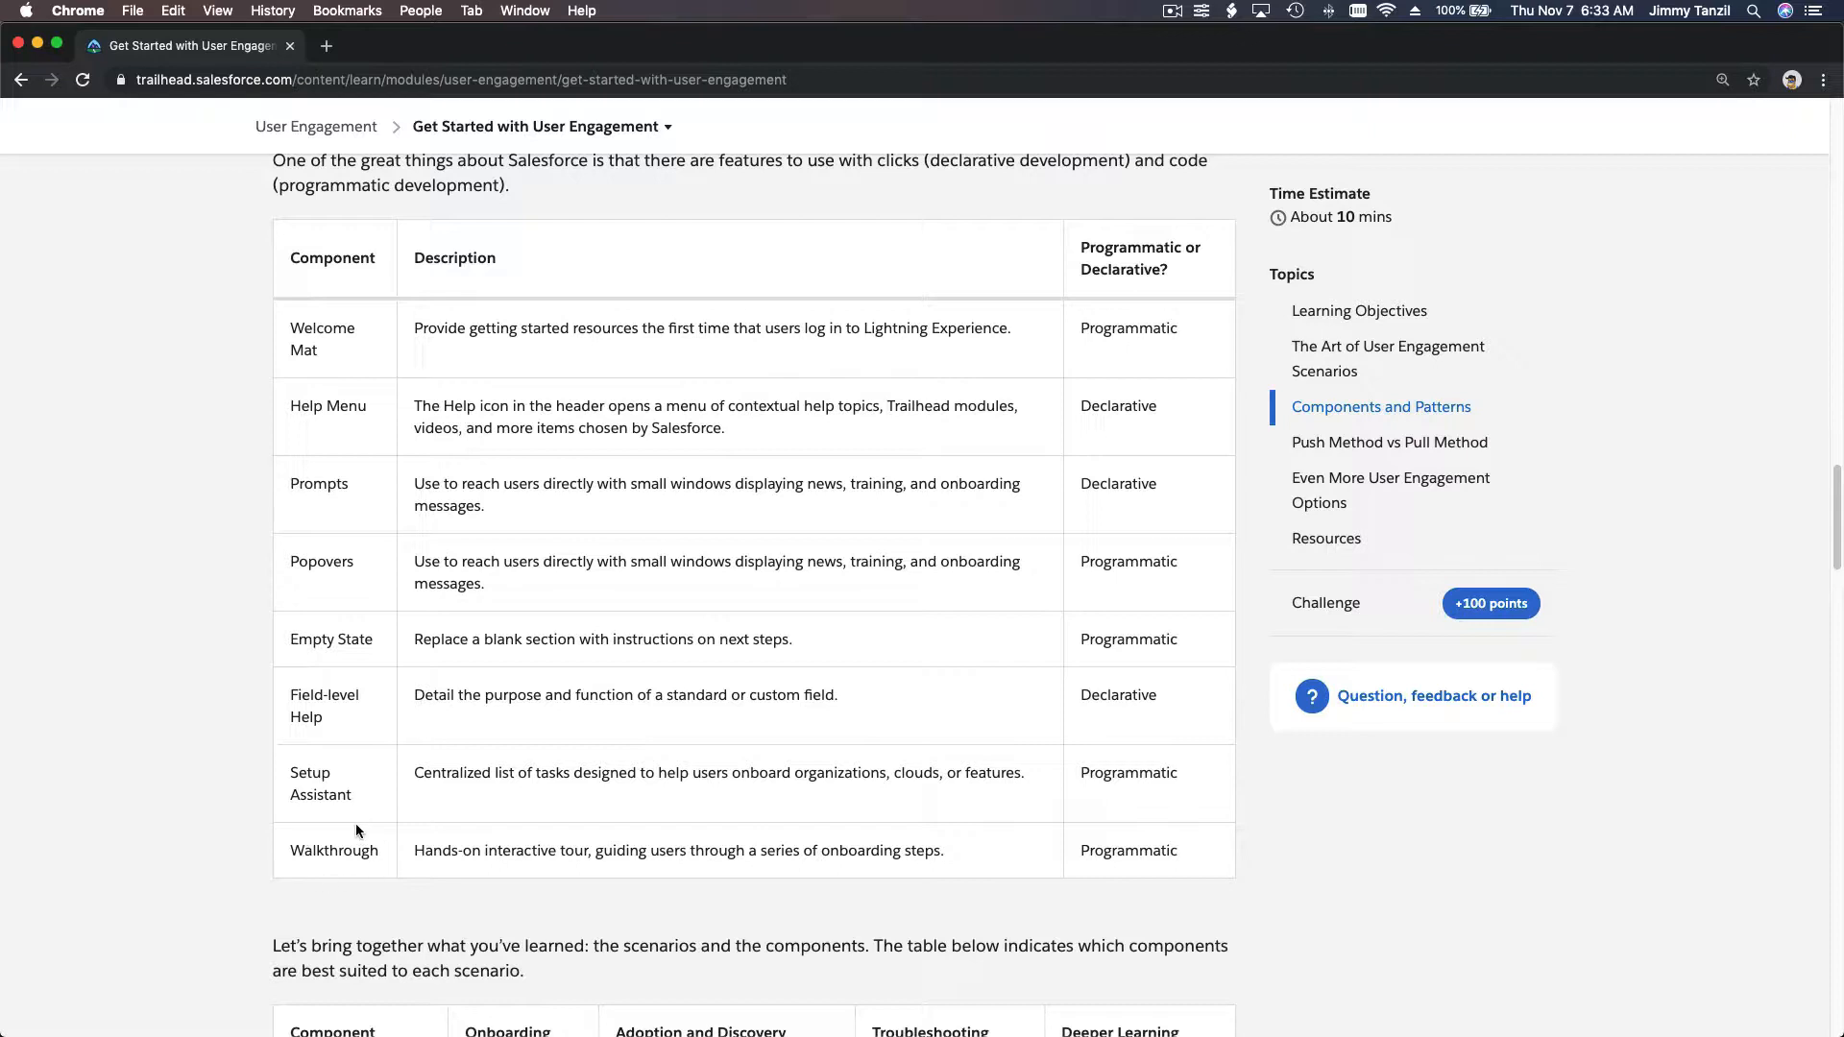
mouse_move(345, 333)
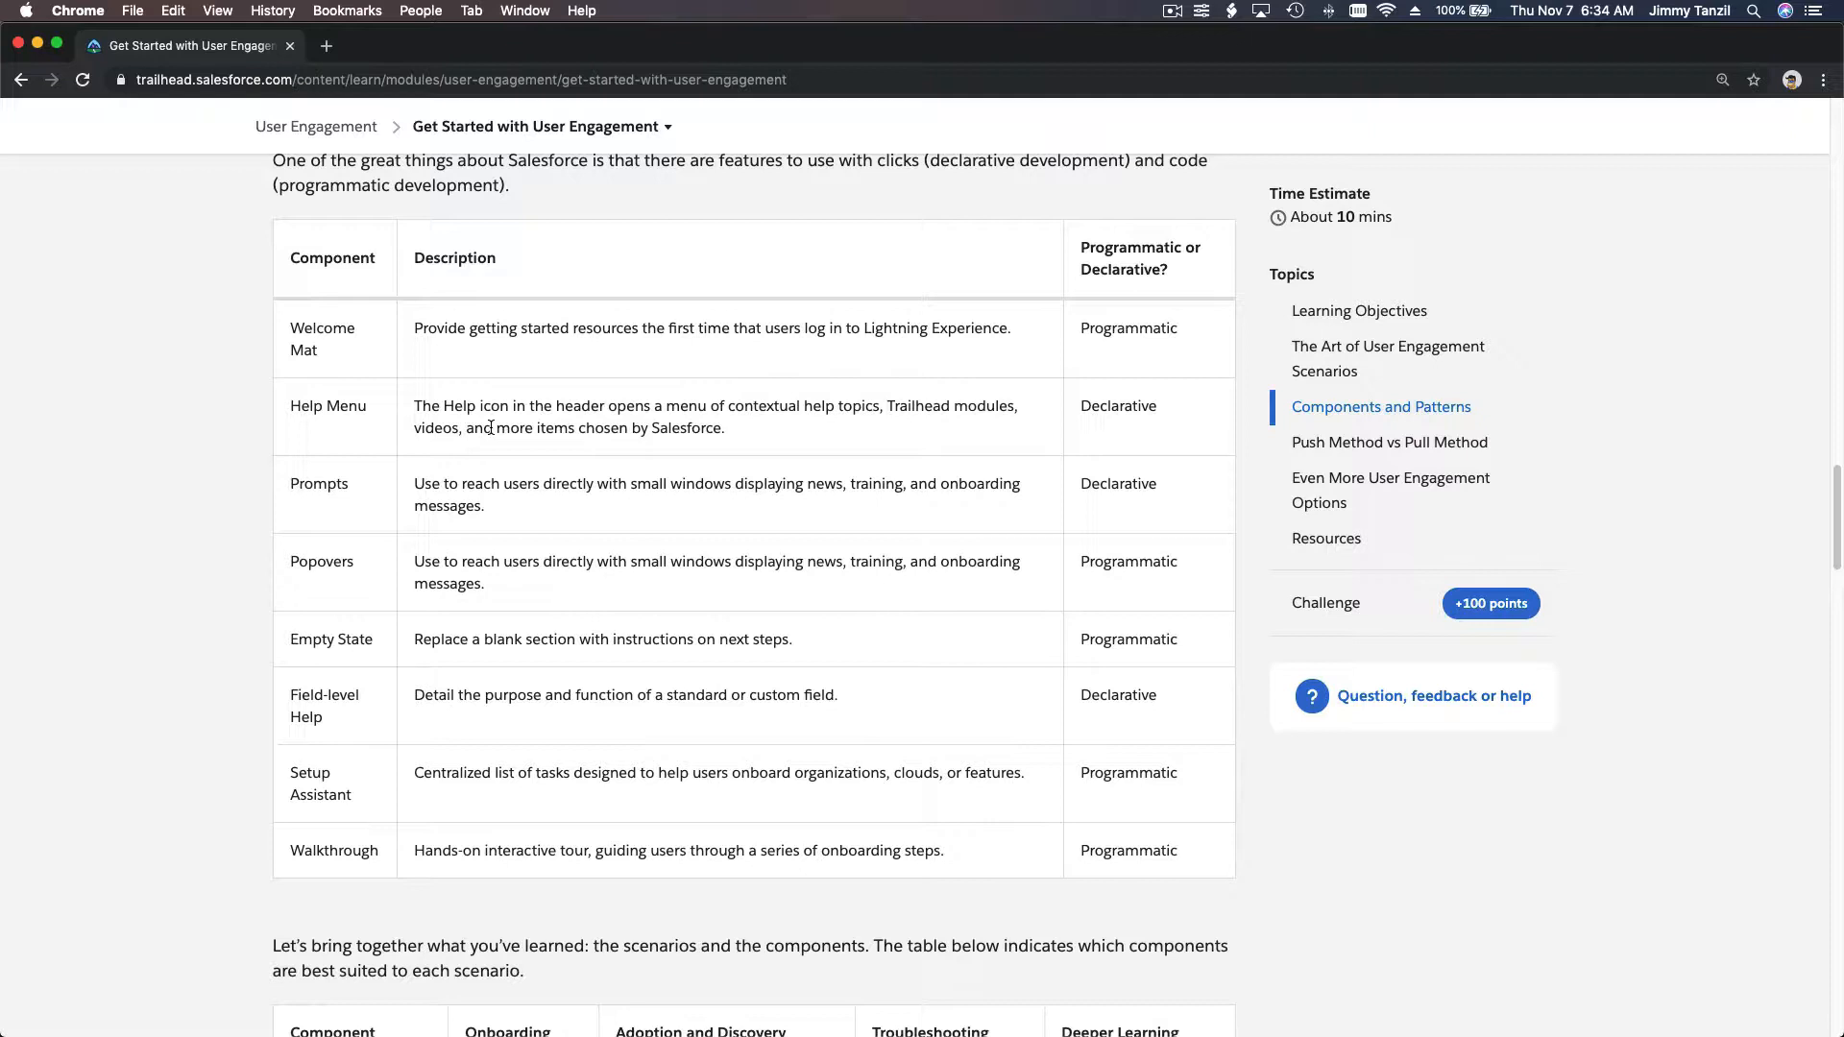
mouse_move(585, 386)
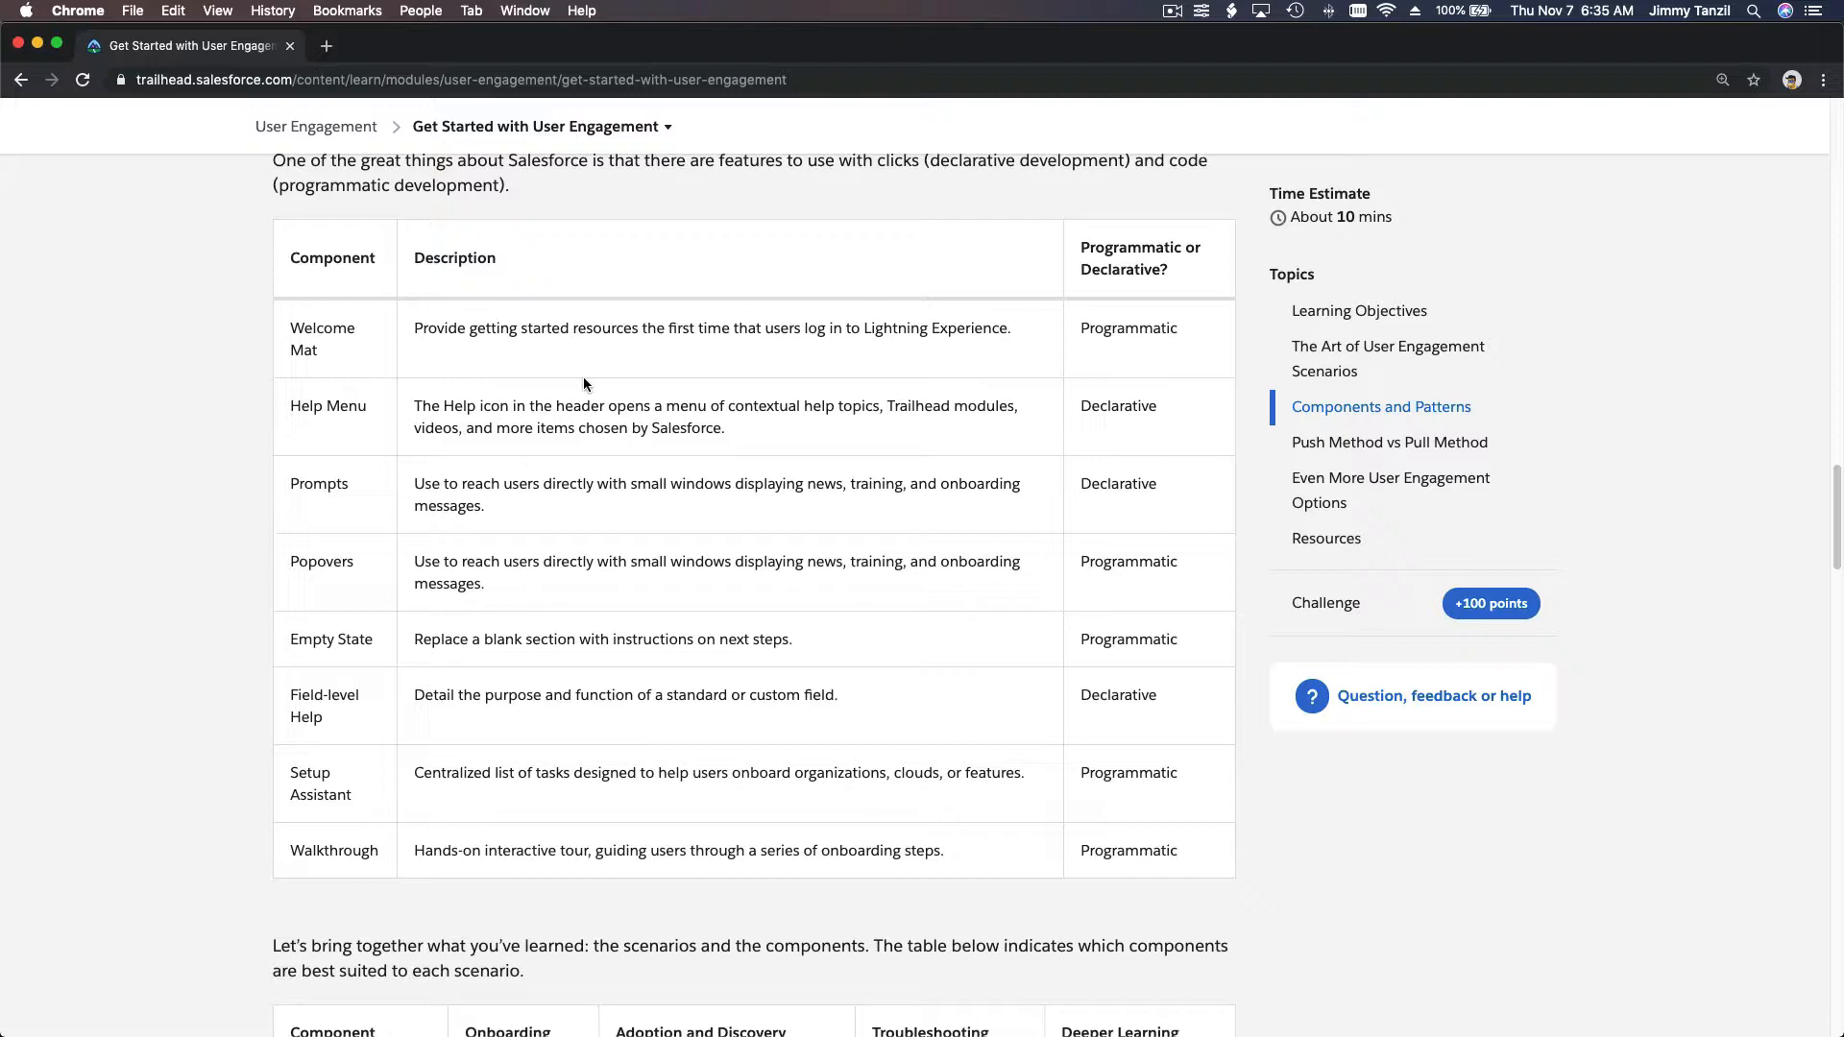
mouse_move(660, 508)
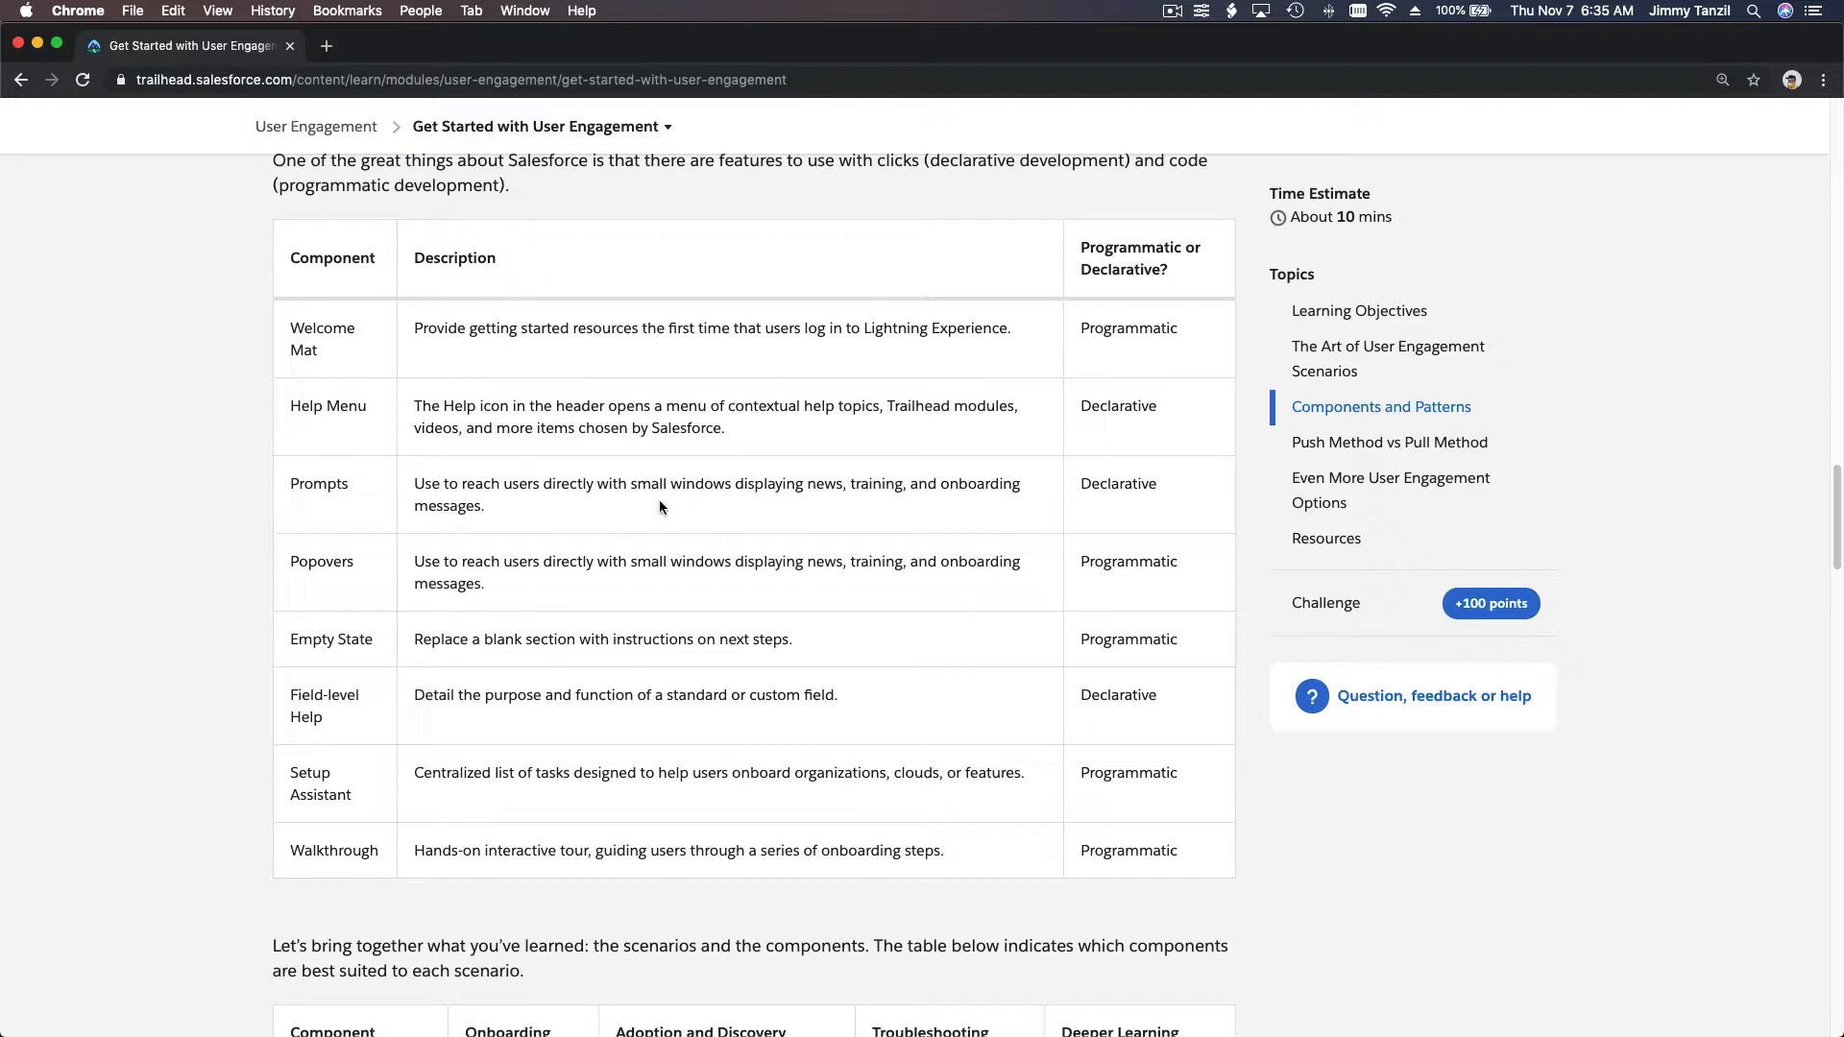
scroll("down", 3)
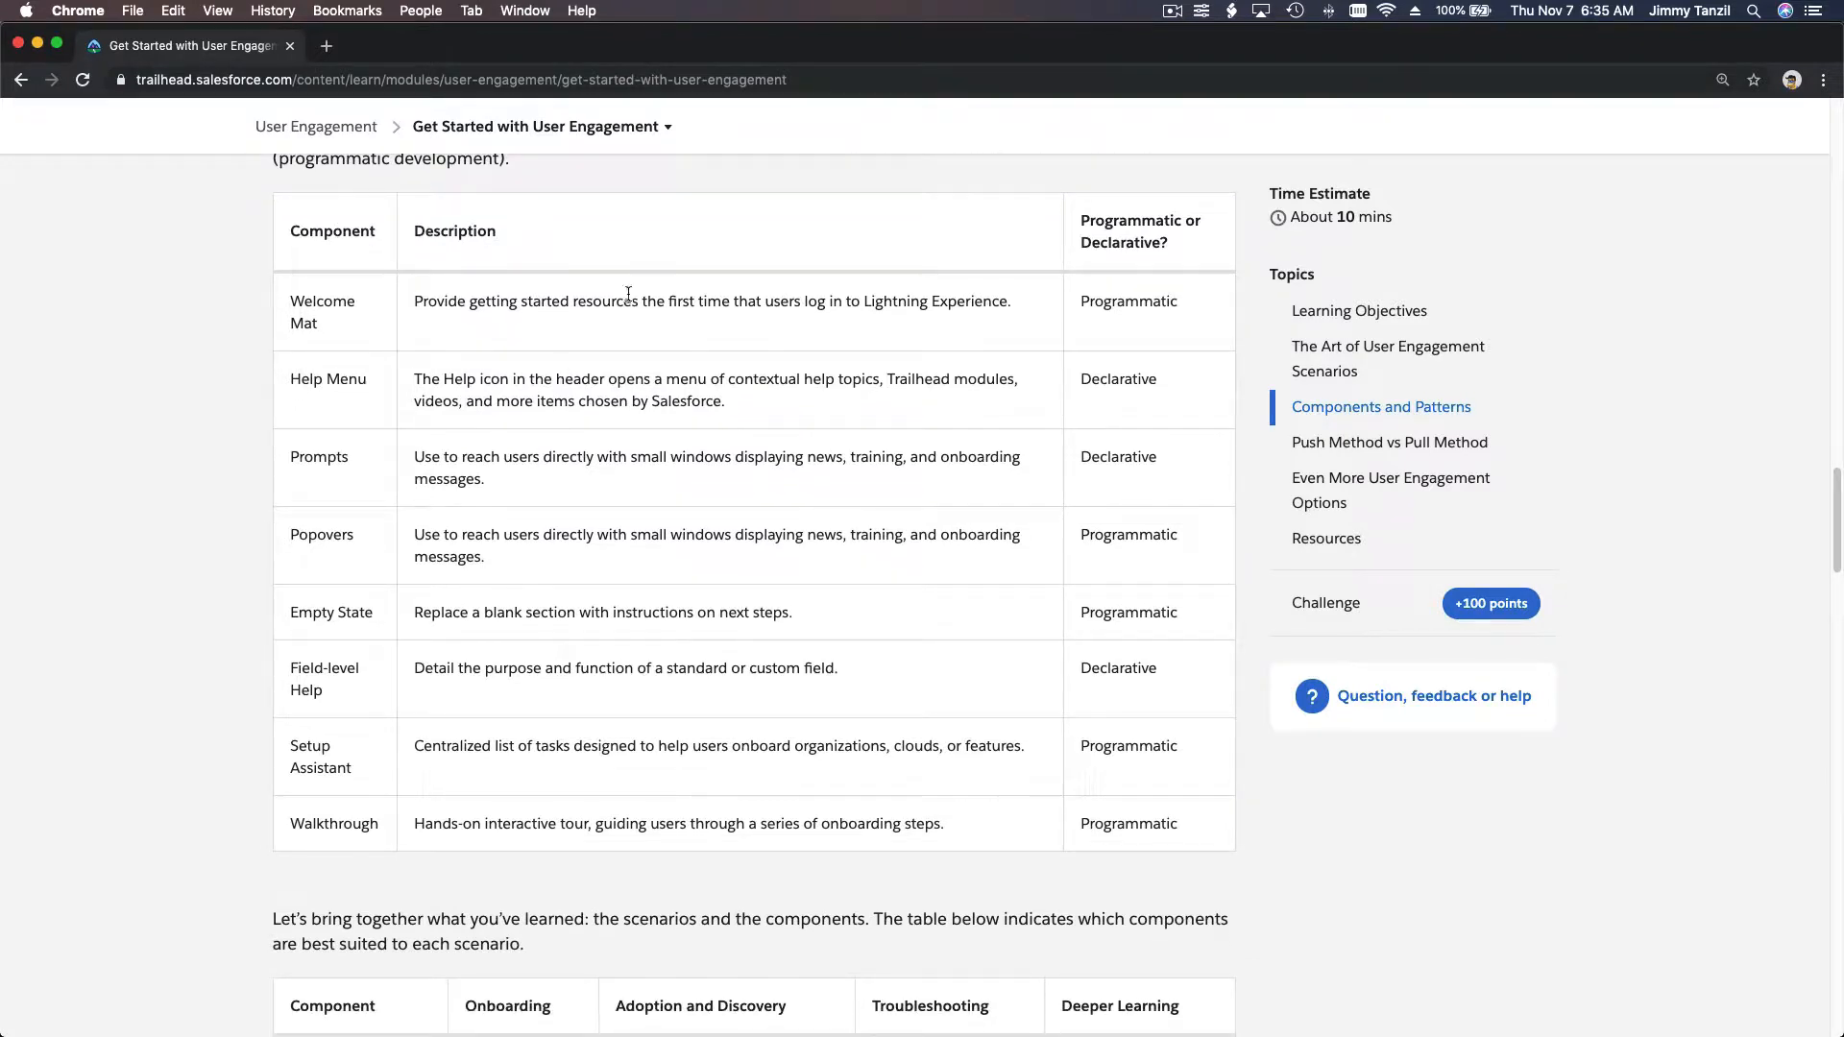
mouse_move(1007, 491)
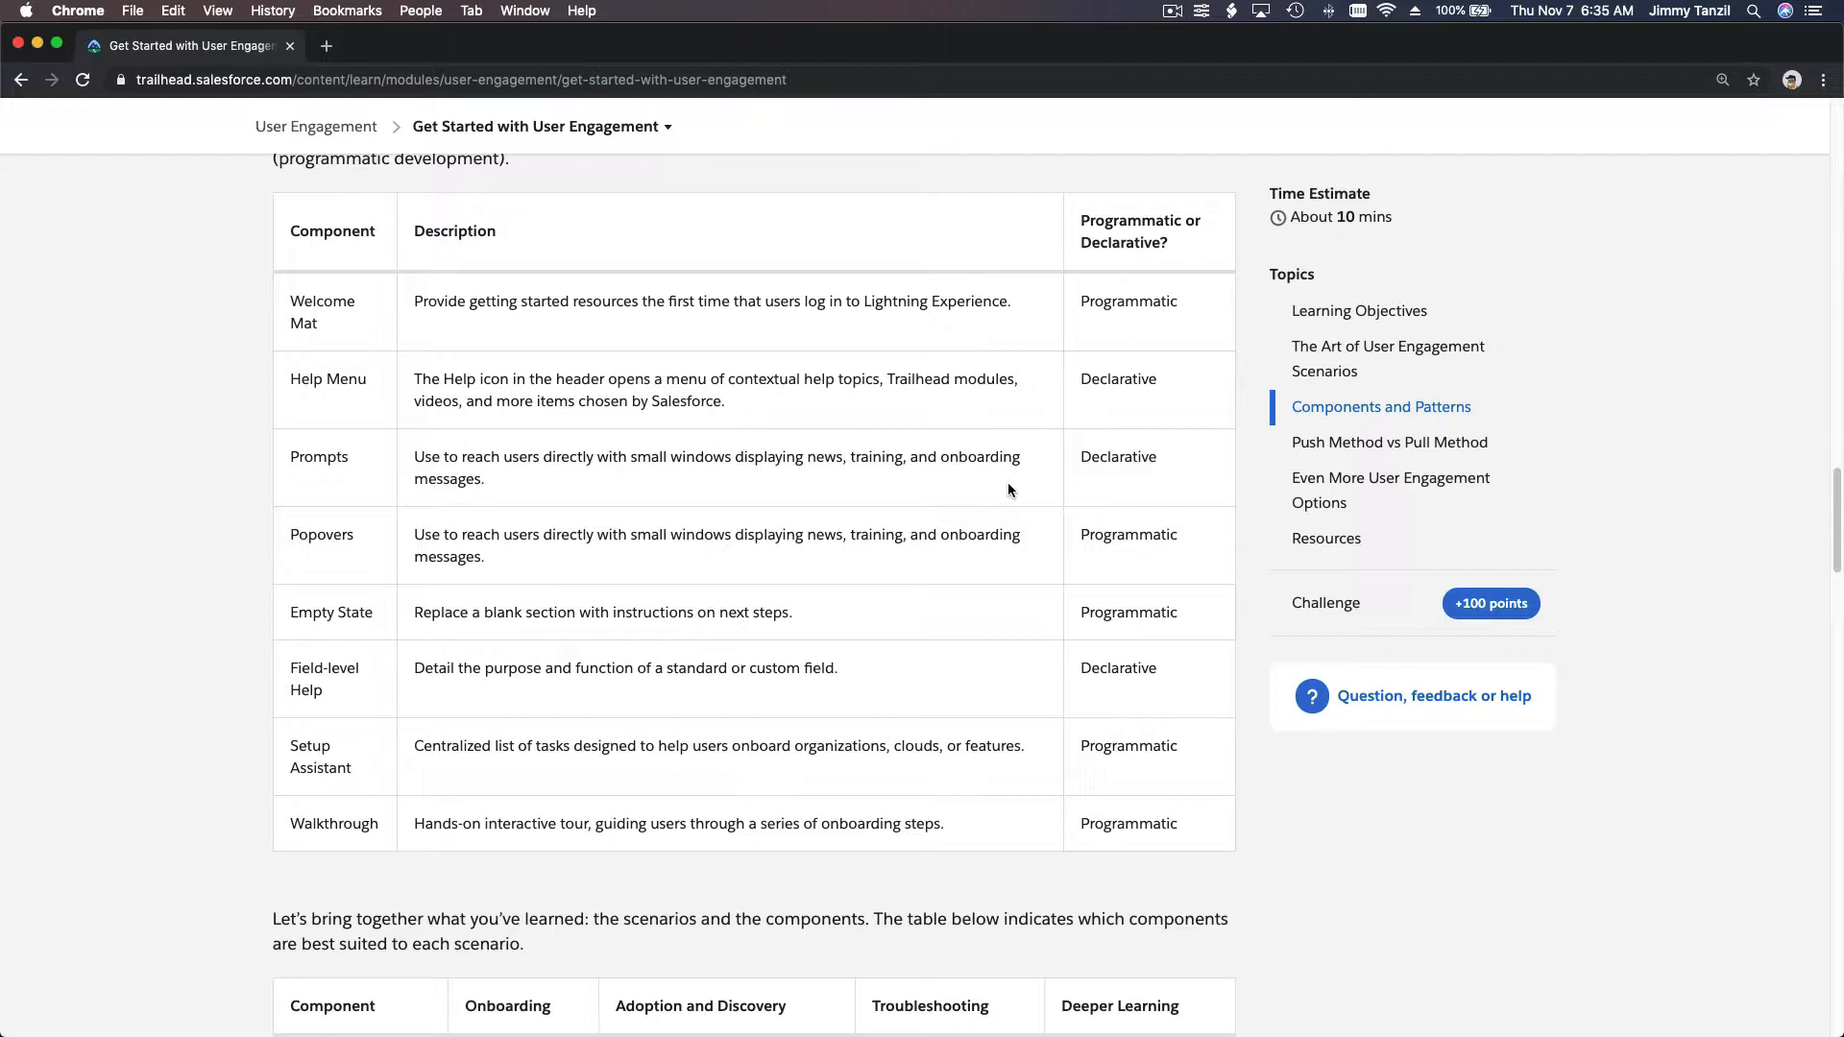
scroll("down", 3)
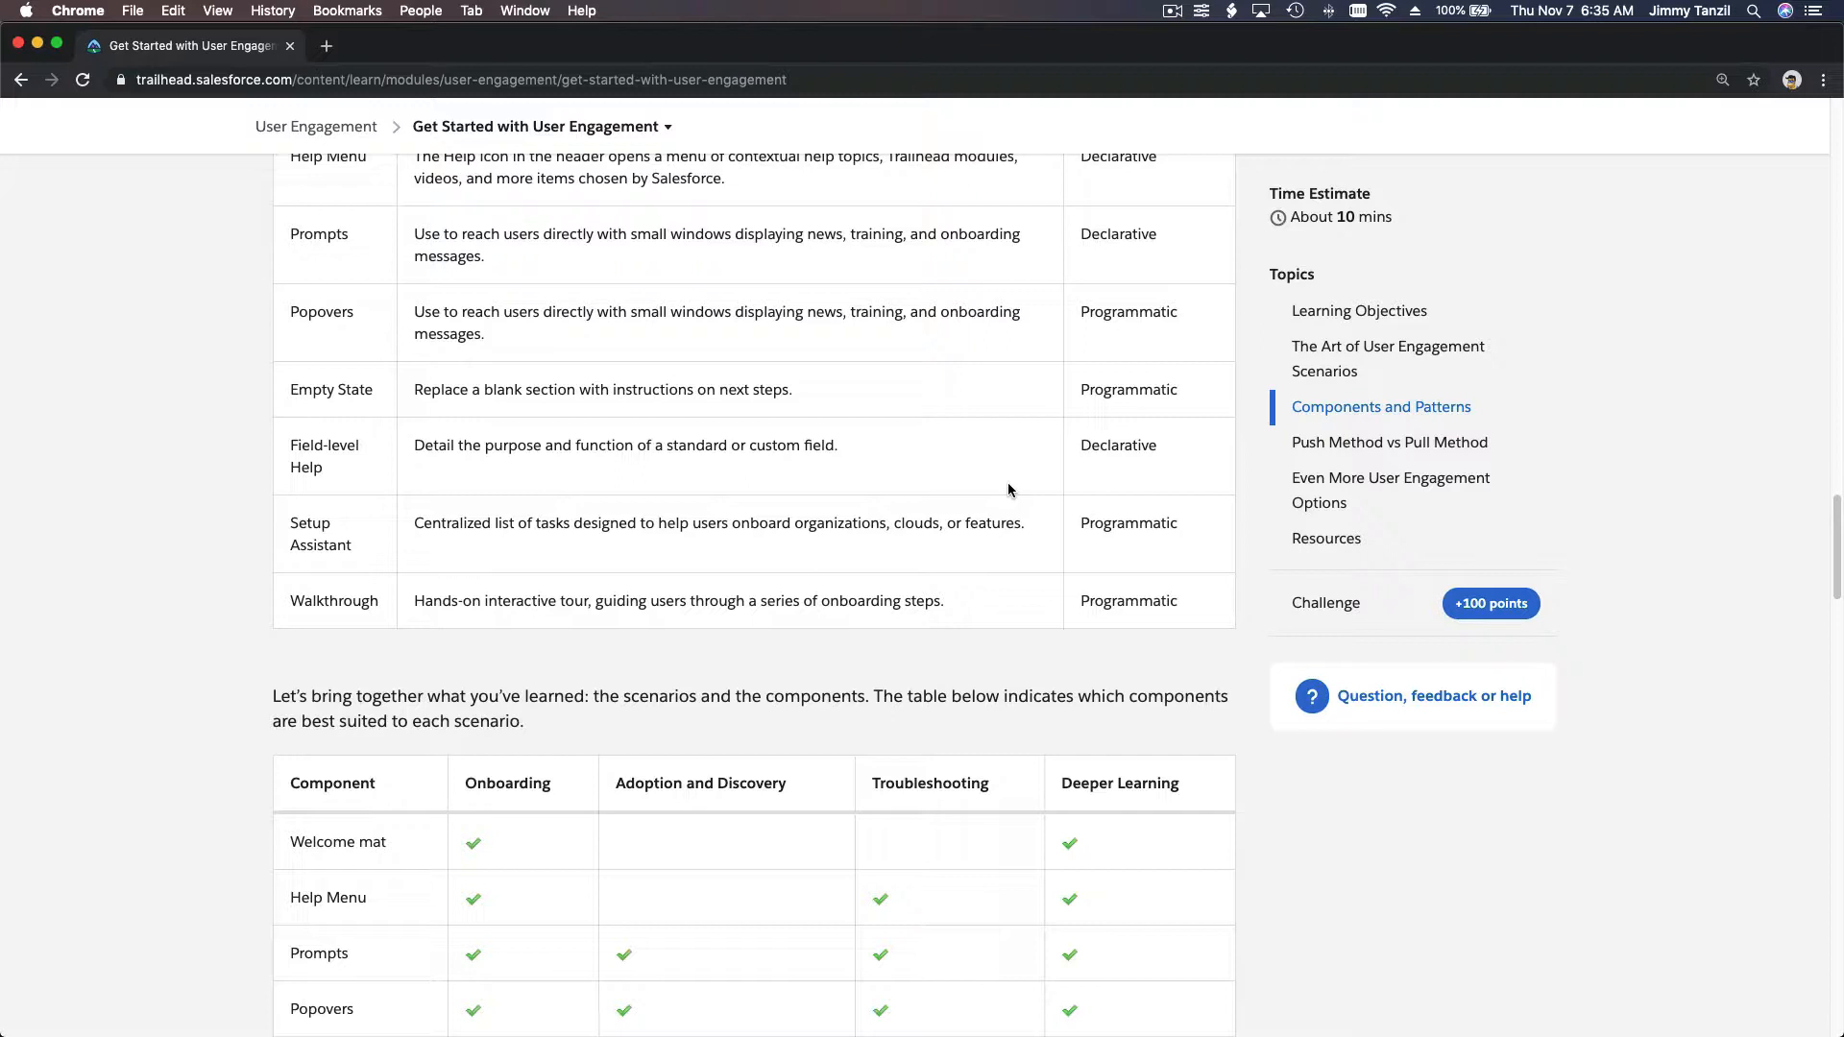
Read the scenario-to-component checklist, highlighting its column headings including Troubleshooting
scroll("down", 3)
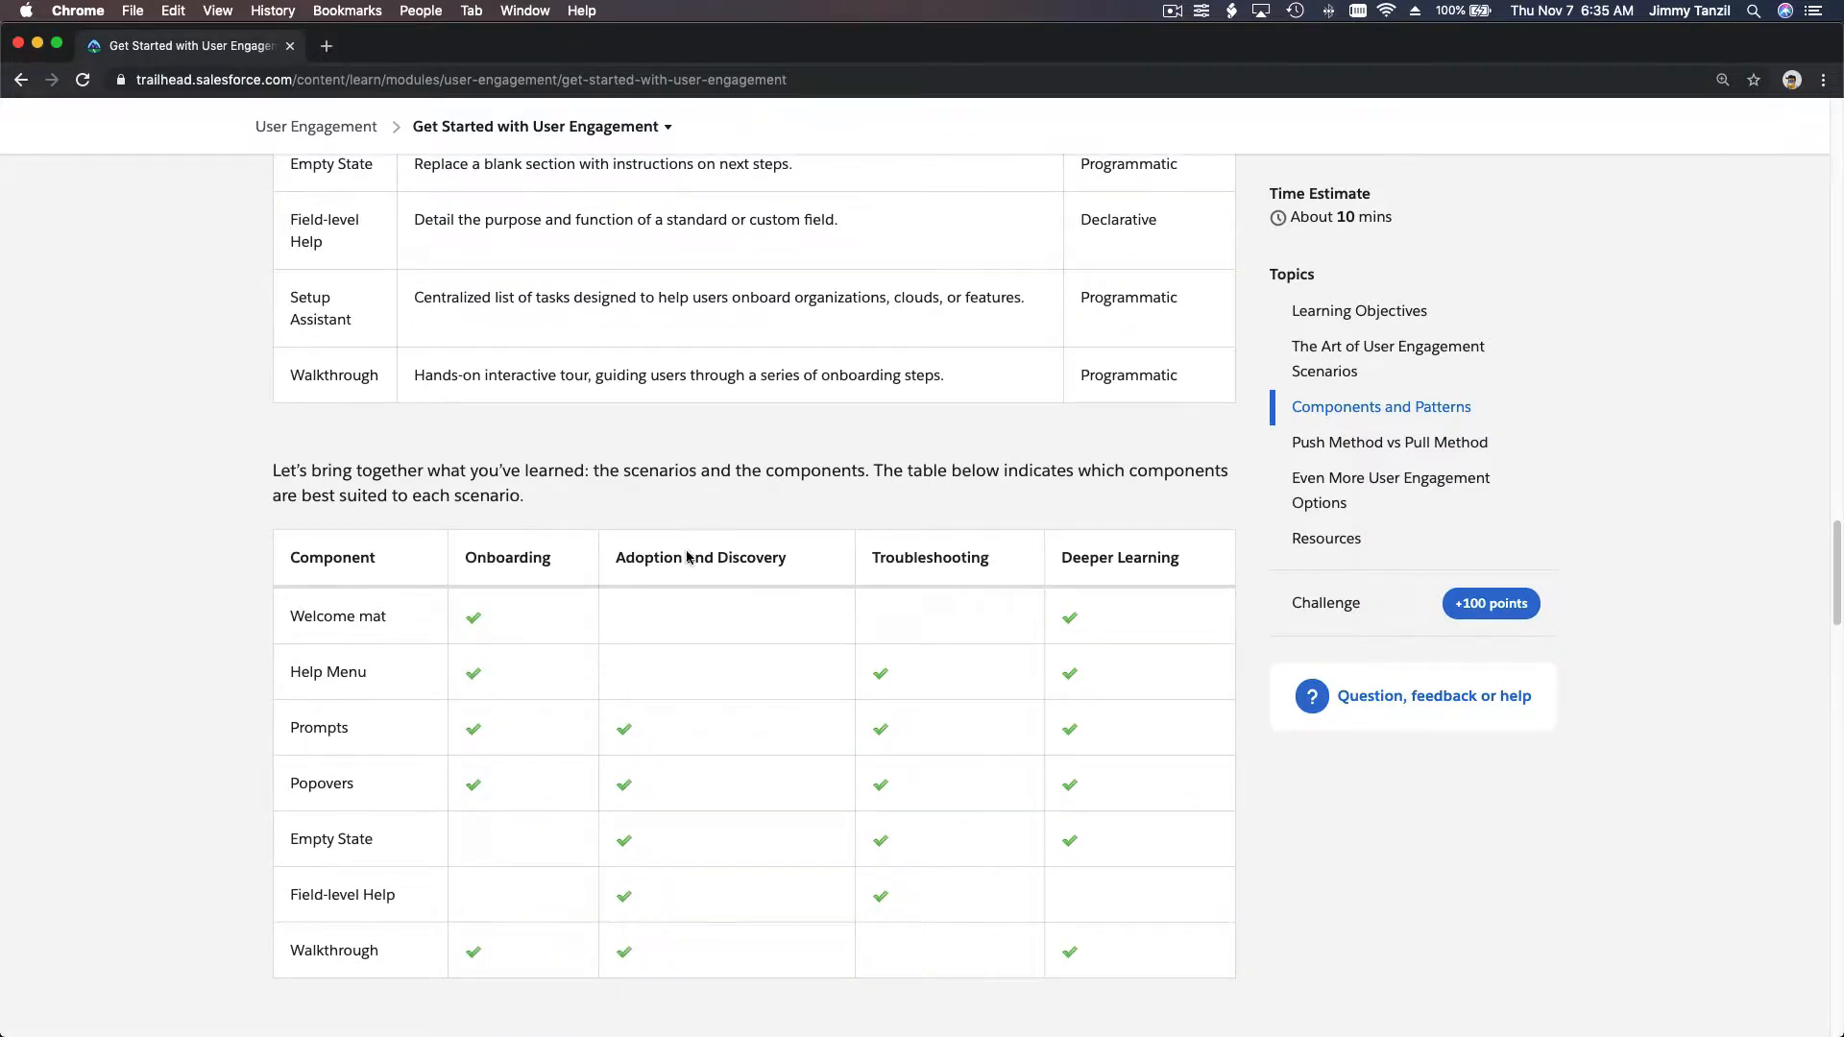
scroll("down", 3)
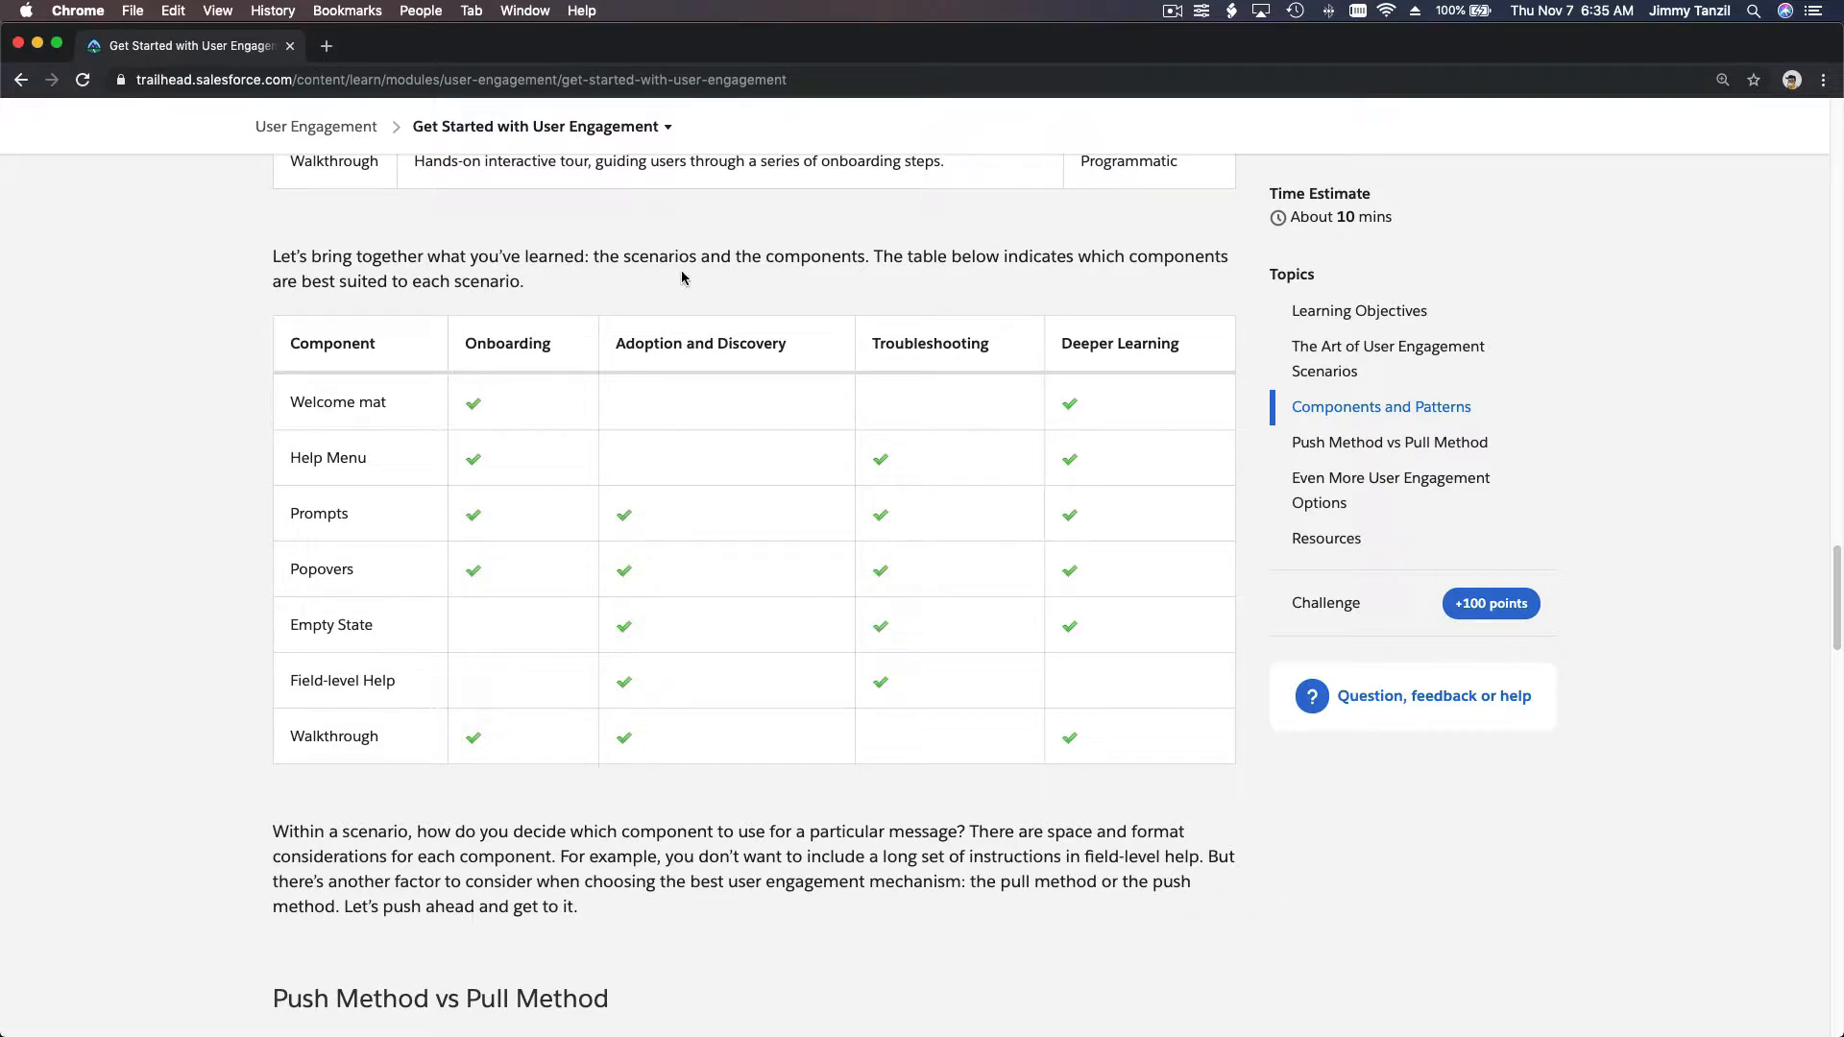
mouse_move(778, 251)
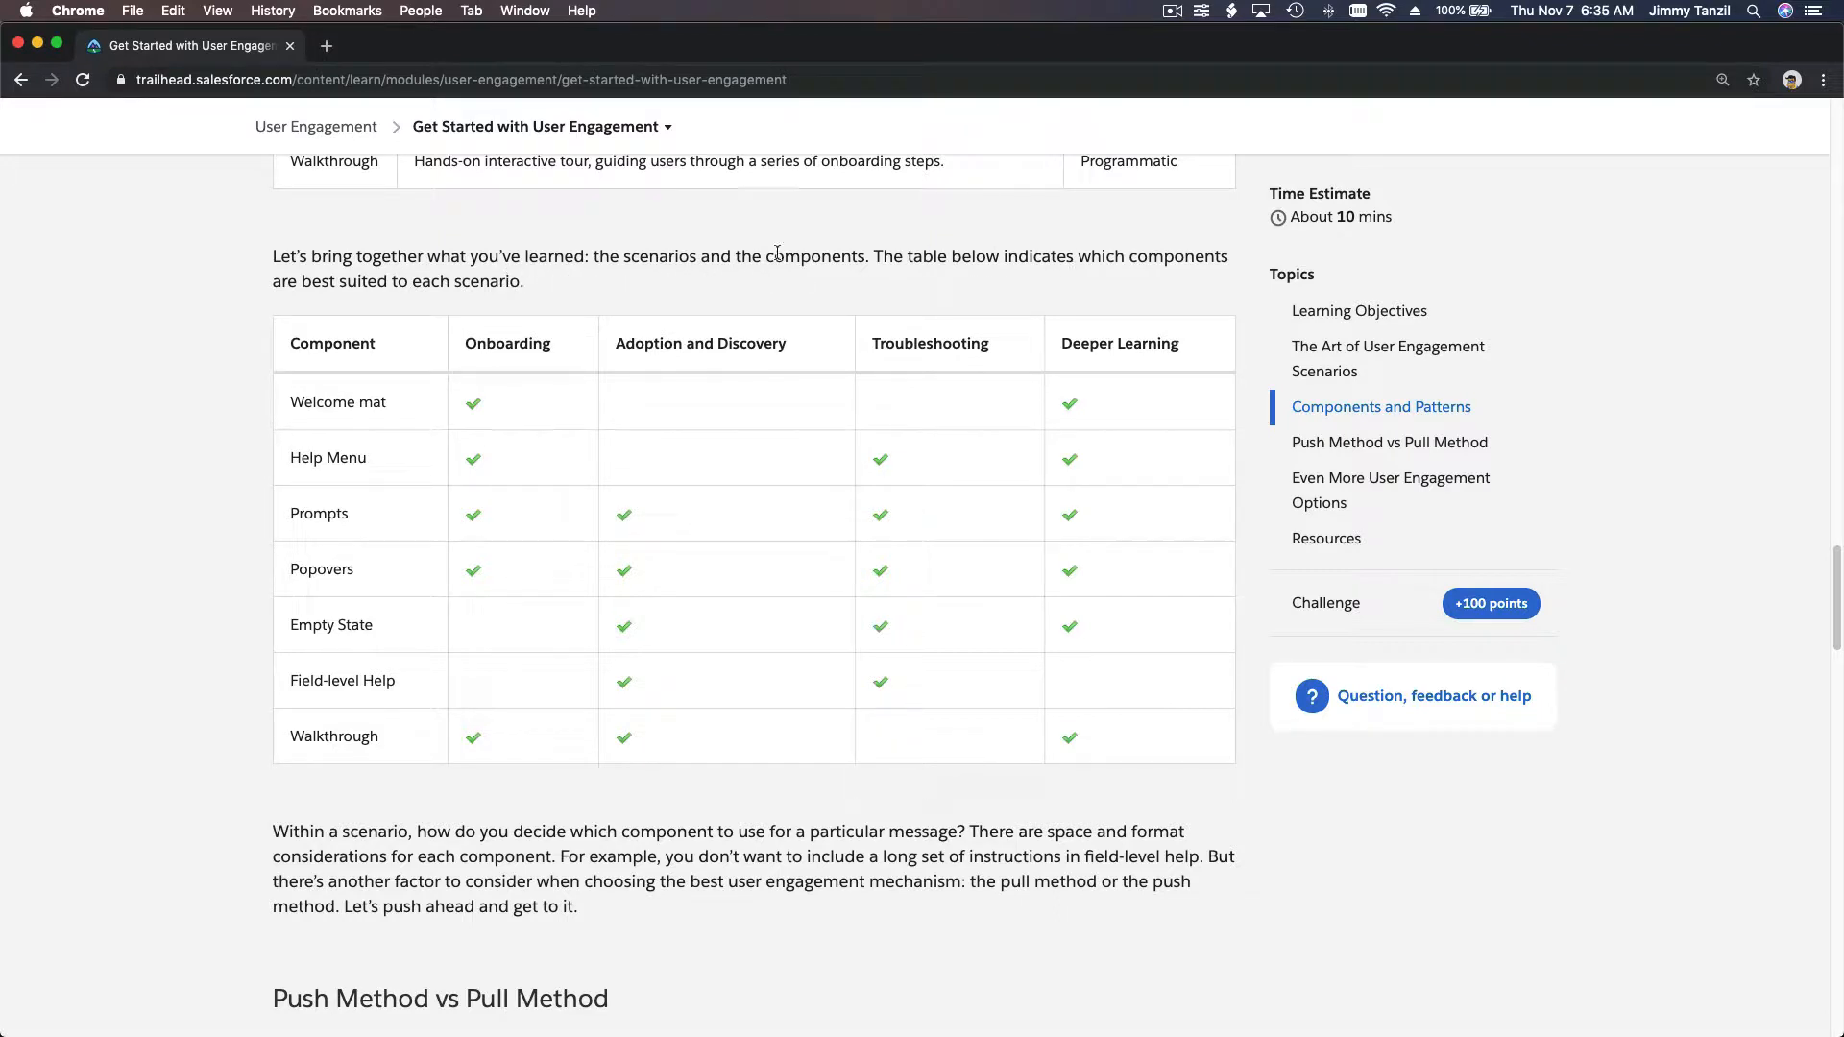
double_click(507, 342)
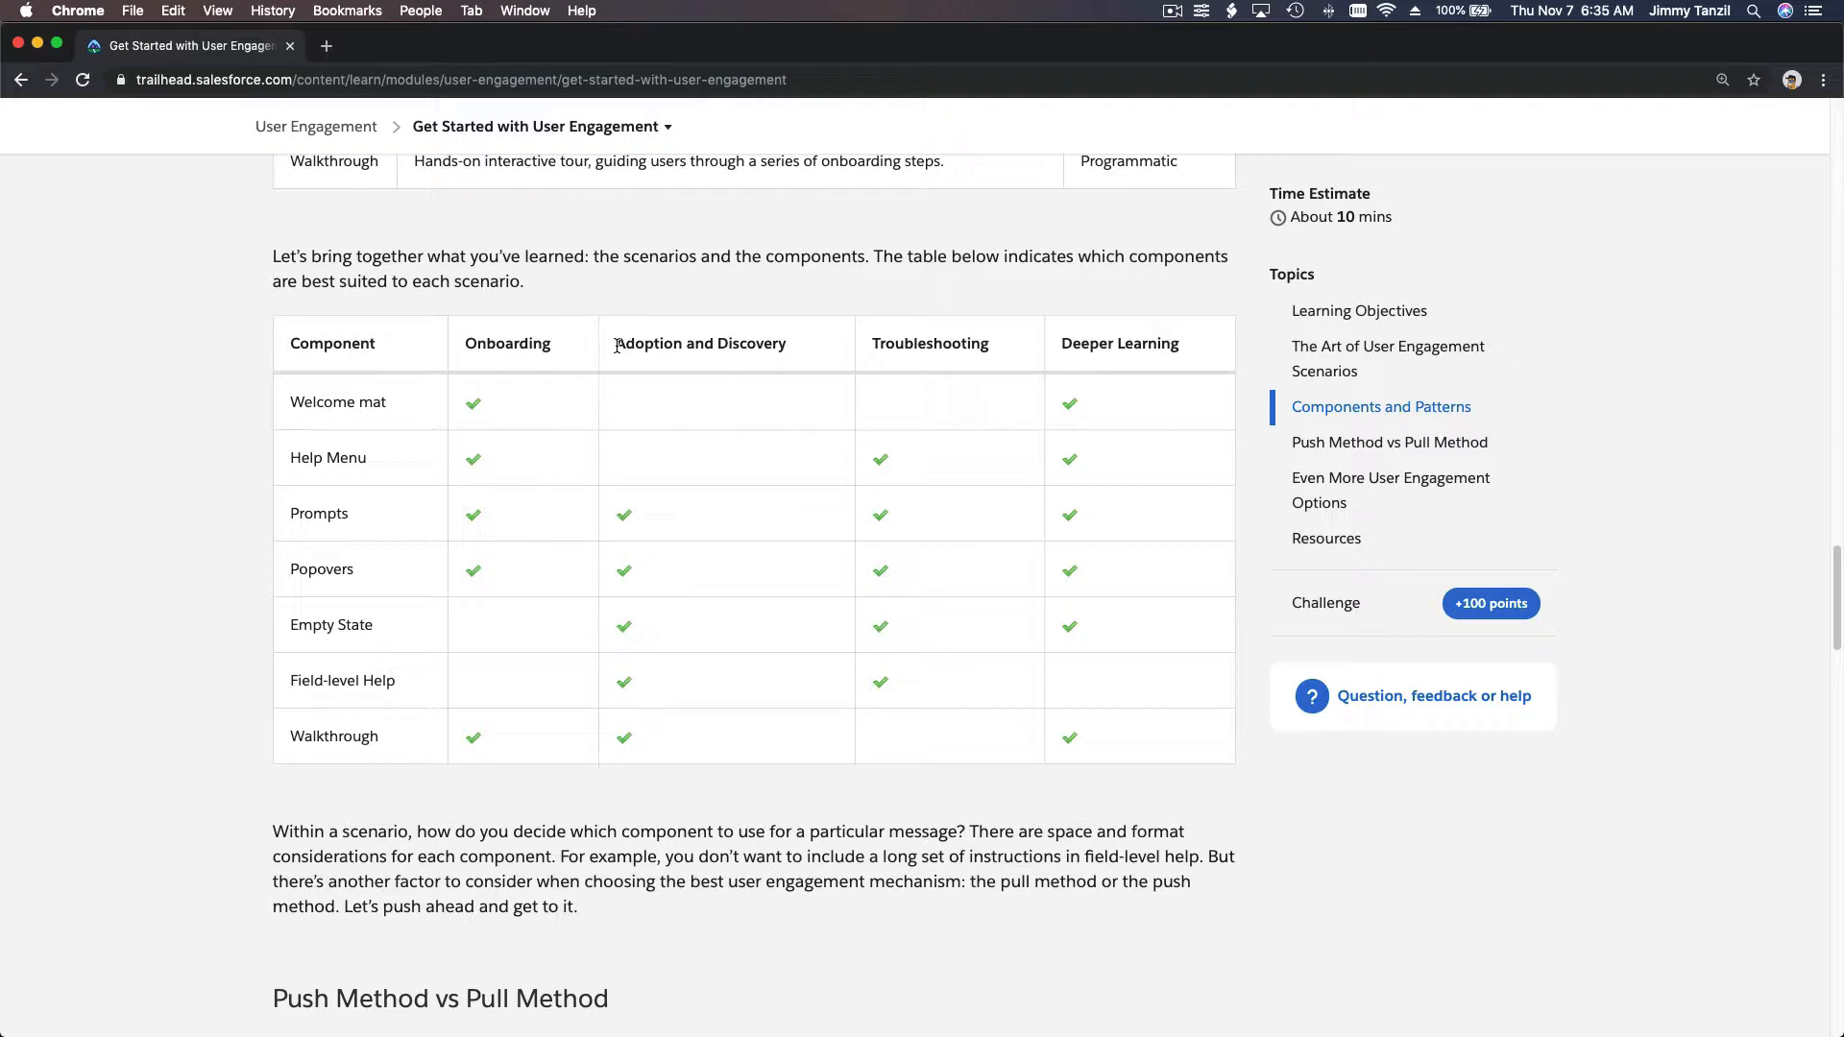
double_click(700, 344)
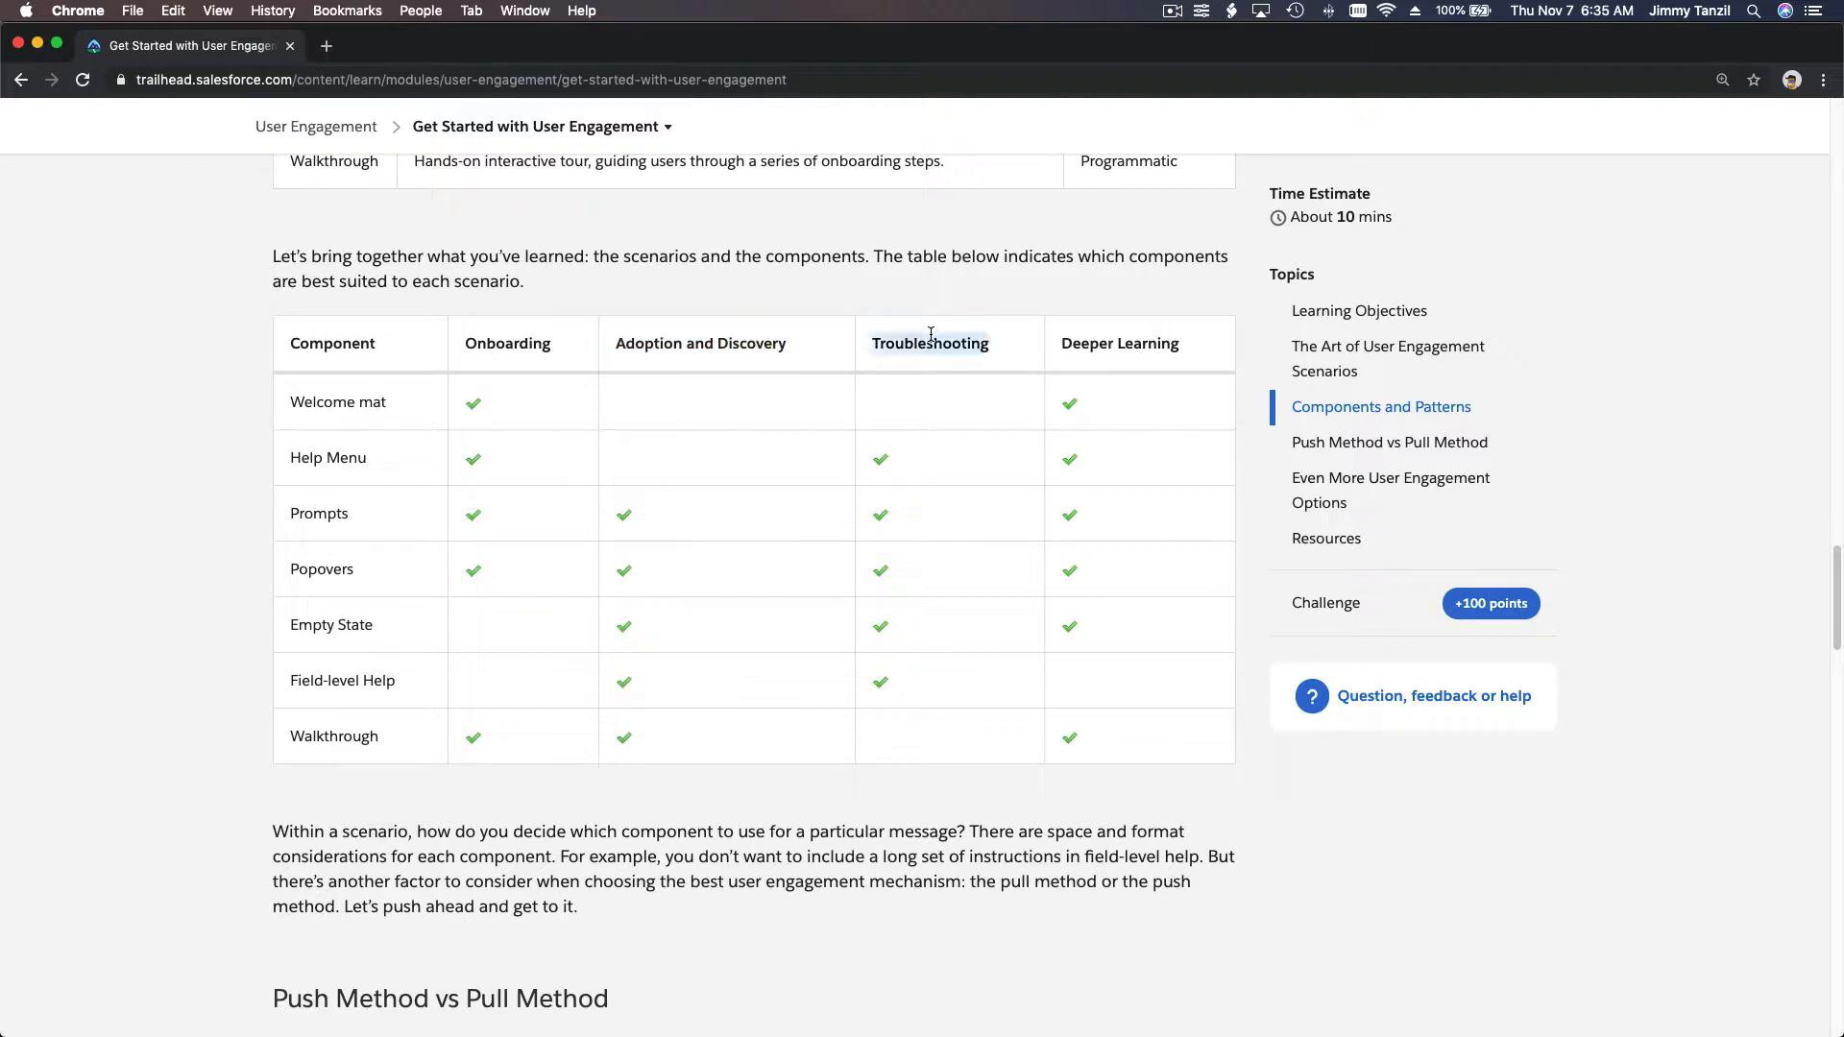
double_click(930, 342)
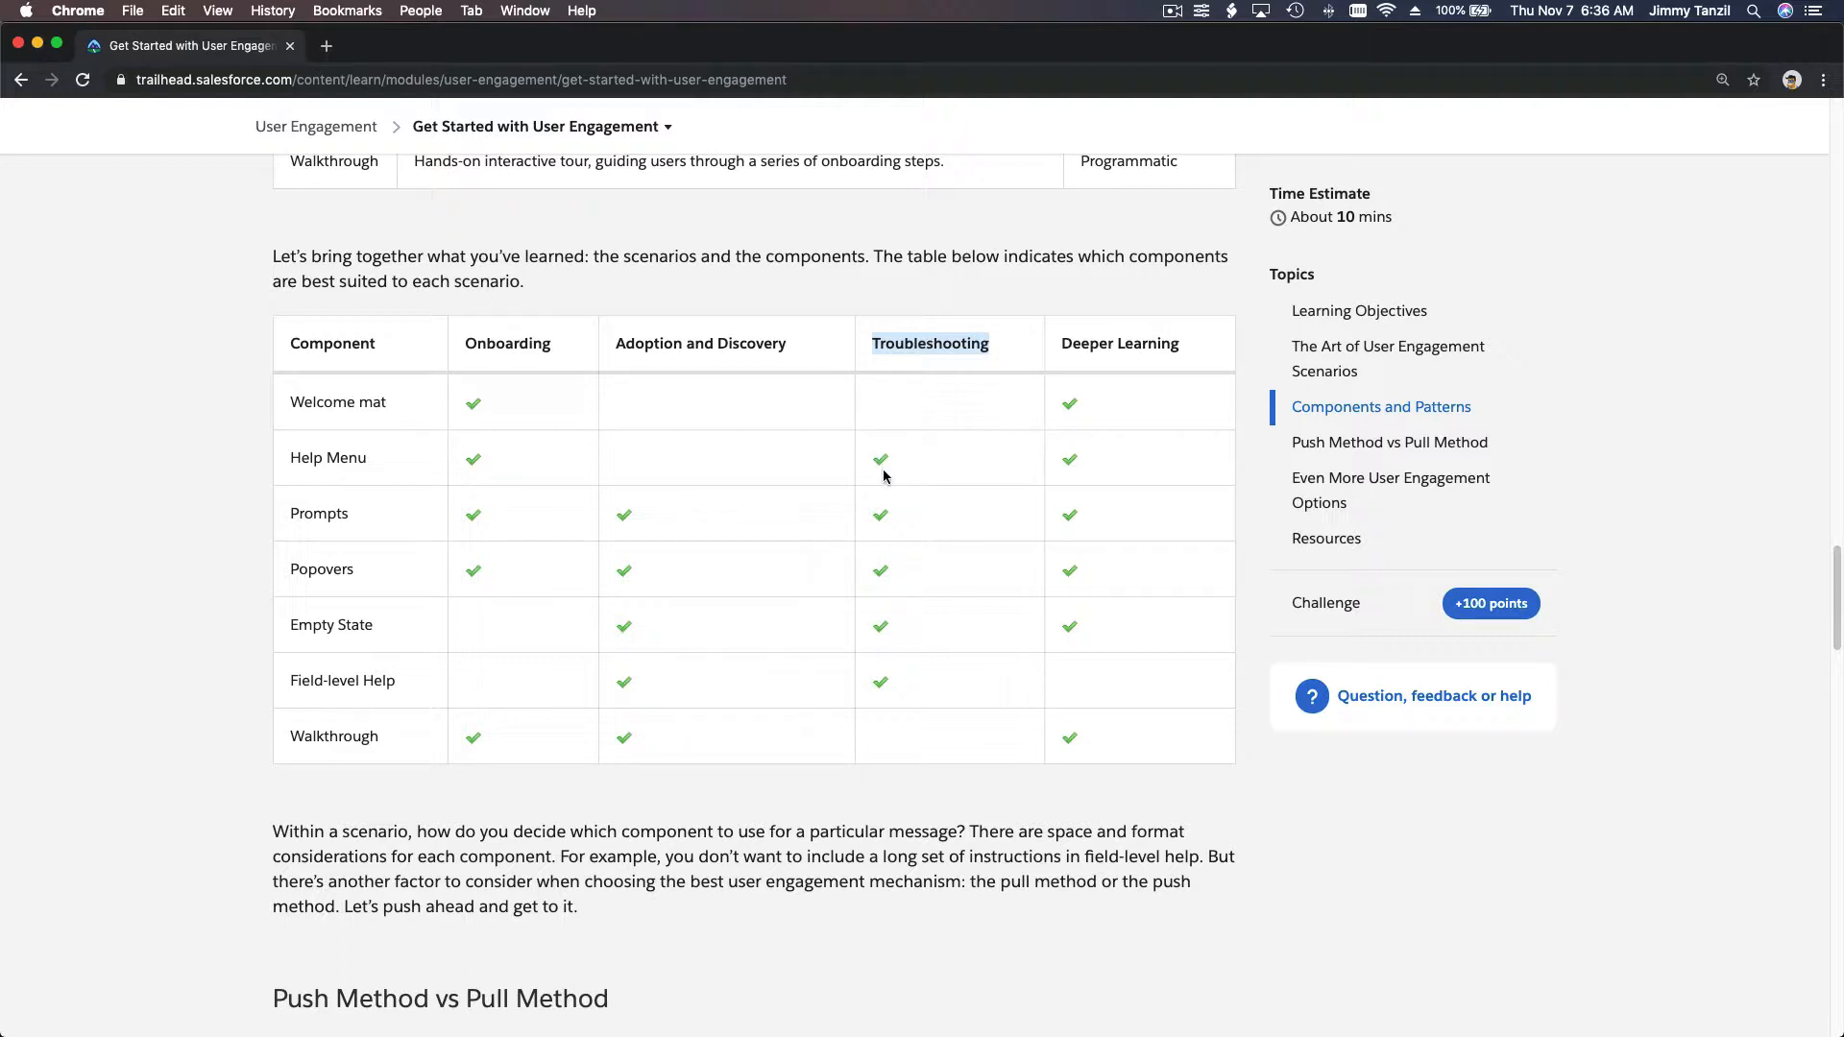
mouse_move(876, 467)
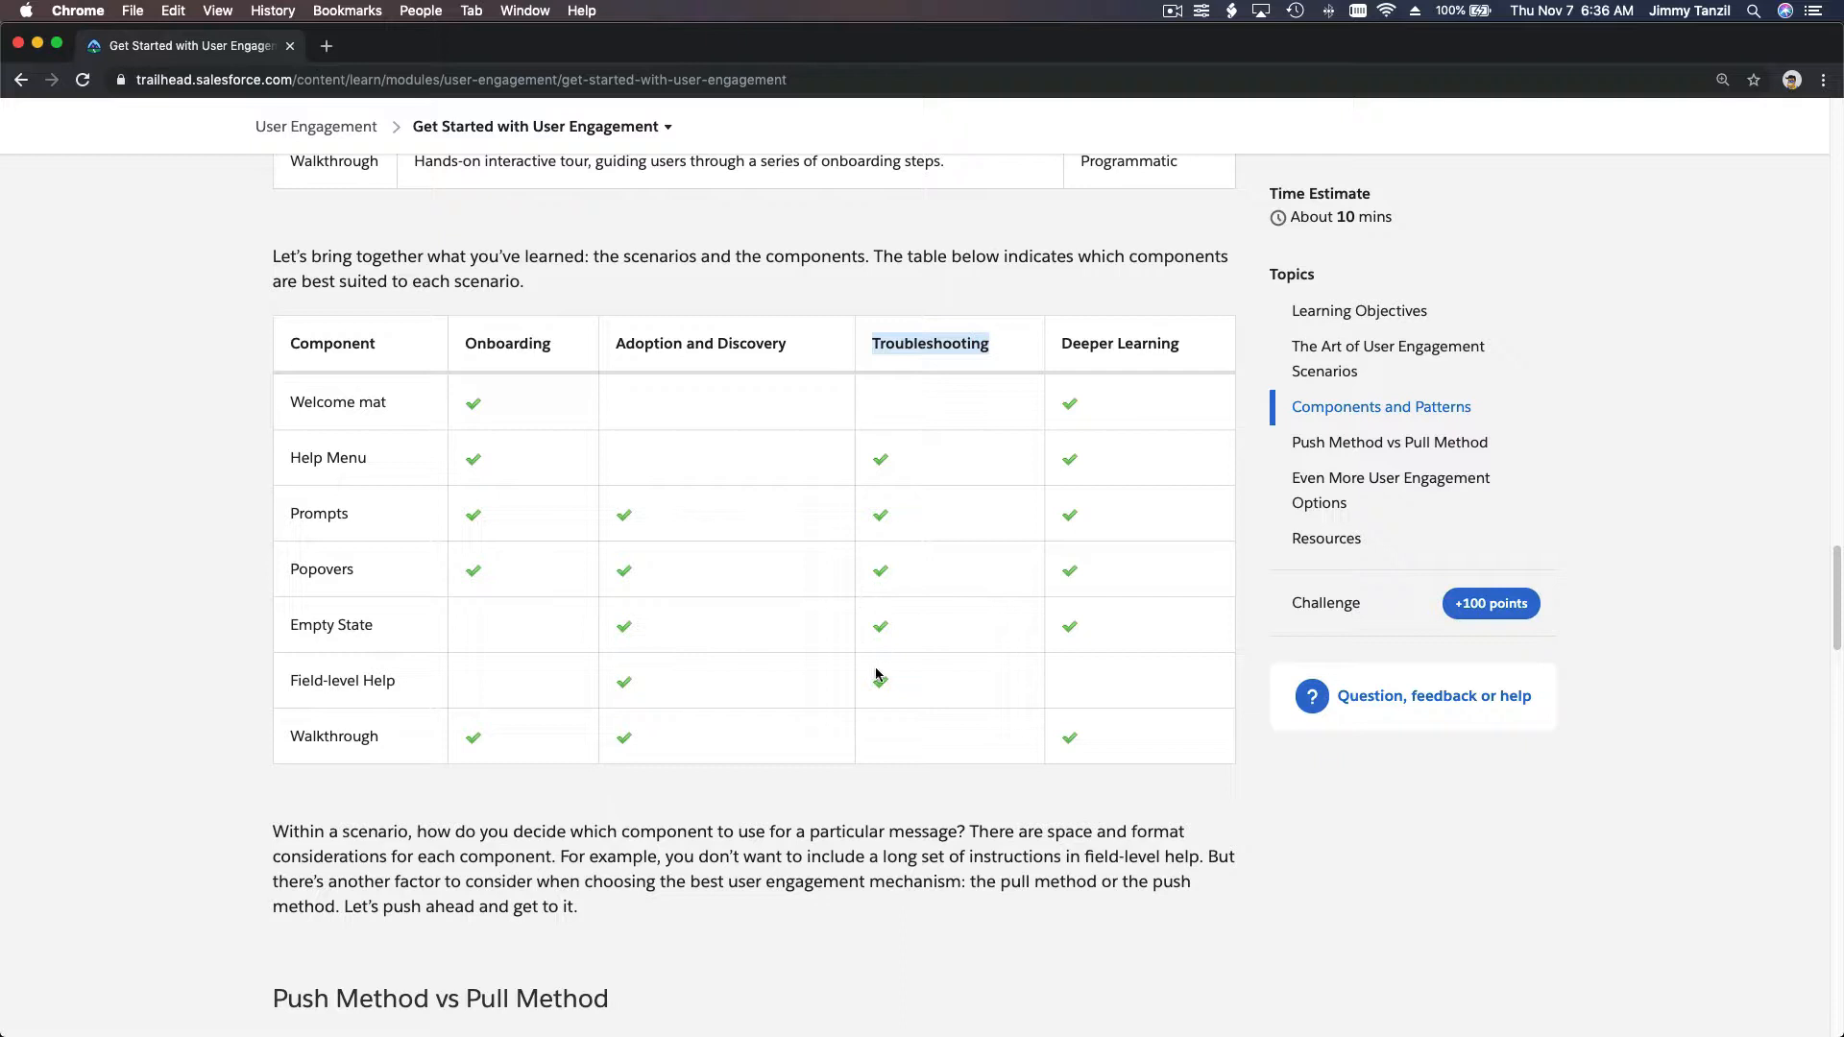
double_click(1147, 344)
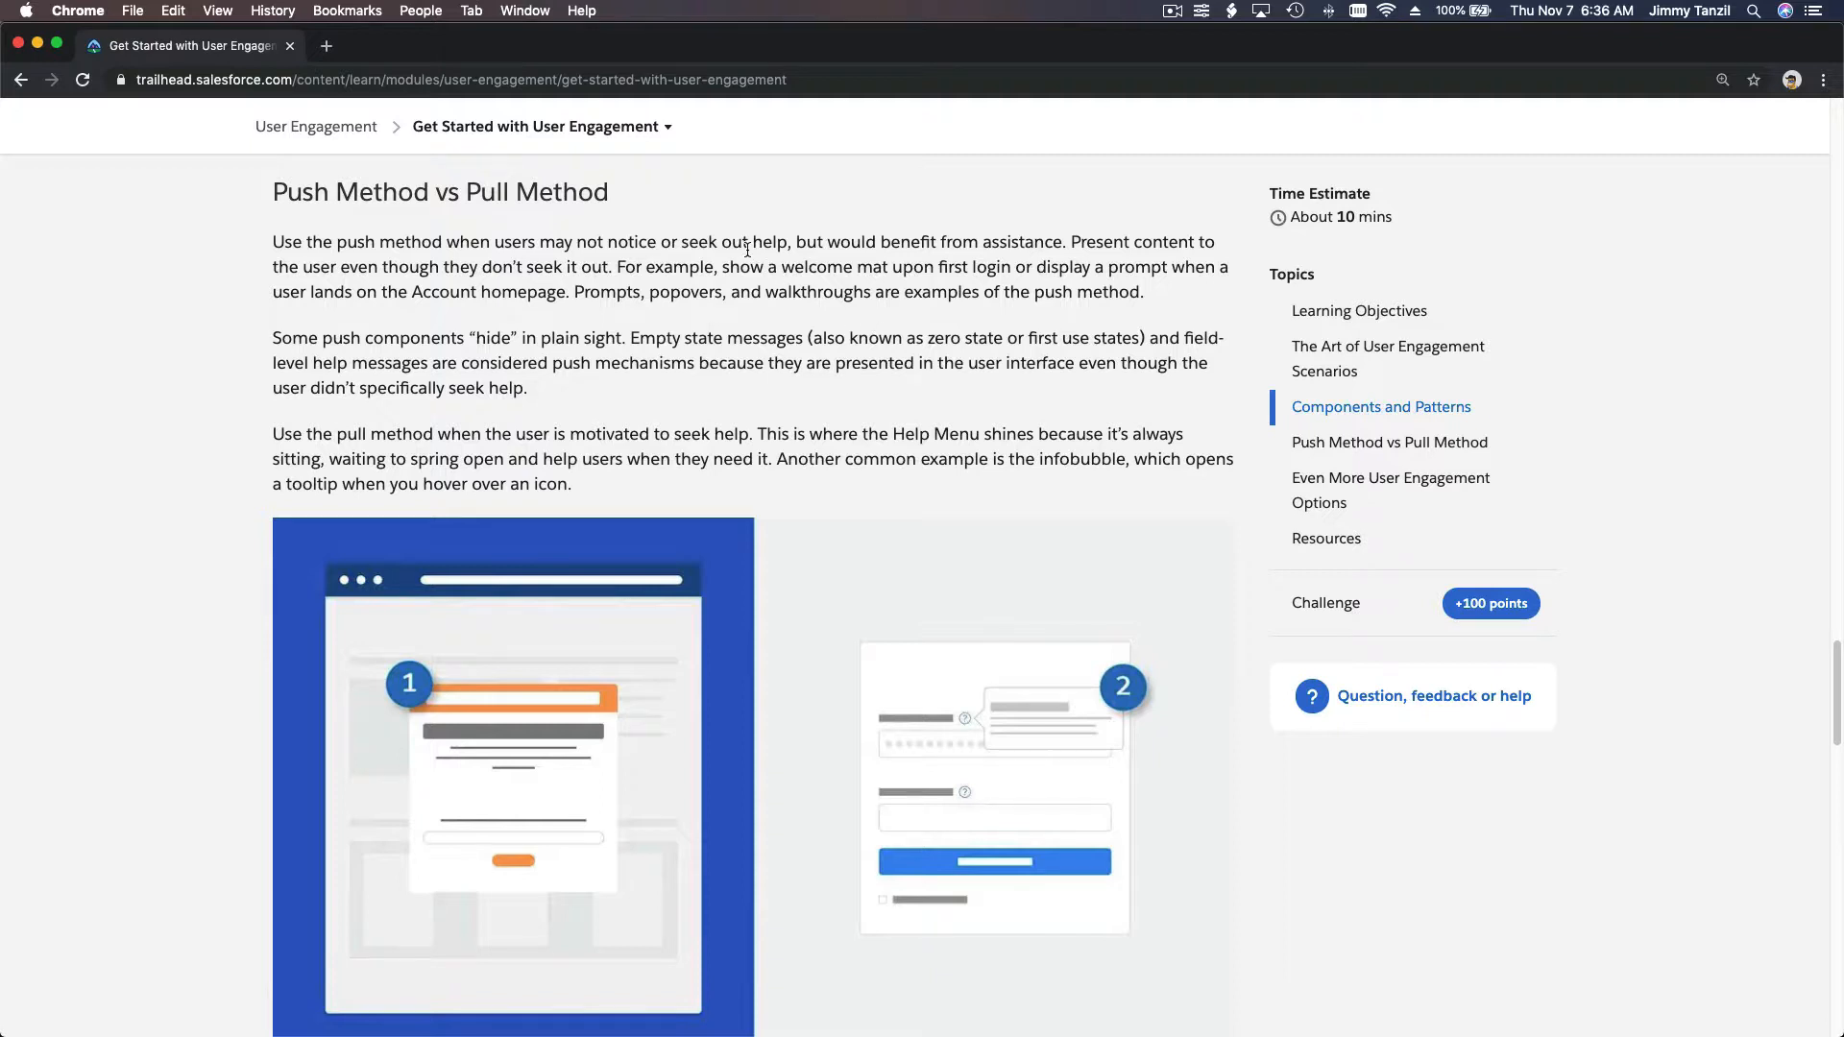
Scroll until Push Method vs Pull Method is current and the wireframe is shown
scroll("down", 3)
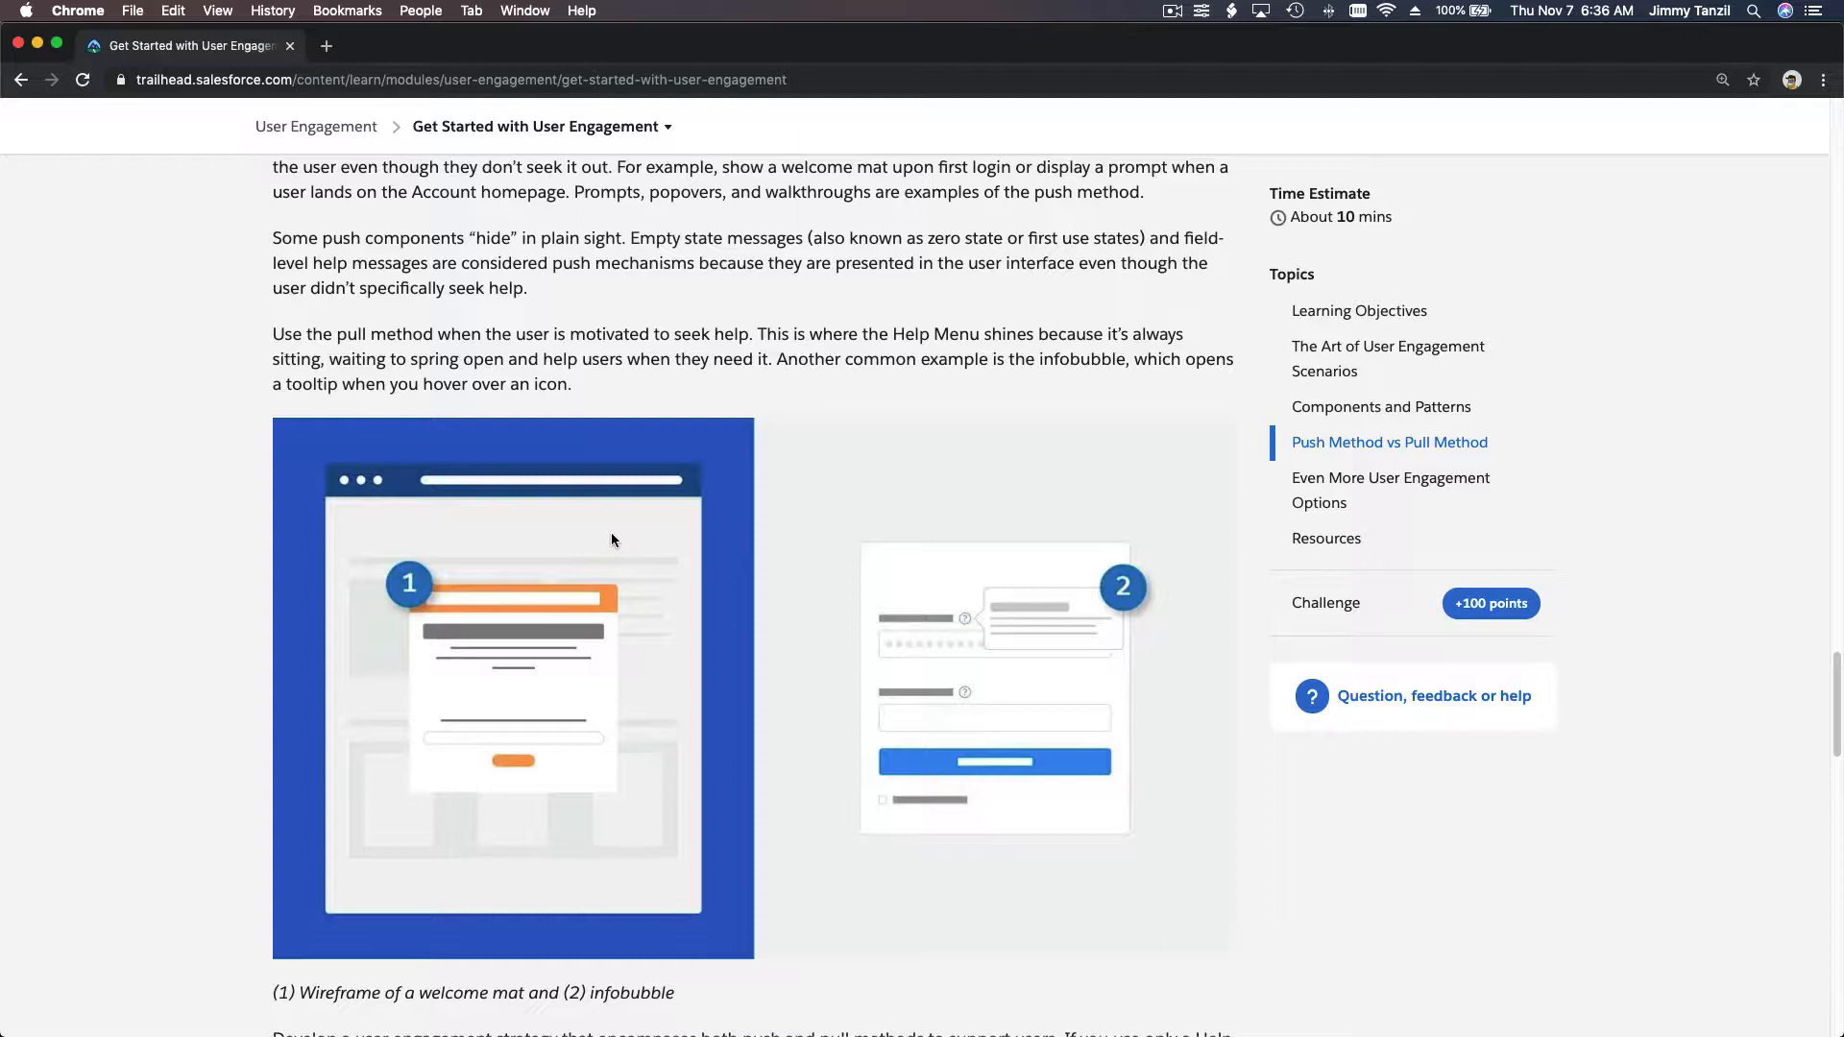
mouse_move(1472, 806)
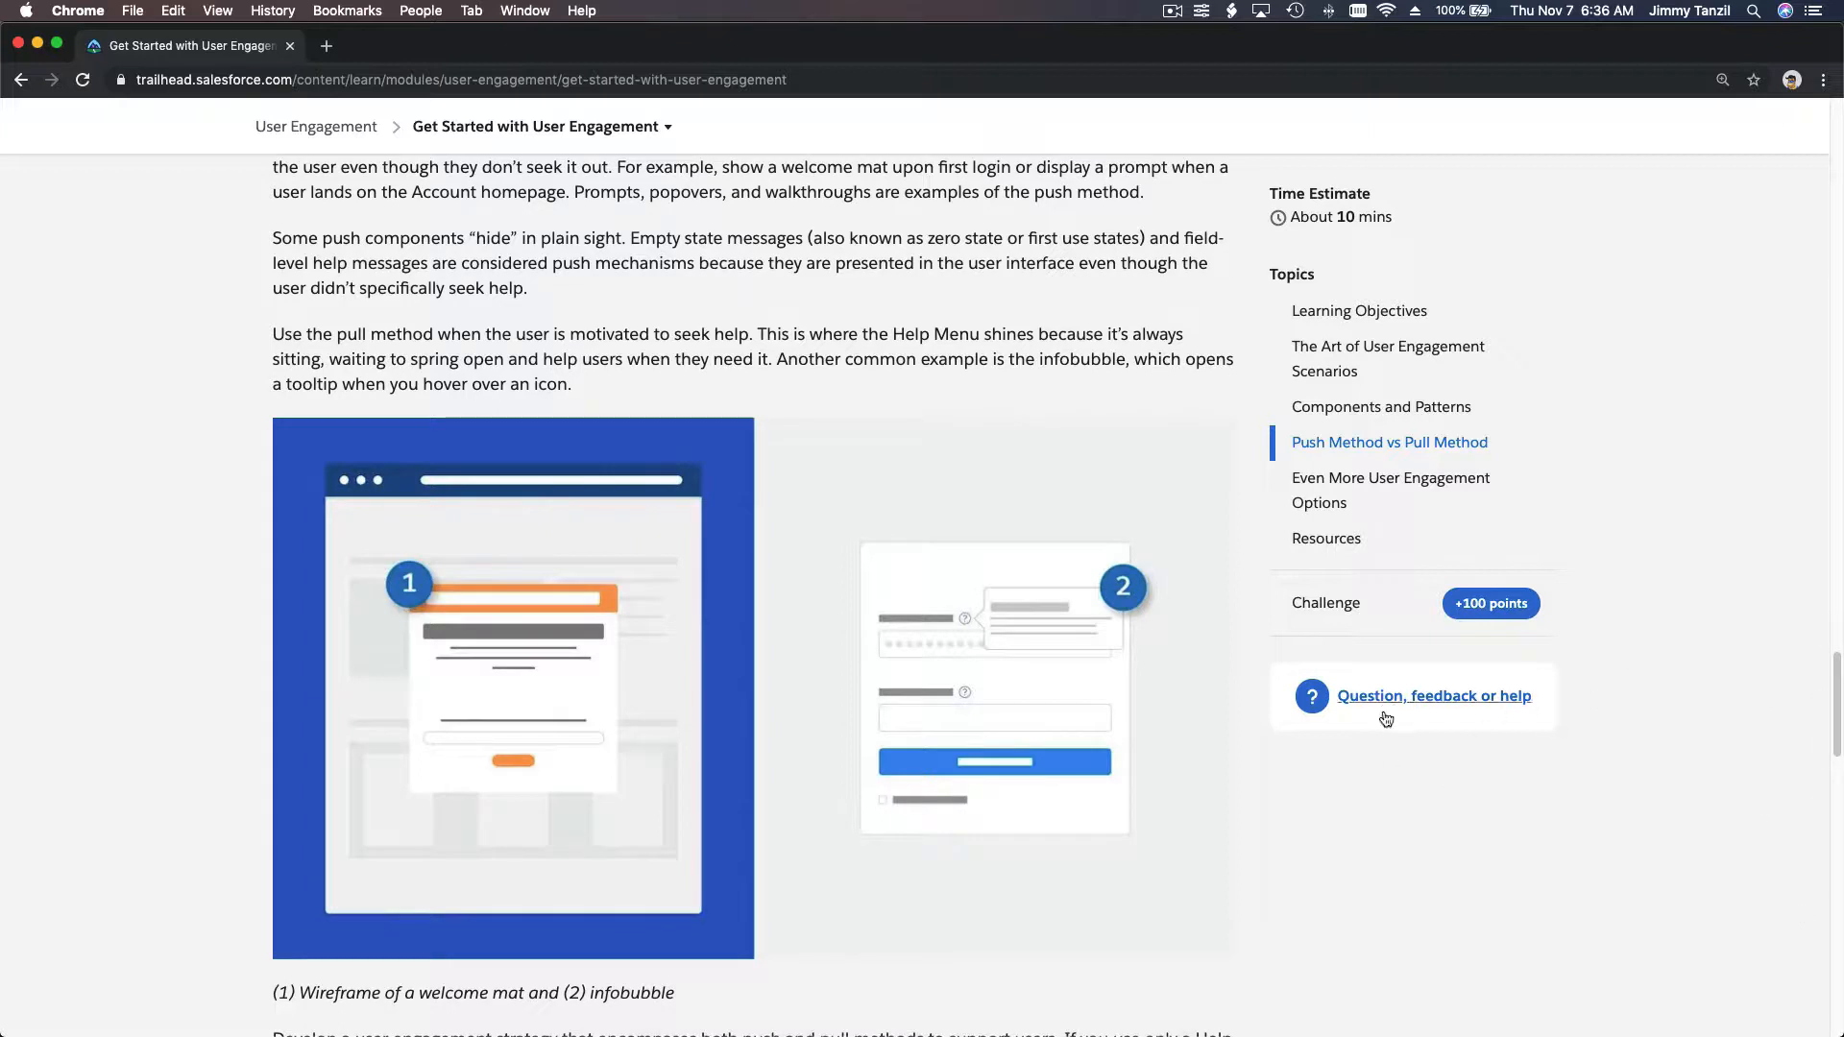
mouse_move(1718, 973)
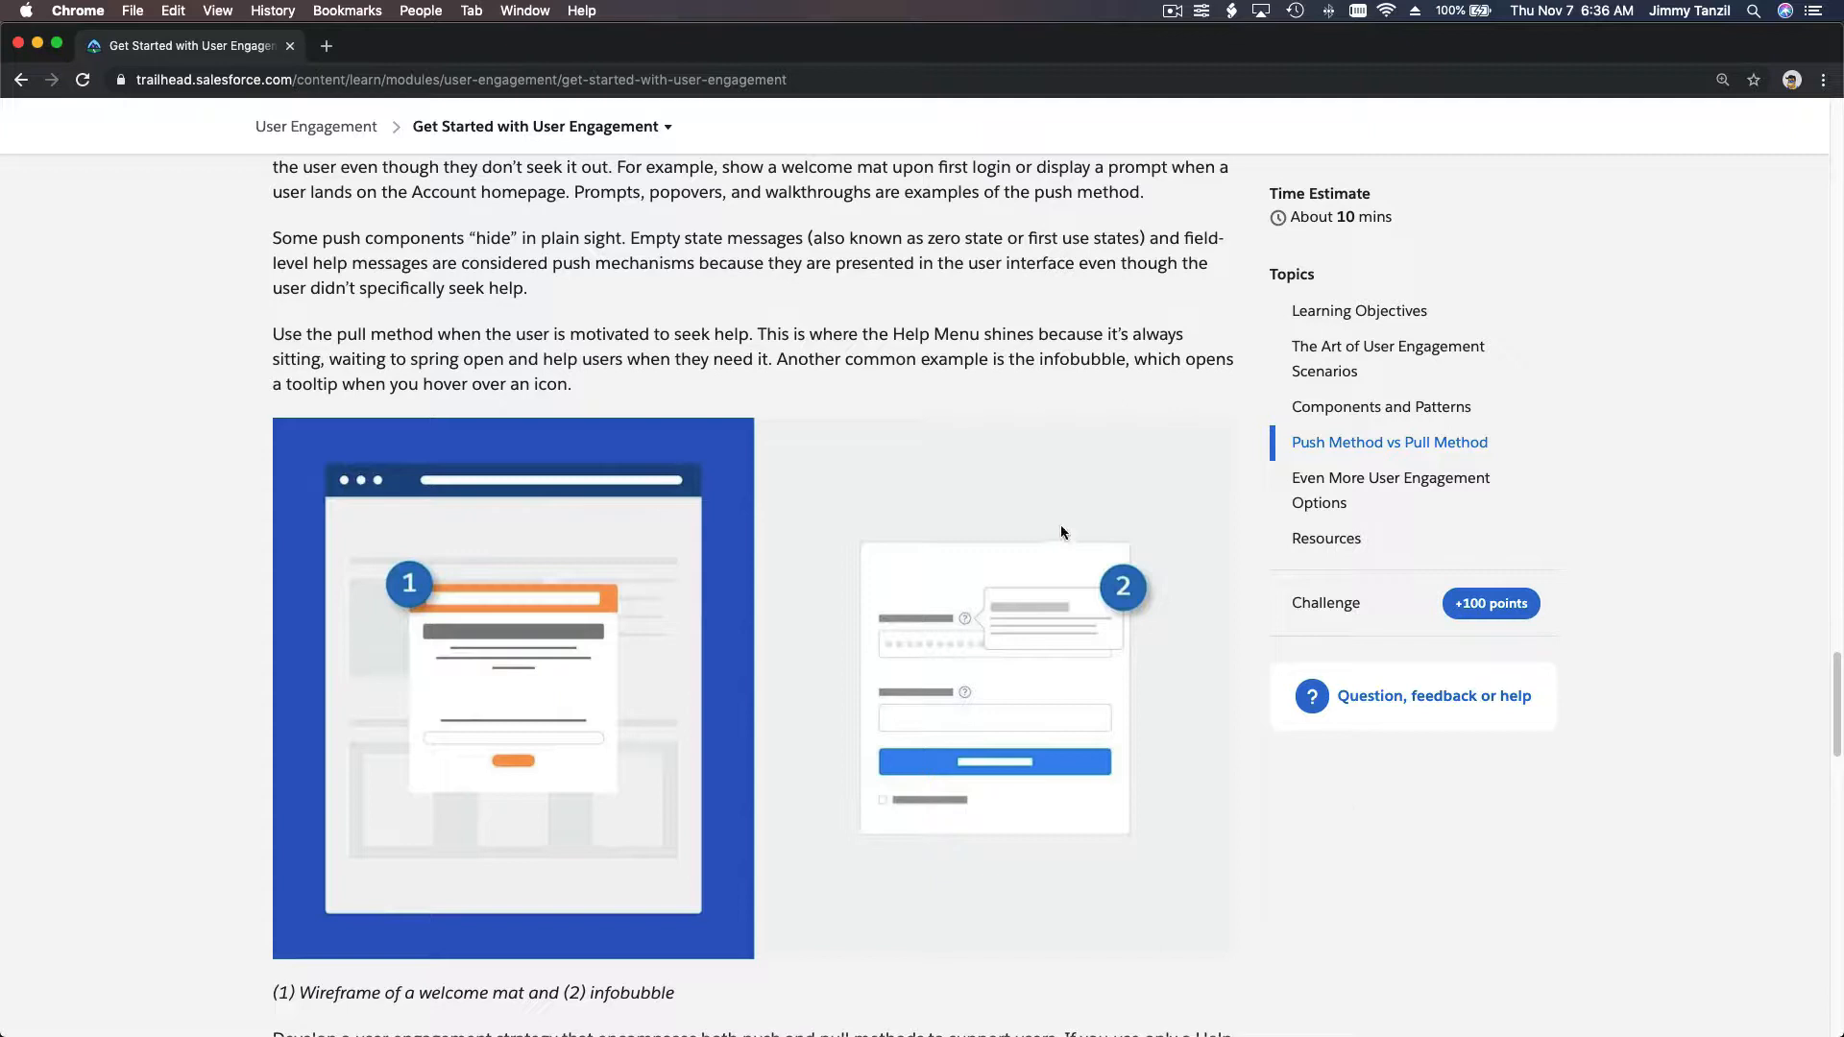
mouse_move(1028, 434)
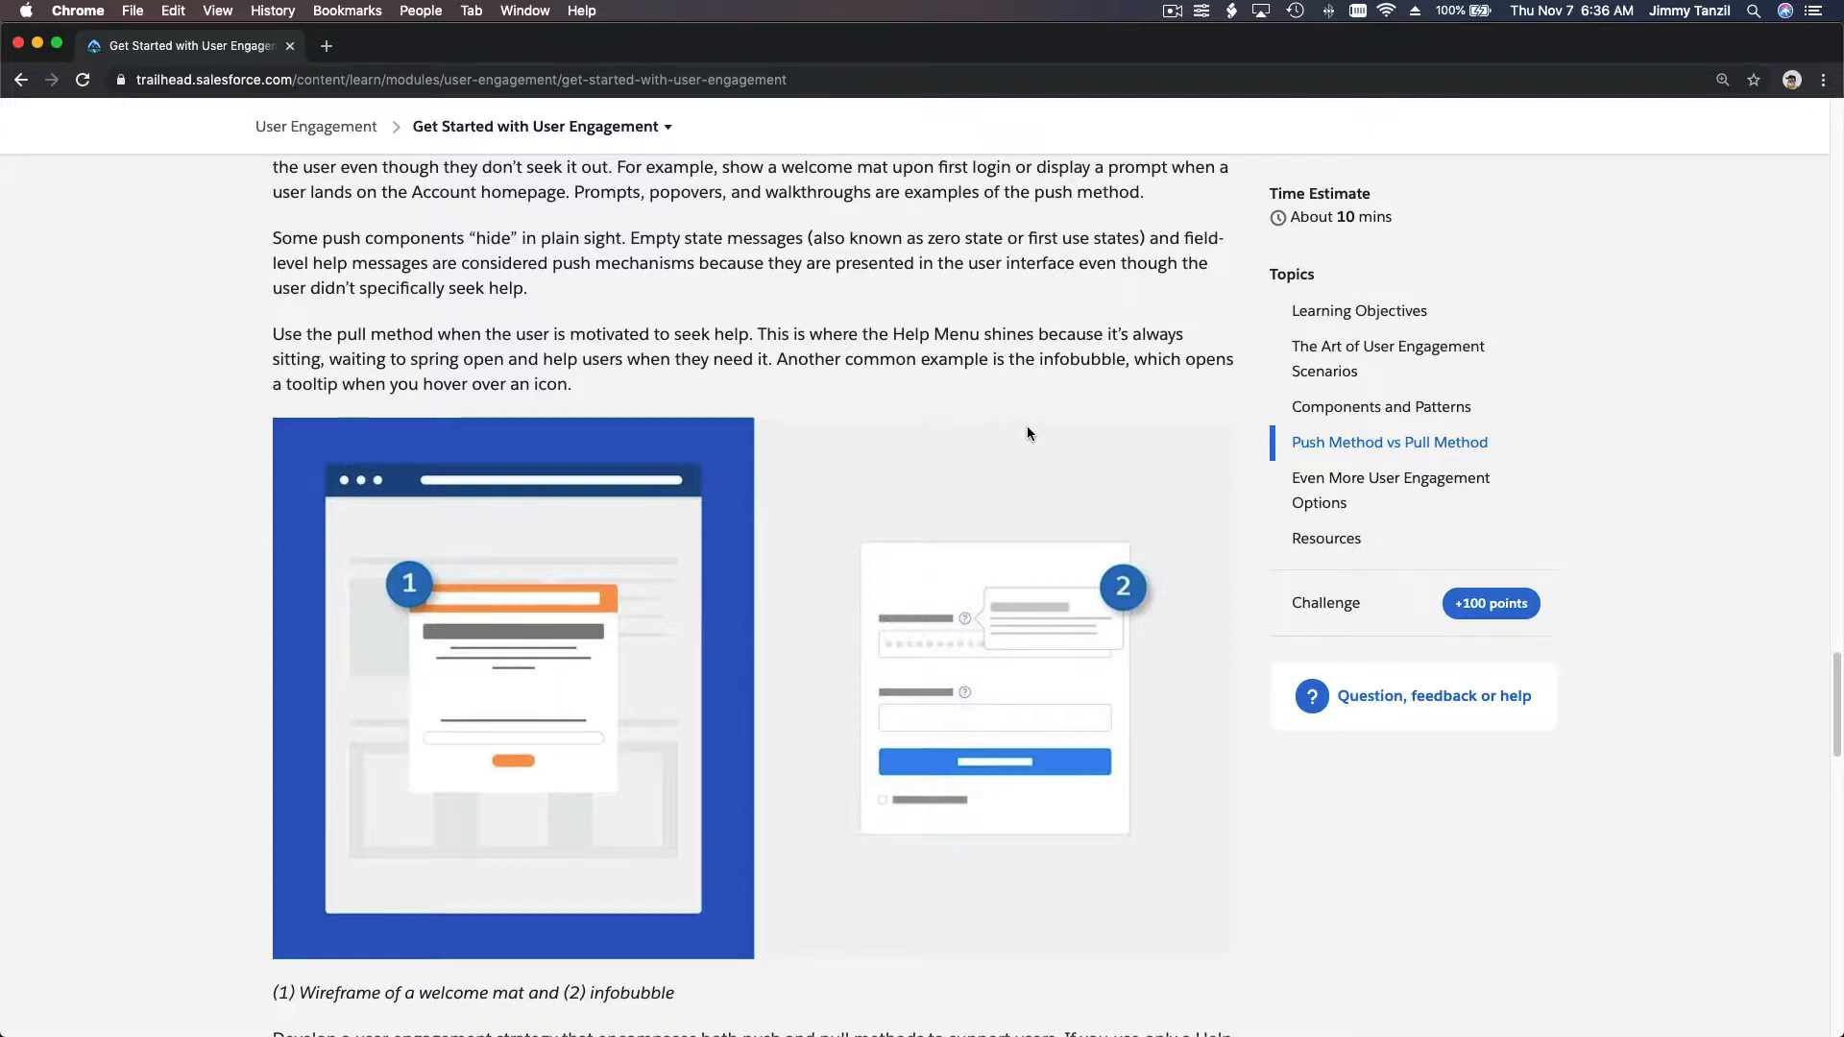
scroll("down", 3)
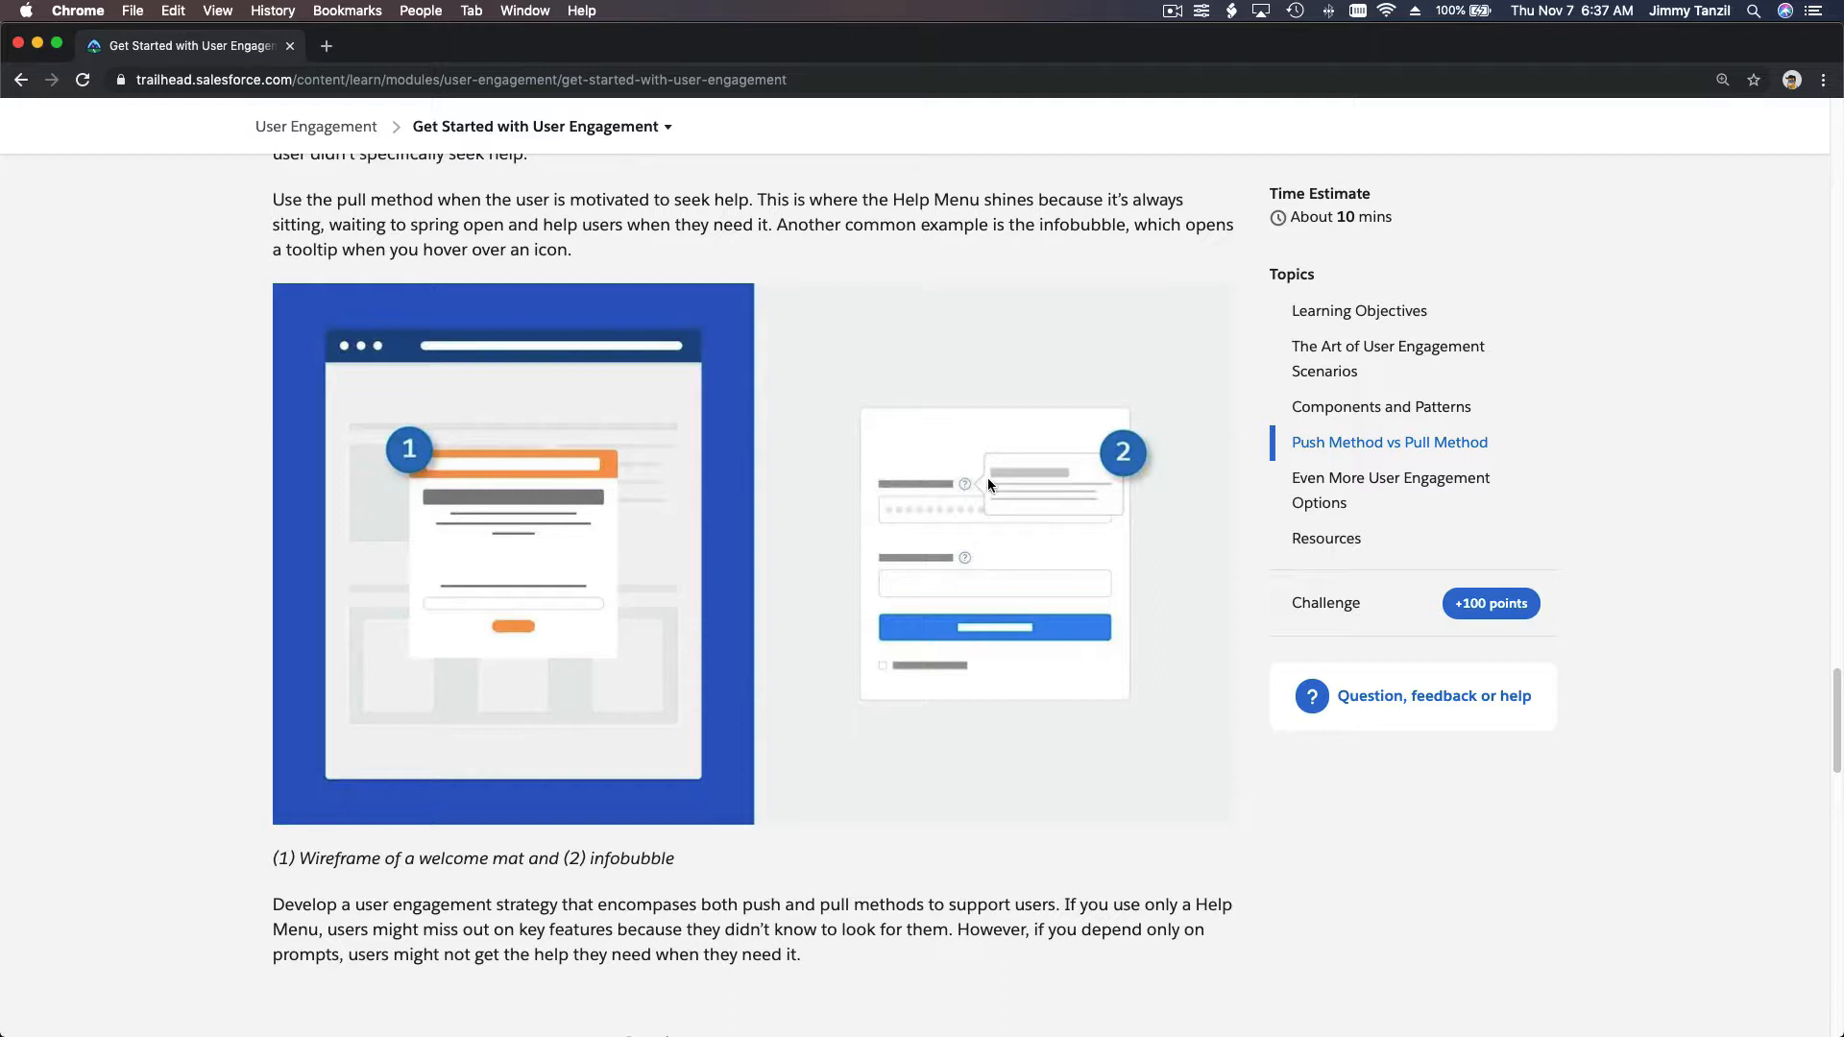
mouse_move(994, 548)
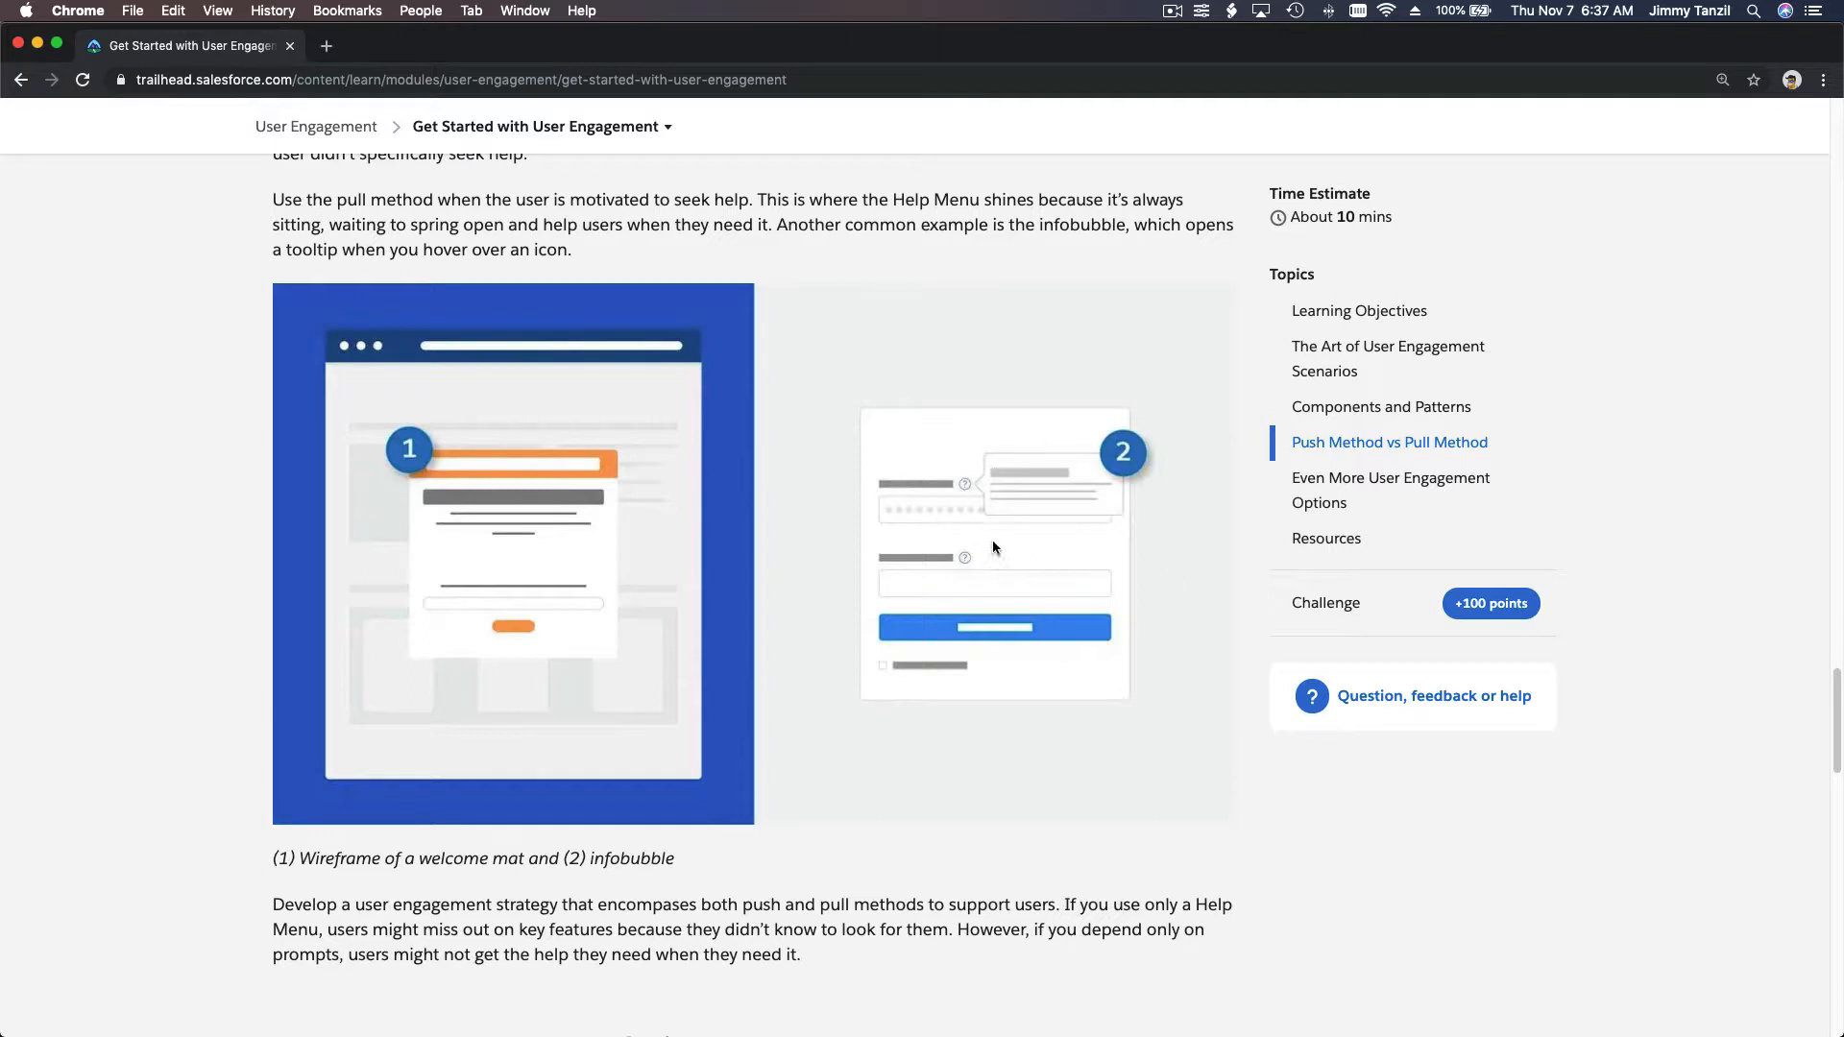
mouse_move(971, 494)
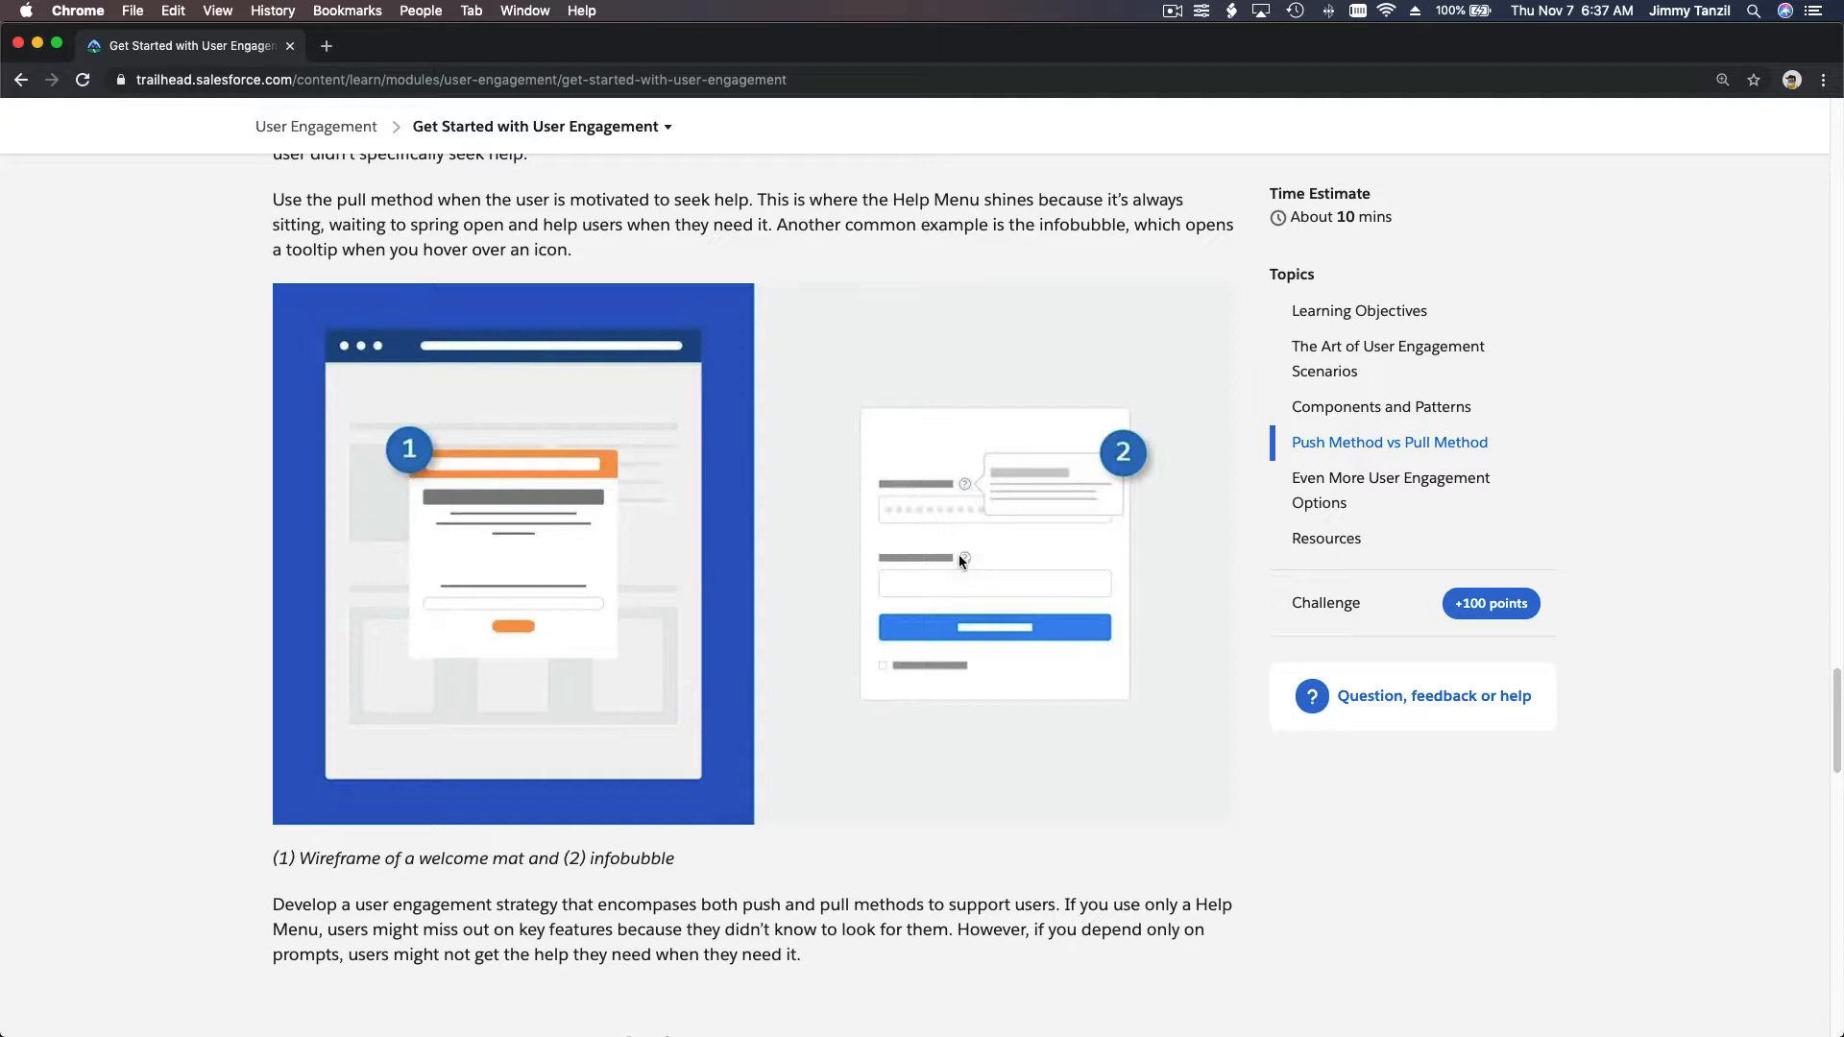
mouse_move(982, 566)
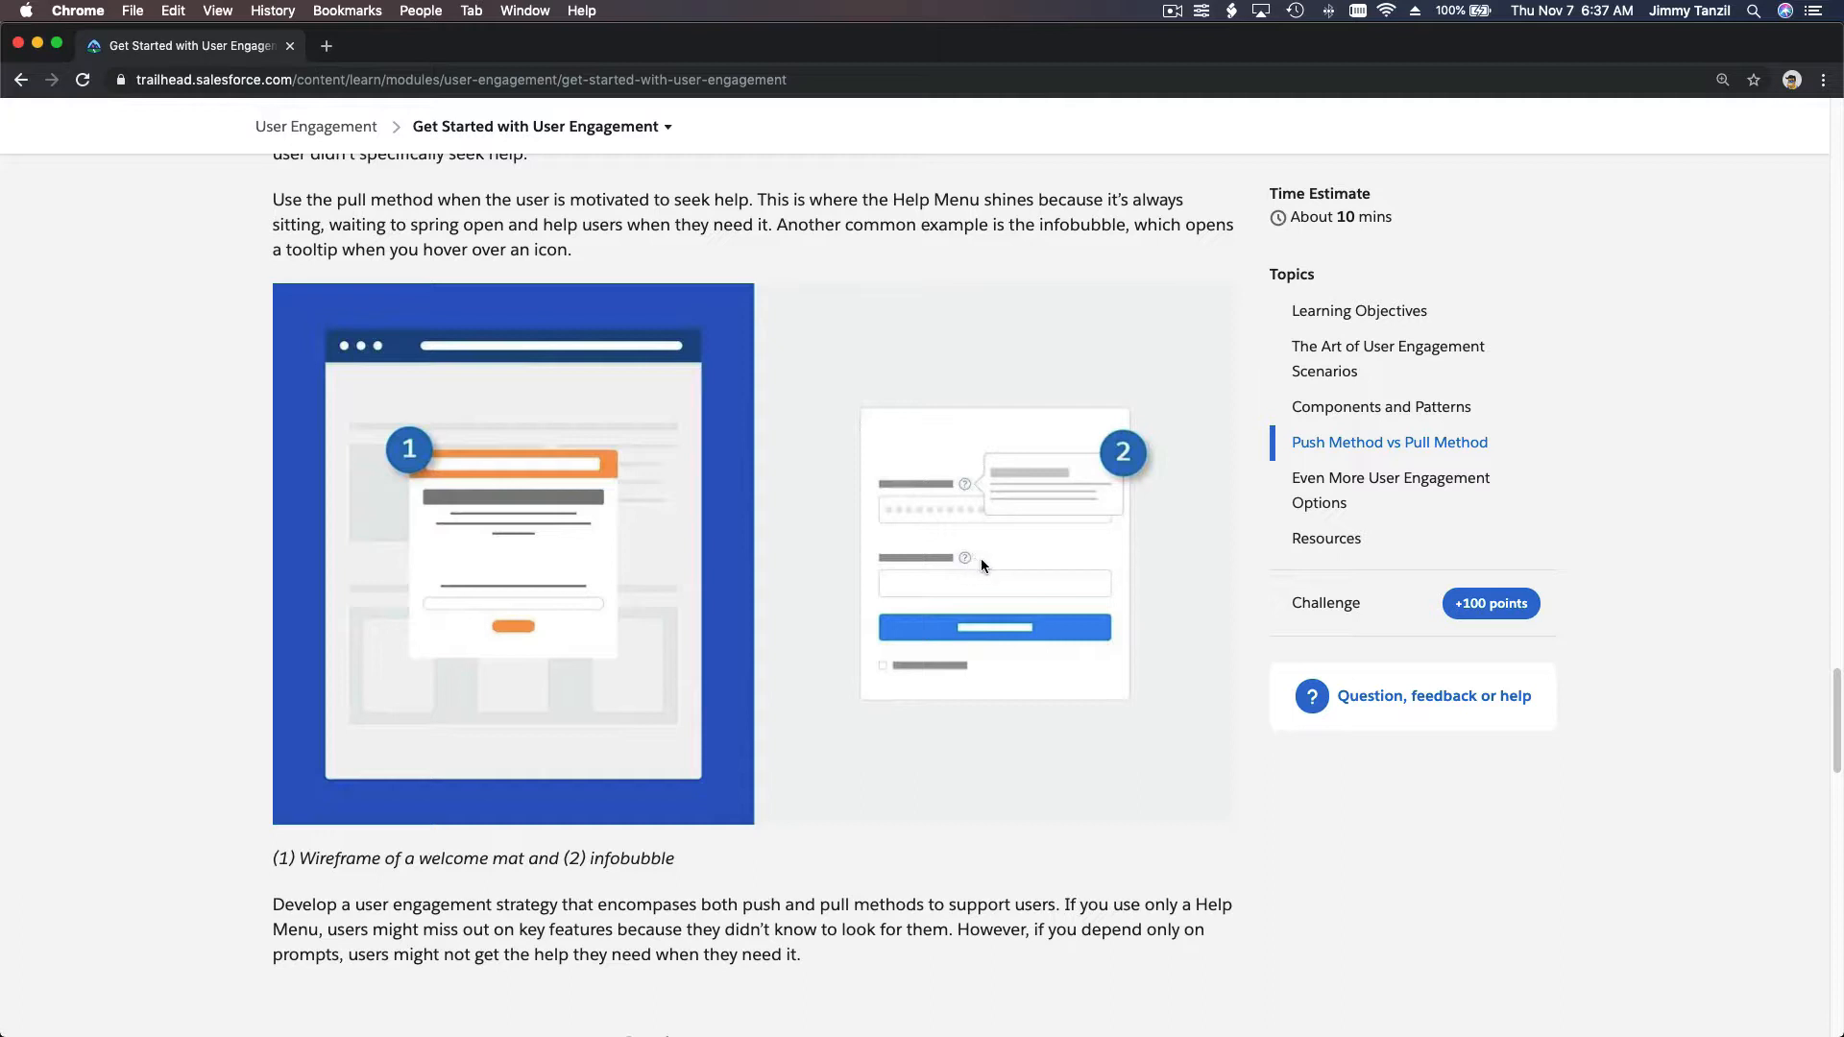
mouse_move(1020, 543)
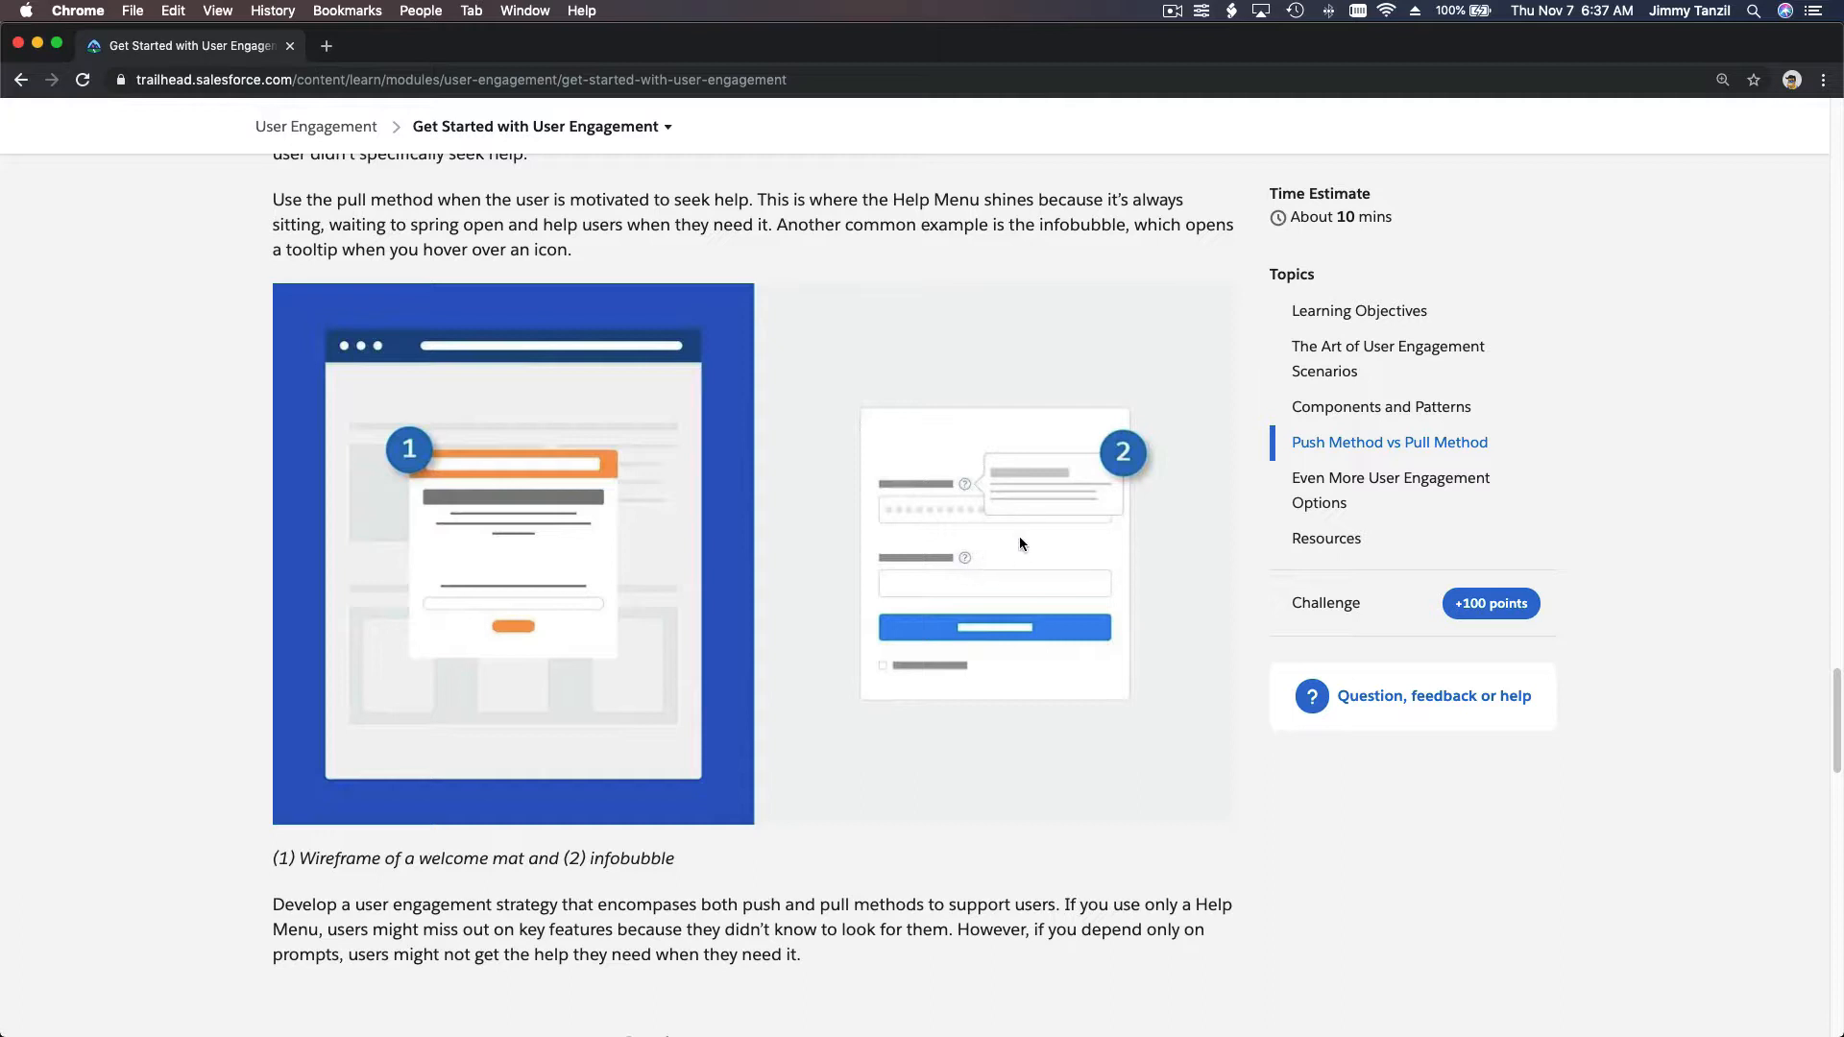
mouse_move(964, 488)
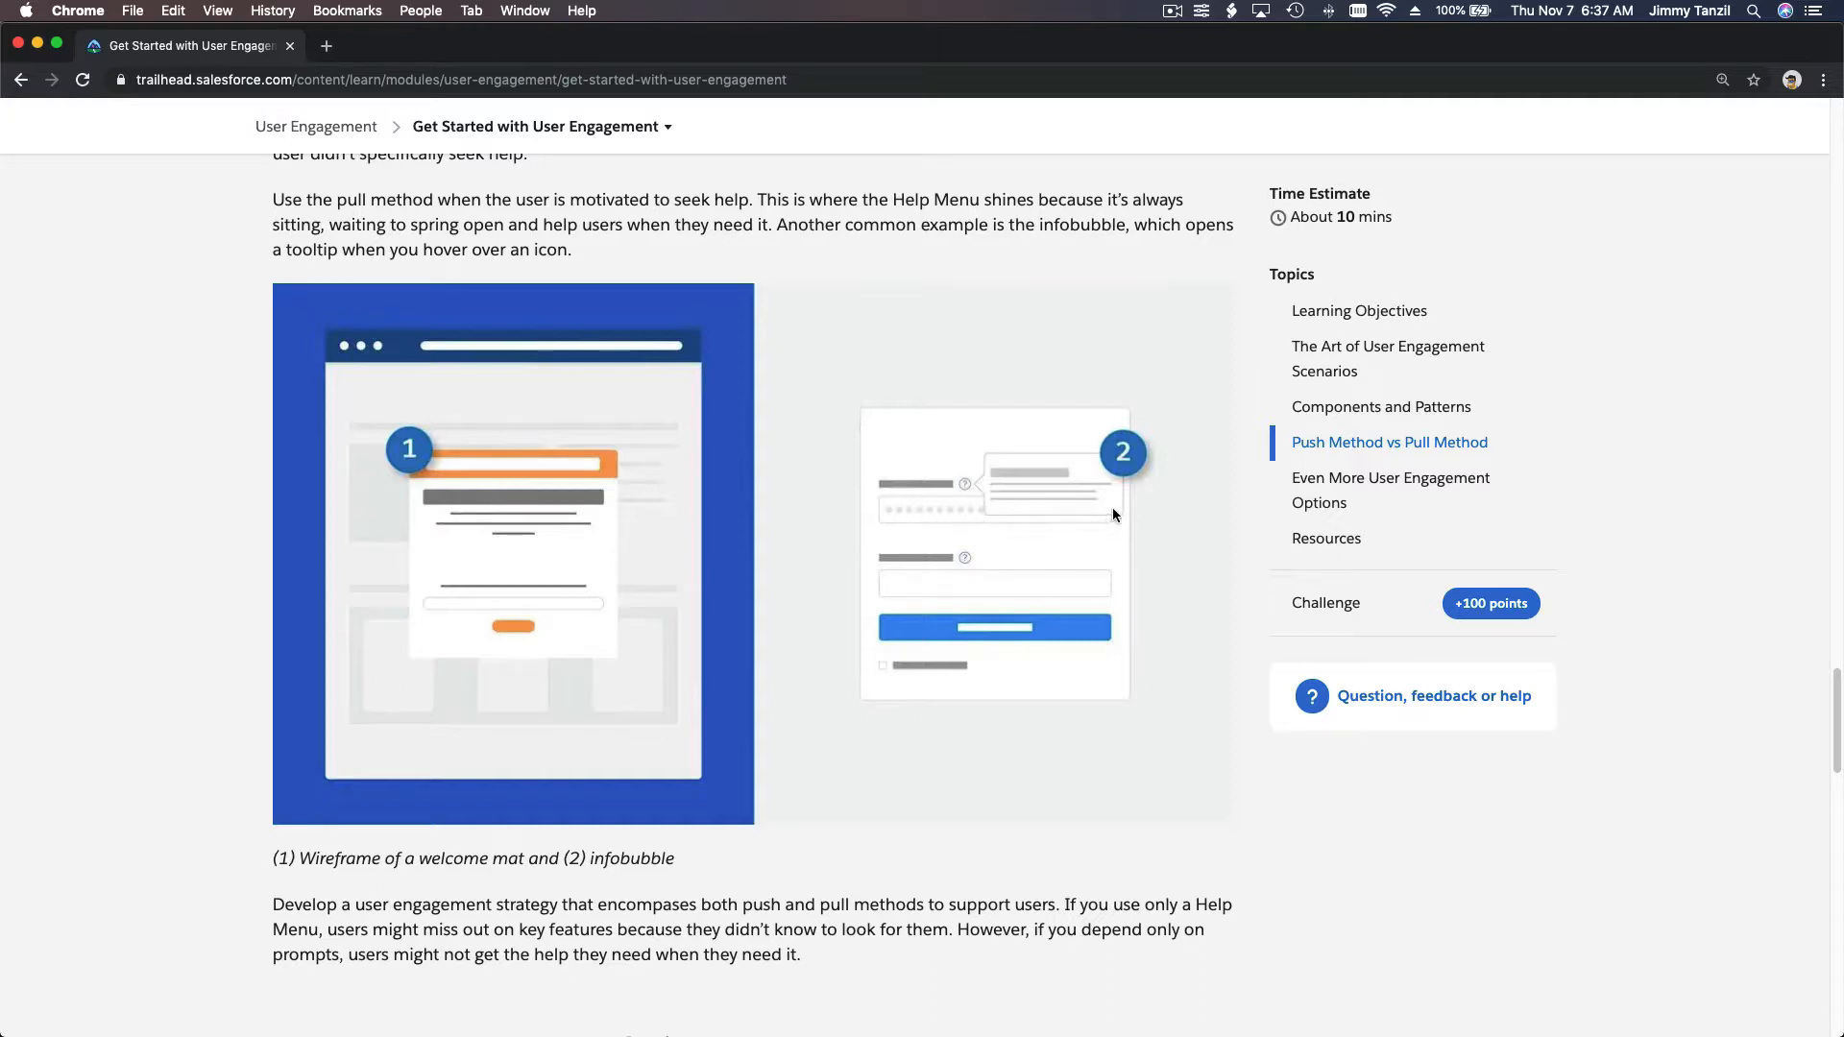
mouse_move(1018, 504)
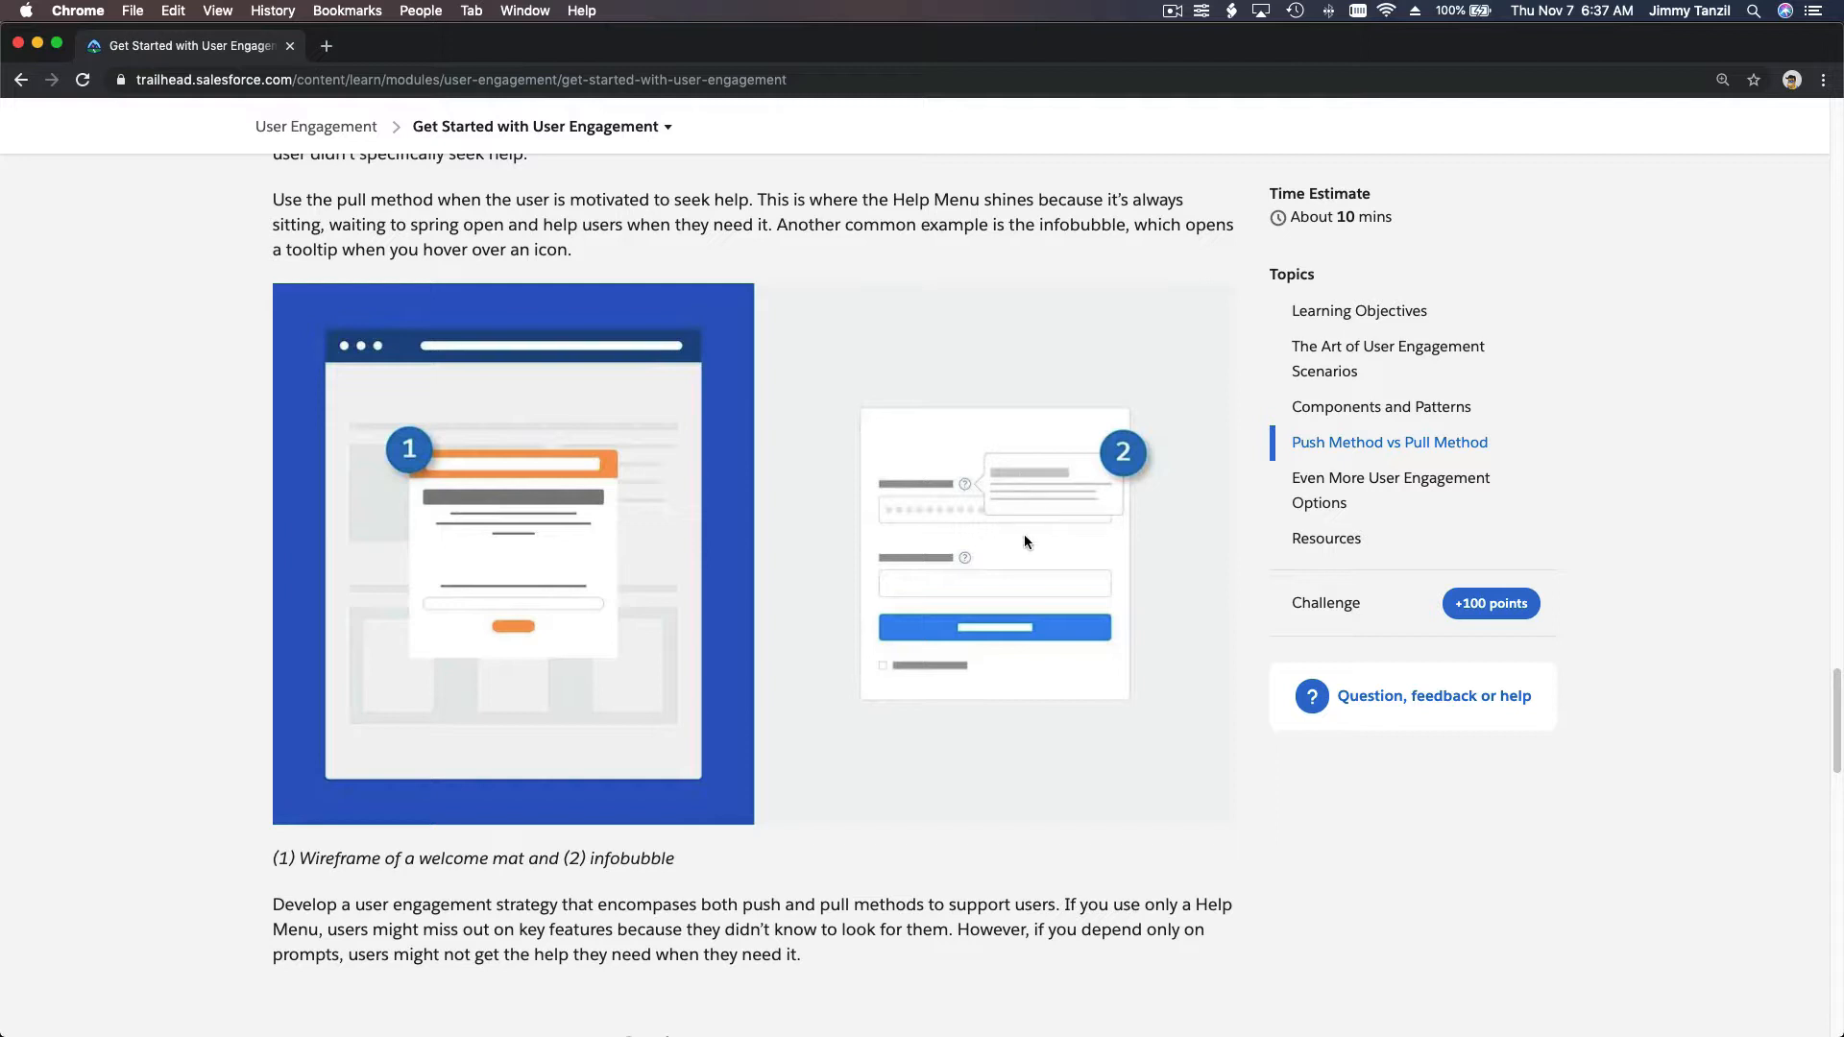
scroll("down", 3)
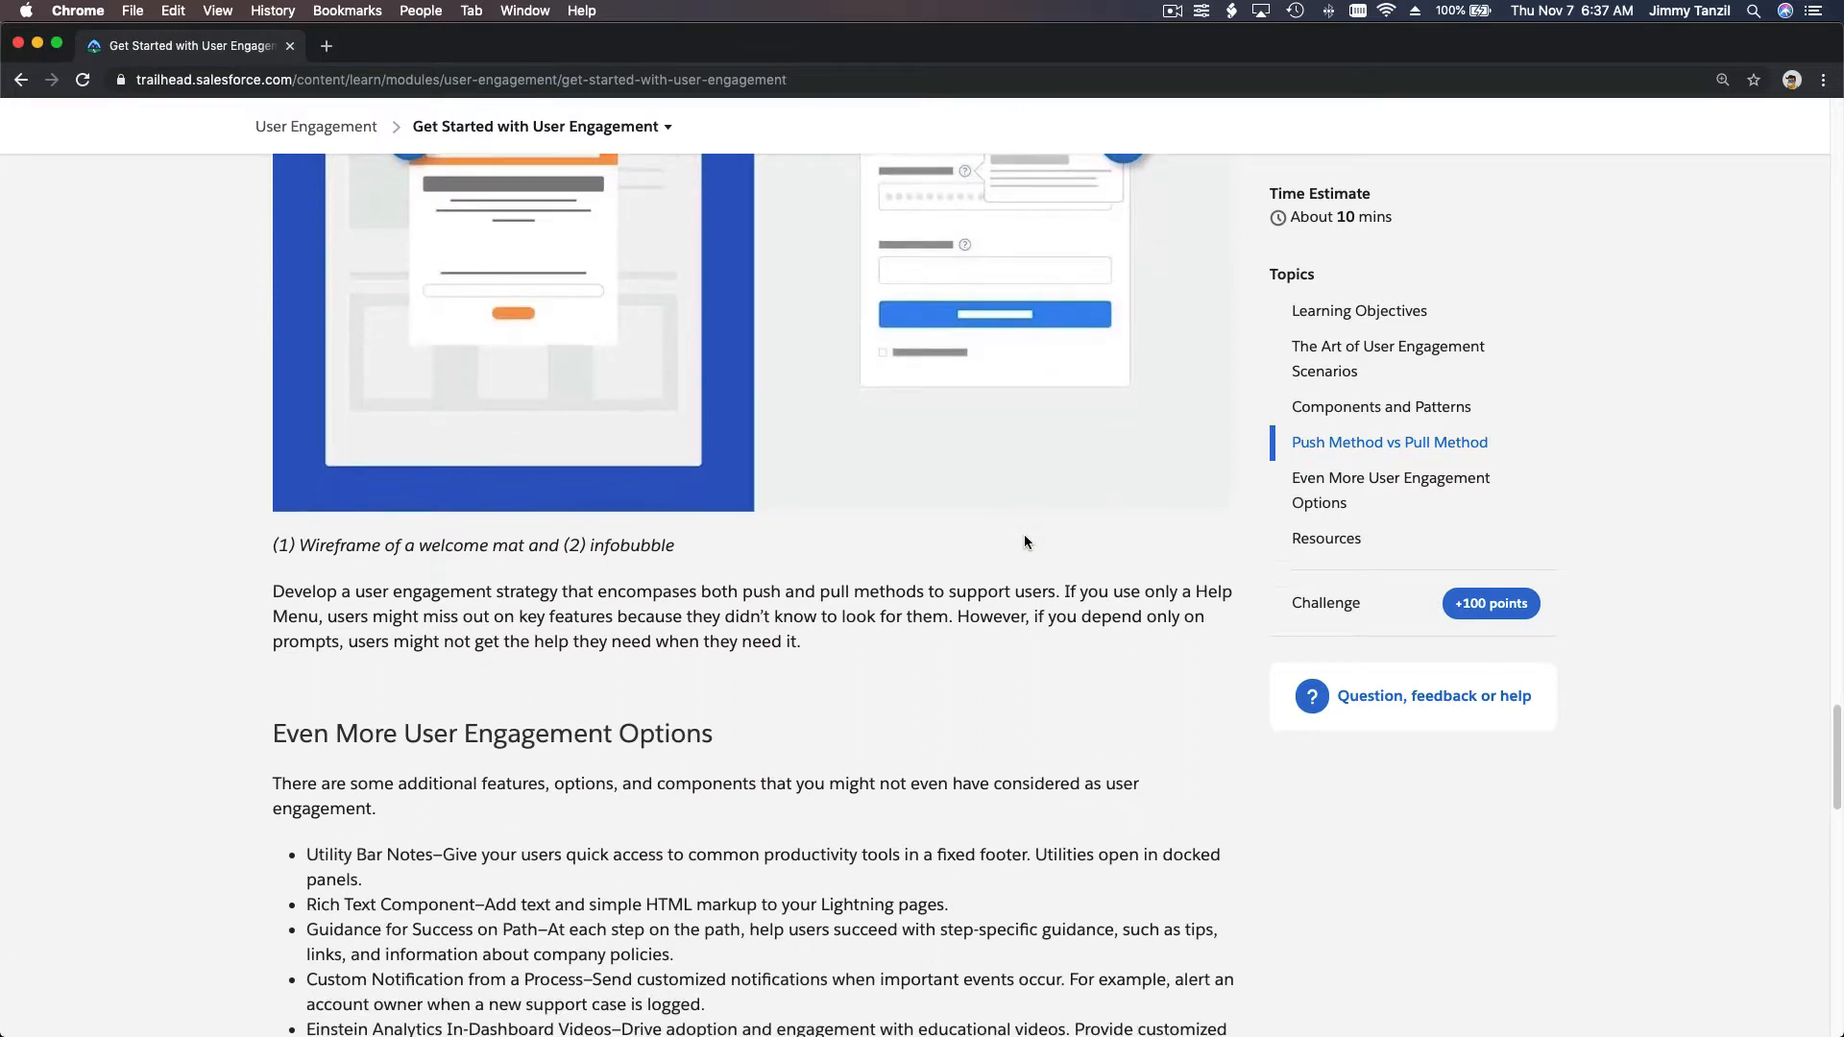
scroll("up", 3)
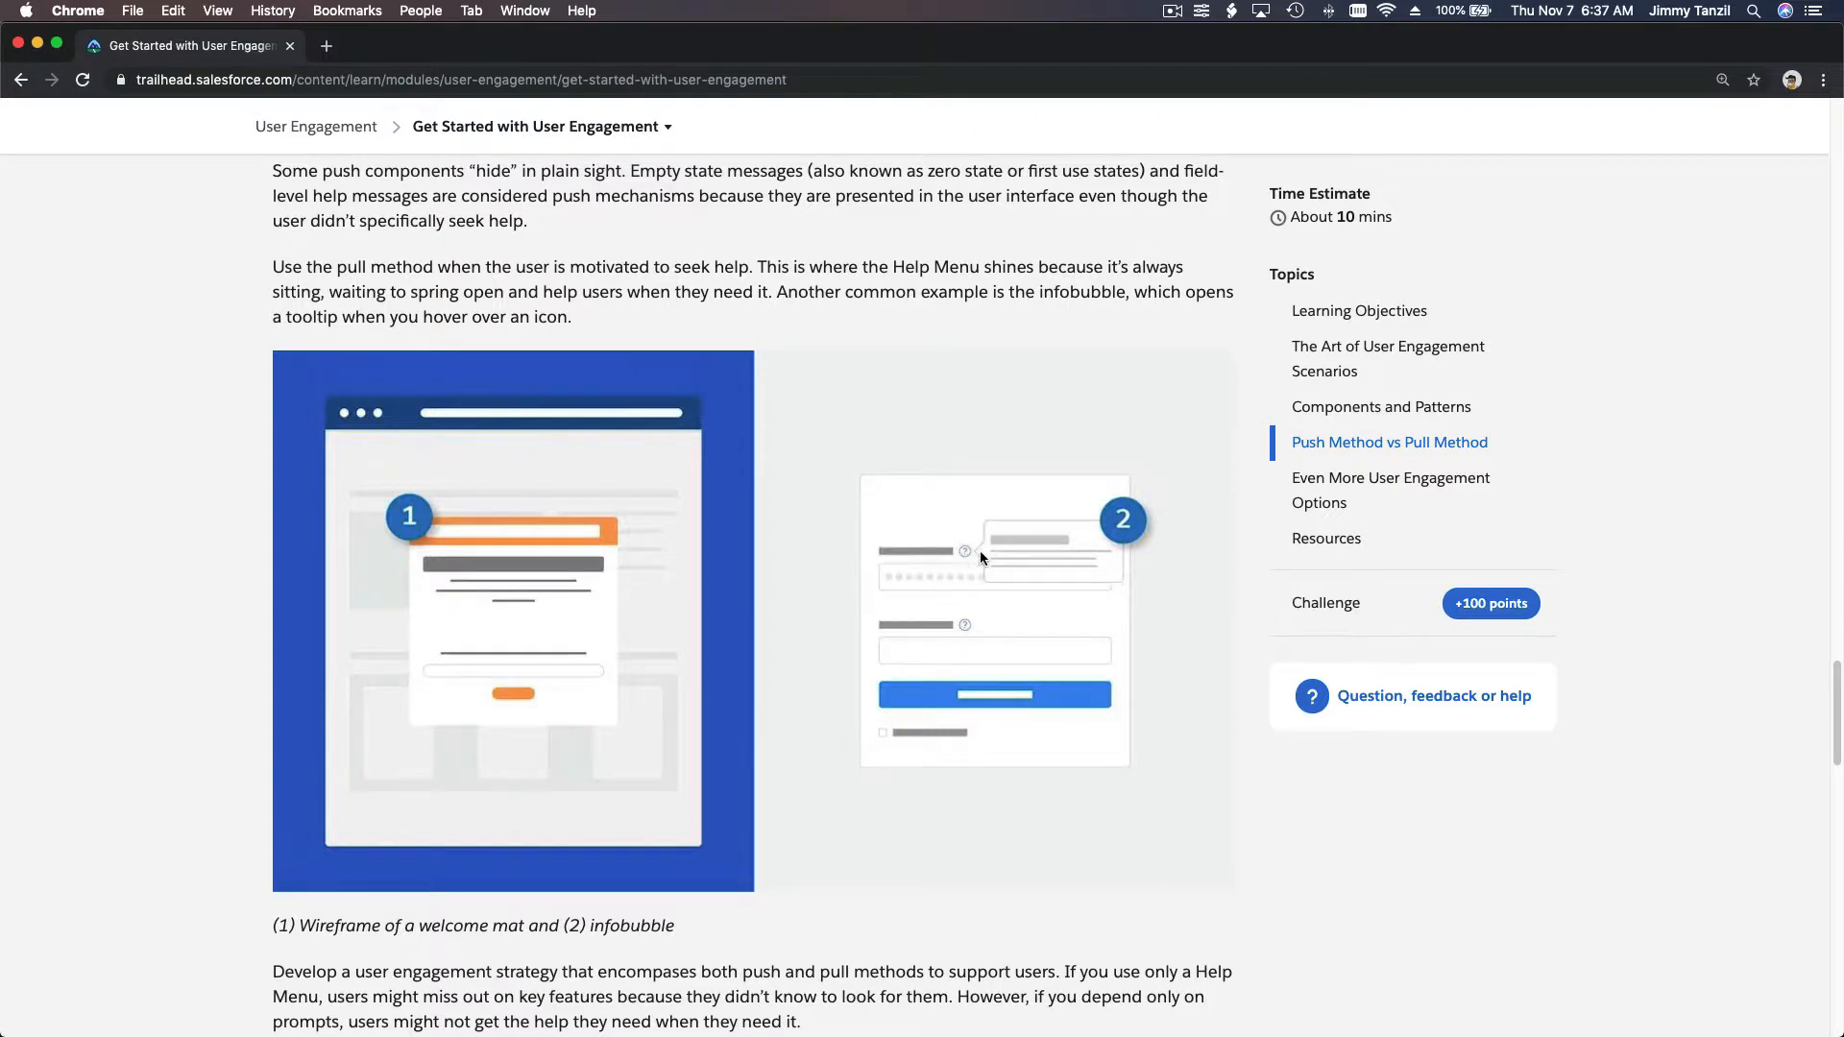
mouse_move(982, 553)
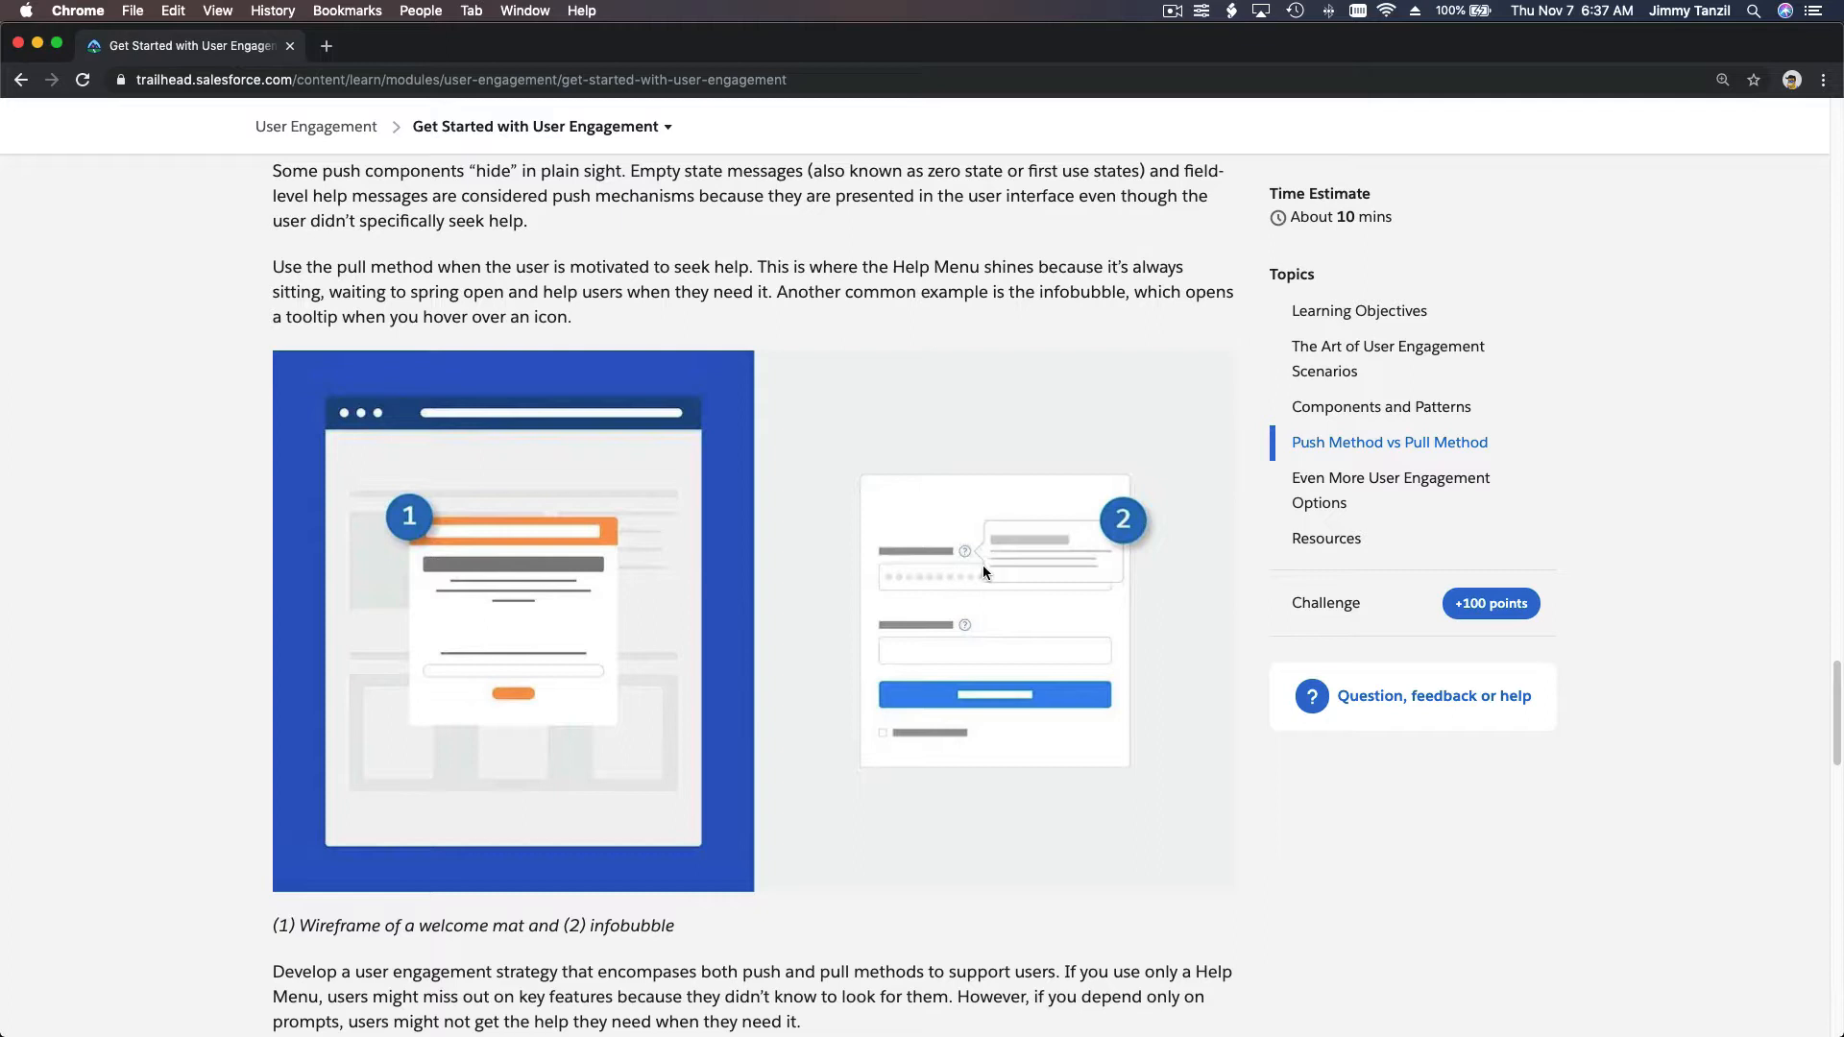
mouse_move(508, 572)
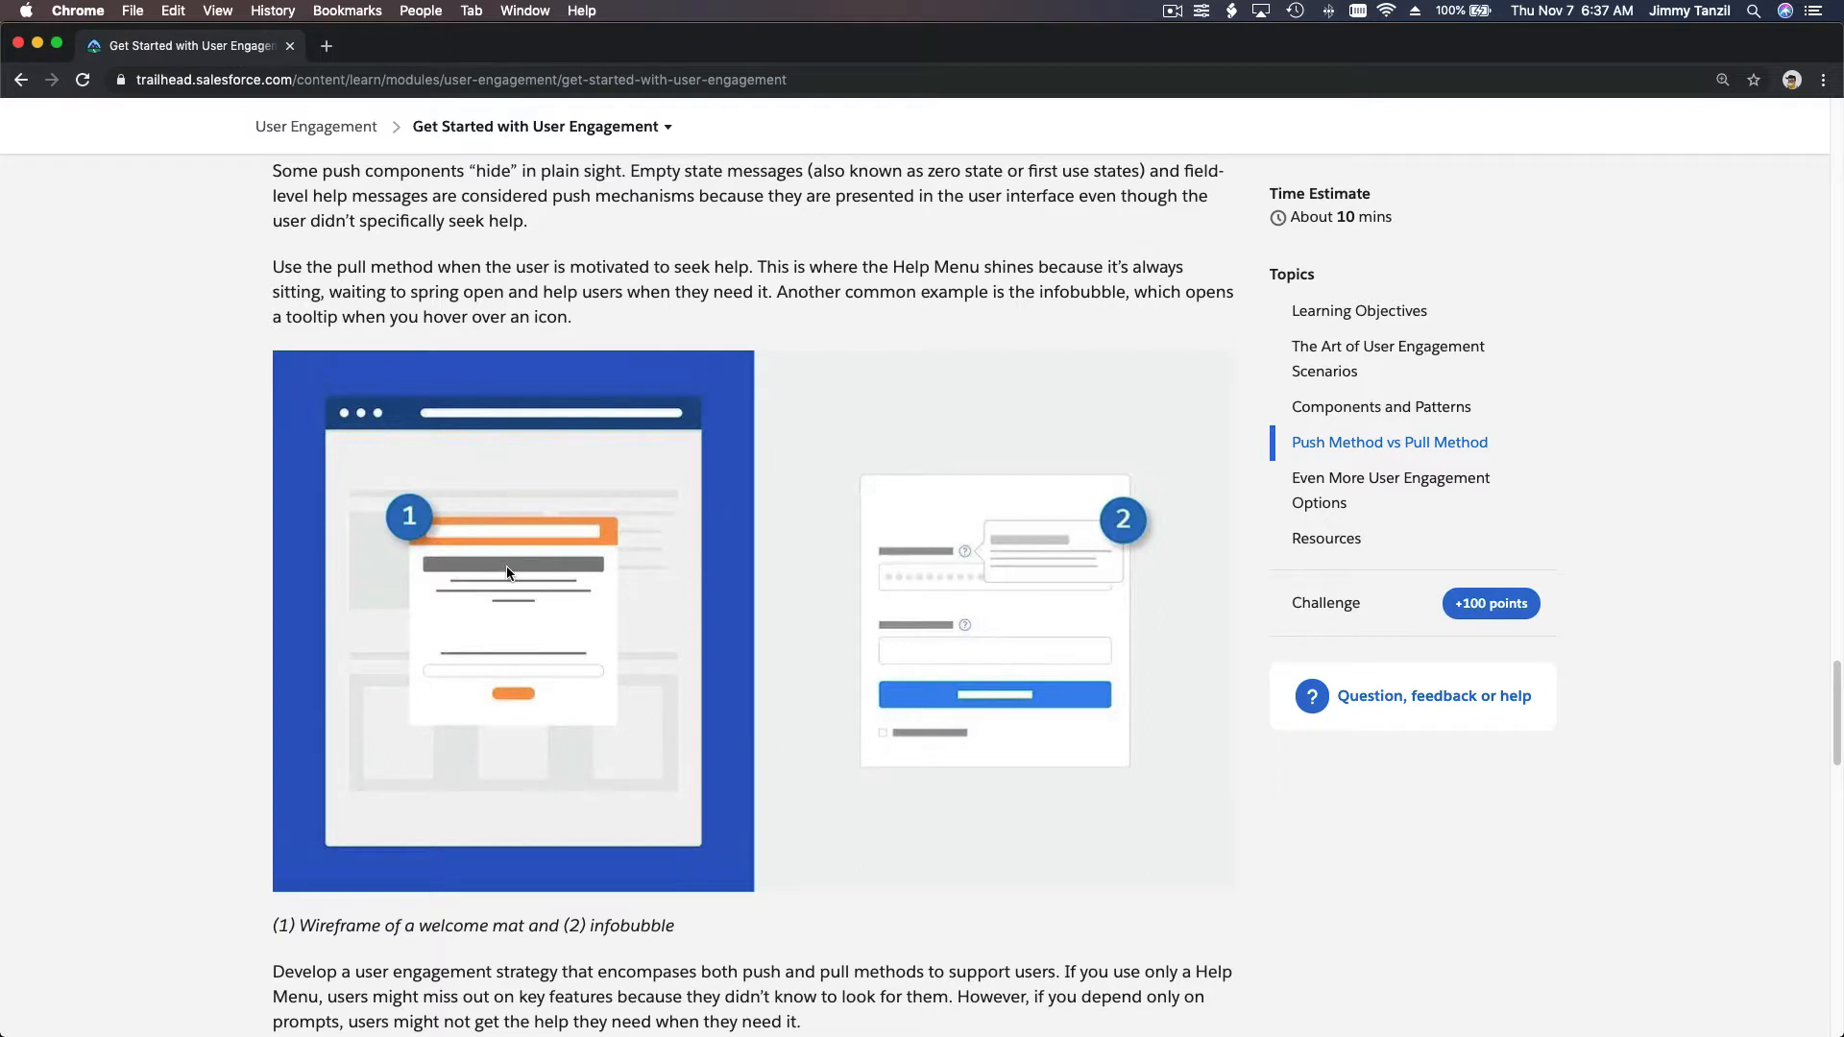
mouse_move(526, 653)
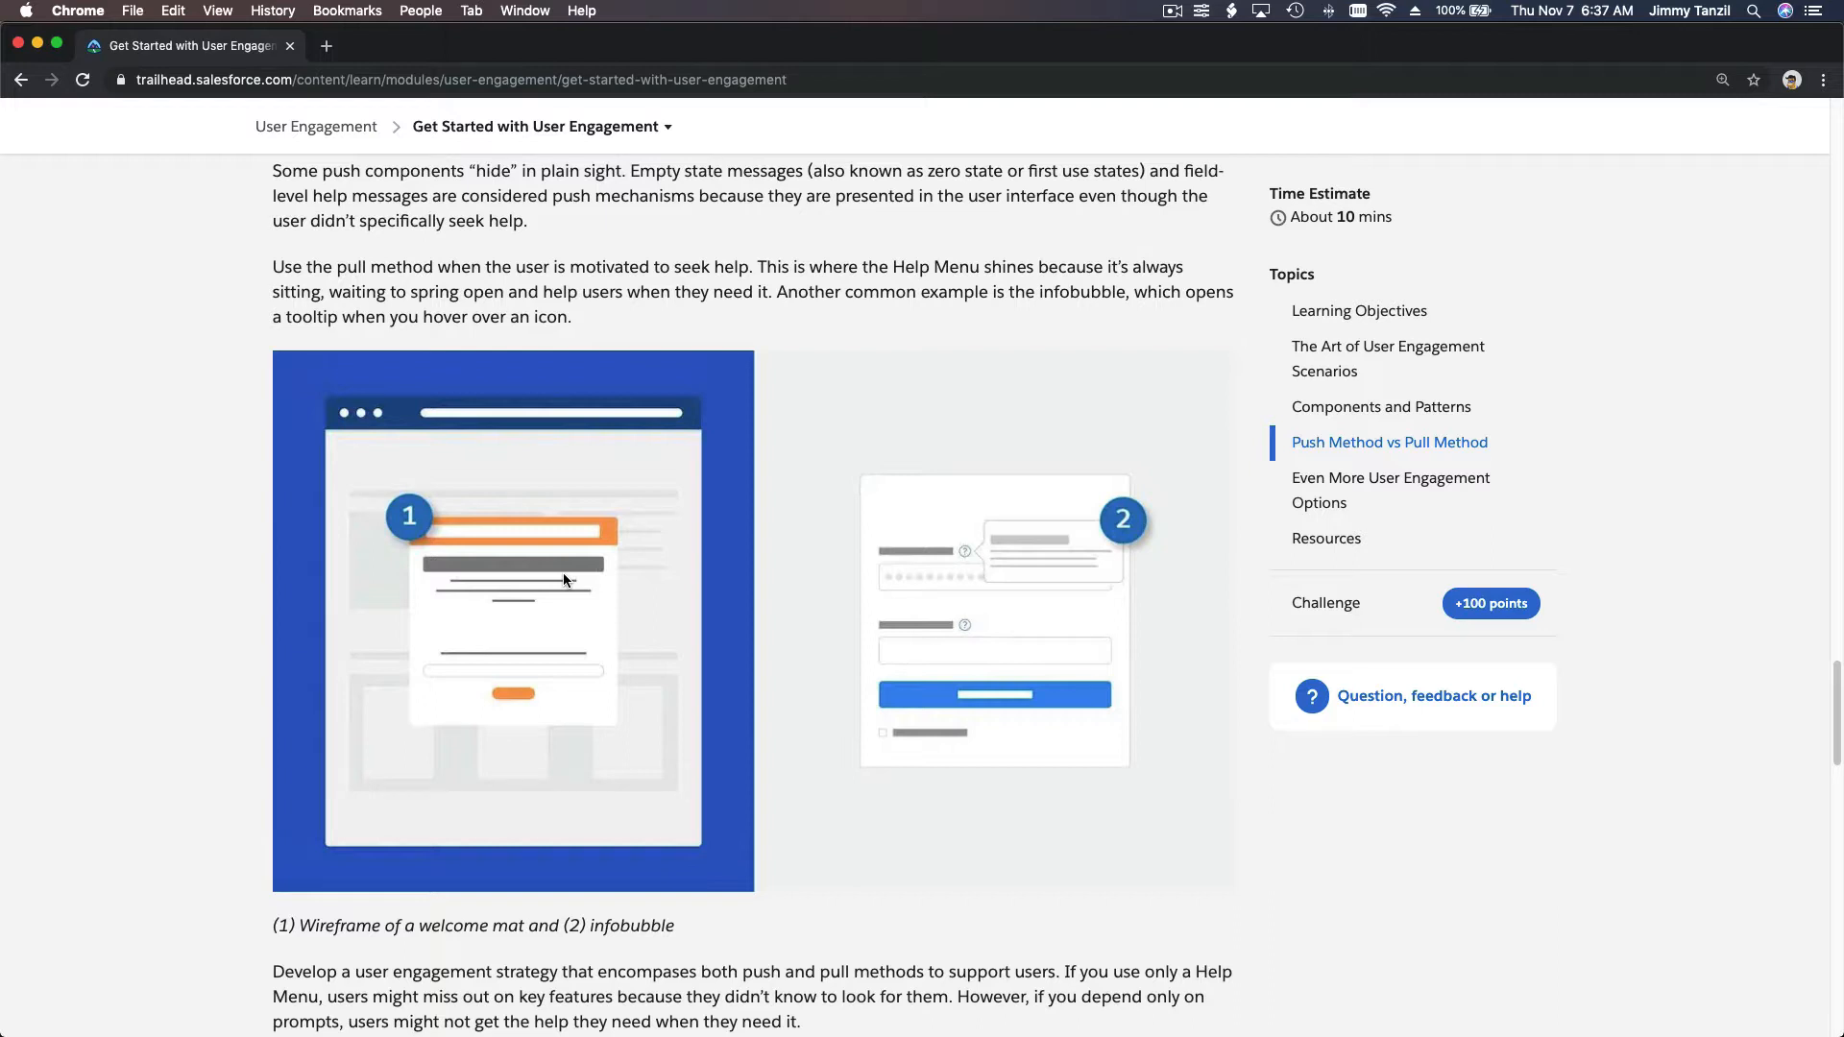
mouse_move(594, 436)
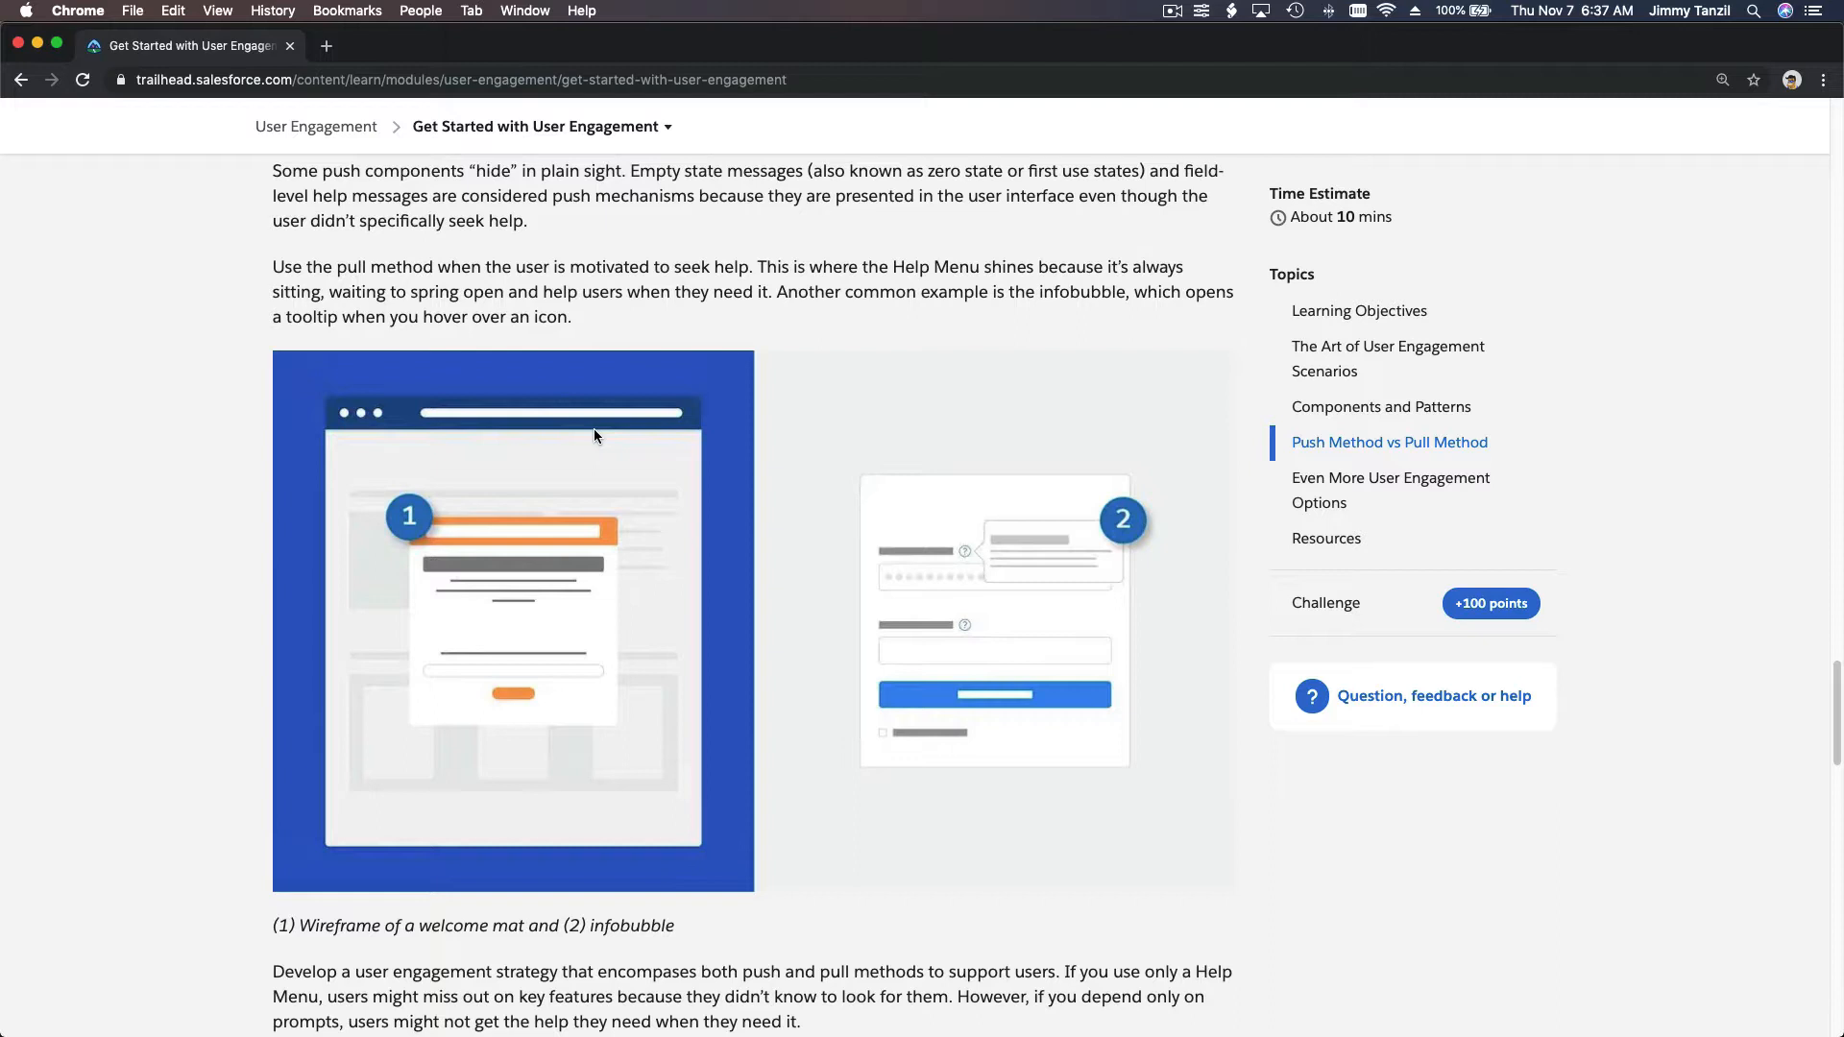
Scroll past the wireframe to Even More User Engagement Options and Resources
scroll("down", 3)
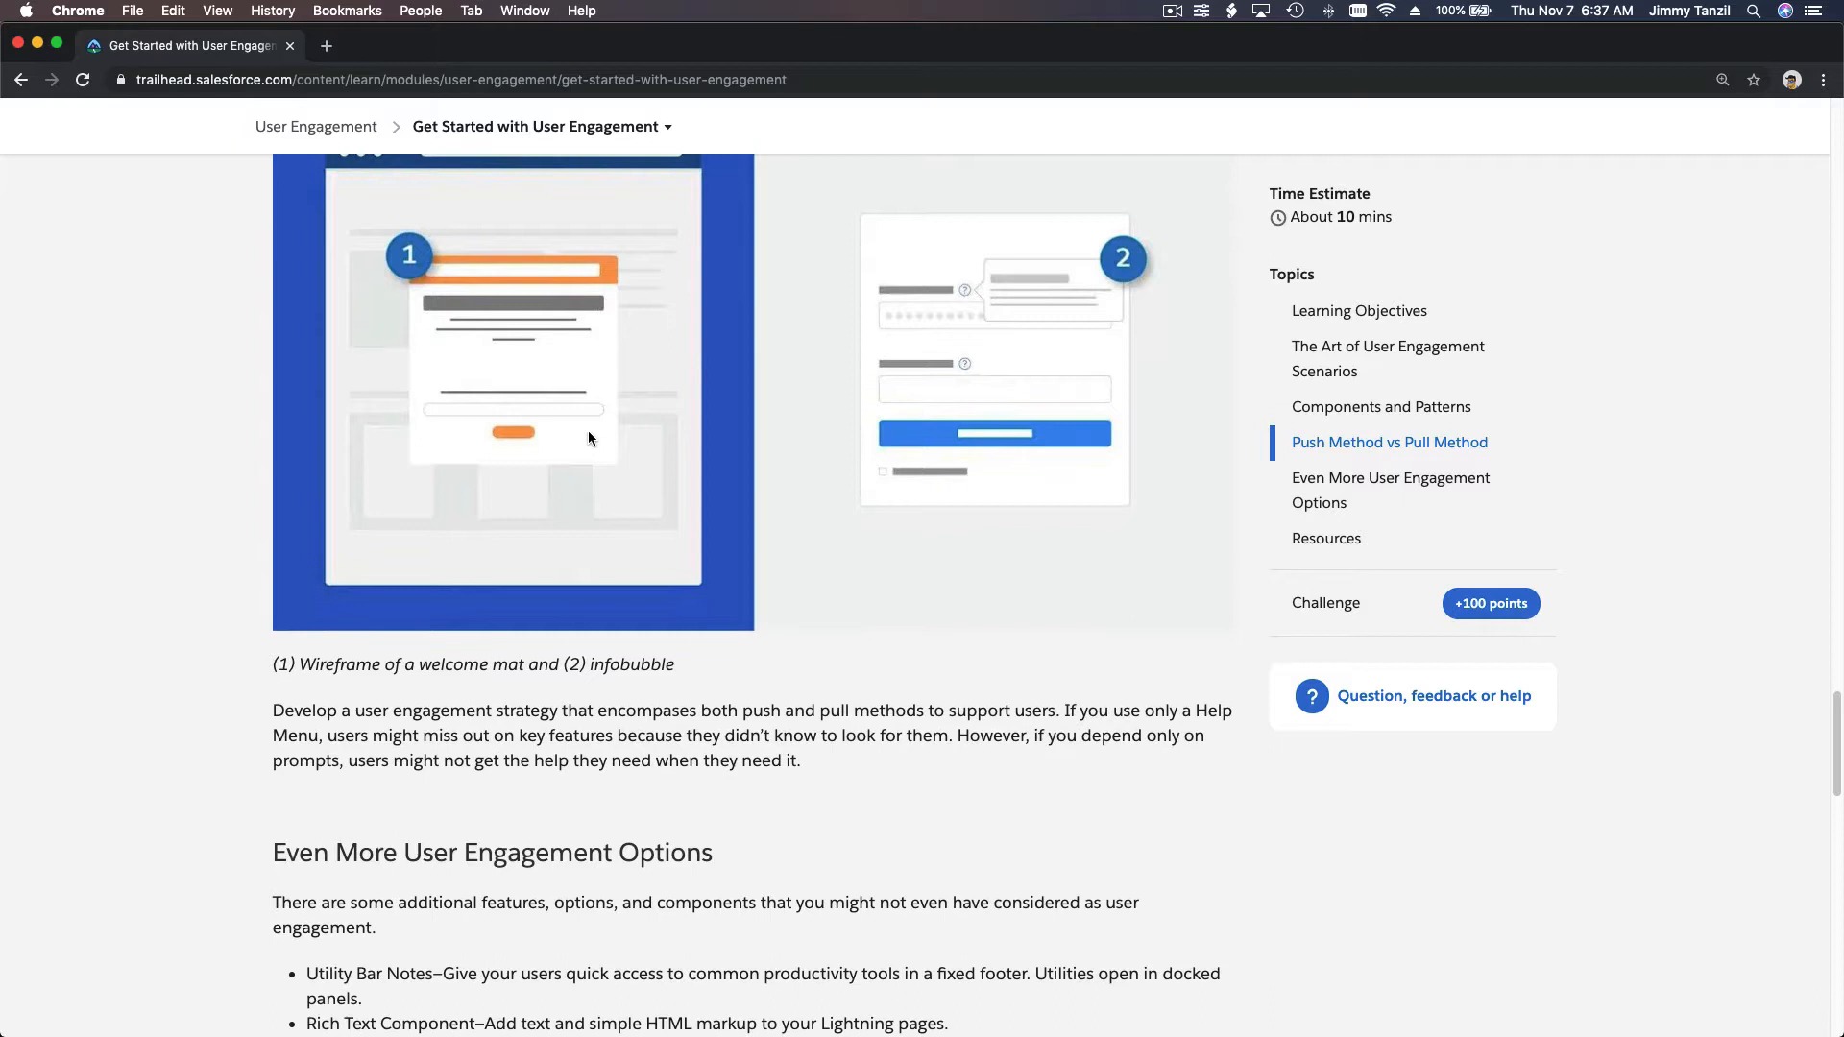
scroll("down", 3)
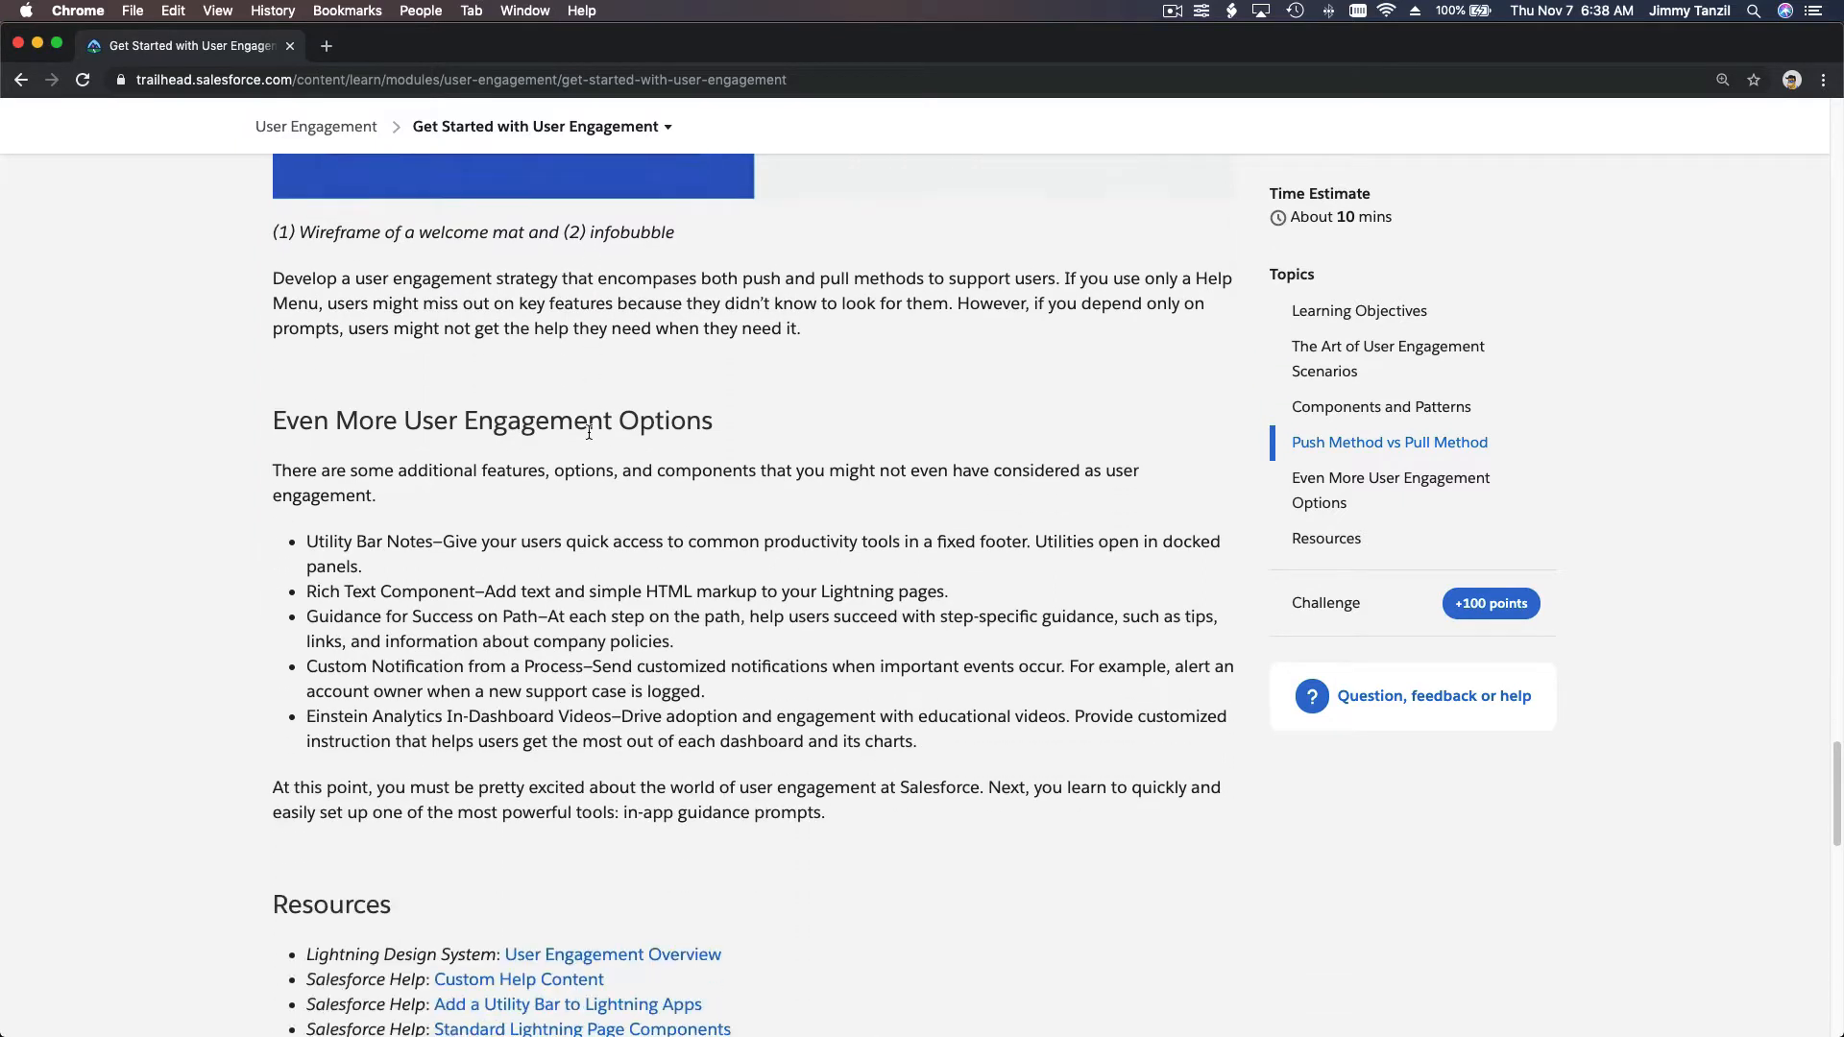
scroll("down", 3)
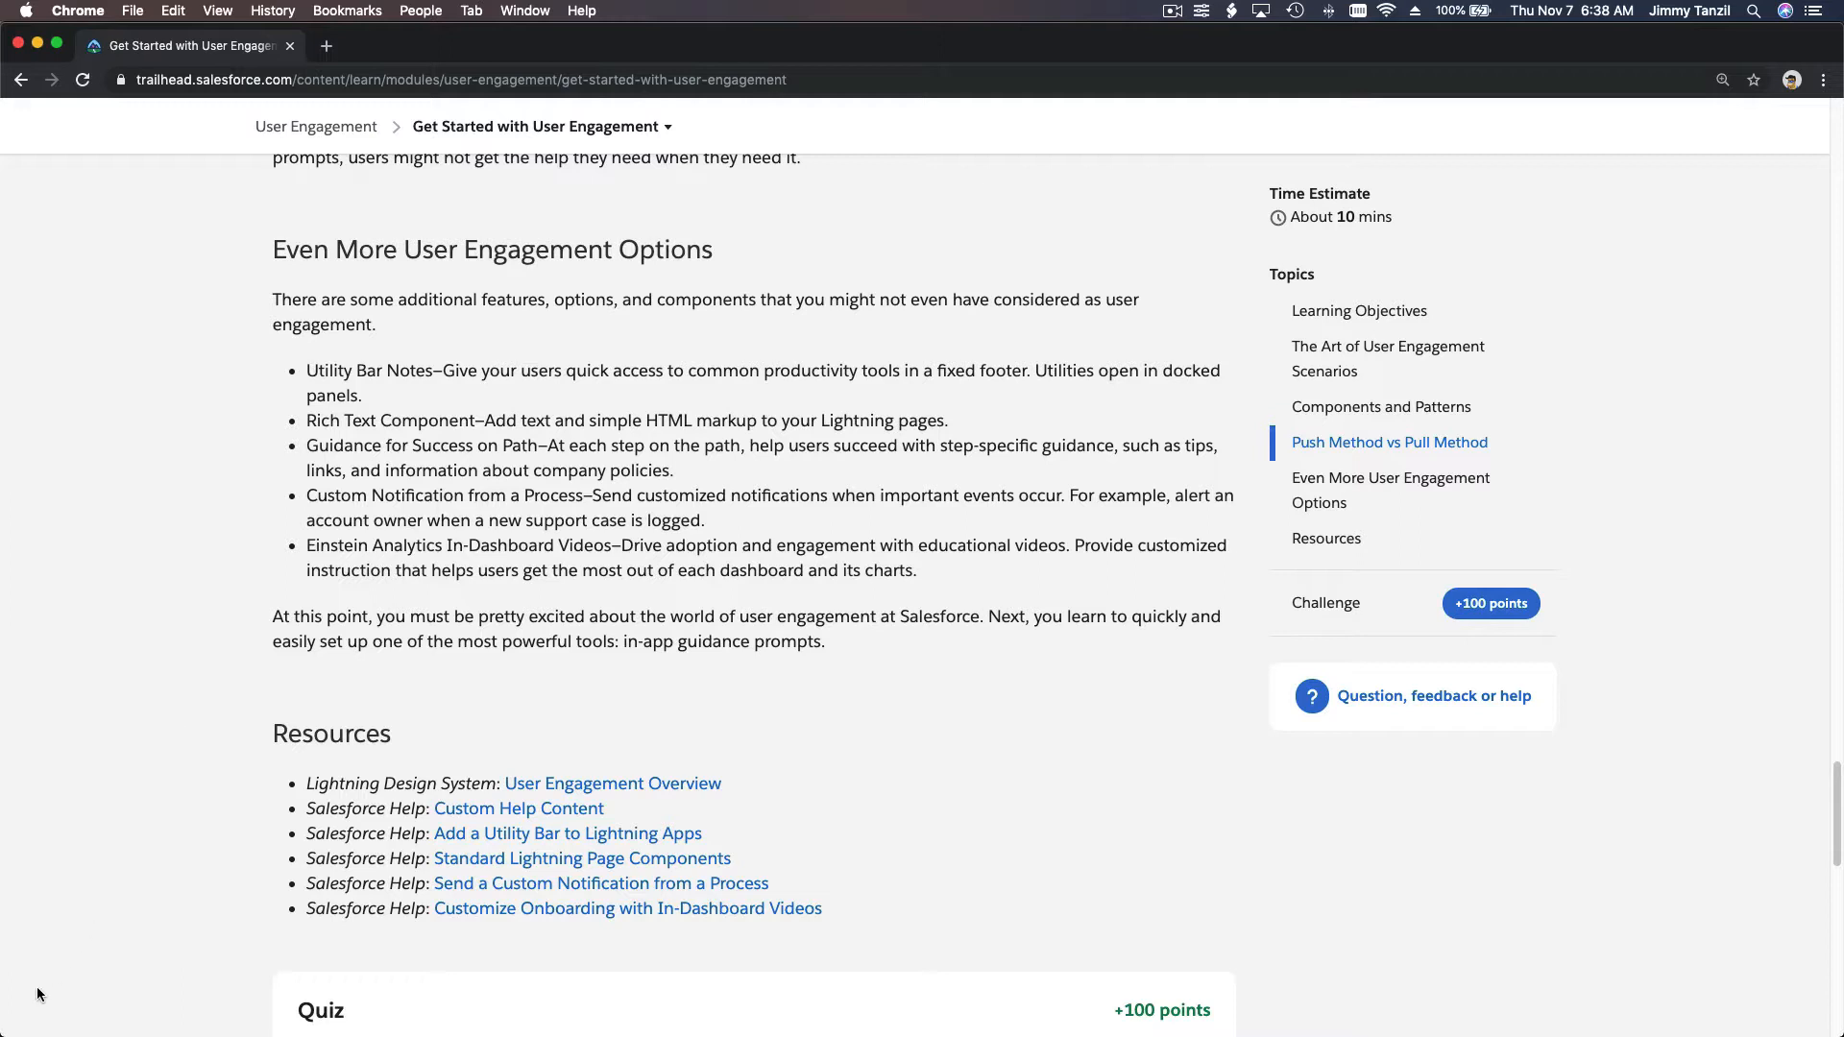
mouse_move(613, 971)
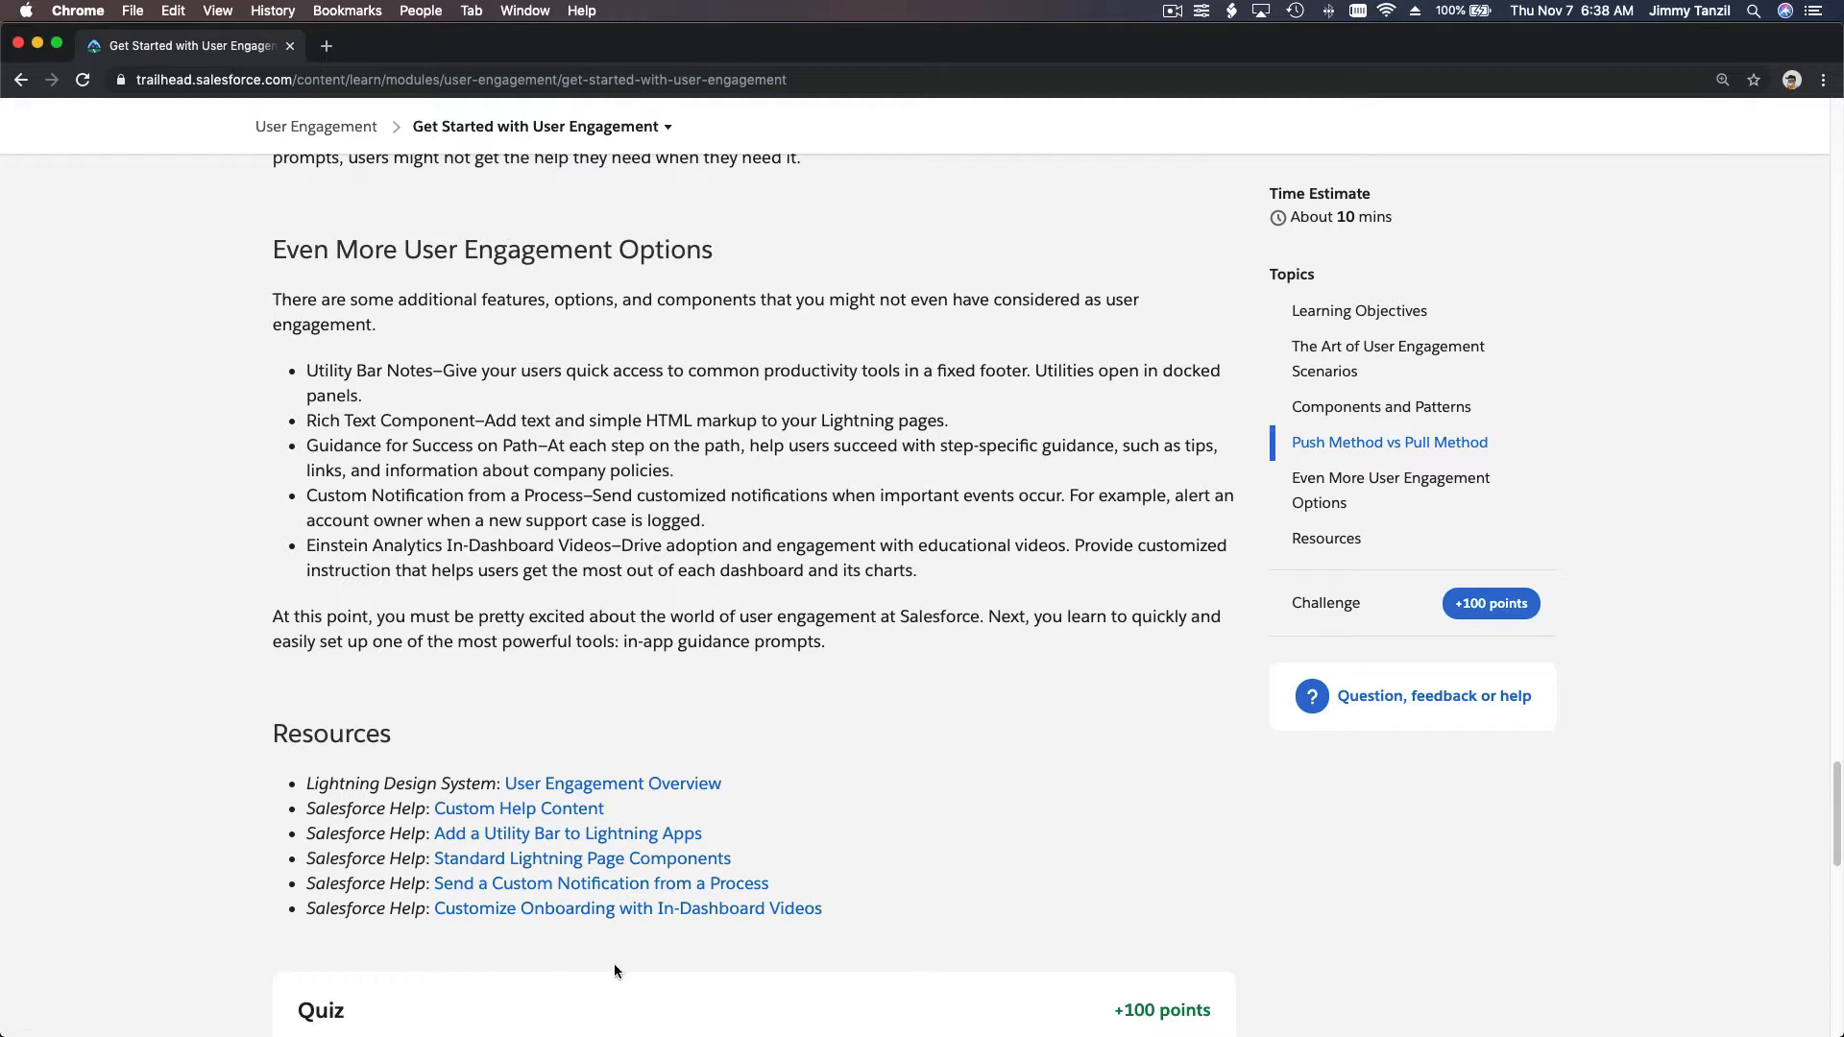
mouse_move(439, 419)
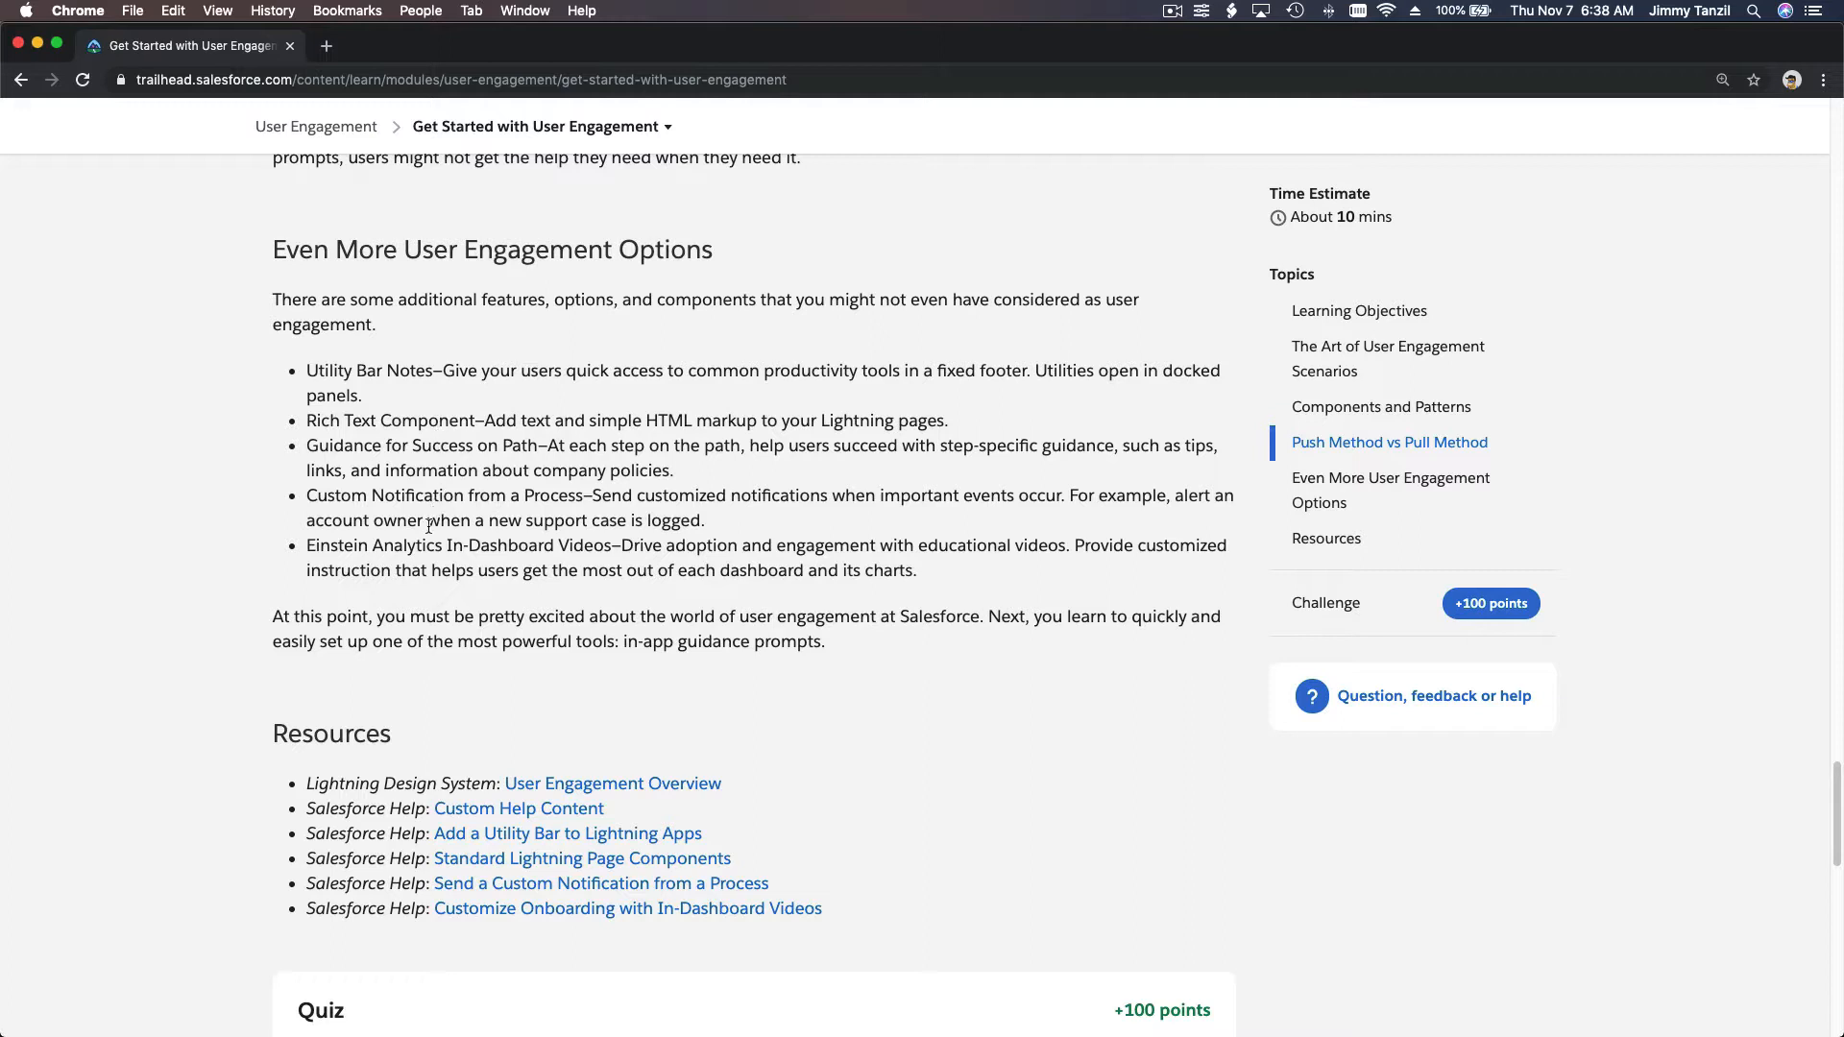
mouse_move(412, 565)
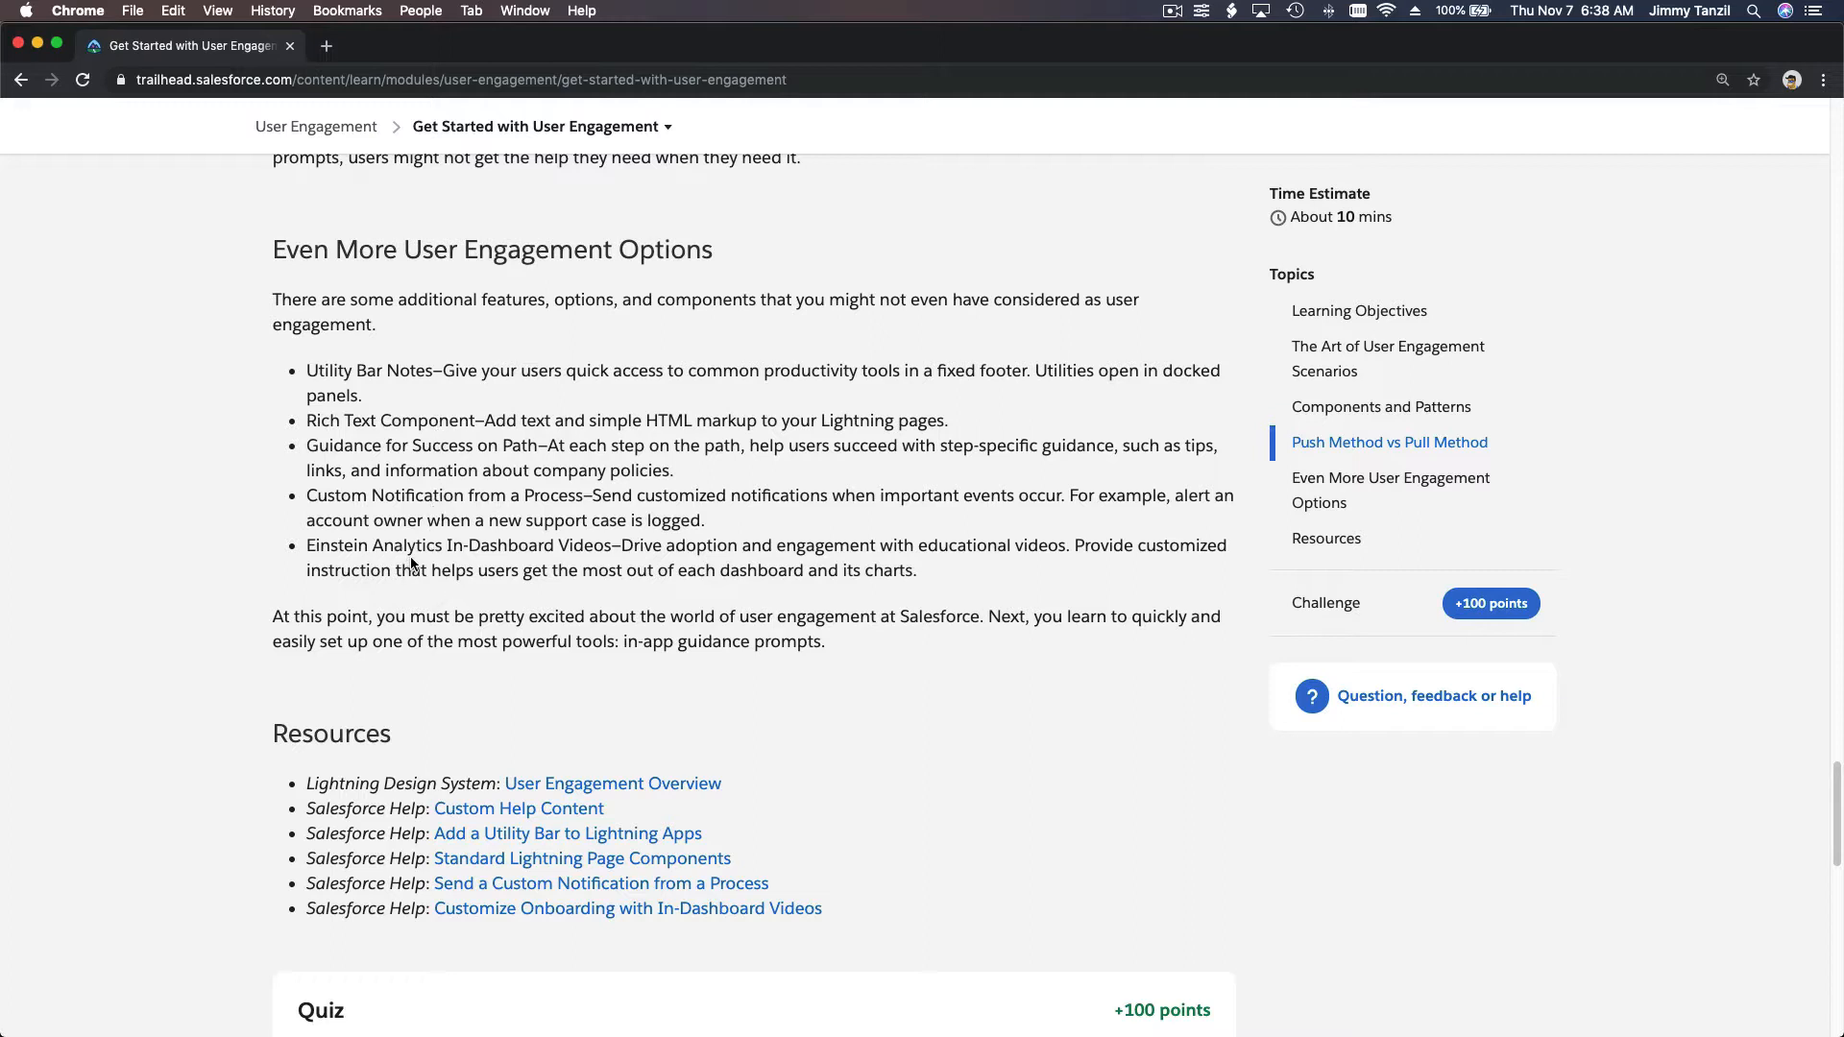
mouse_move(599, 568)
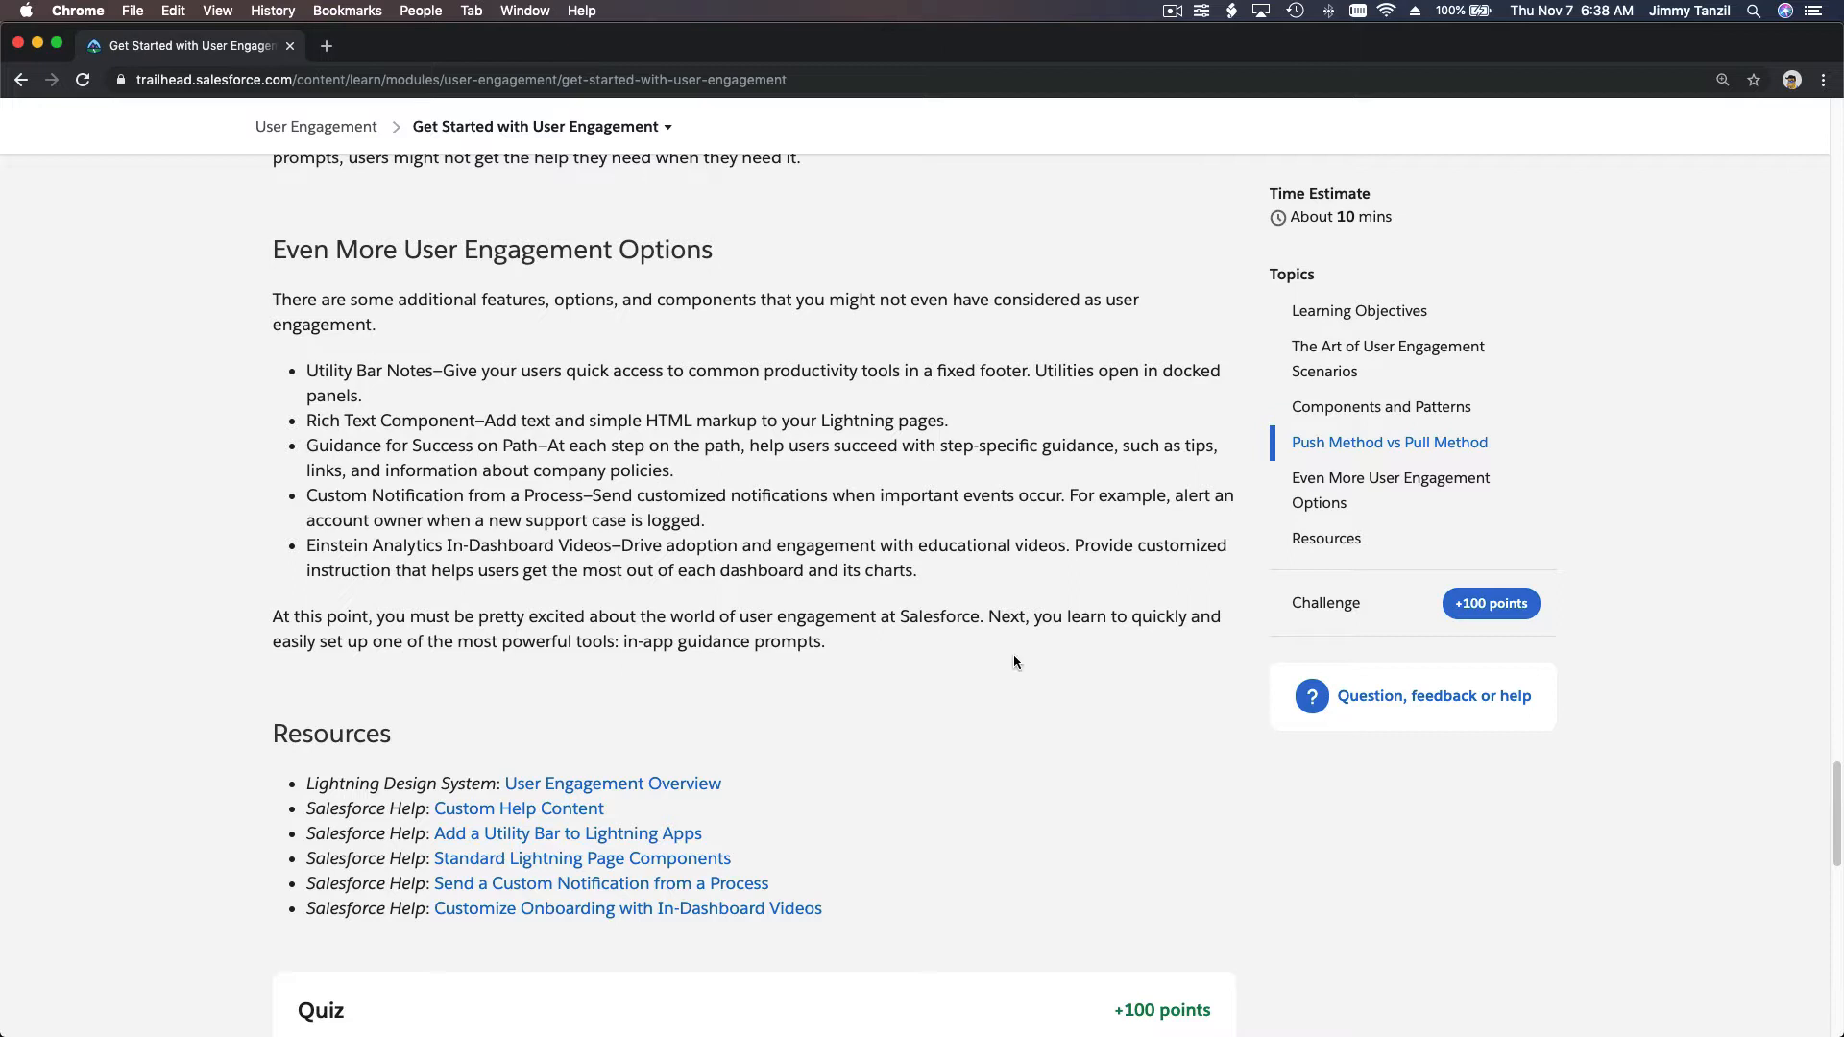
Scroll down to quiz question 1 on the four key scenarios, then back up
scroll("down", 3)
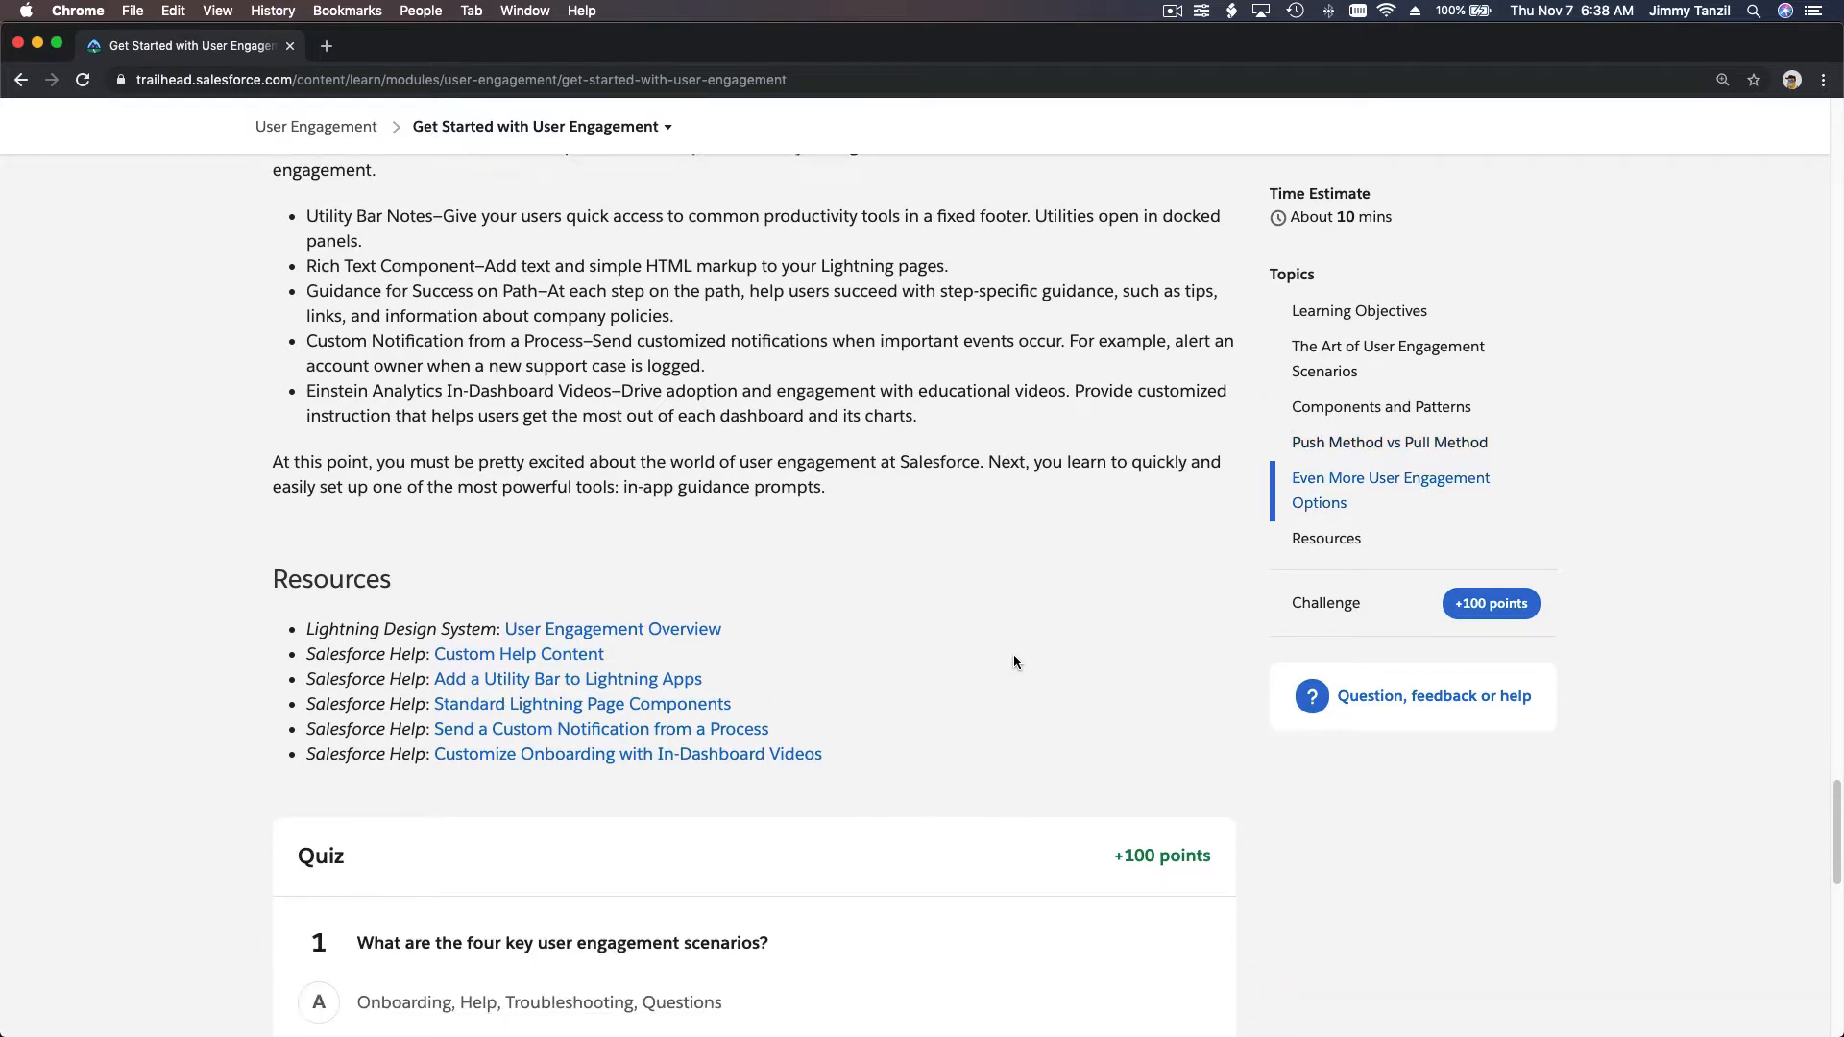
scroll("down", 3)
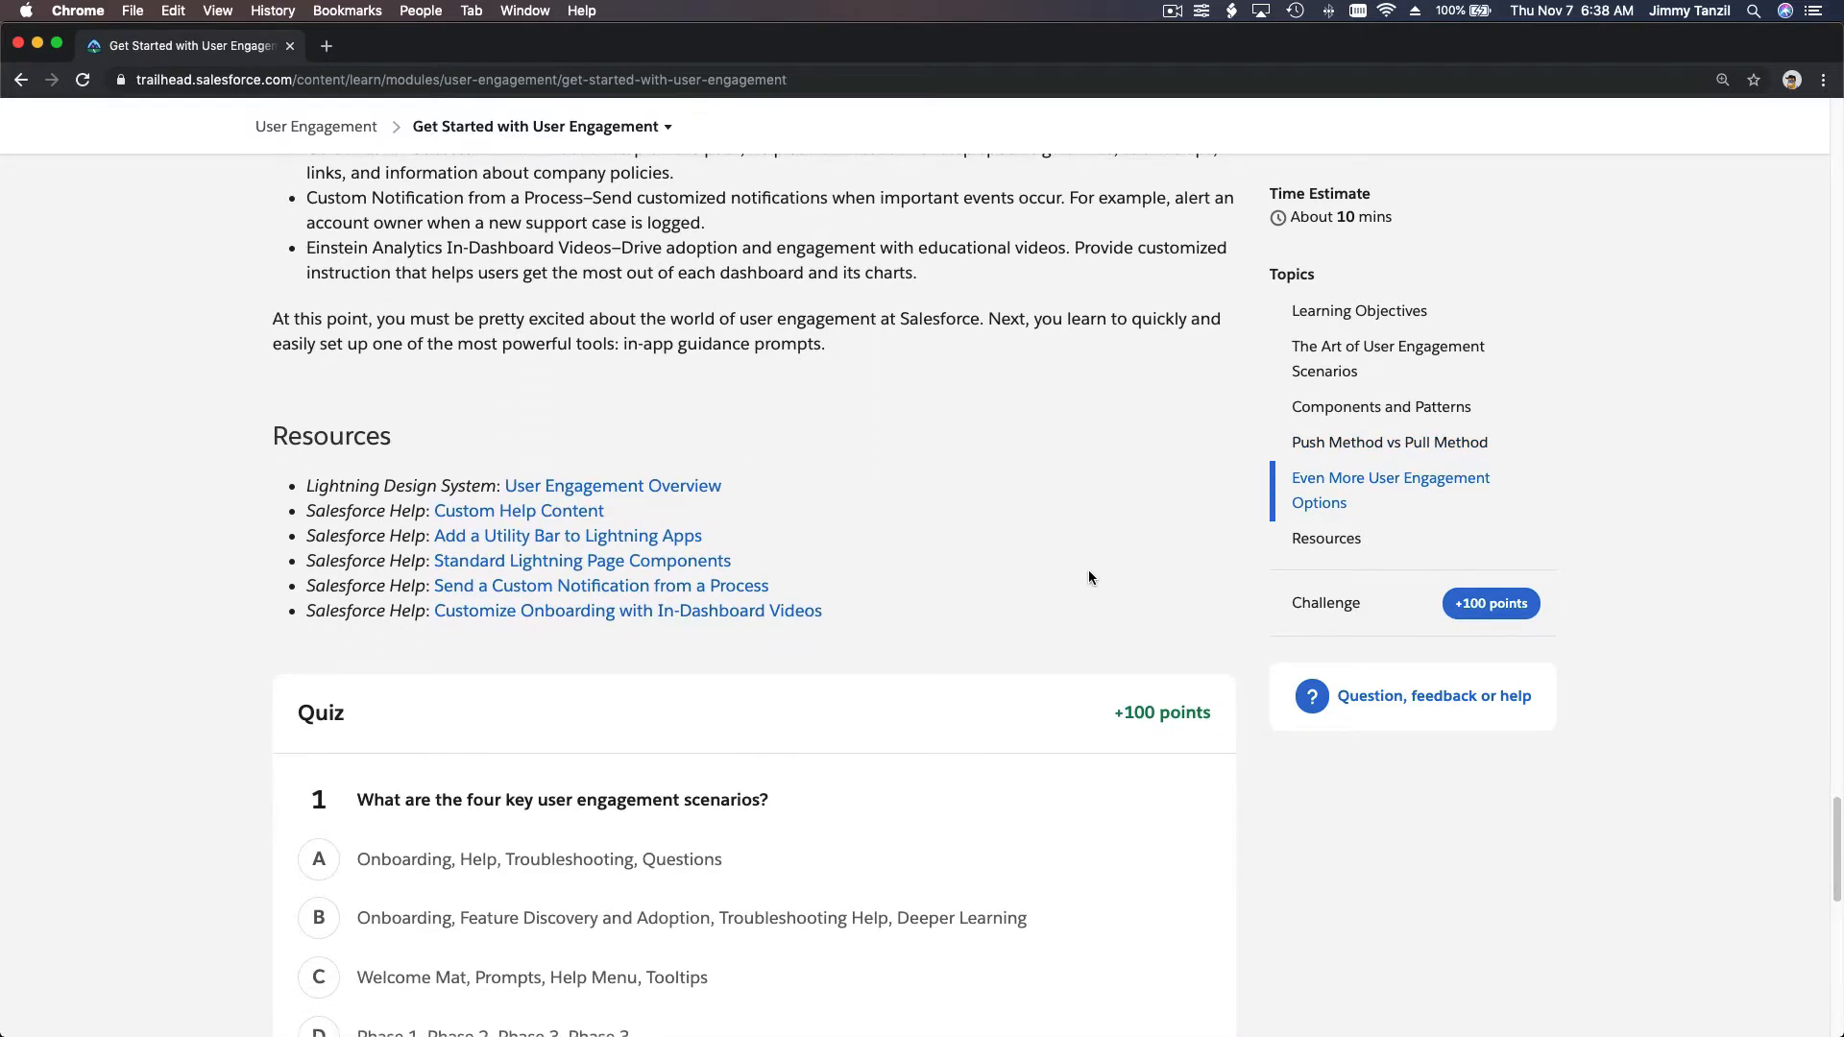
scroll("down", 3)
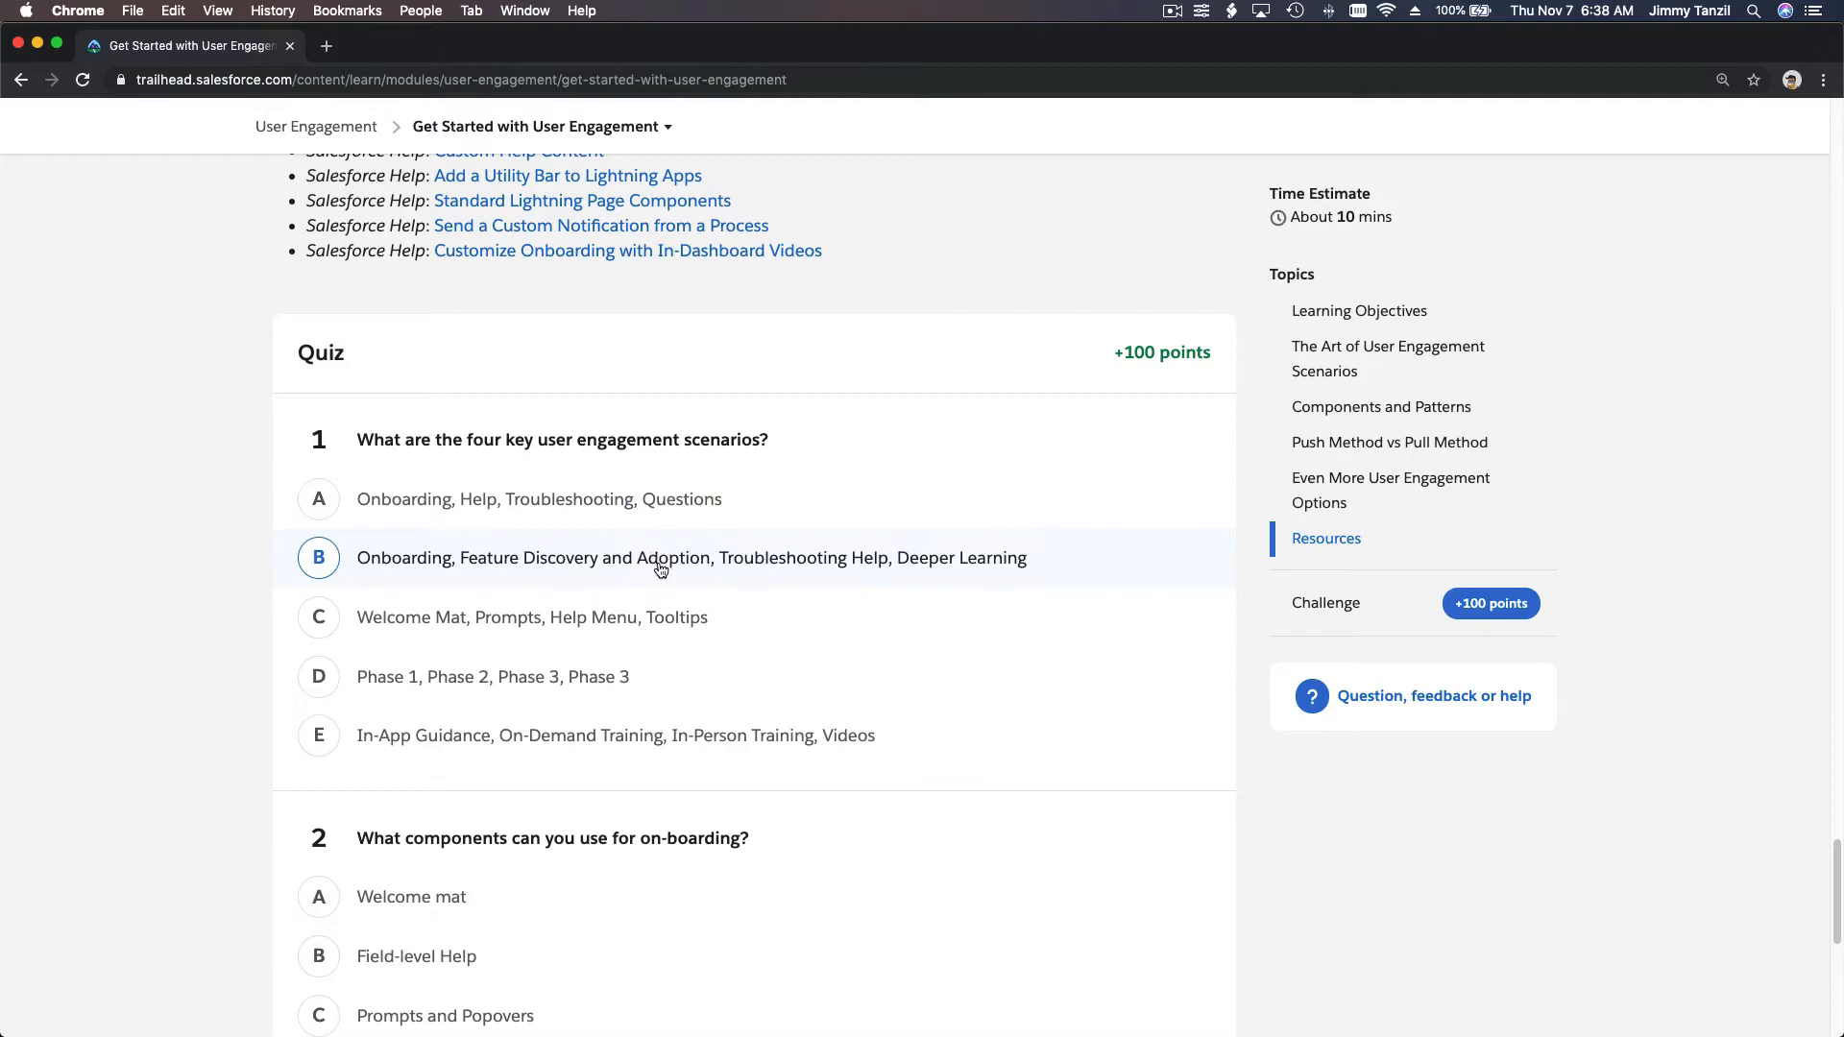
scroll("up", 3)
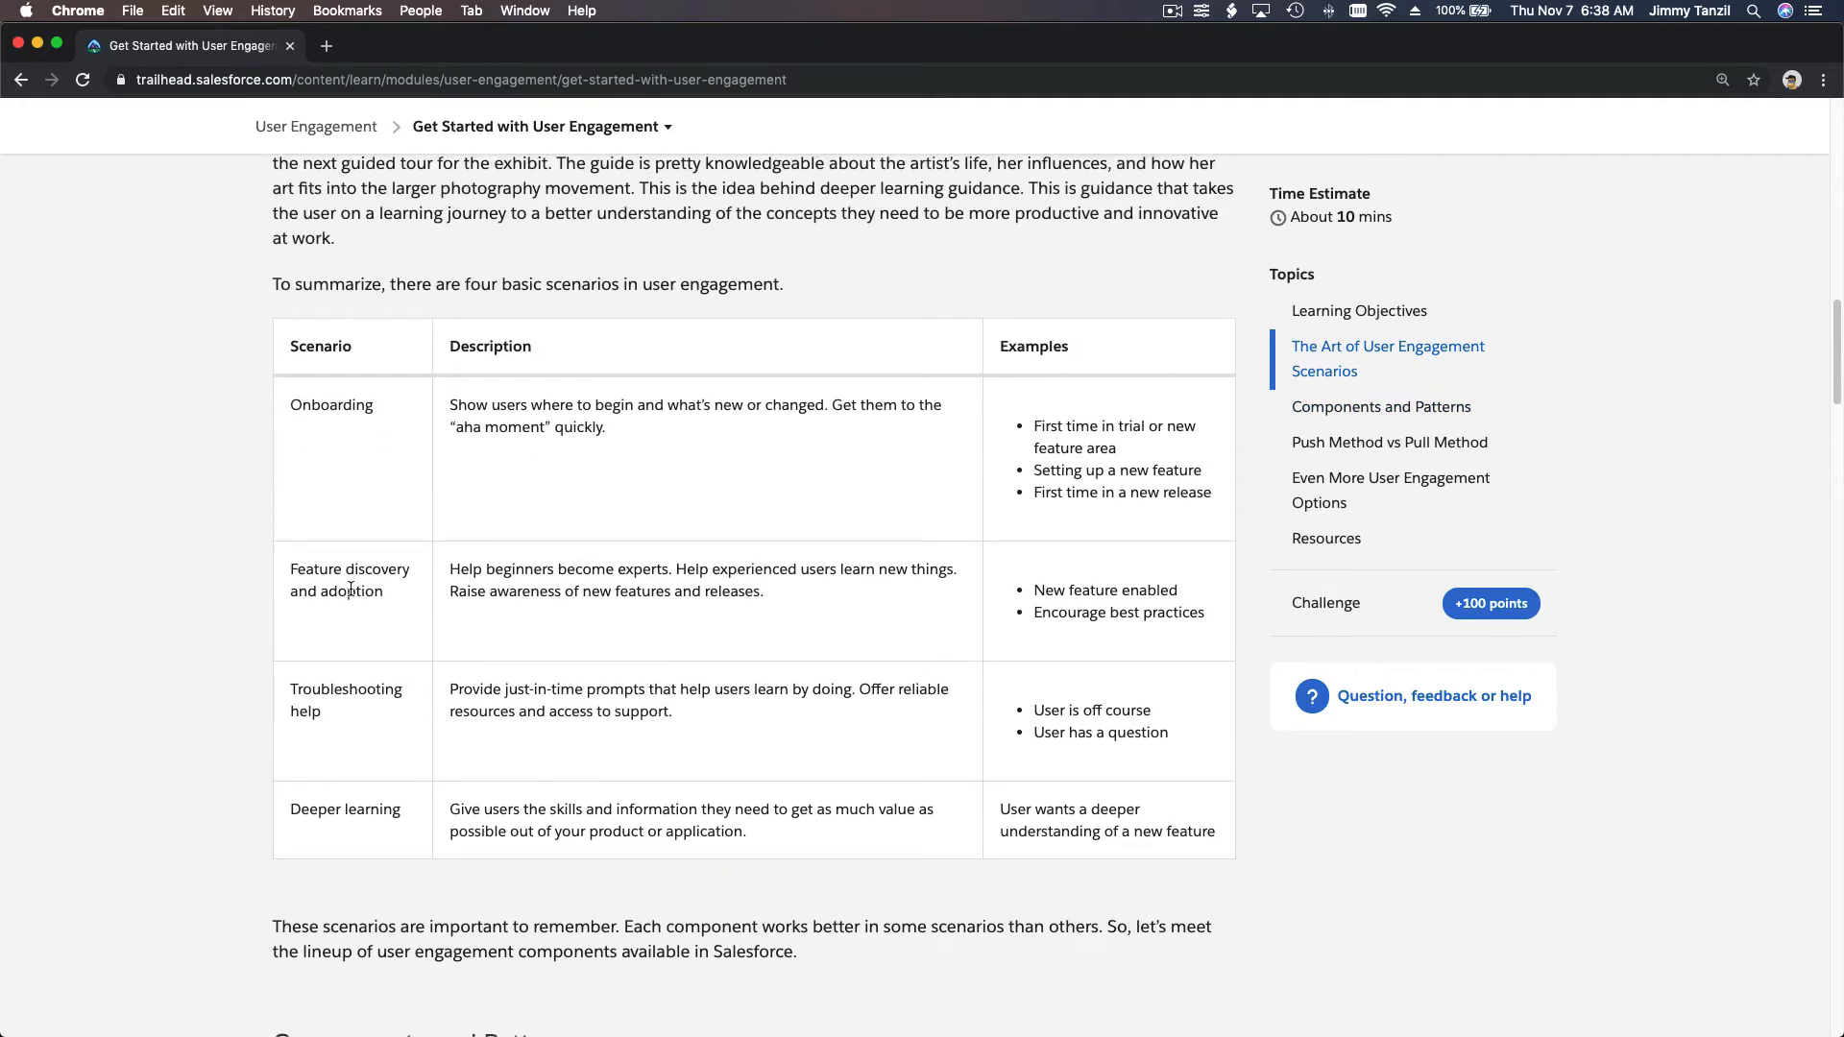
mouse_move(367, 632)
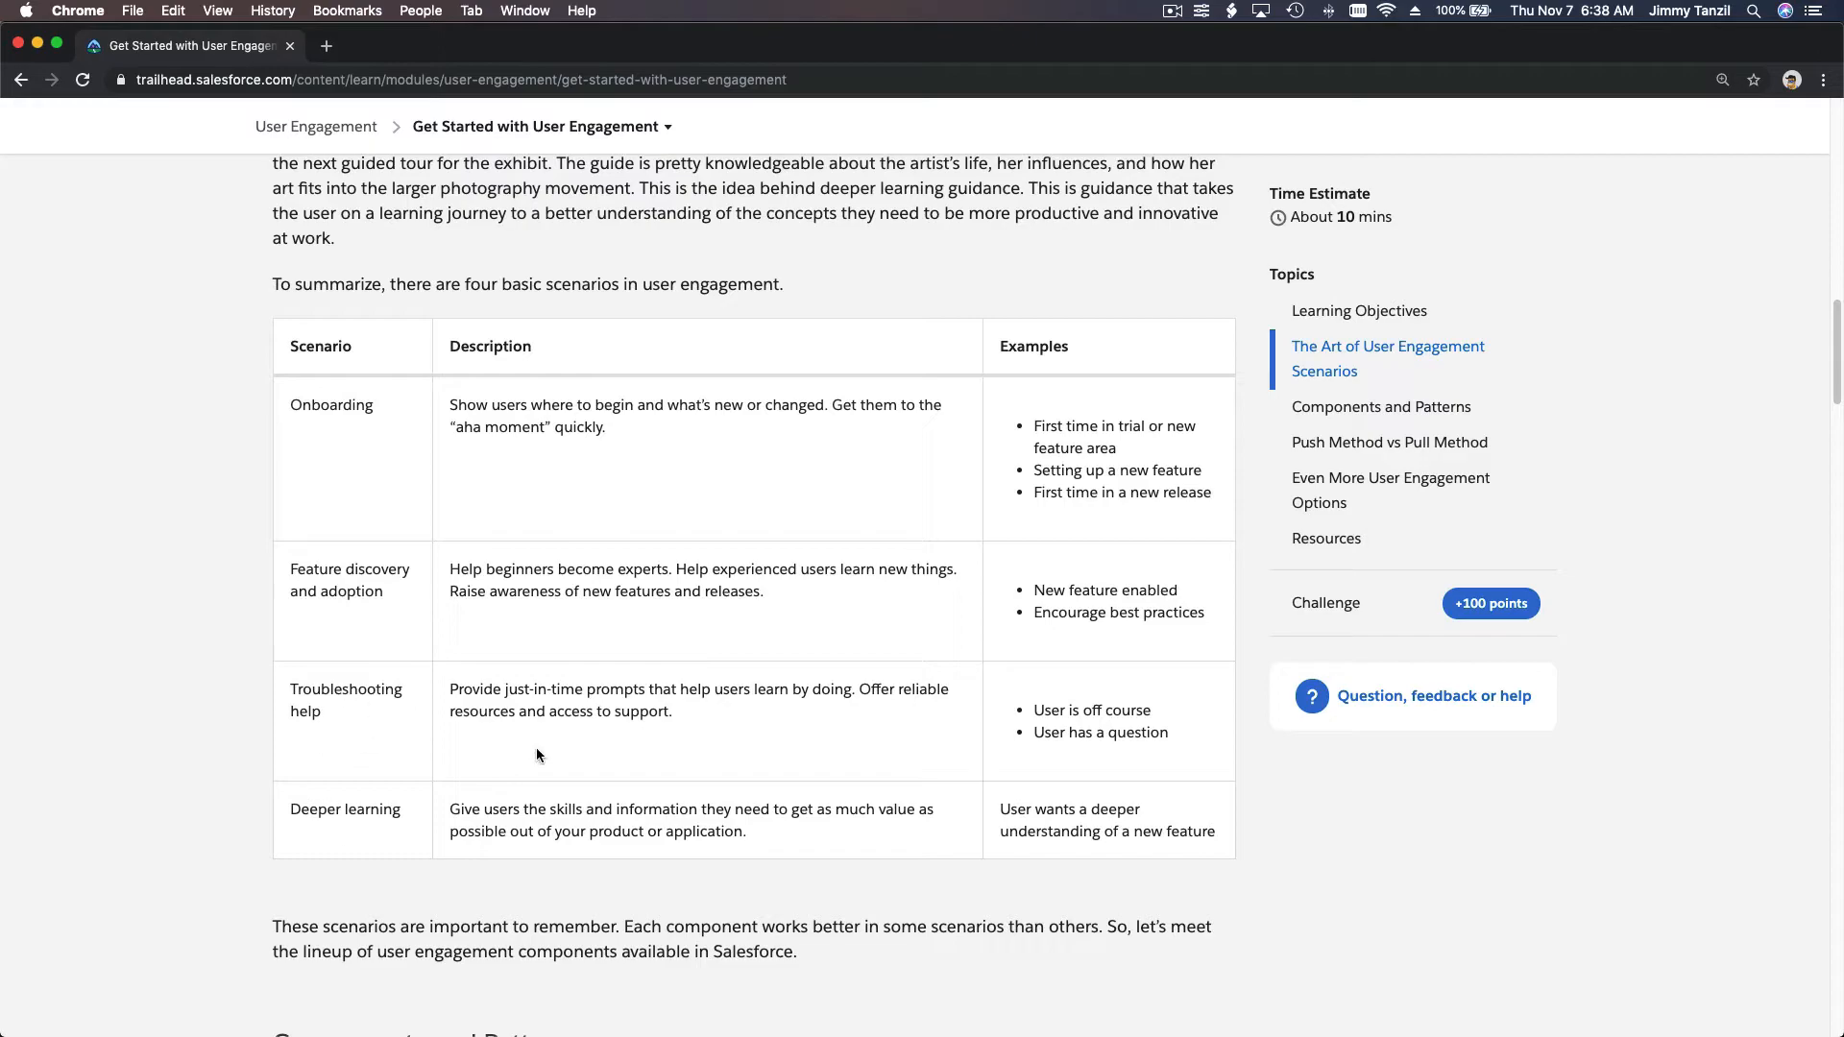
Scroll back down to question 1's answer B and question 2 on onboarding components
scroll("down", 3)
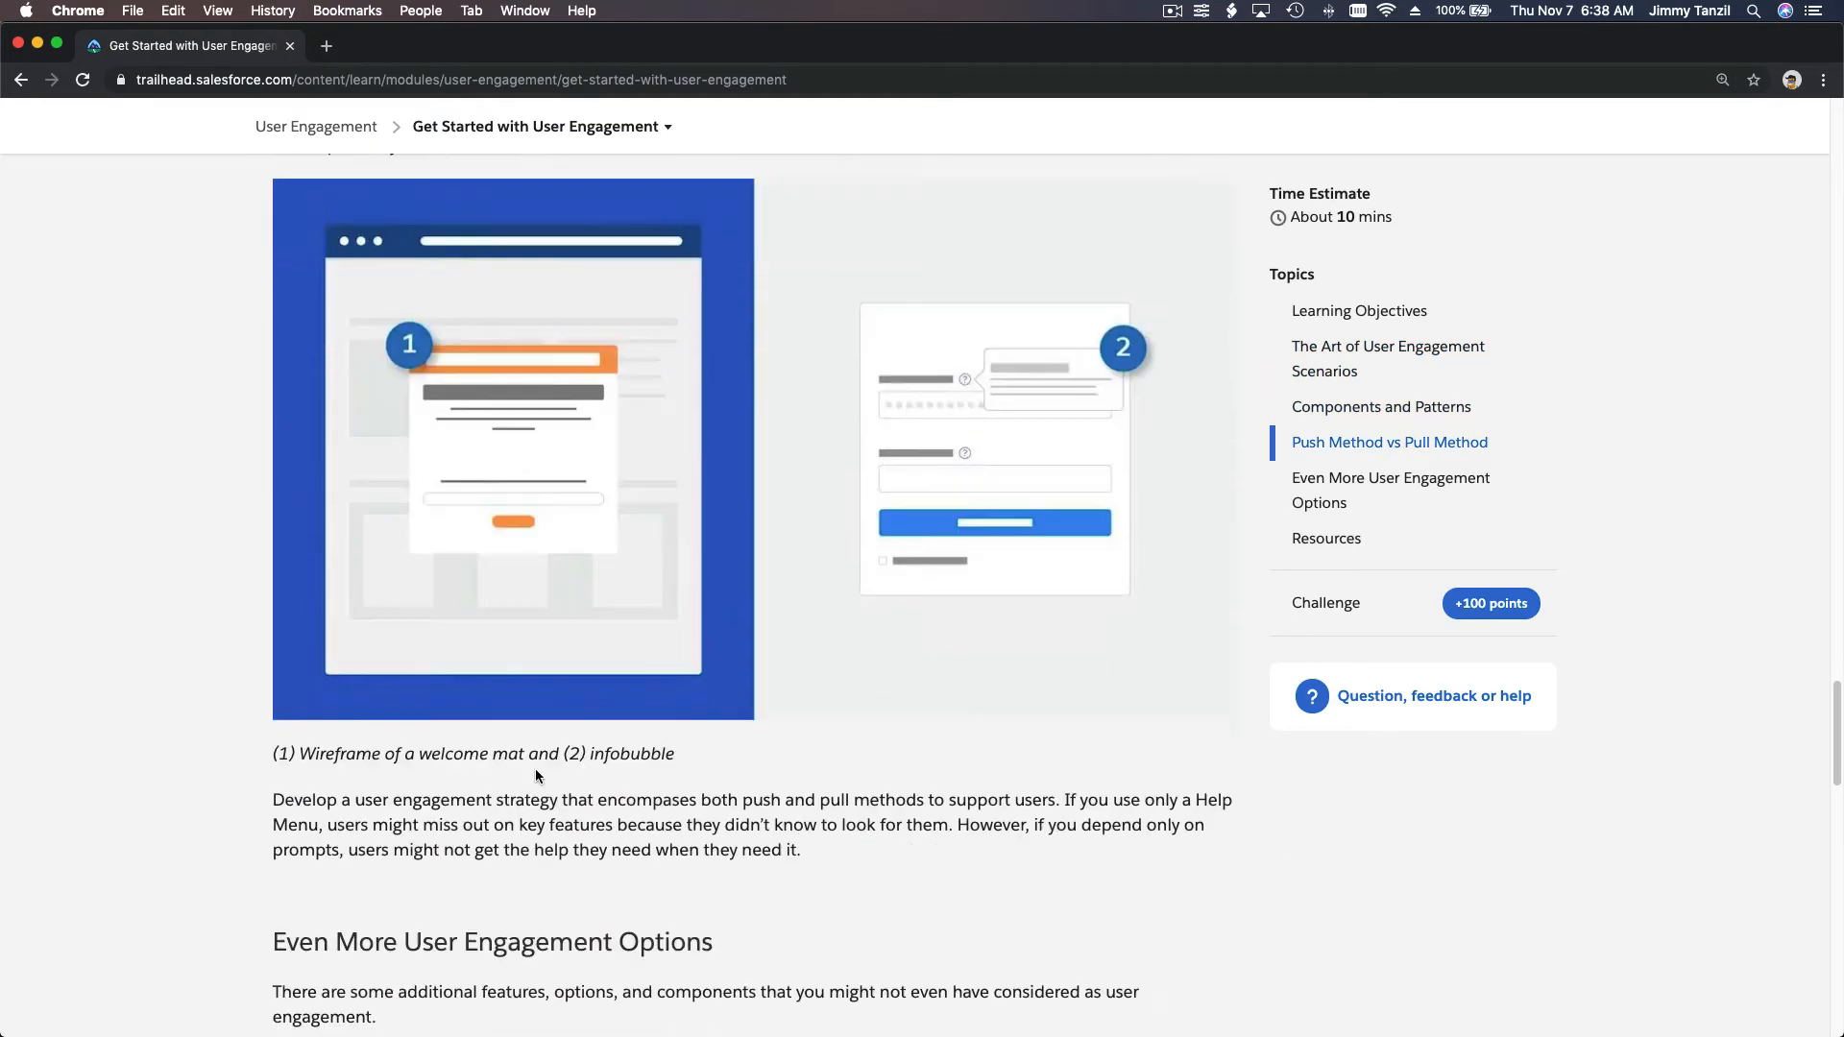
scroll("down", 3)
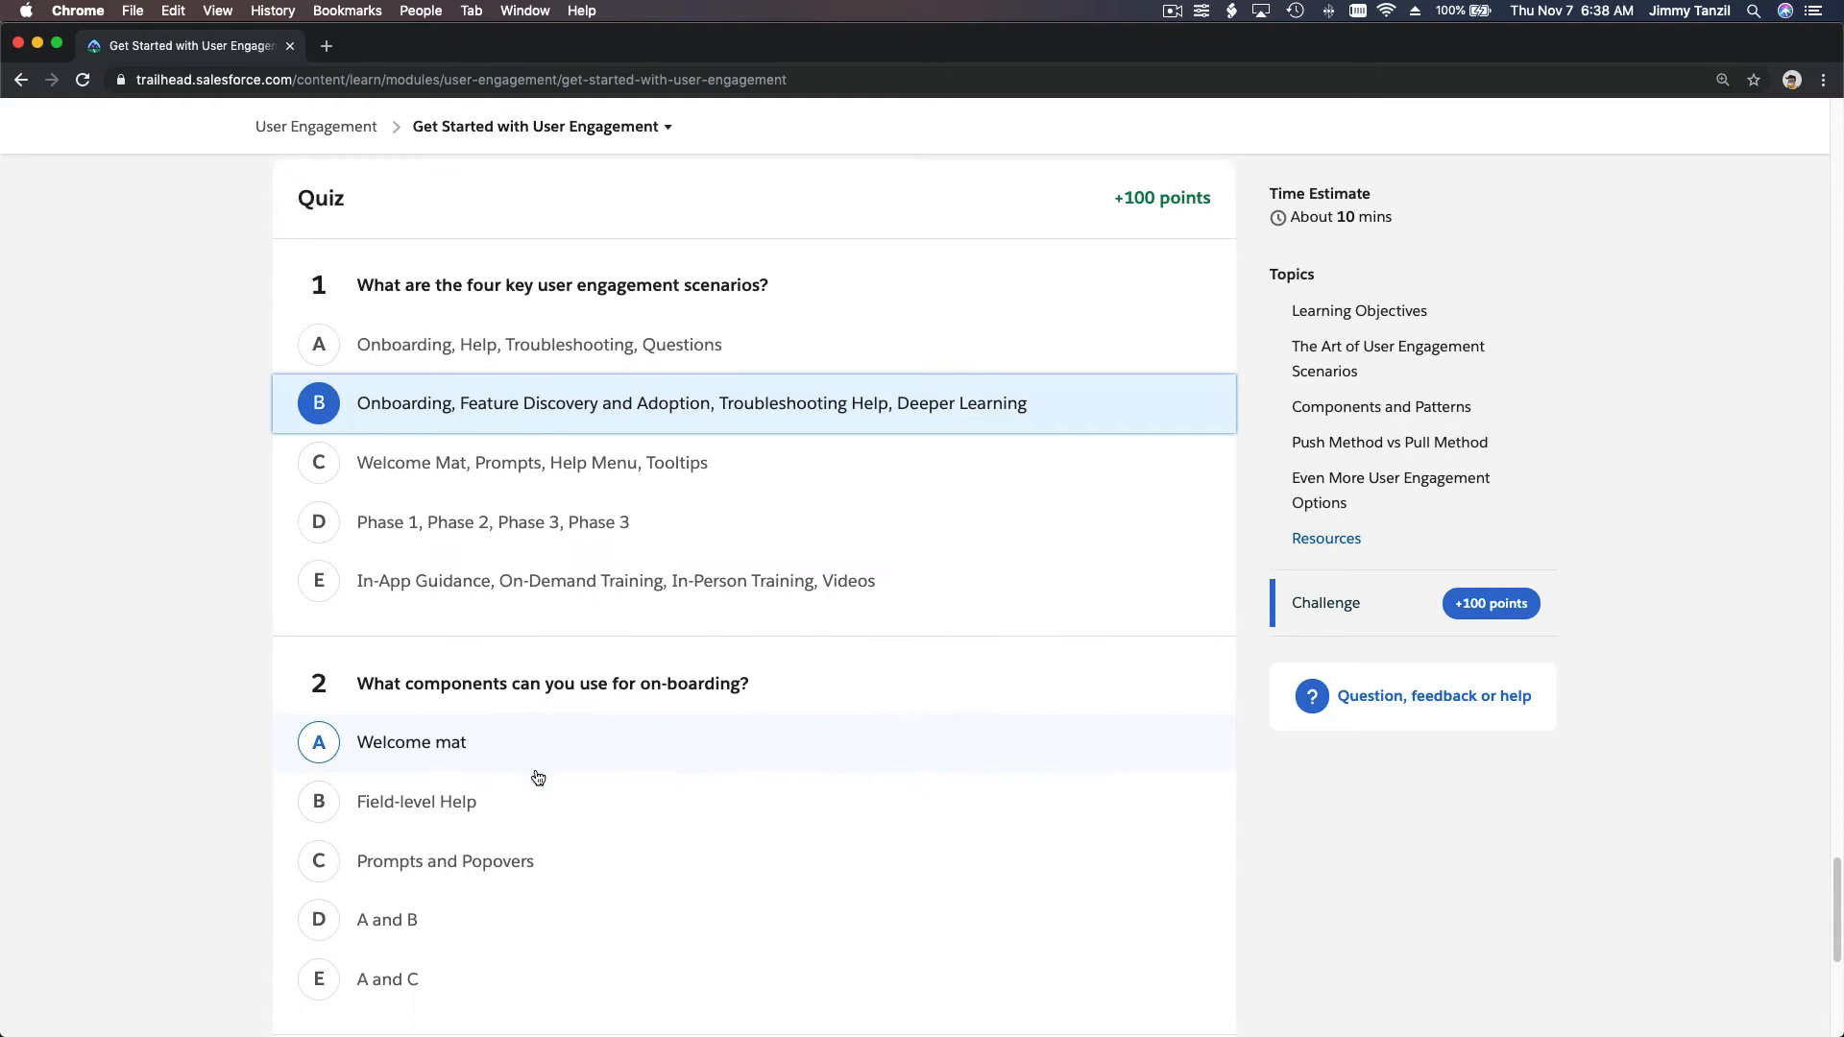
scroll("down", 3)
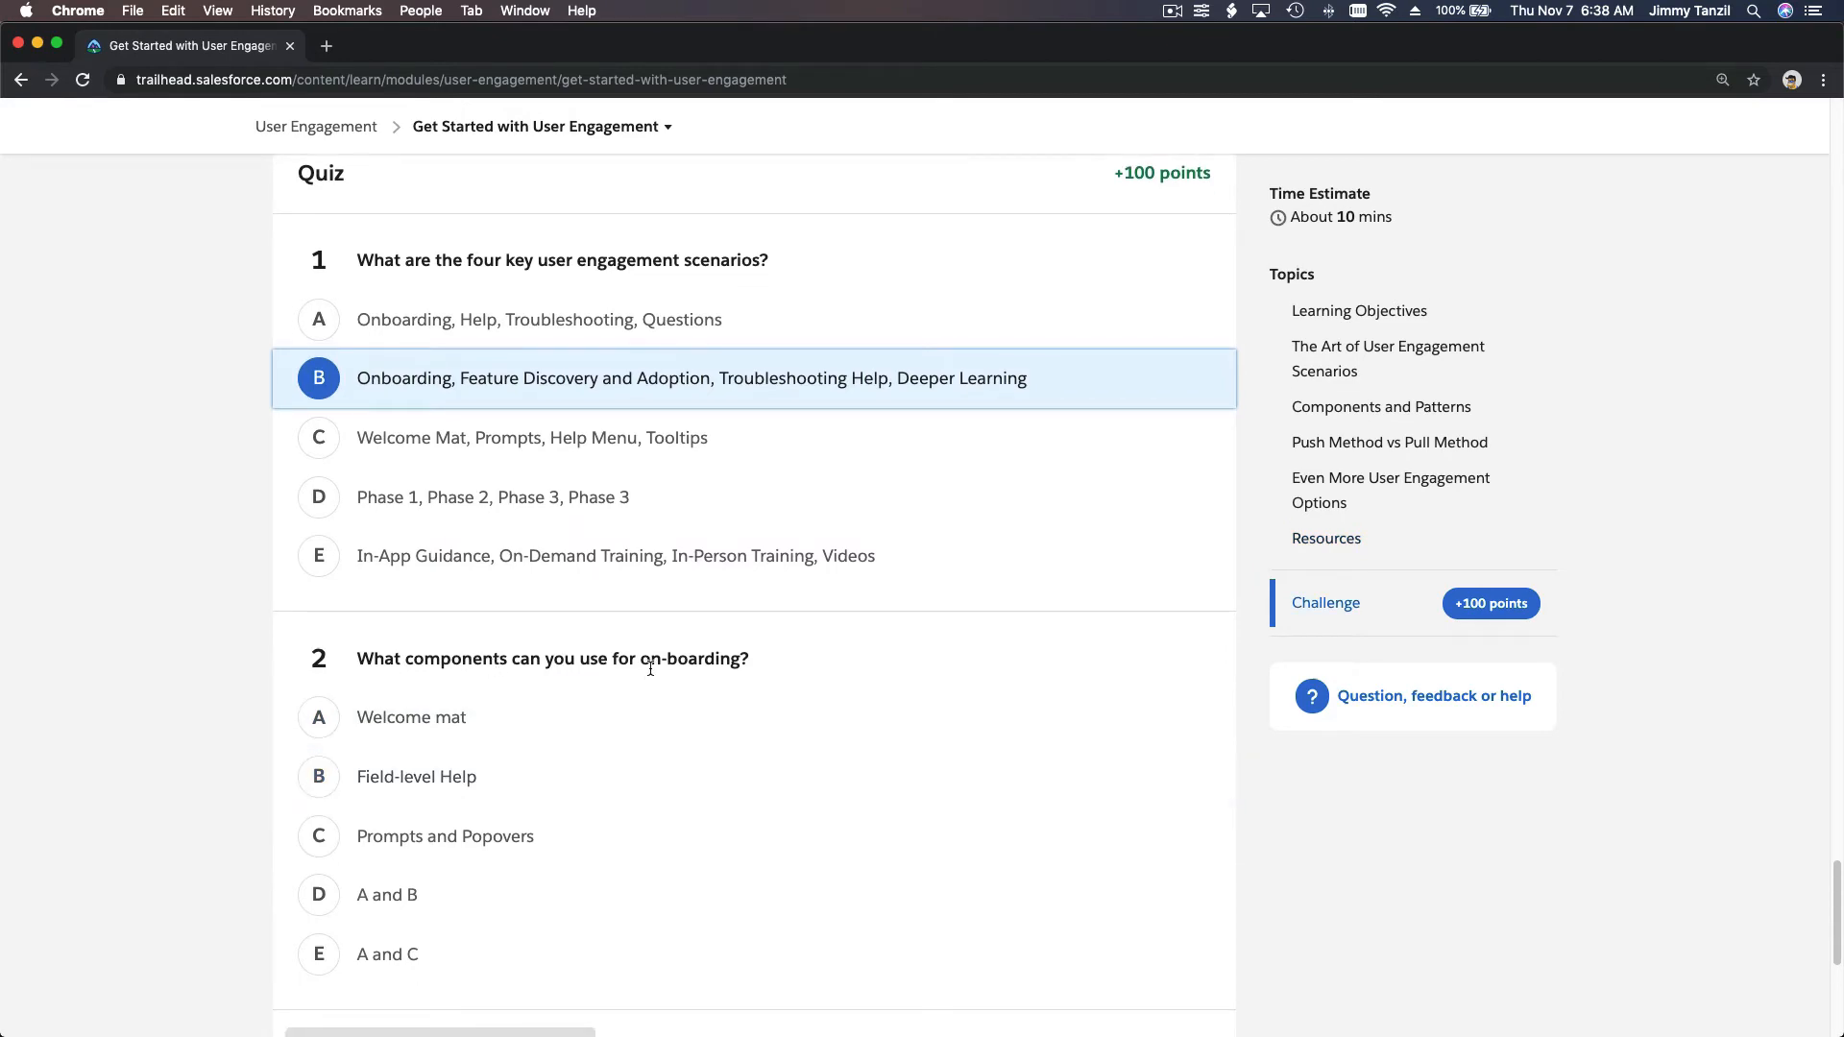
mouse_move(318, 641)
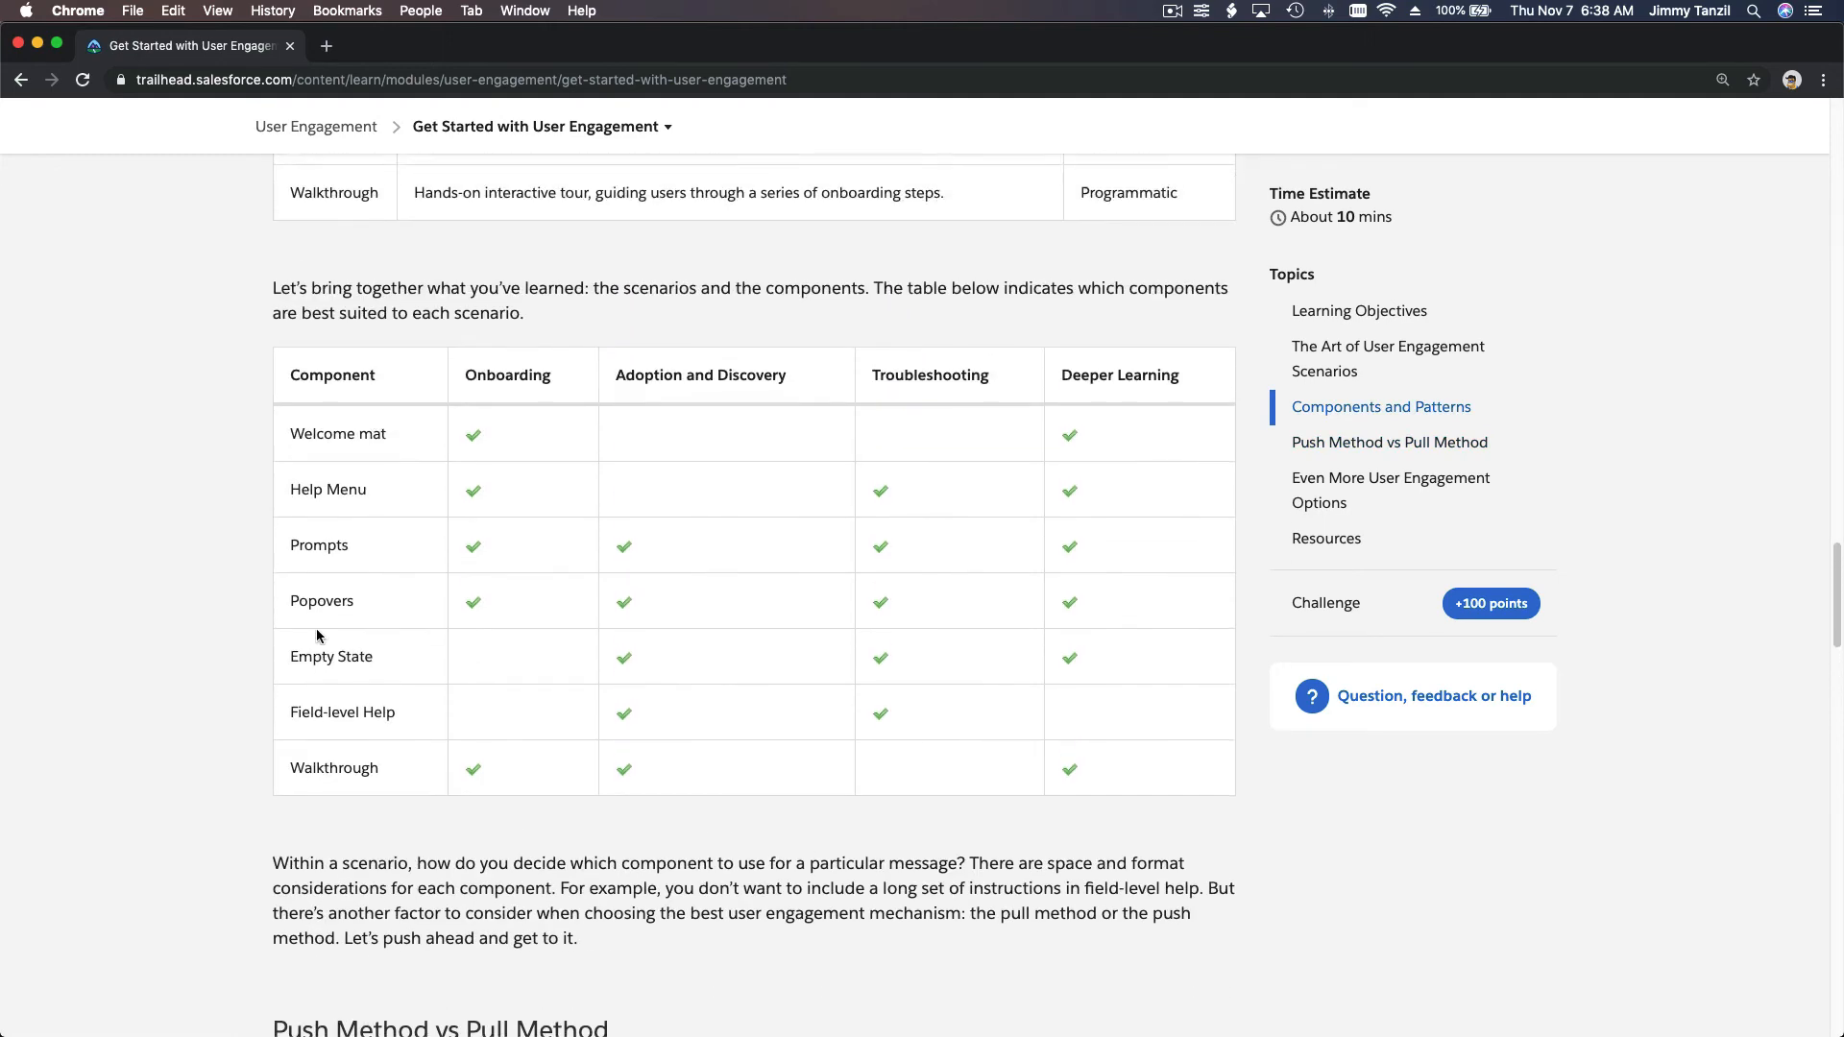
Answer question 2 with E (Welcome mat and Prompts and Popovers) and submit the quiz
scroll("down", 3)
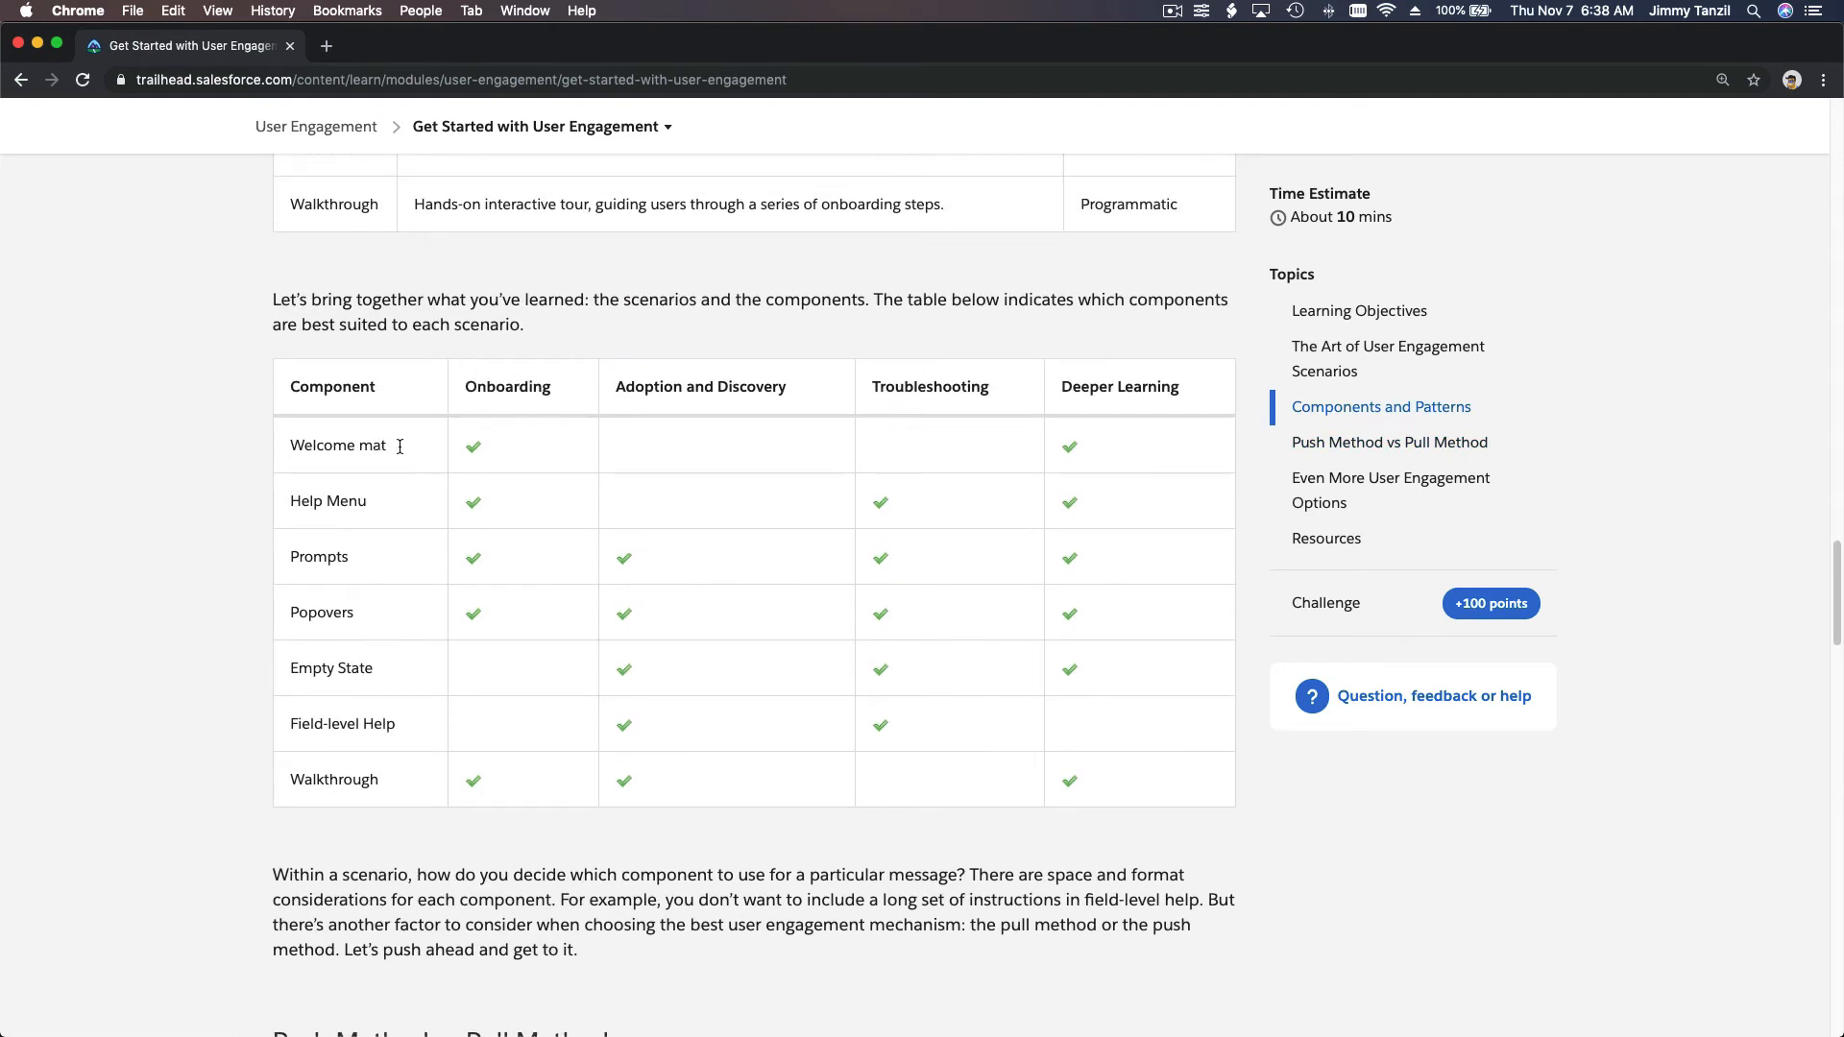
mouse_move(541, 526)
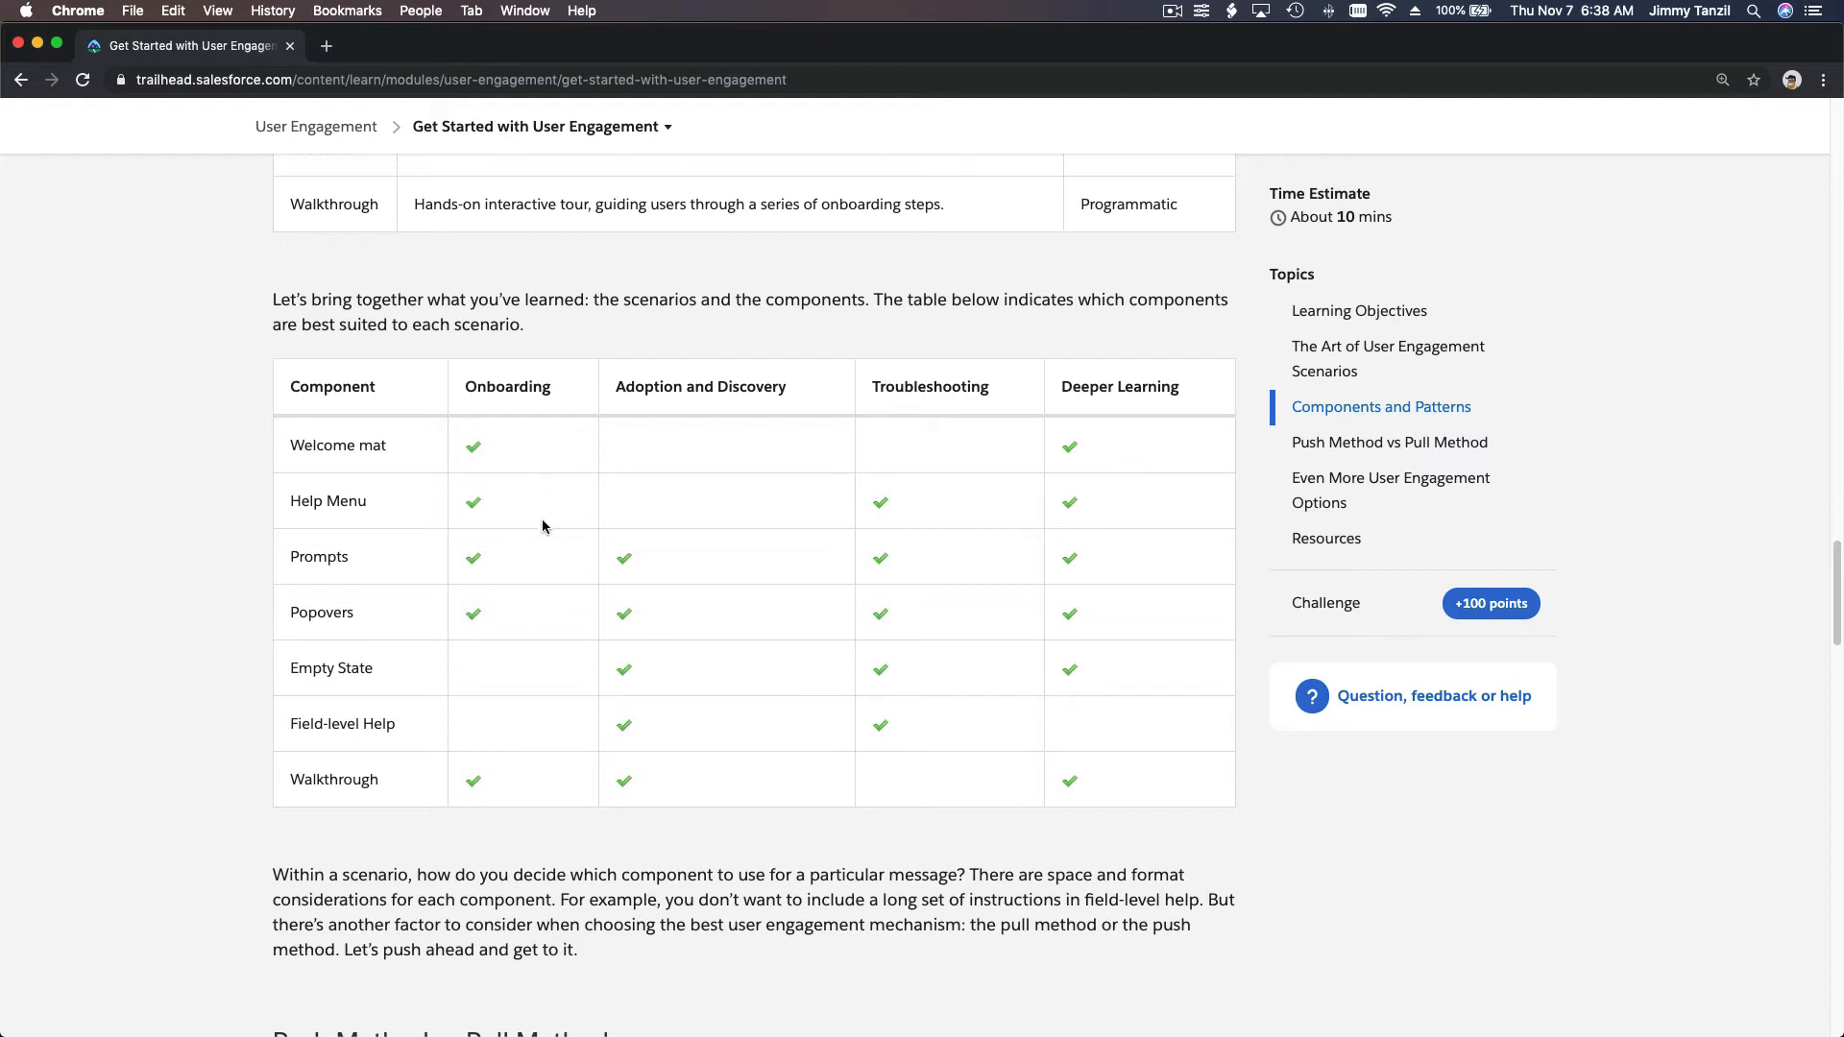
mouse_move(486, 668)
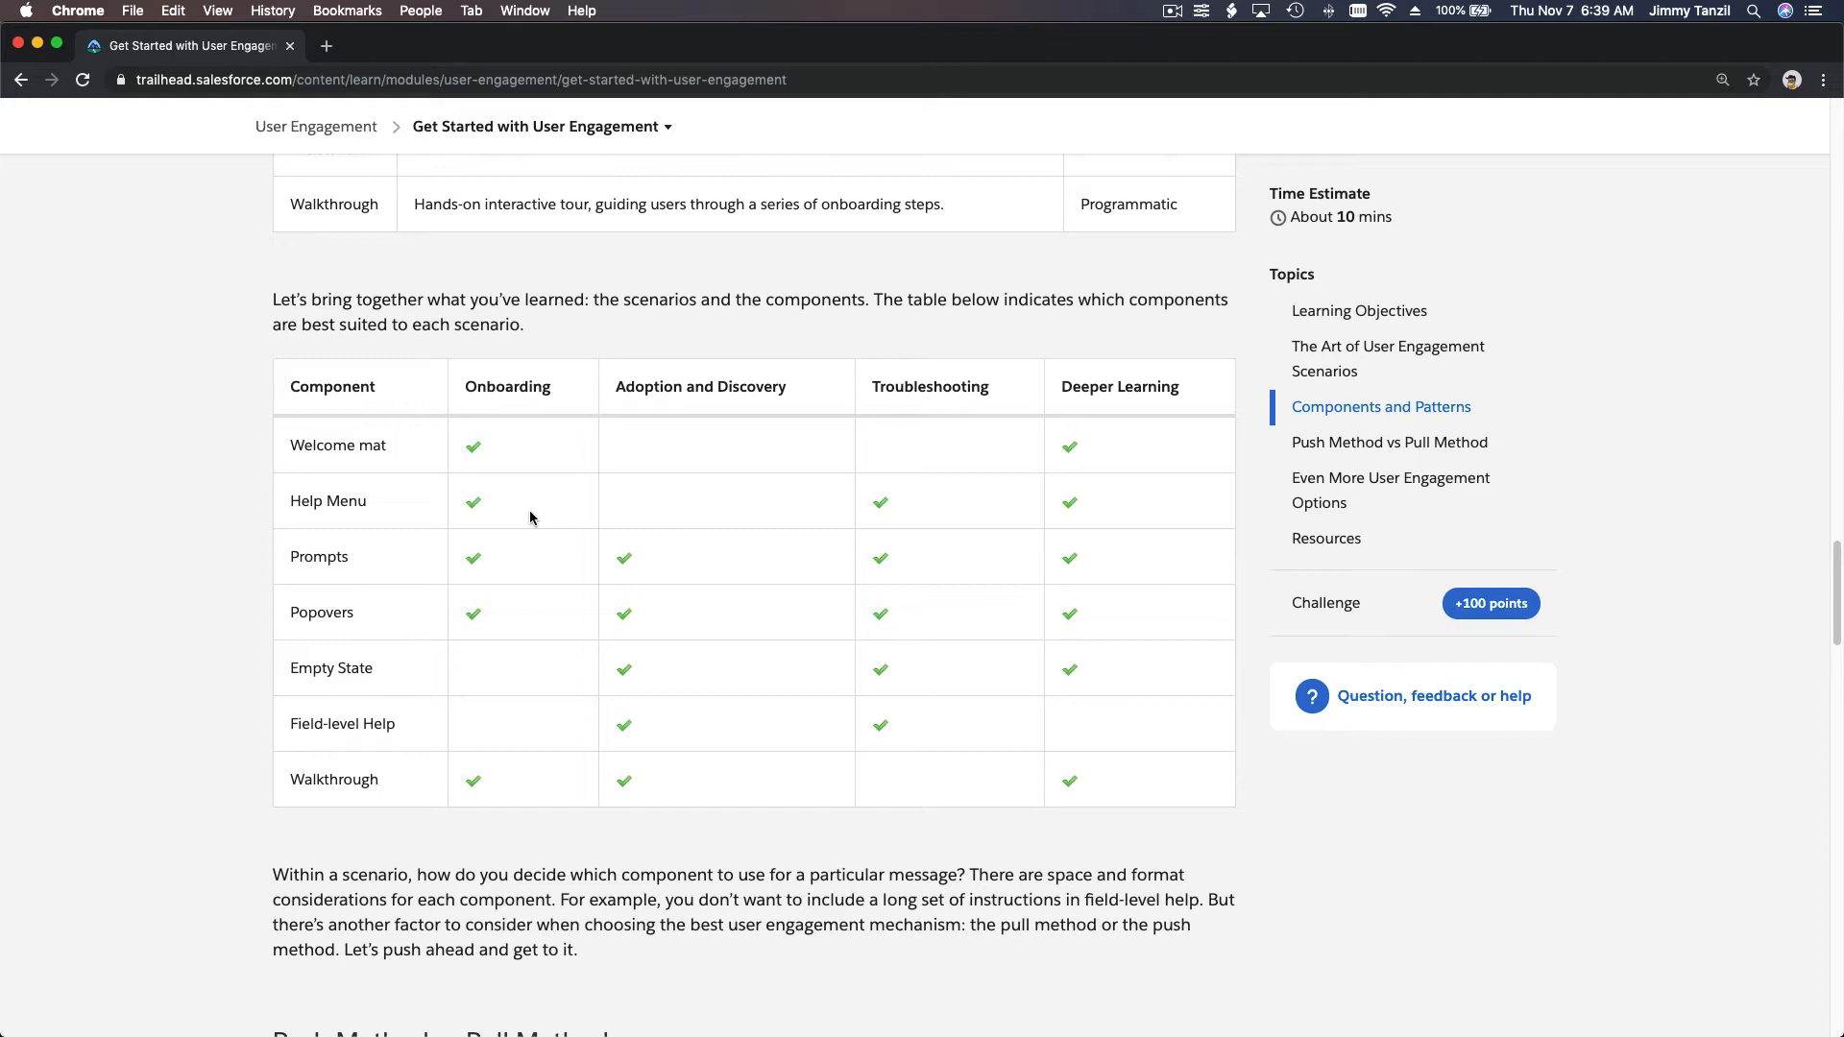
mouse_move(410, 449)
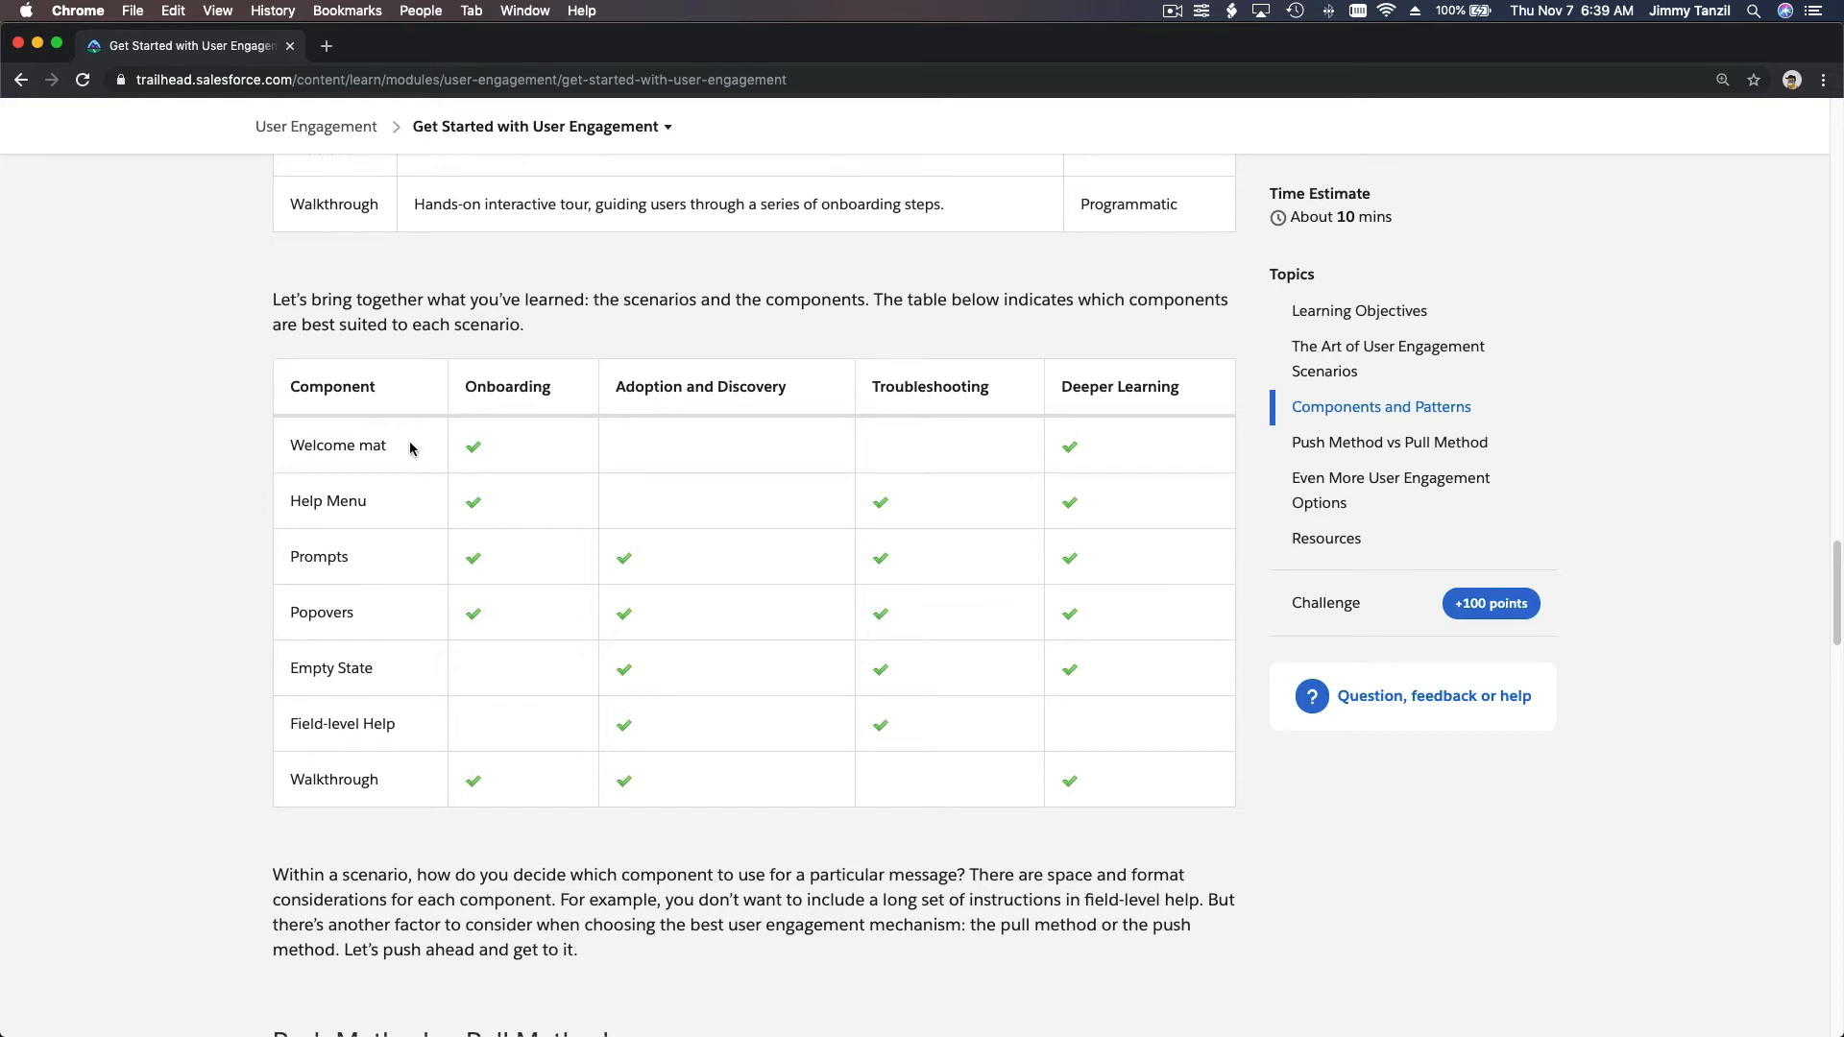
double_click(346, 501)
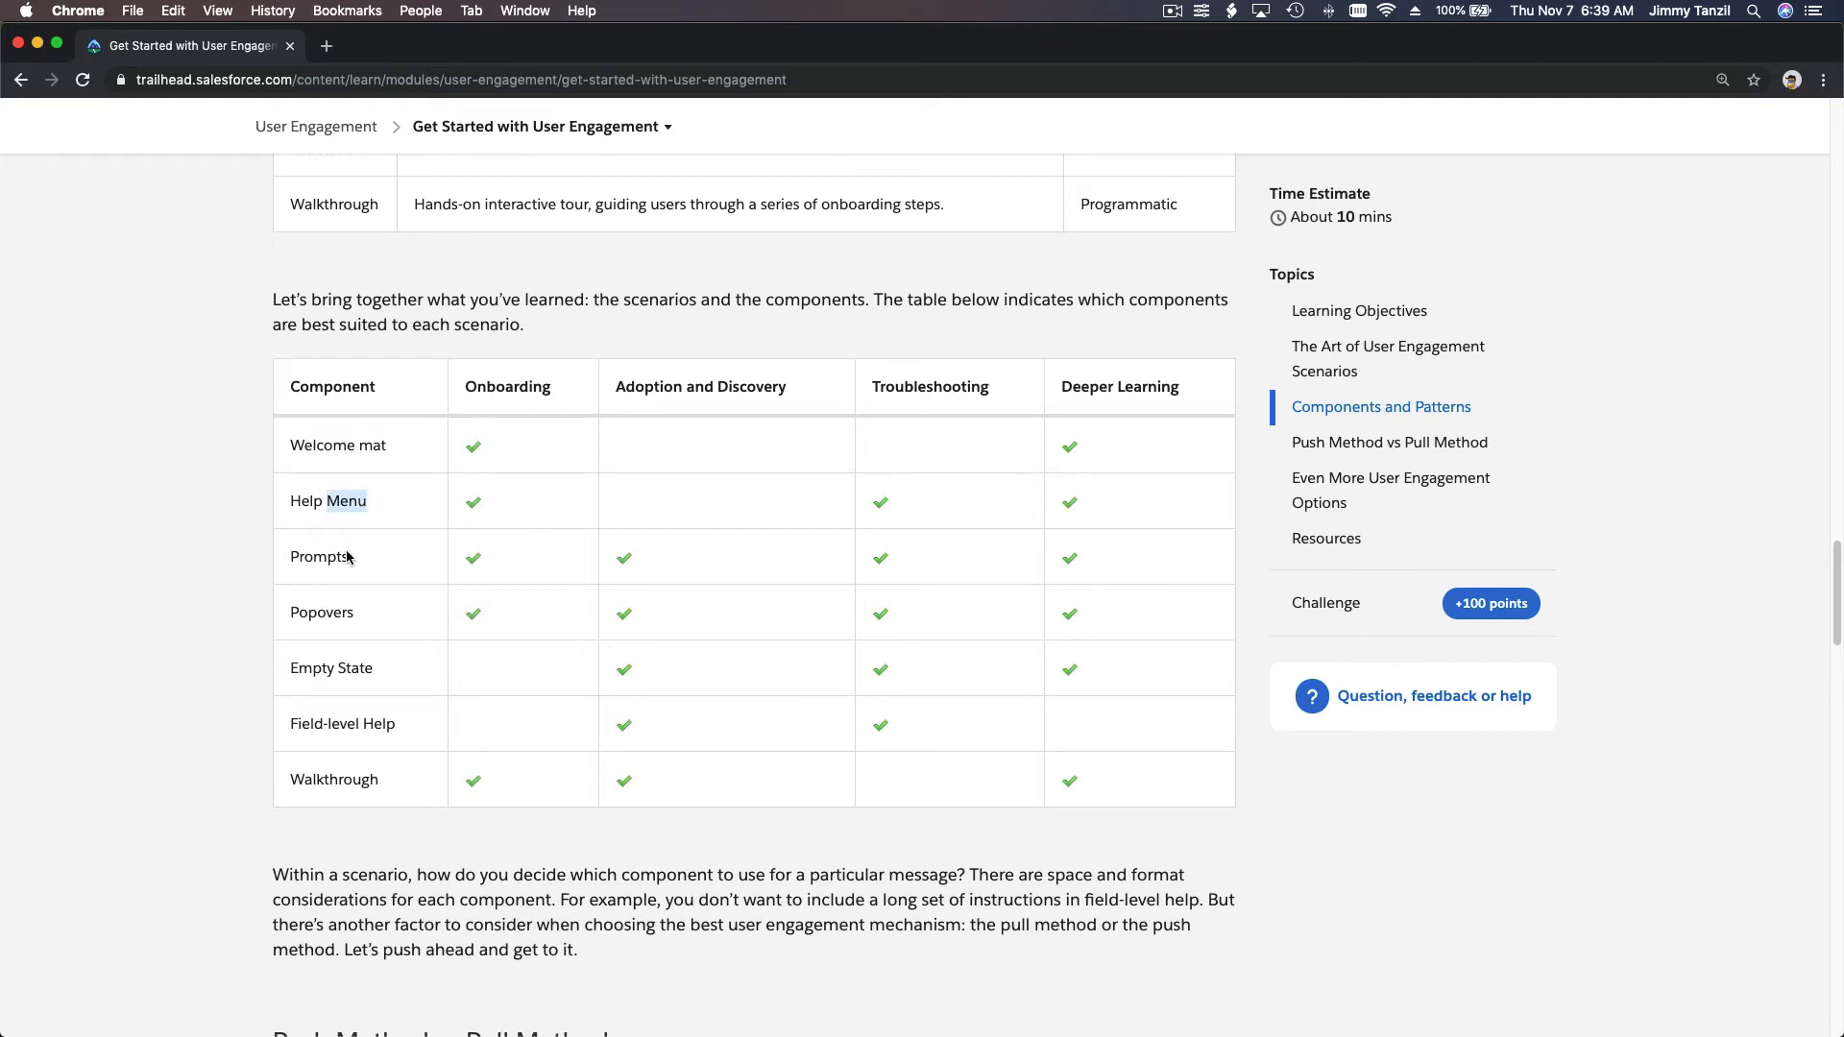
double_click(320, 611)
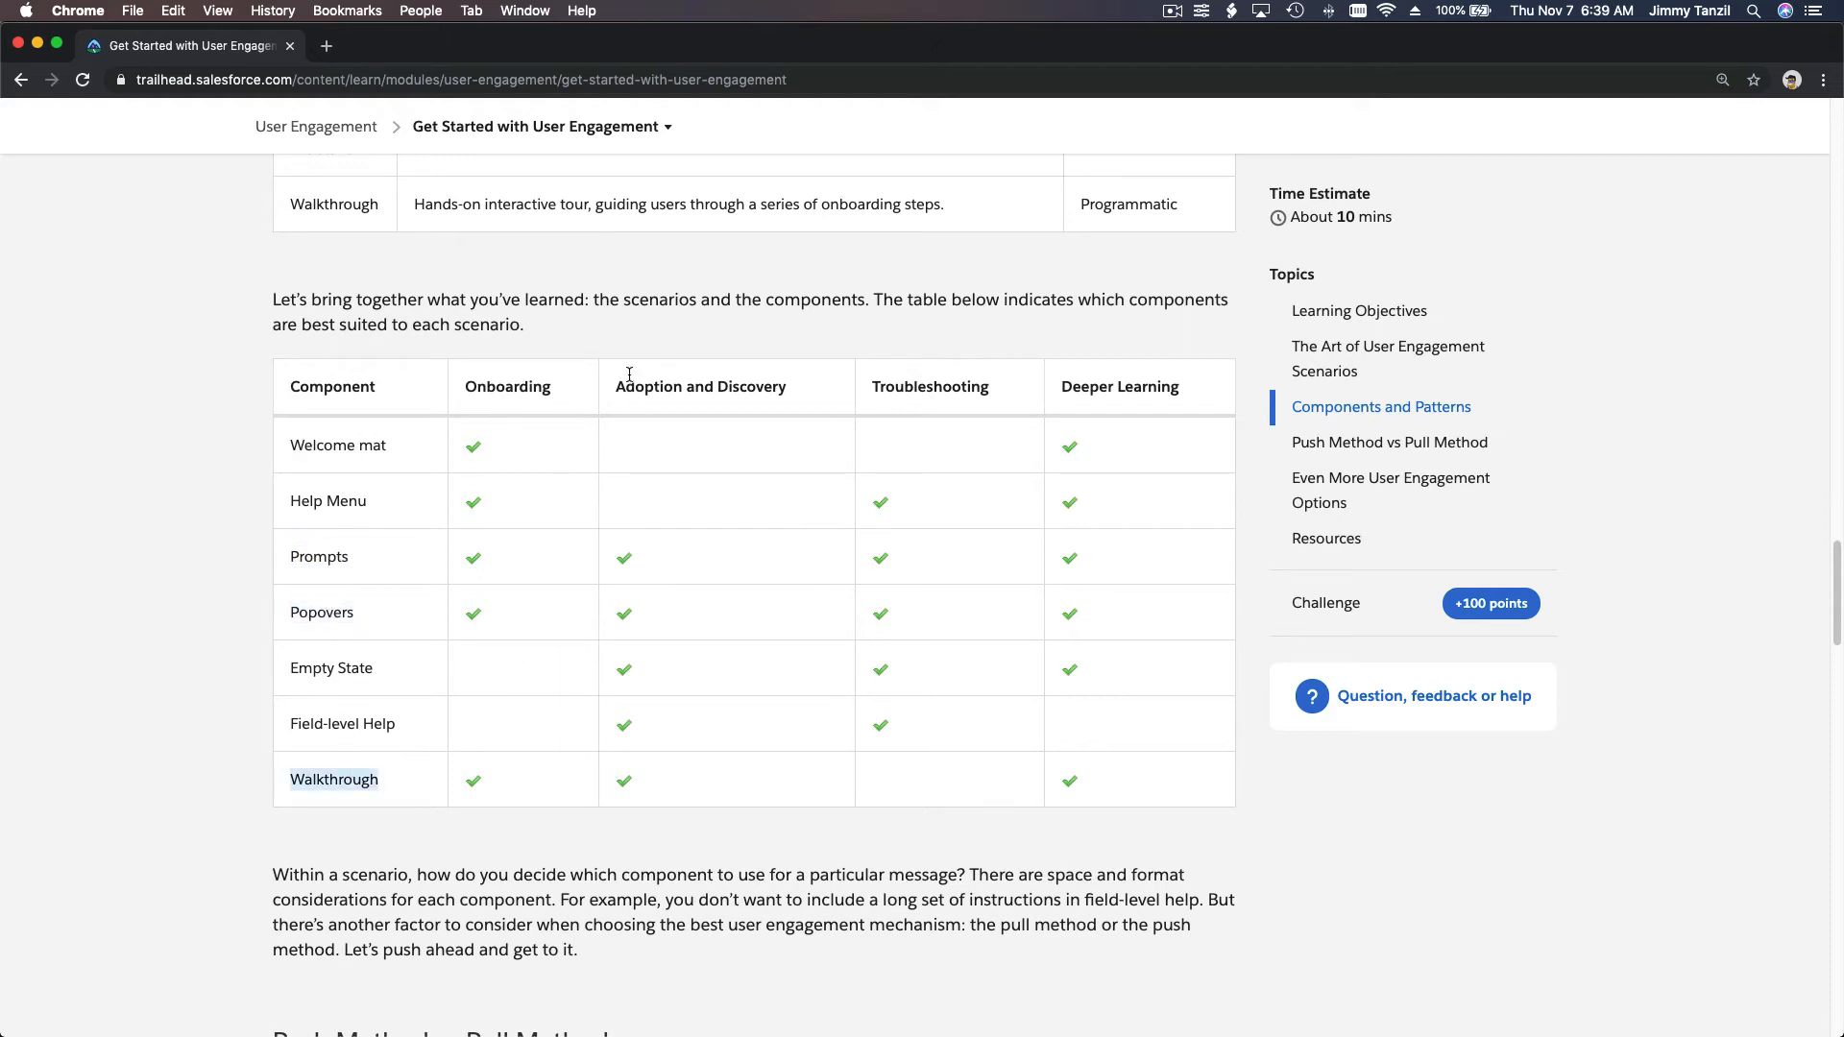
mouse_move(816, 774)
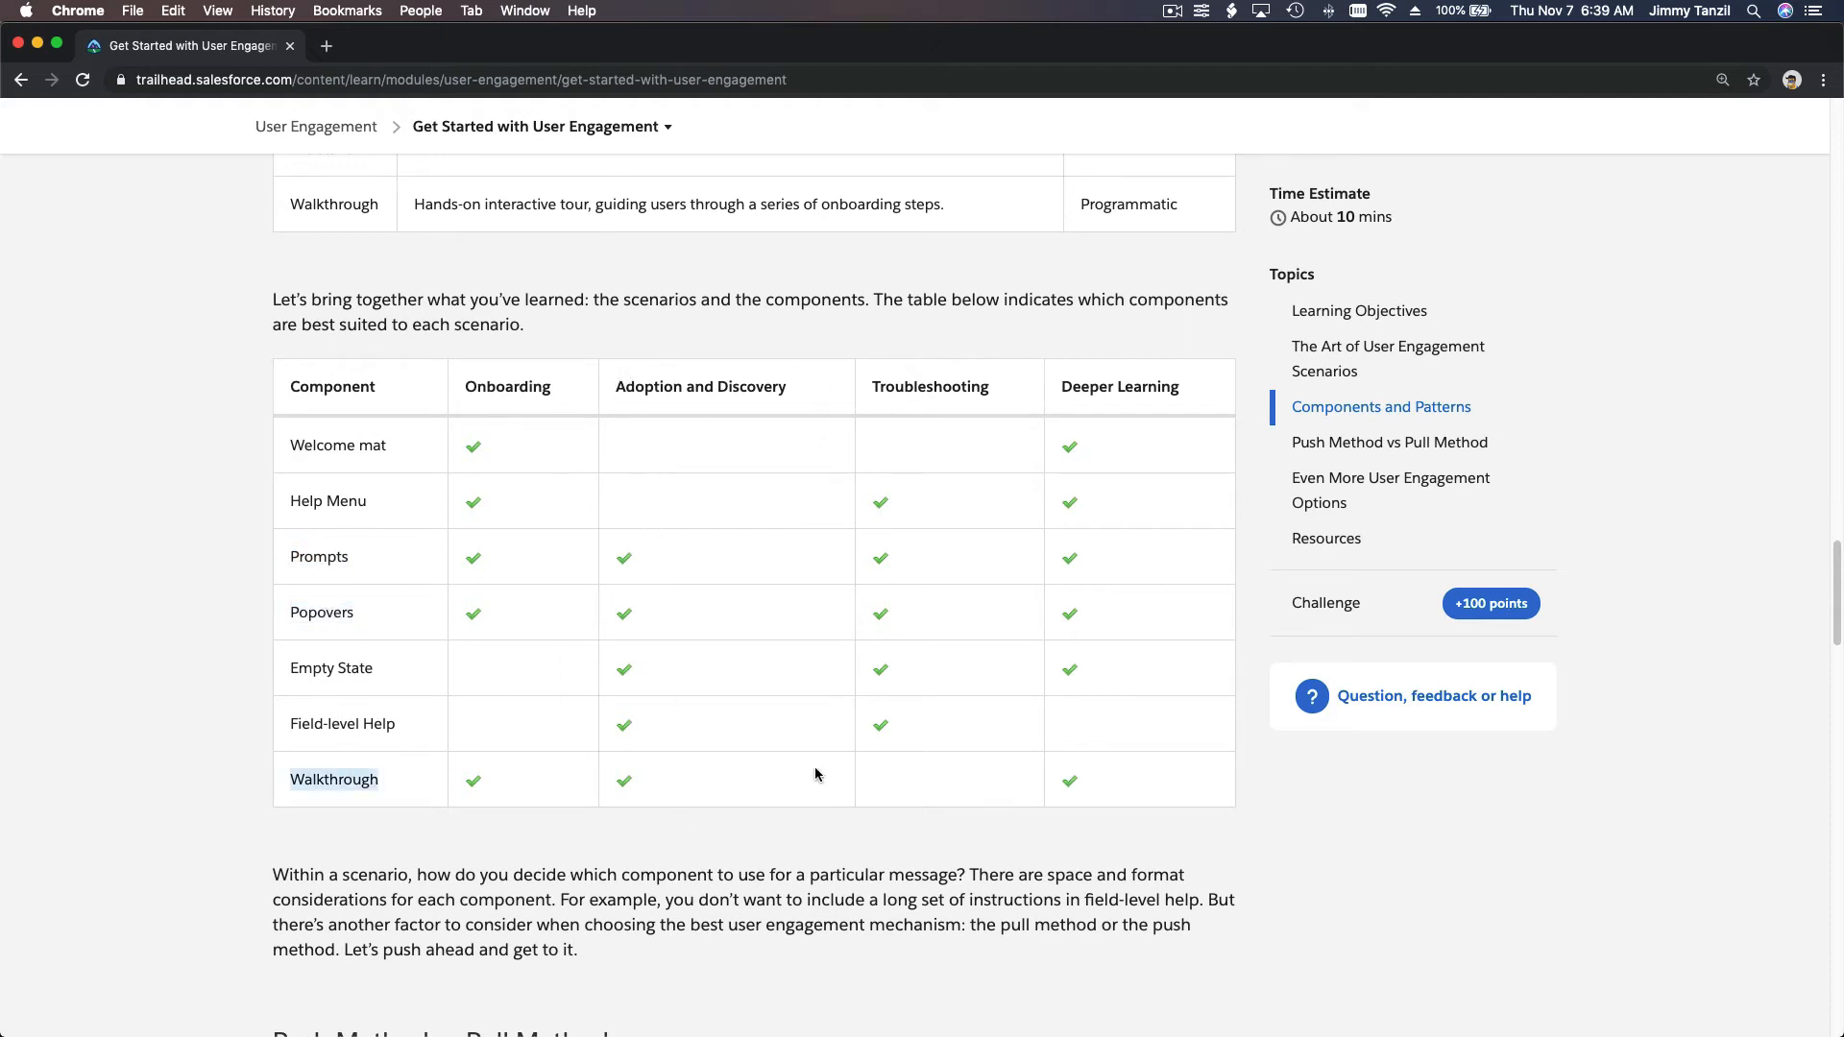
mouse_move(896, 575)
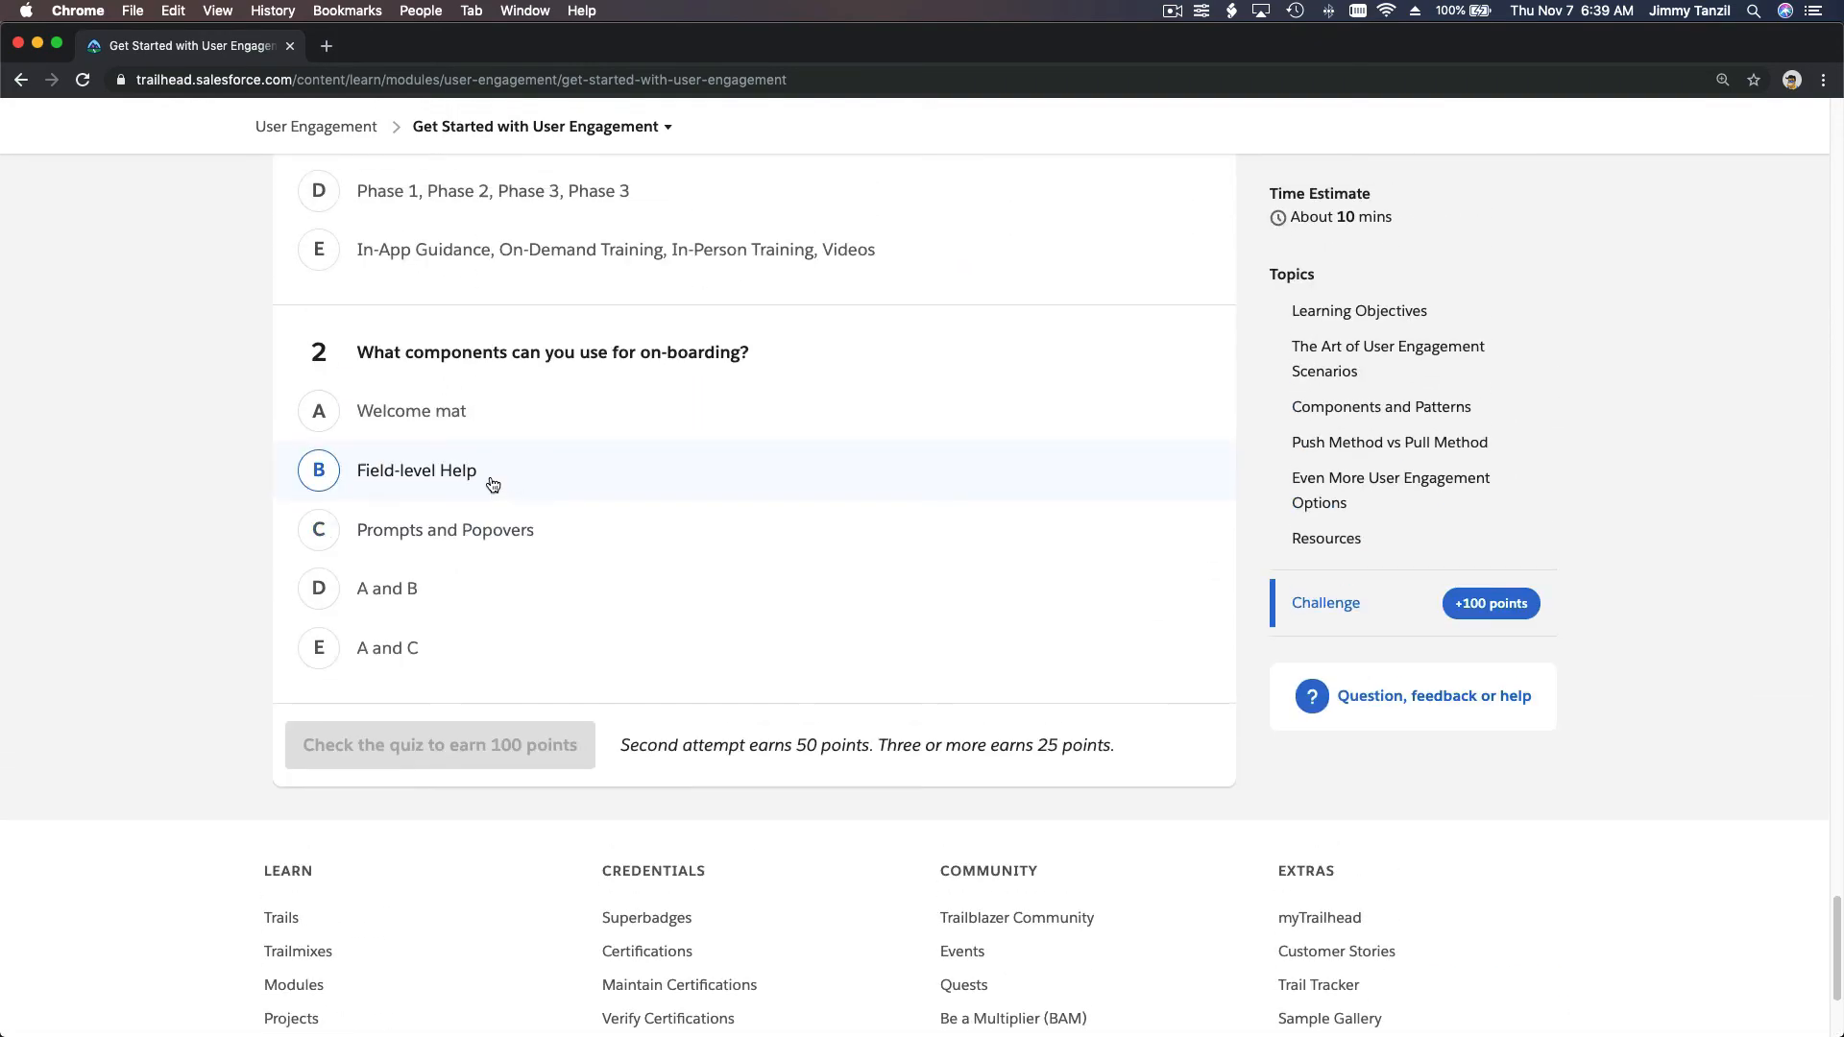
left_click(318, 410)
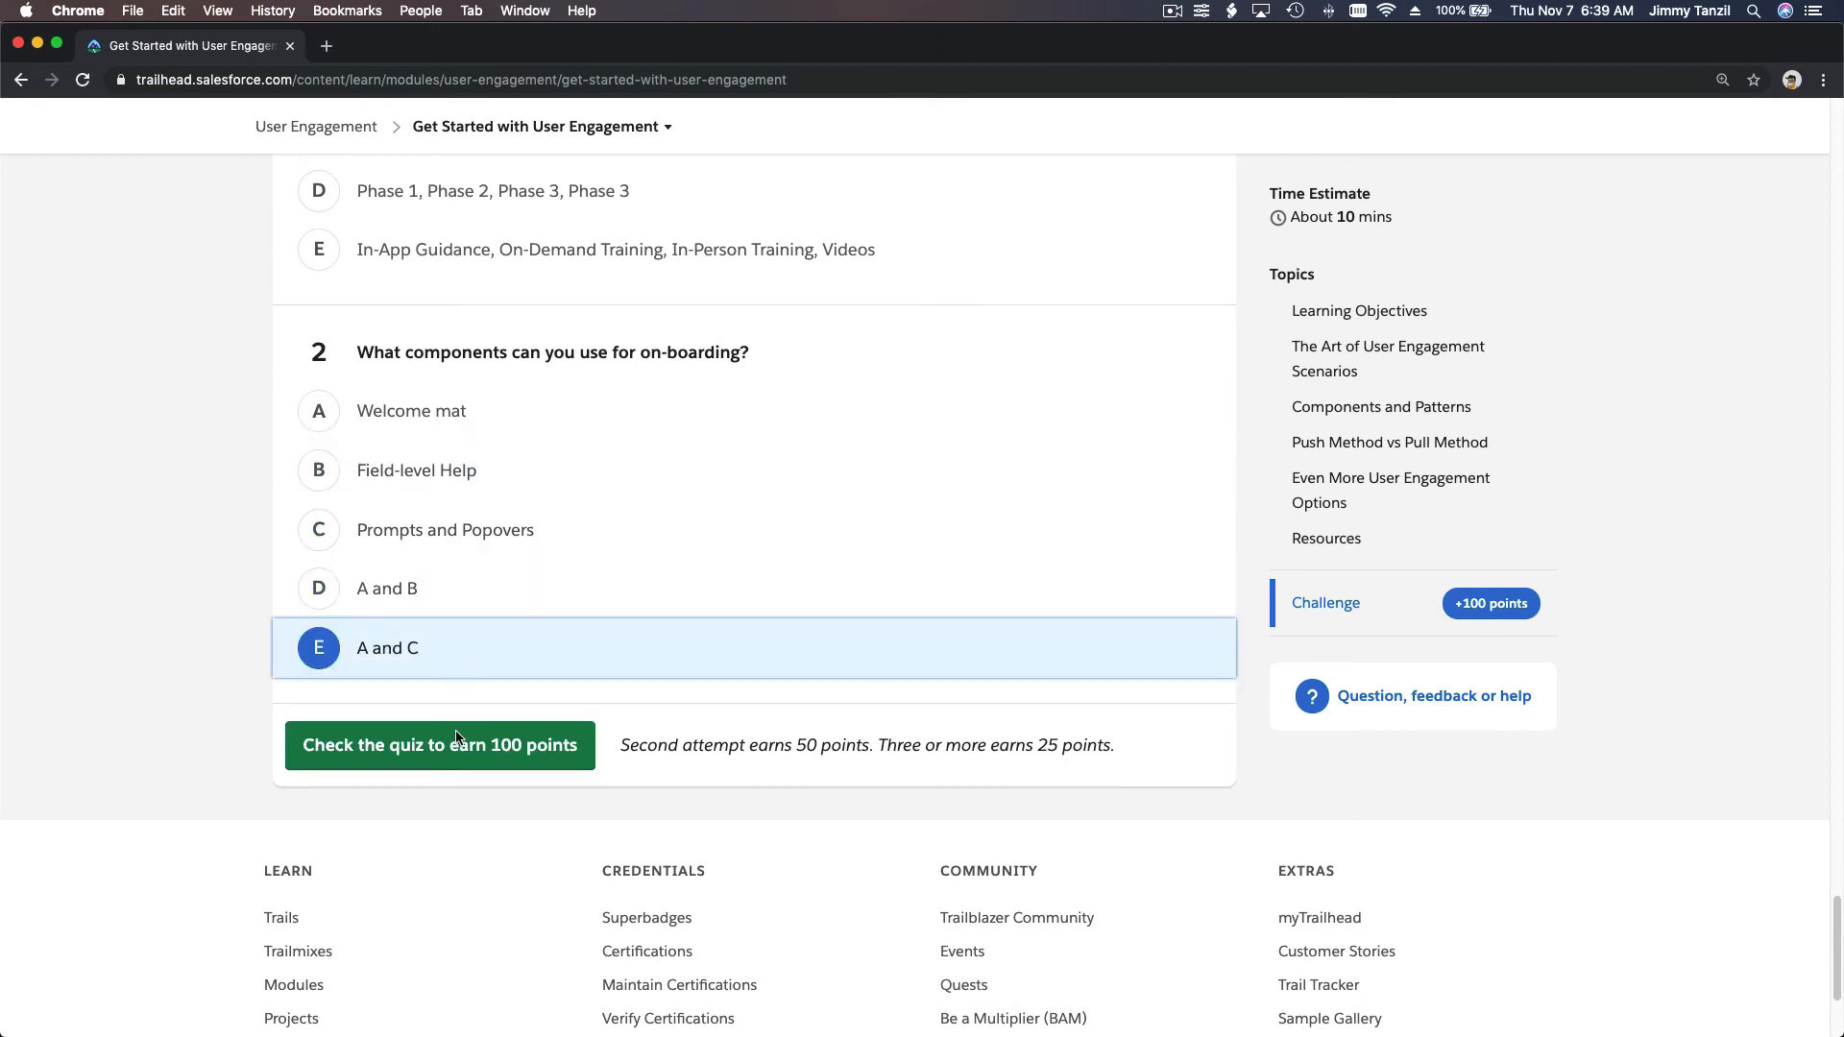
left_click(439, 745)
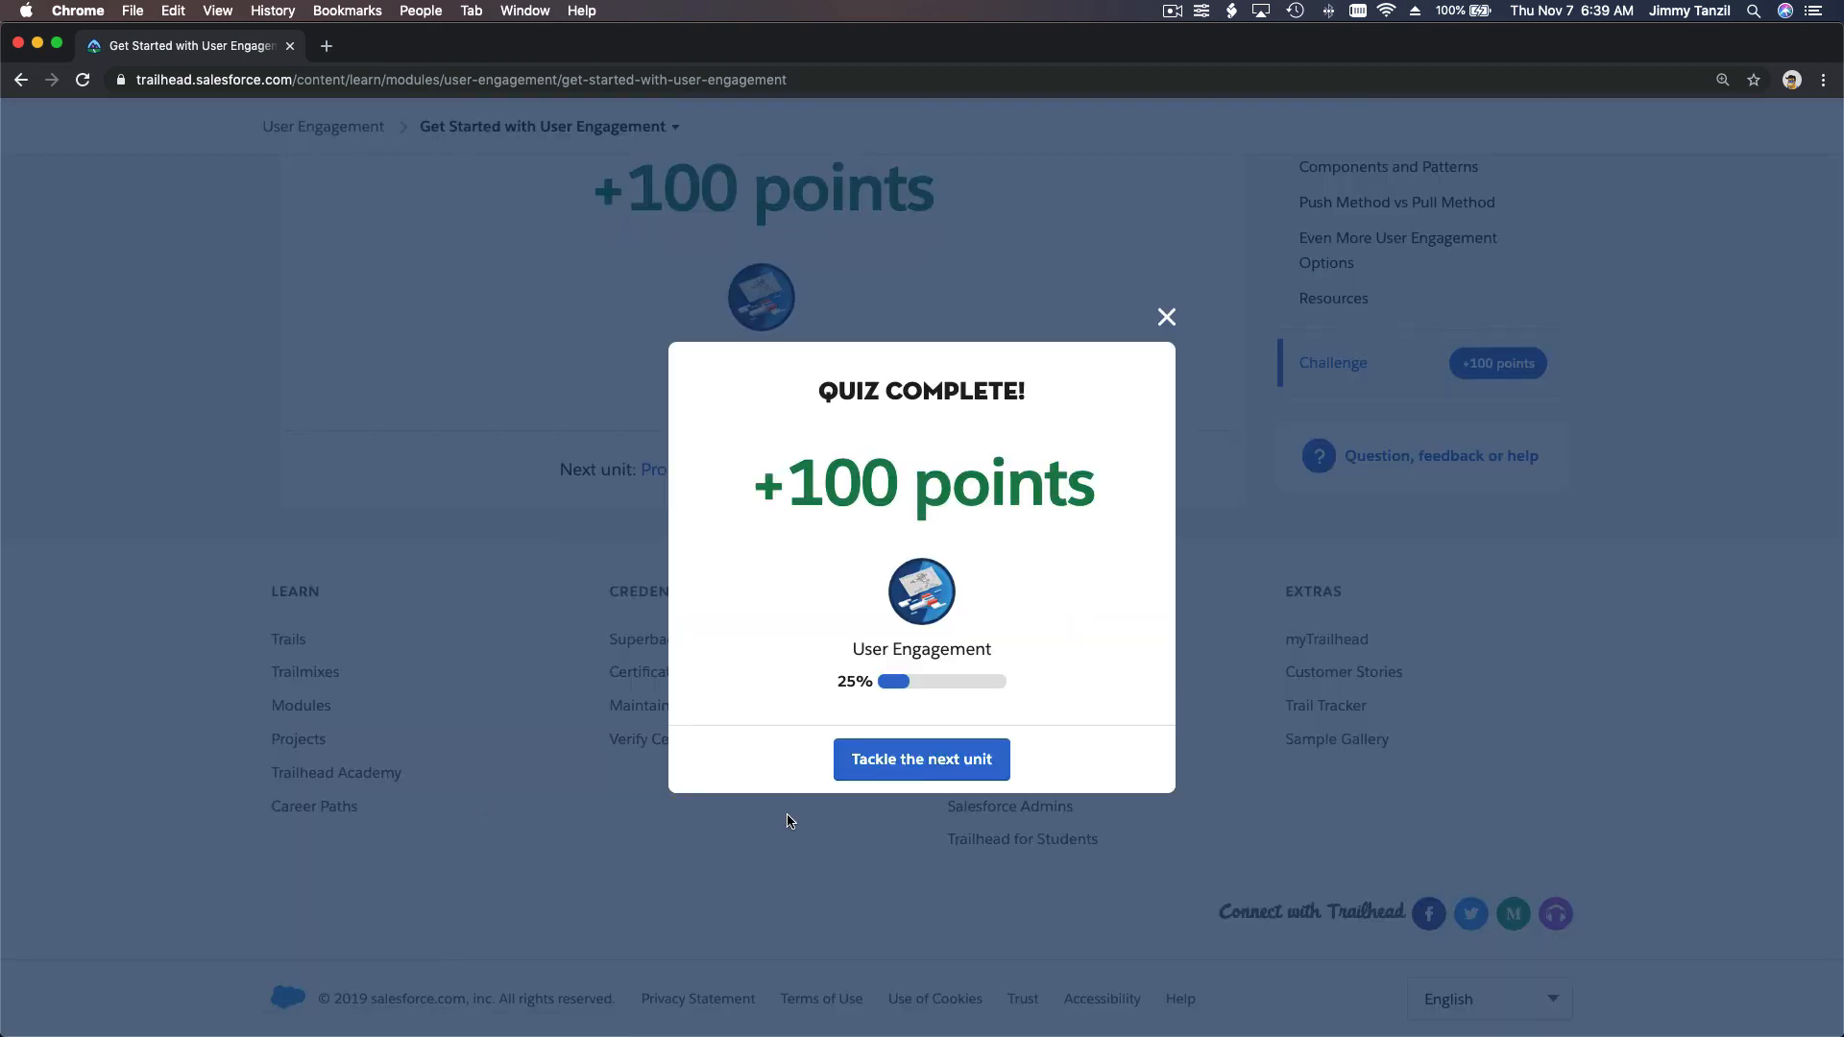
mouse_move(944, 818)
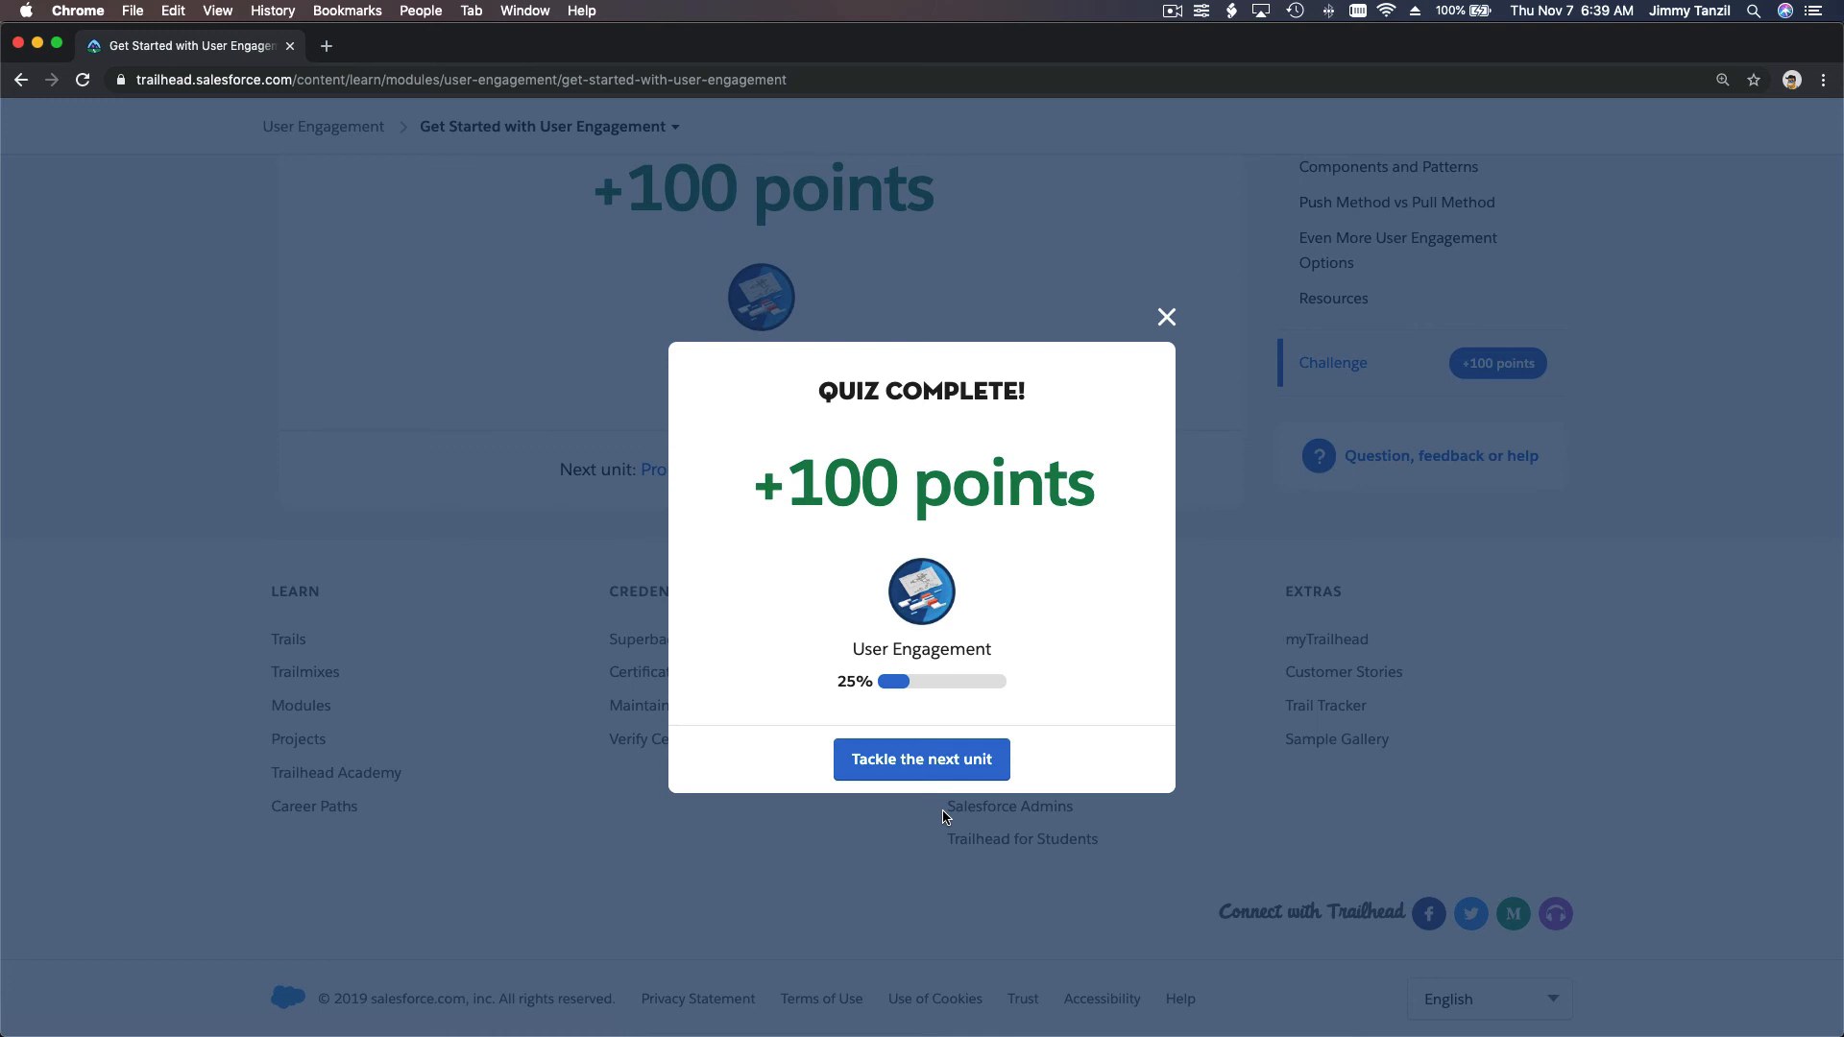